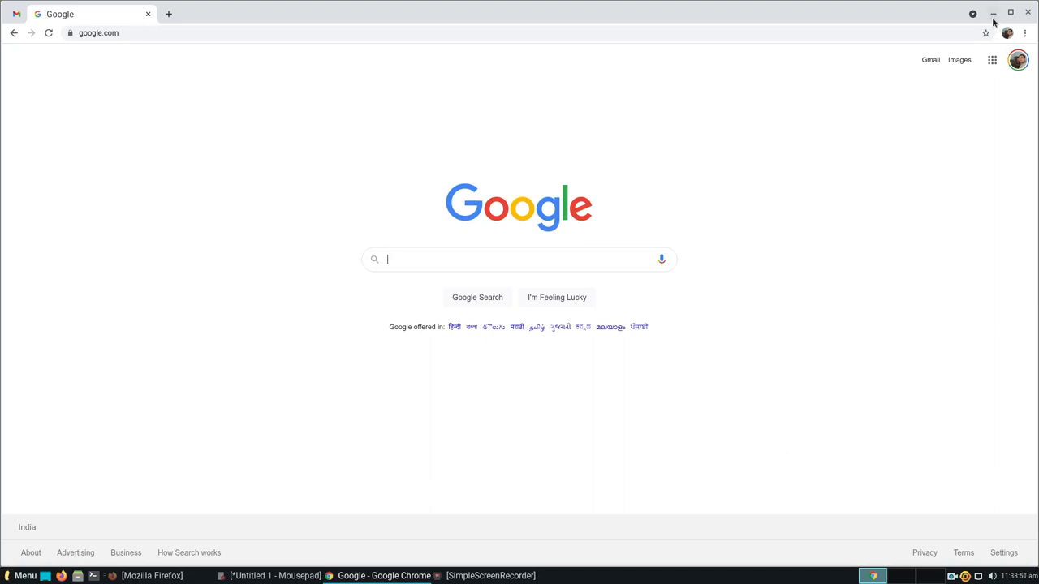
- Insert 'Web' before 'Chat Application' in the note's title
{"action": "left_click", "coordinate": [993, 13]}
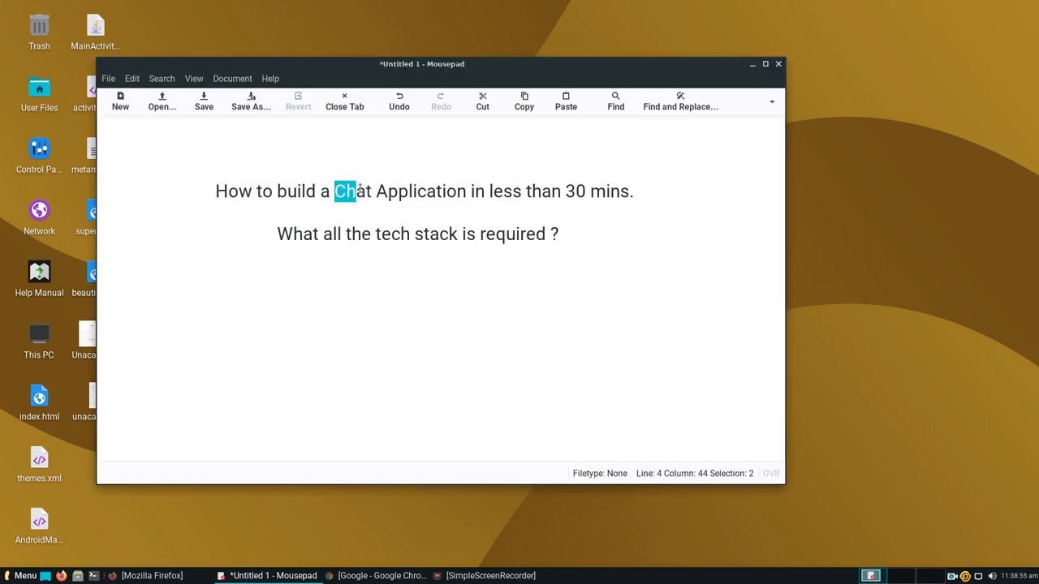
{"action": "left_click_drag", "start_coordinate": [350, 191], "coordinate": [633, 192]}
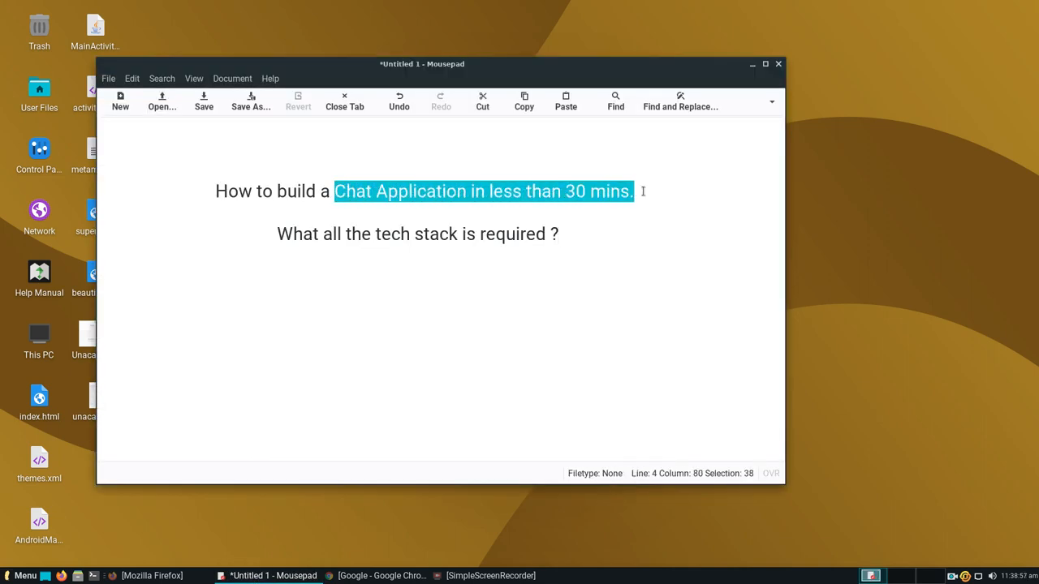
{"action": "left_click", "coordinate": [335, 192]}
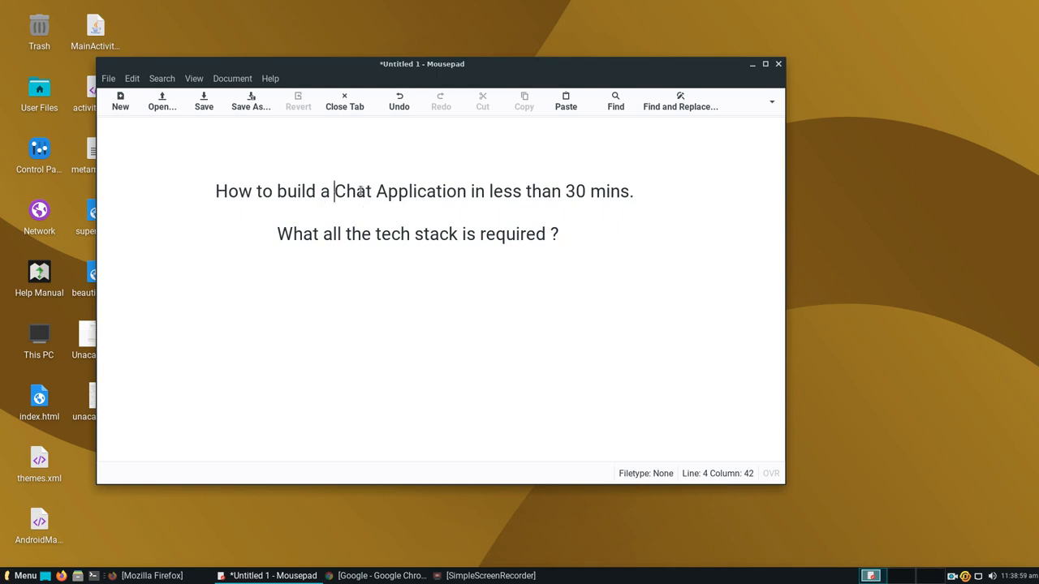
{"action": "type", "text": "Web"}
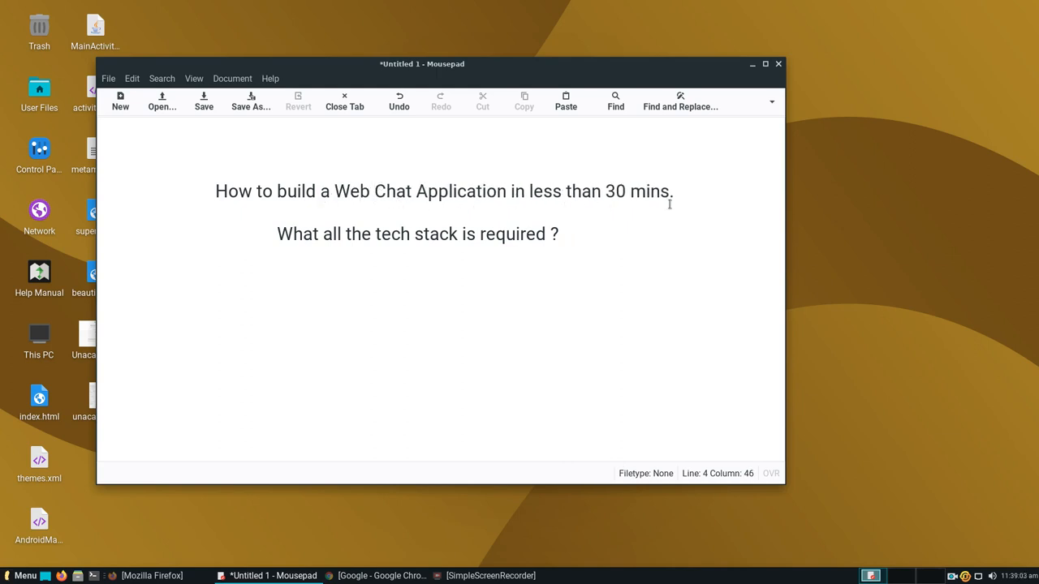
- List the first tech stack items: 1. HTML 5, 2. CSS 3, 3. Js
{"action": "left_click", "coordinate": [279, 234]}
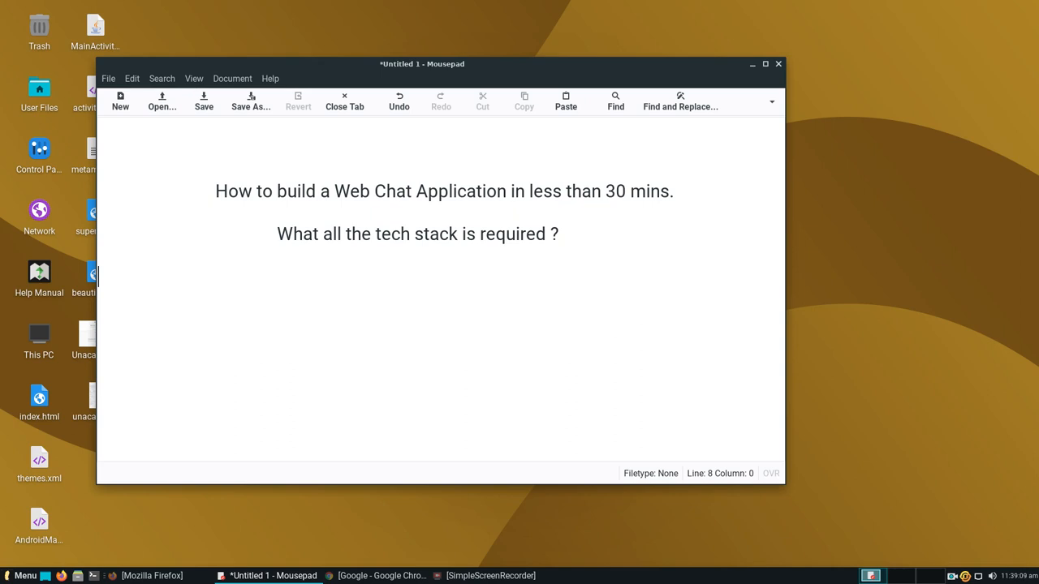
{"action": "type", "text": "1. HTML 5"}
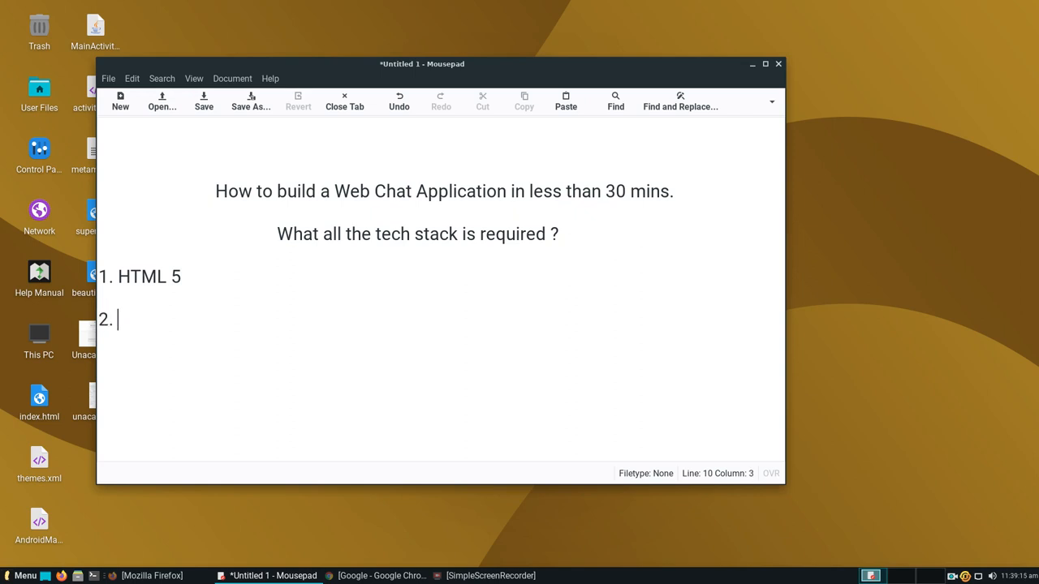
{"action": "type", "text": "CSS"}
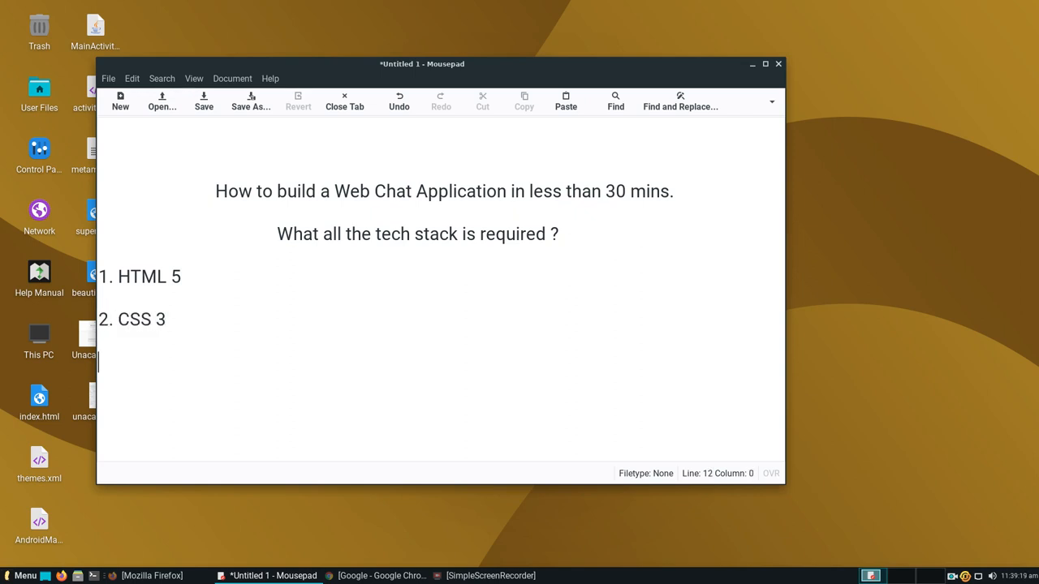
{"action": "type", "text": "3."}
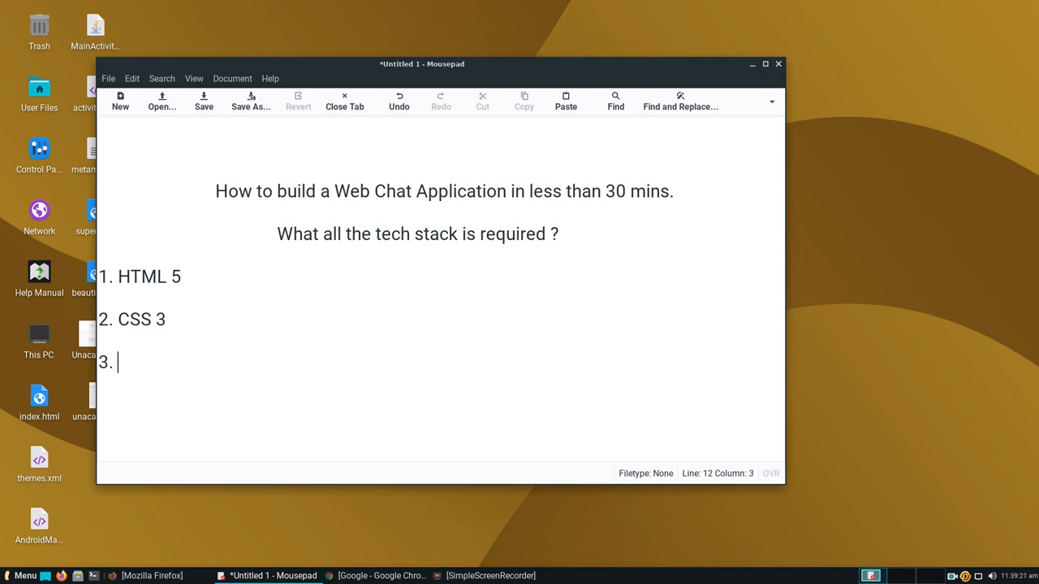
{"action": "type", "text": "Js"}
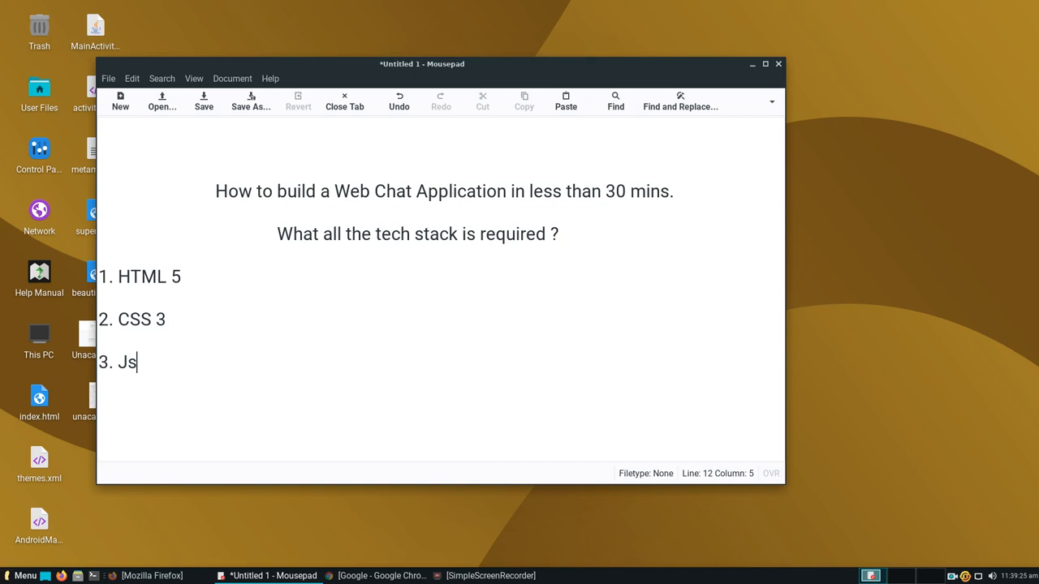
{"action": "key", "text": "Return"}
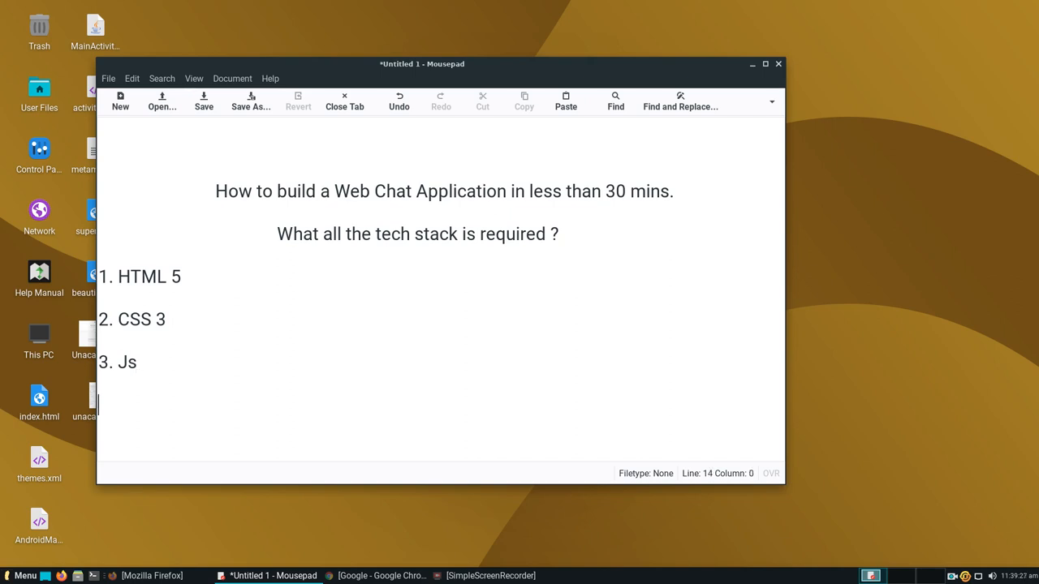
- Add '4. PubNub js API...' as the last tech stack line
{"action": "type", "text": "4"}
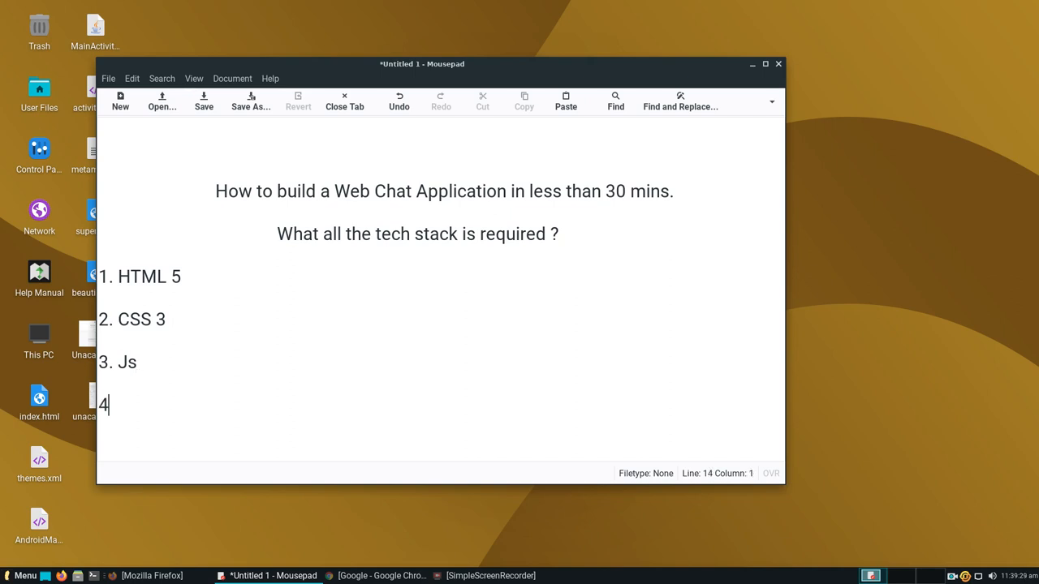
{"action": "type", "text": ". P"}
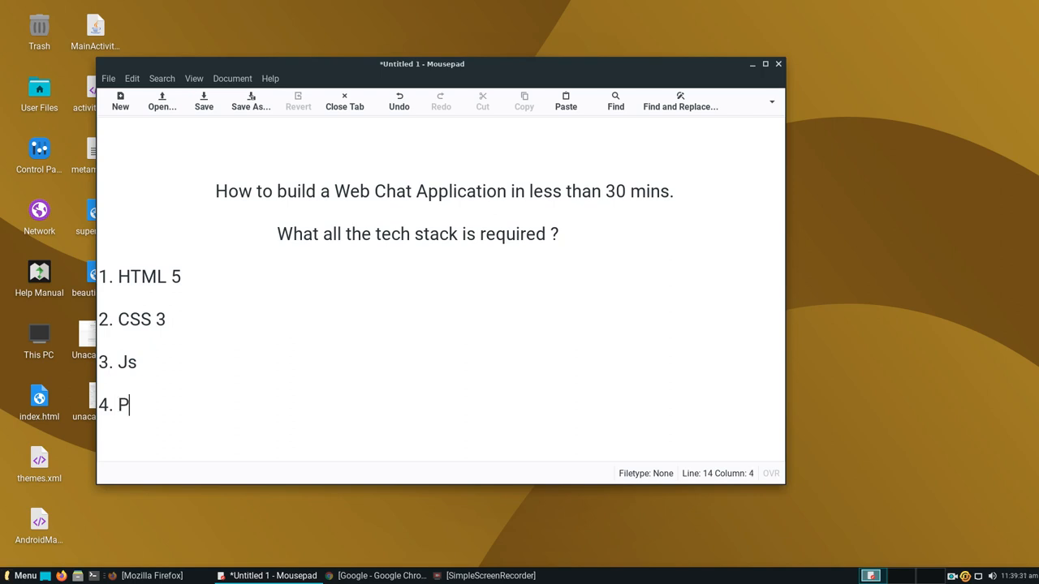
{"action": "type", "text": "ubNu"}
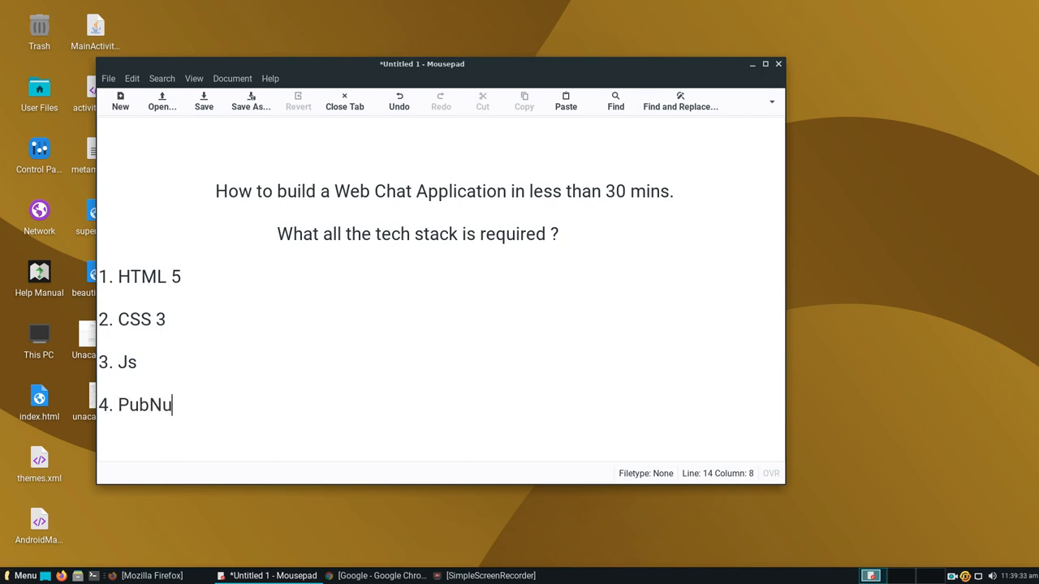
{"action": "type", "text": "b"}
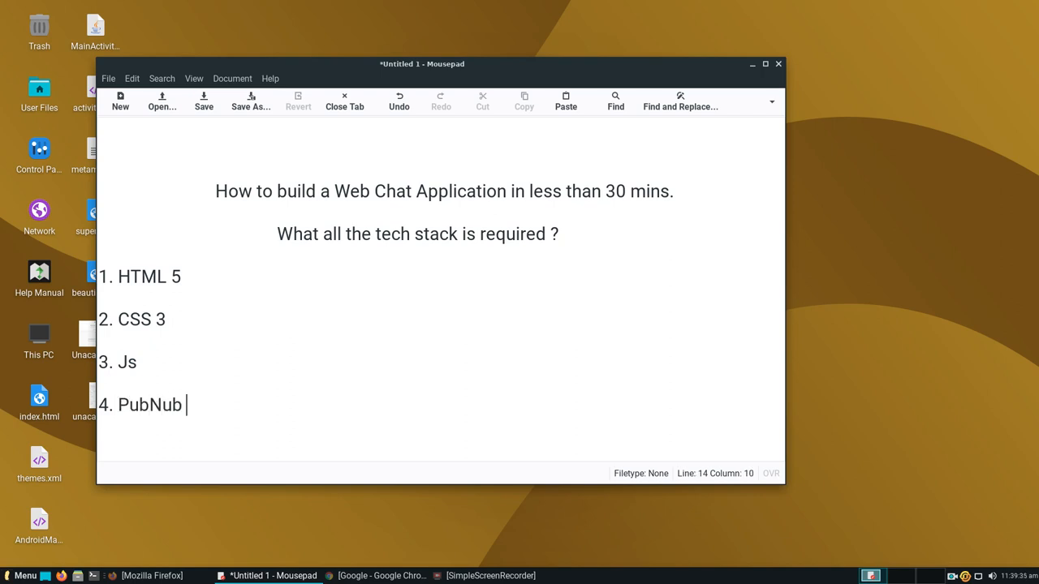
{"action": "type", "text": "js"}
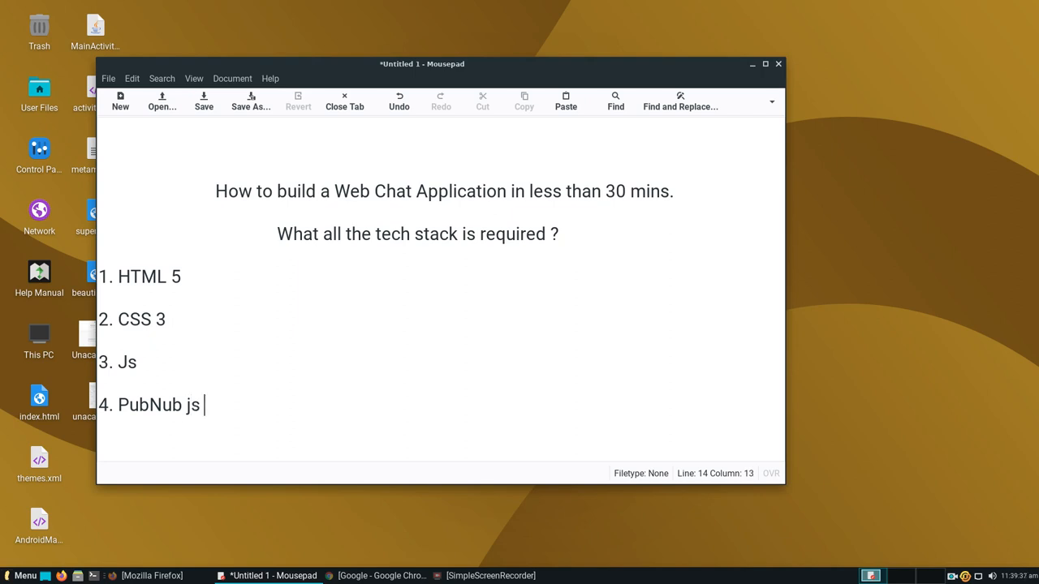
{"action": "type", "text": "API"}
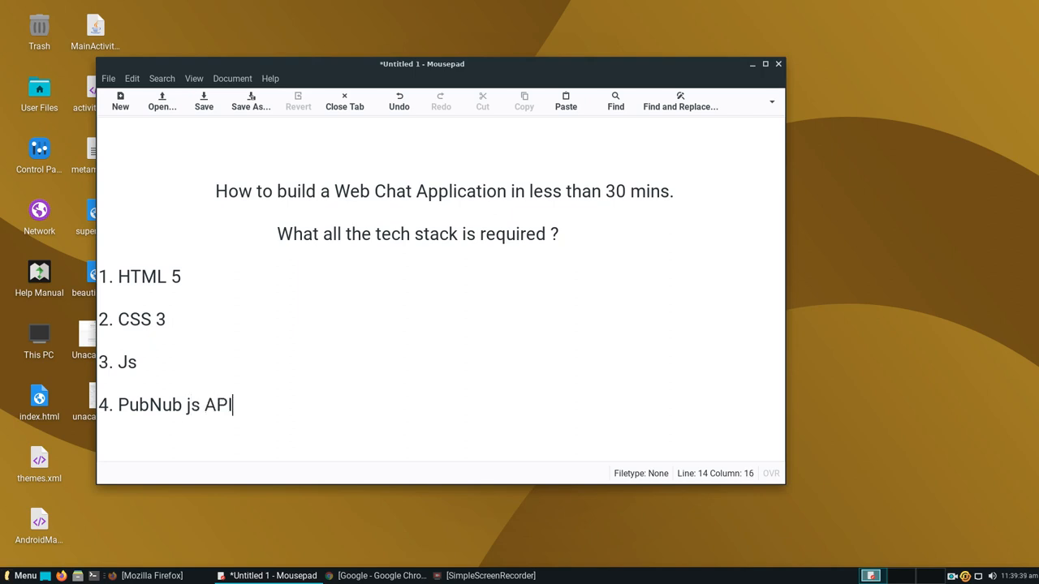
{"action": "type", "text": "...."}
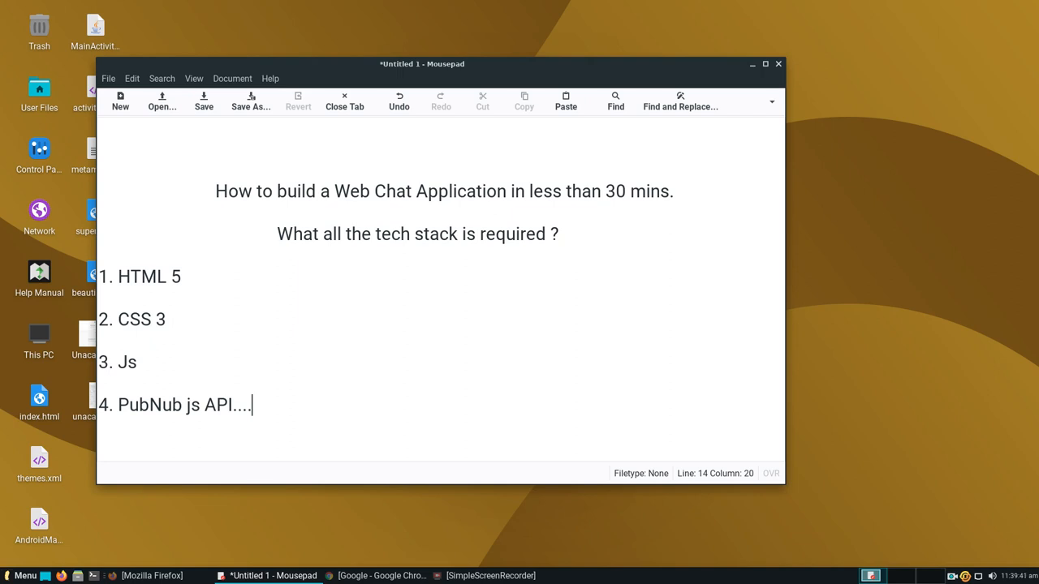
{"action": "key", "text": "BackSpace"}
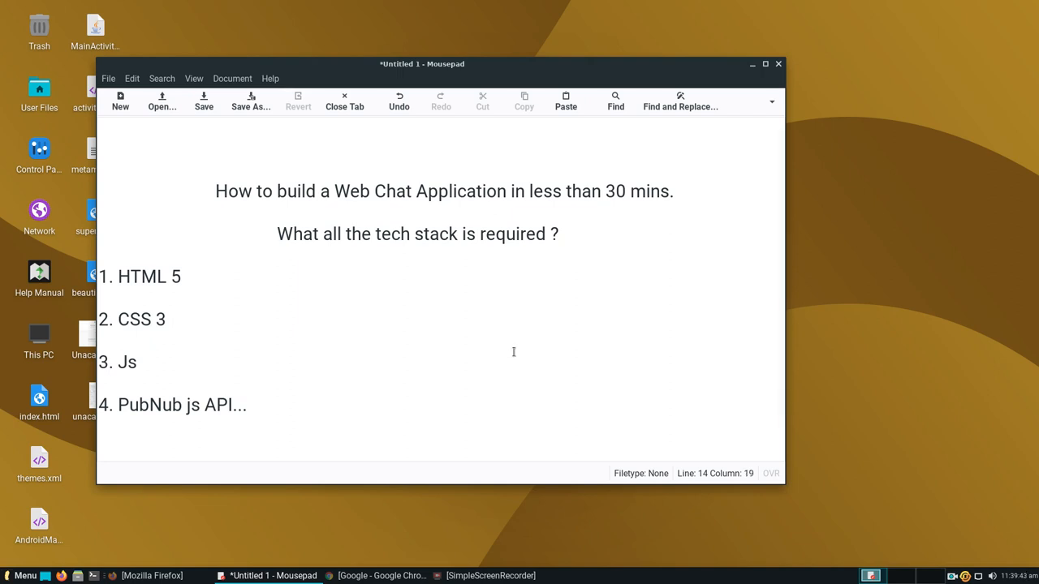
- Search Google for 'pubnub' and open the PubNub: Real-Time In-App Chat result
{"action": "left_click", "coordinate": [377, 574]}
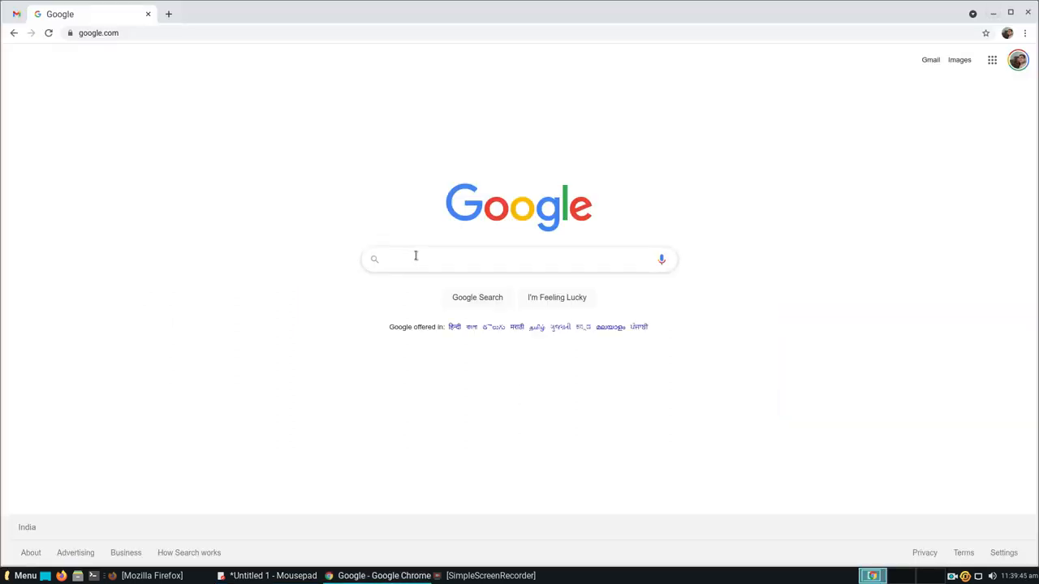
{"action": "type", "text": "pubnu"}
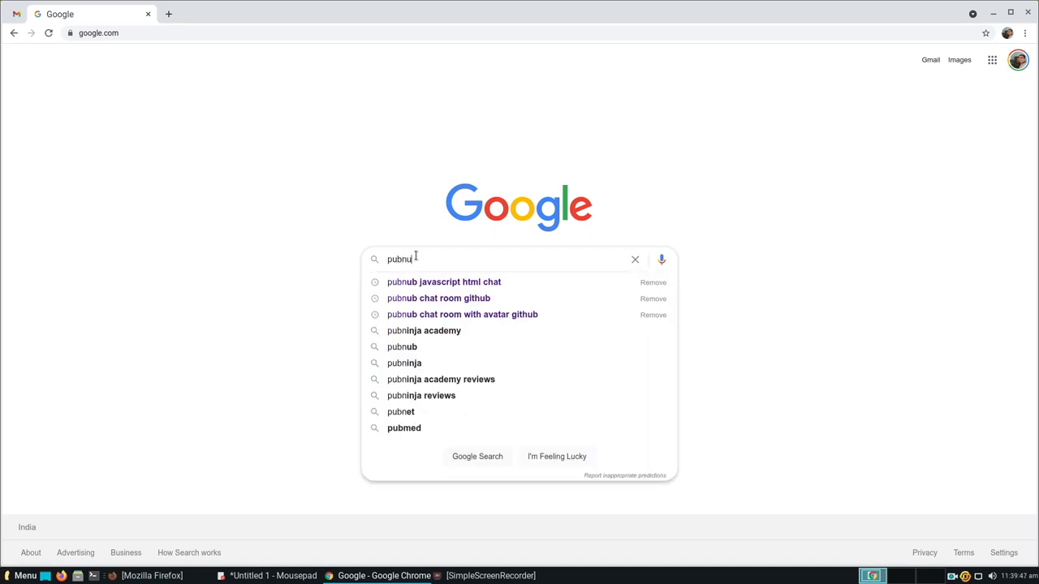
{"action": "type", "text": "b"}
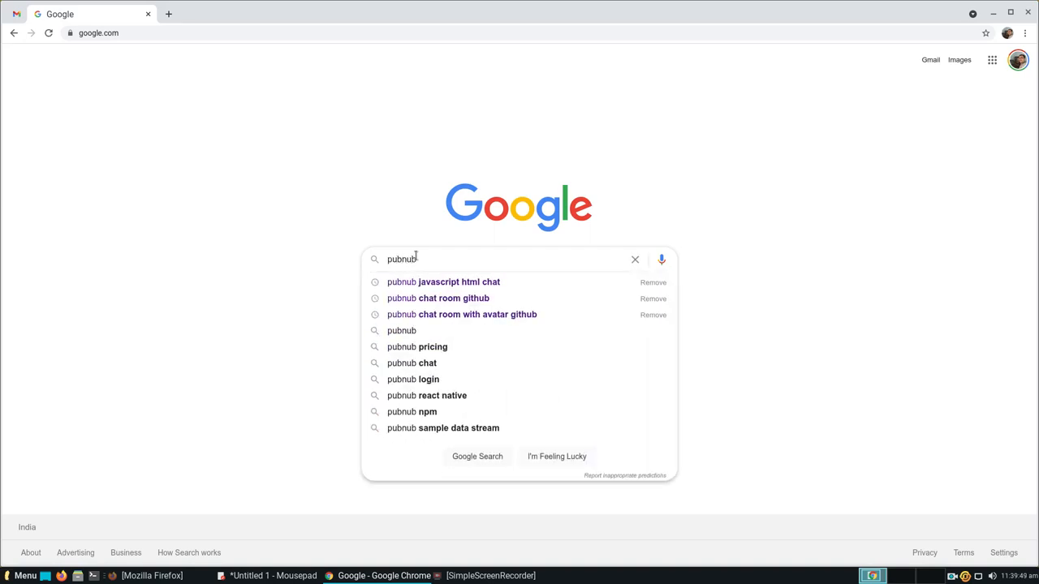
{"action": "mouse_move", "coordinate": [401, 332]}
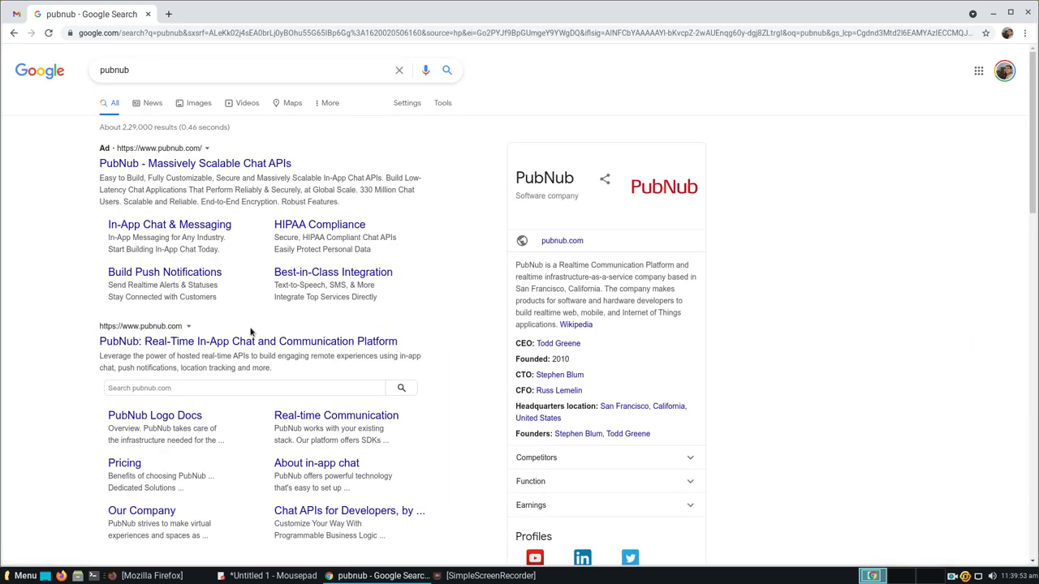
{"action": "mouse_move", "coordinate": [236, 341]}
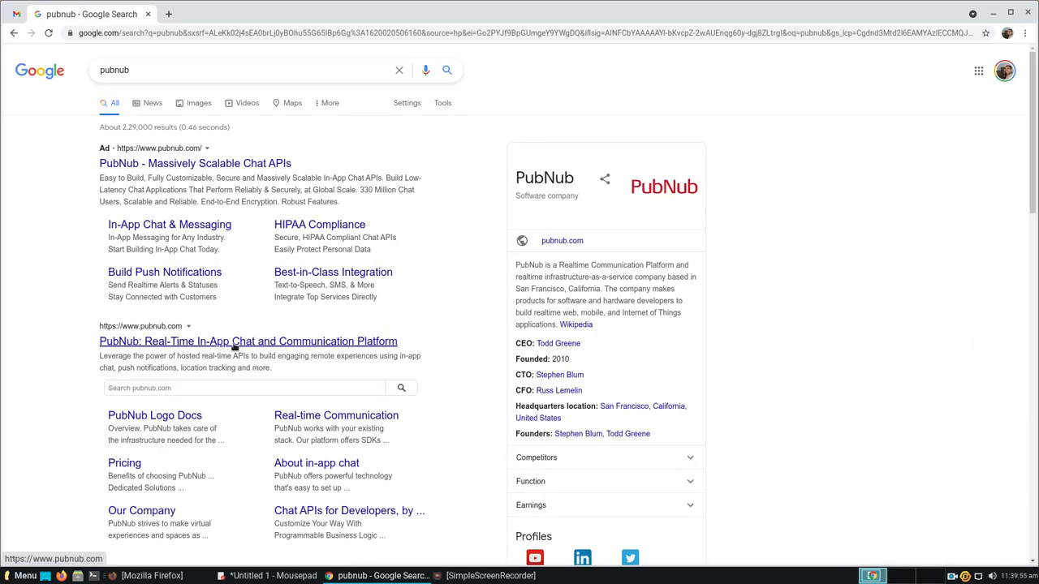
{"action": "left_click", "coordinate": [247, 341]}
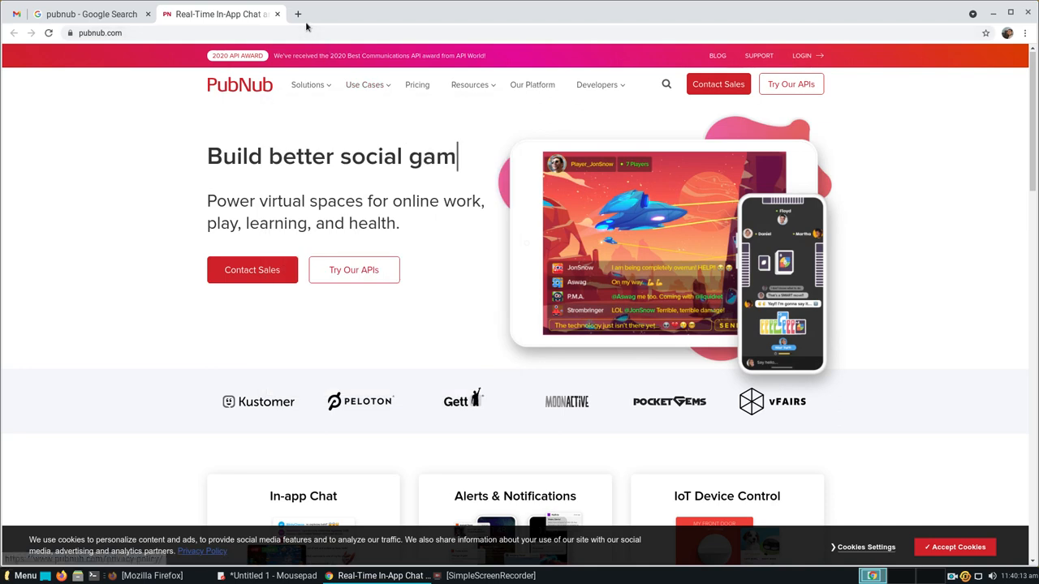
{"action": "type", "text": "ing"}
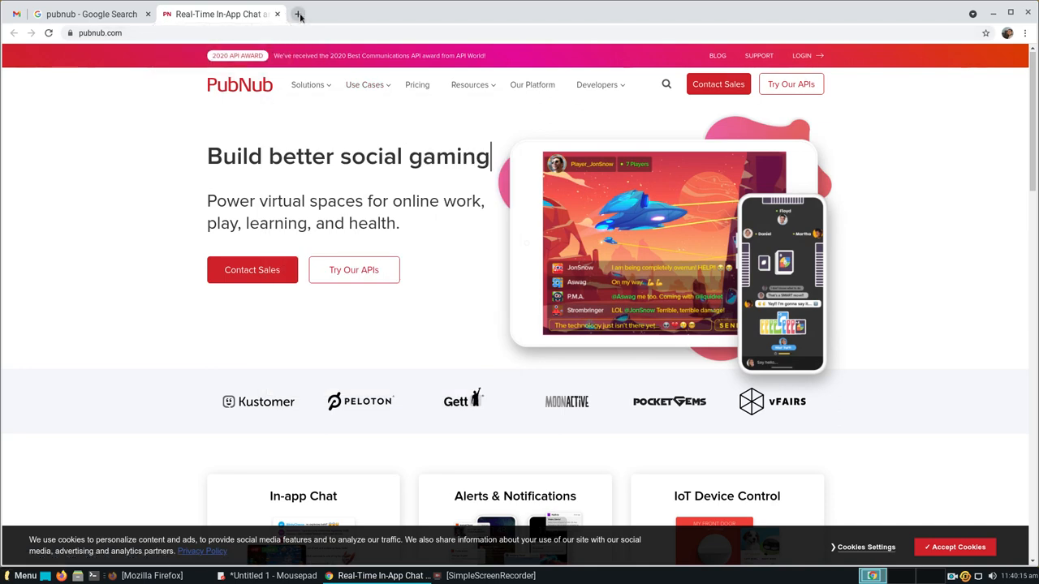
{"action": "left_click", "coordinate": [299, 12]}
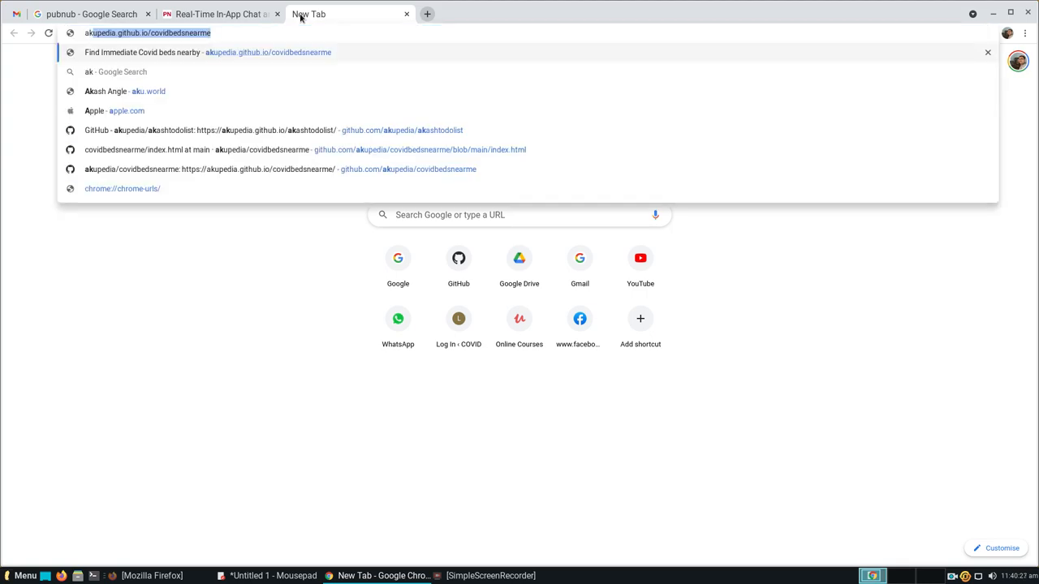
{"action": "type", "text": "akash"}
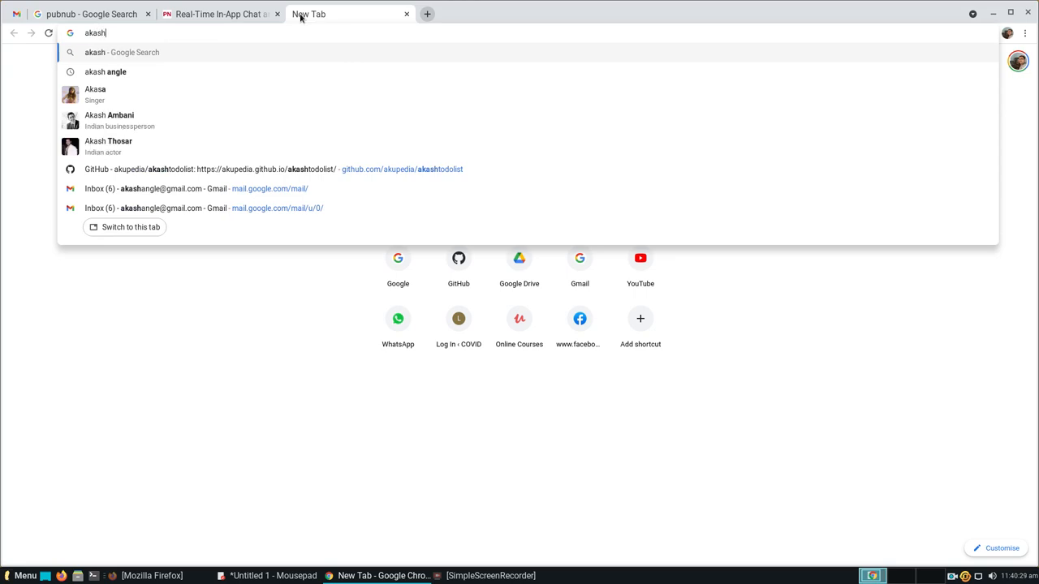
{"action": "type", "text": "angle"}
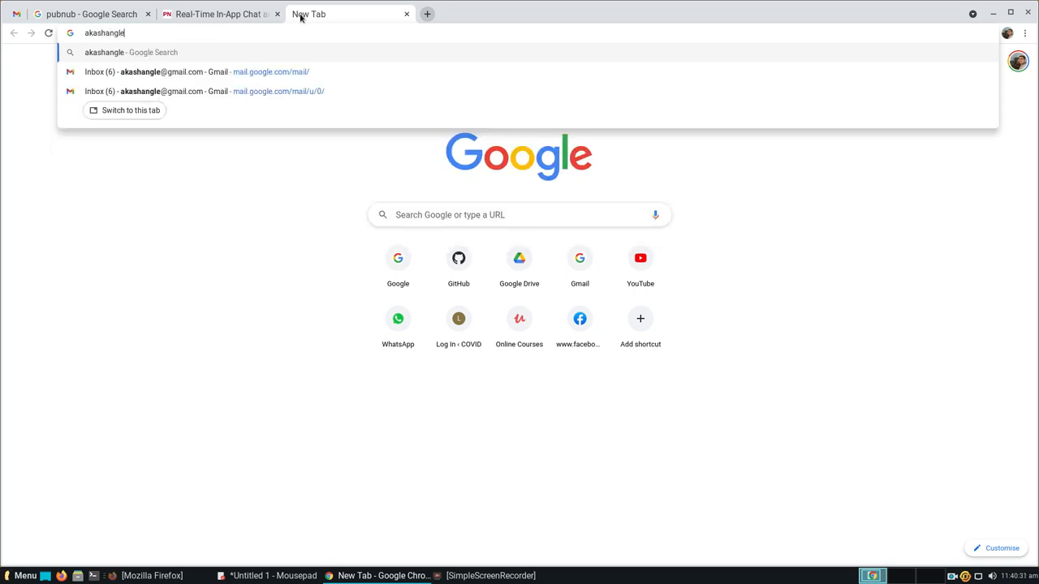
{"action": "type", "text": ".gitlab"}
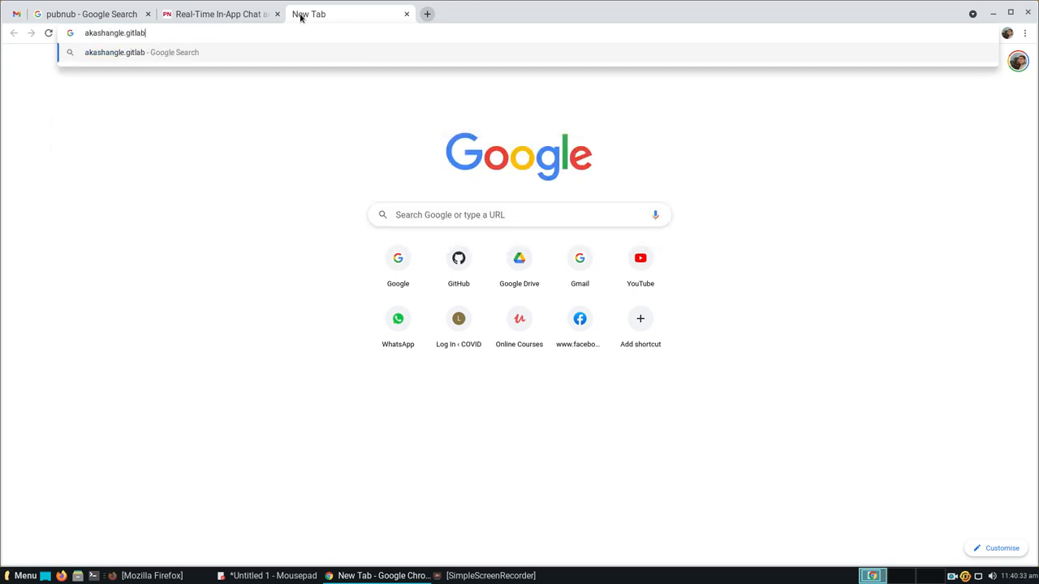
{"action": "type", "text": ".io/quicky/"}
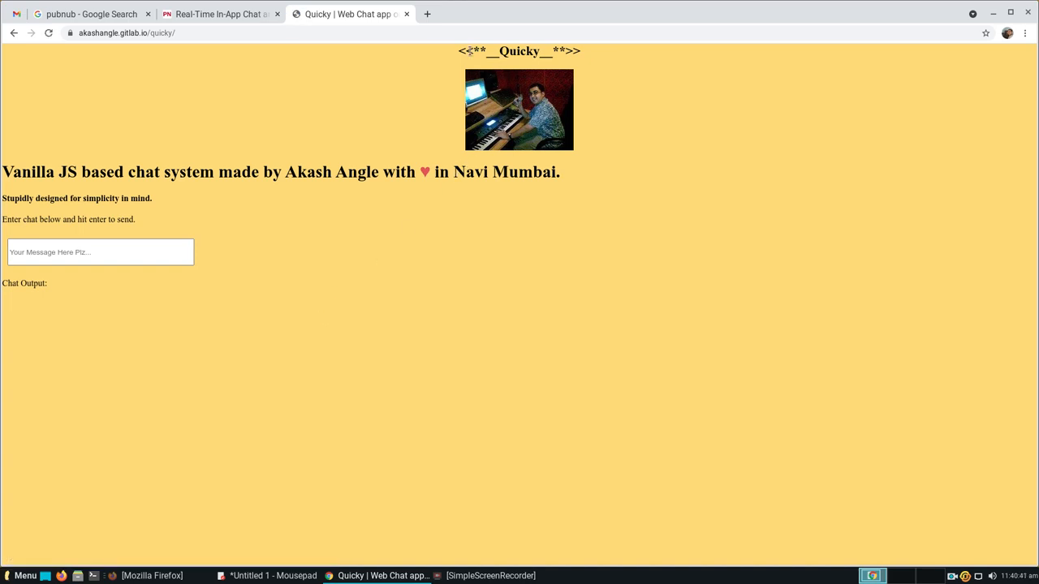
{"action": "double_click", "coordinate": [519, 50]}
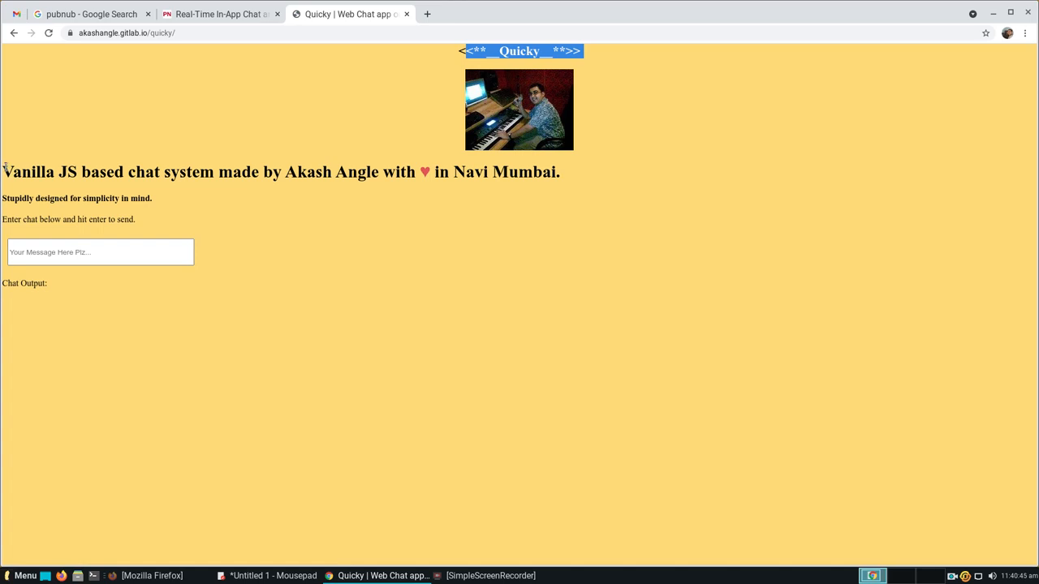
{"action": "left_click_drag", "start_coordinate": [3, 172], "coordinate": [555, 172]}
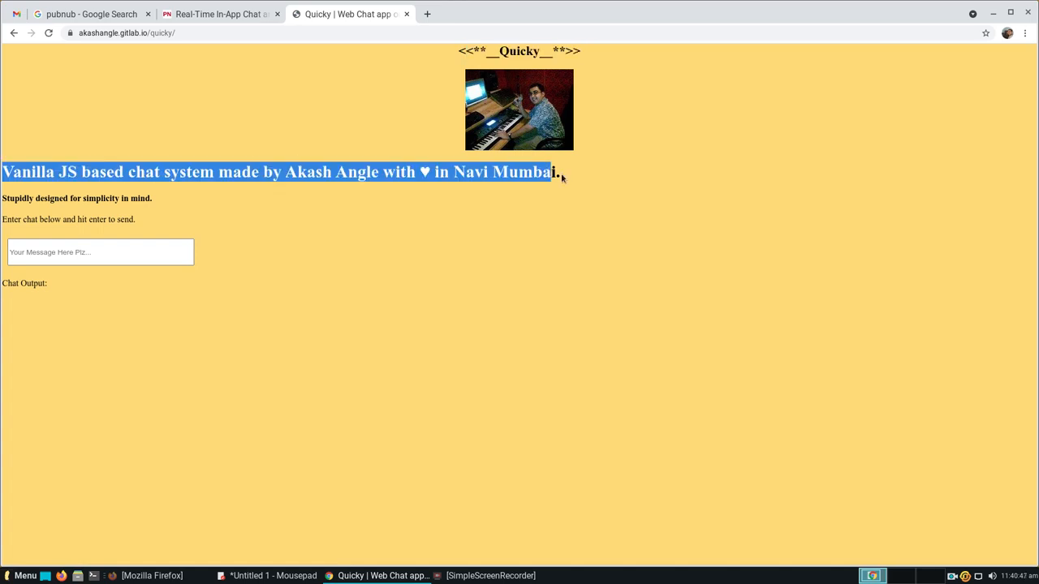
{"action": "left_click", "coordinate": [156, 201]}
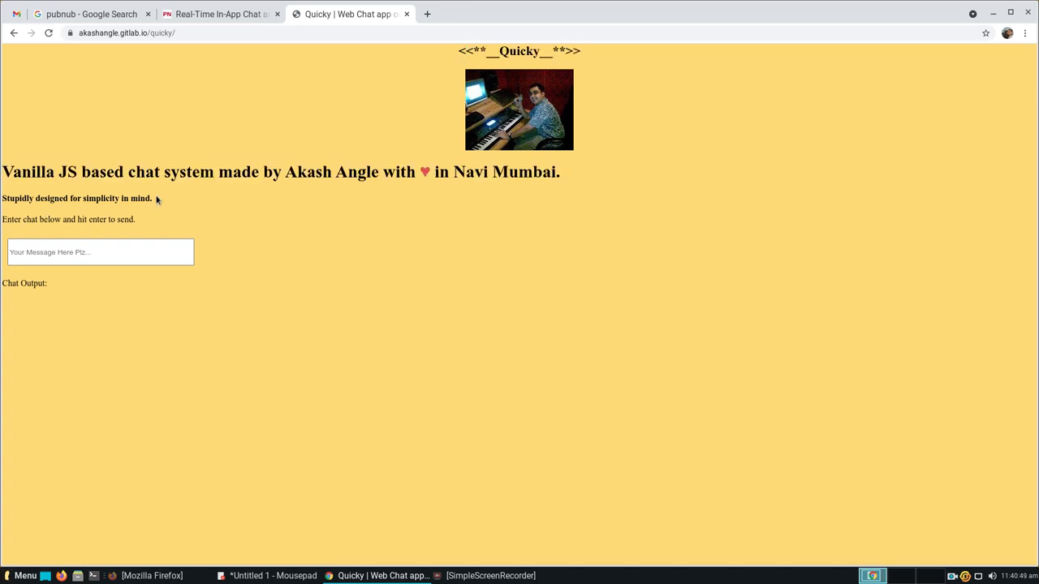
{"action": "triple_click", "coordinate": [78, 198]}
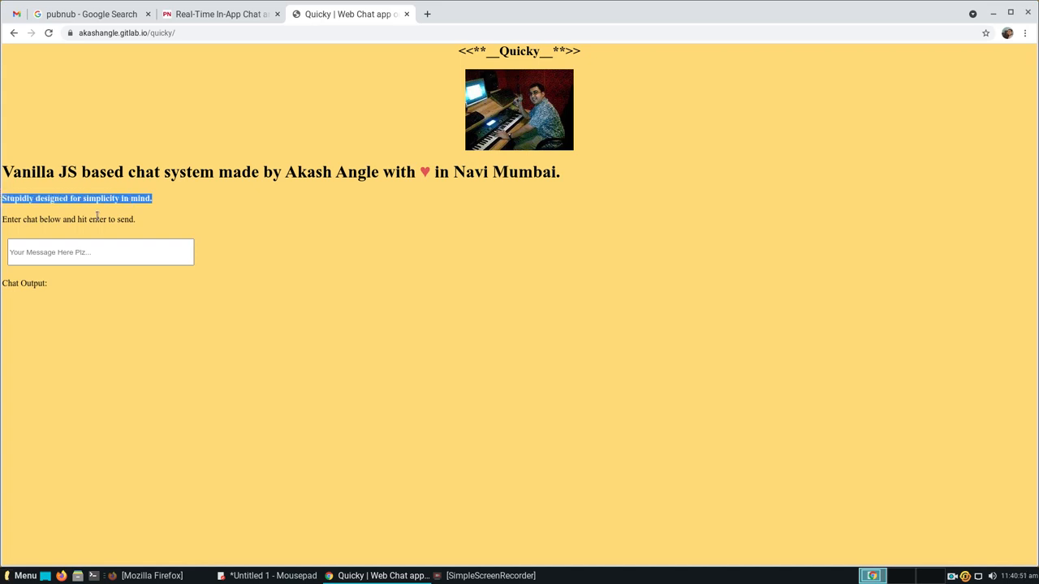
{"action": "left_click", "coordinate": [101, 252]}
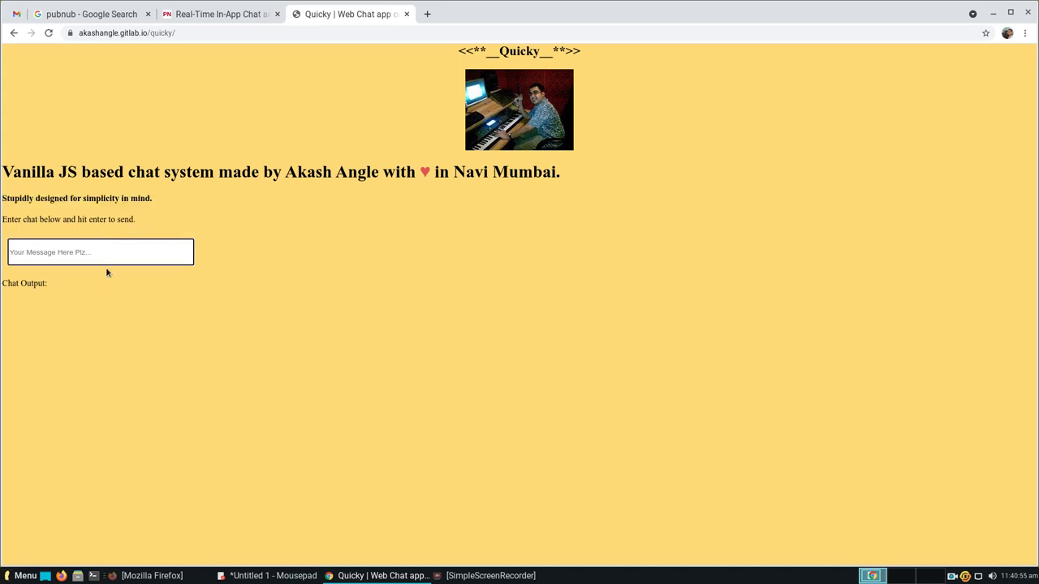
{"action": "mouse_move", "coordinate": [153, 575]}
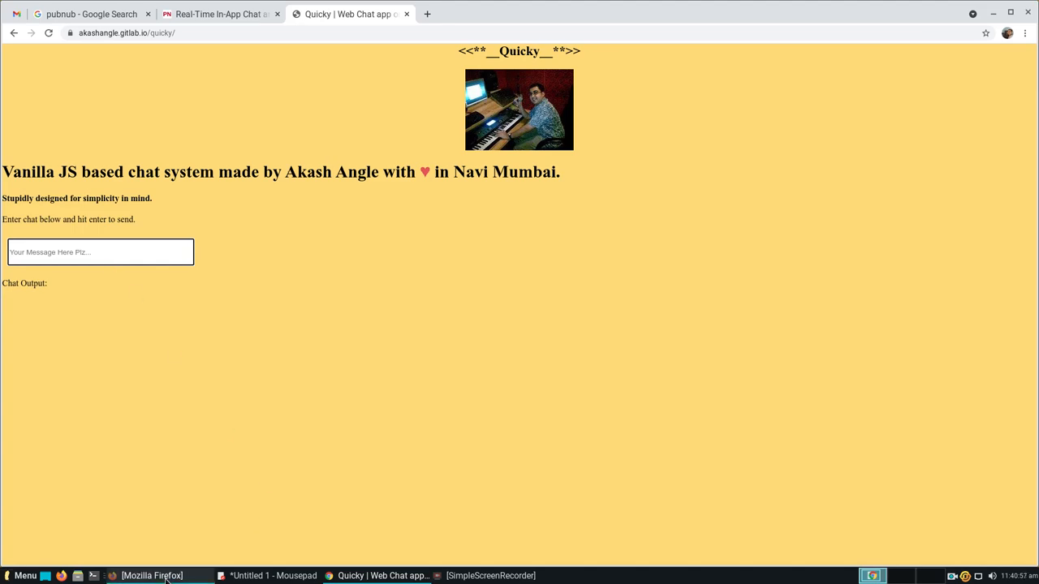
{"action": "left_click", "coordinate": [151, 575]}
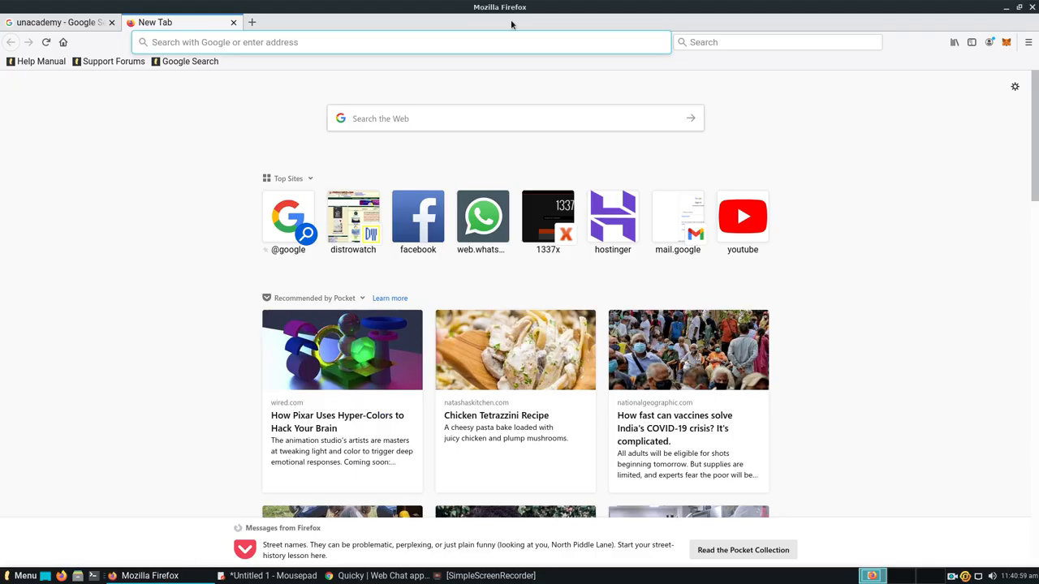
{"action": "left_click", "coordinate": [1016, 6]}
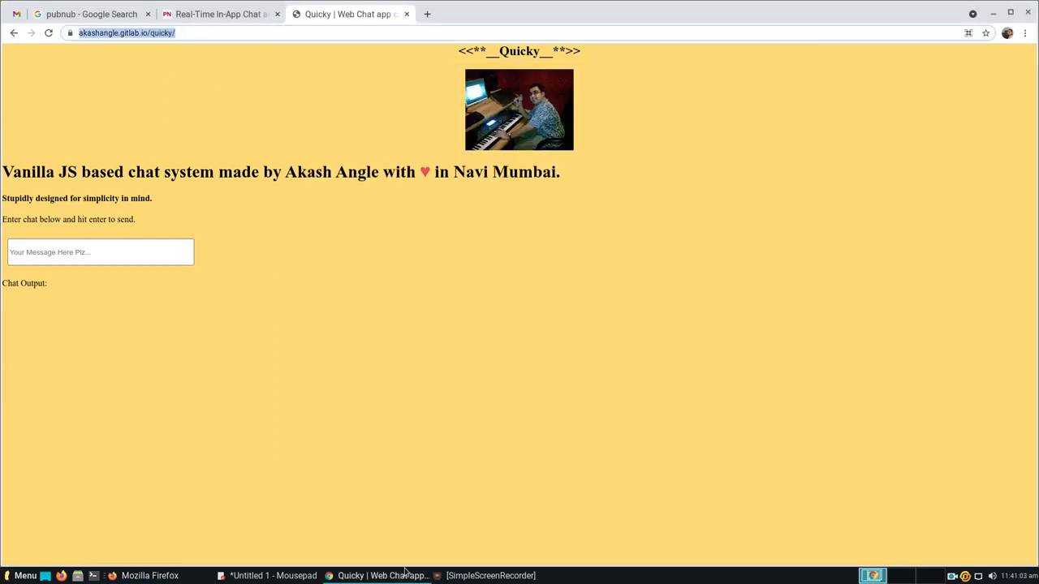
{"action": "left_click", "coordinate": [150, 575]}
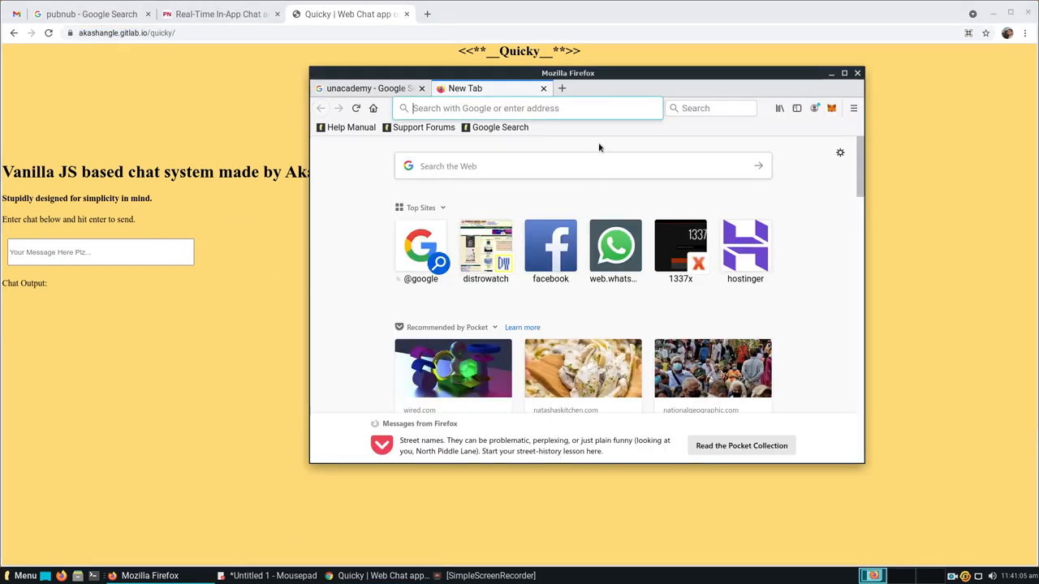
{"action": "left_click_drag", "start_coordinate": [568, 73], "coordinate": [585, 72]}
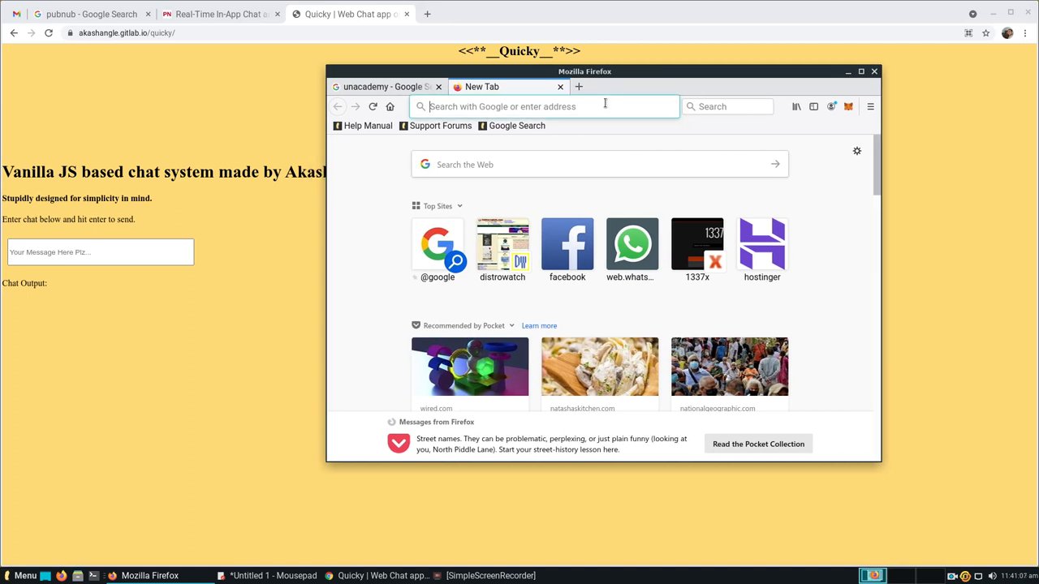
{"action": "type", "text": "https://akashangle.gitlab.io/quicky/"}
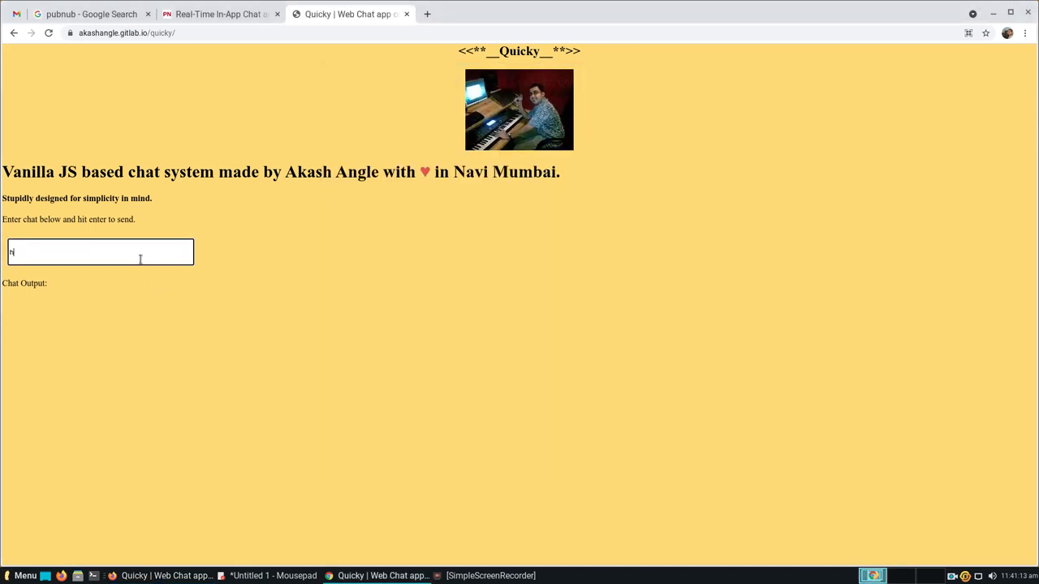
- Send a user 1 greeting from Chrome and a user 3 message from Firefox
{"action": "type", "text": "i thi"}
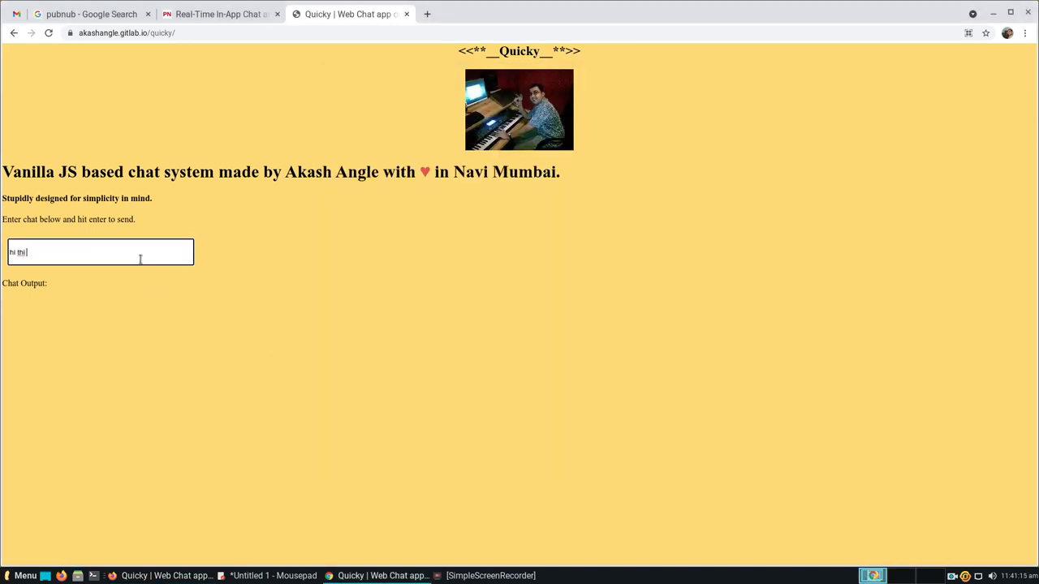
{"action": "type", "text": "s"}
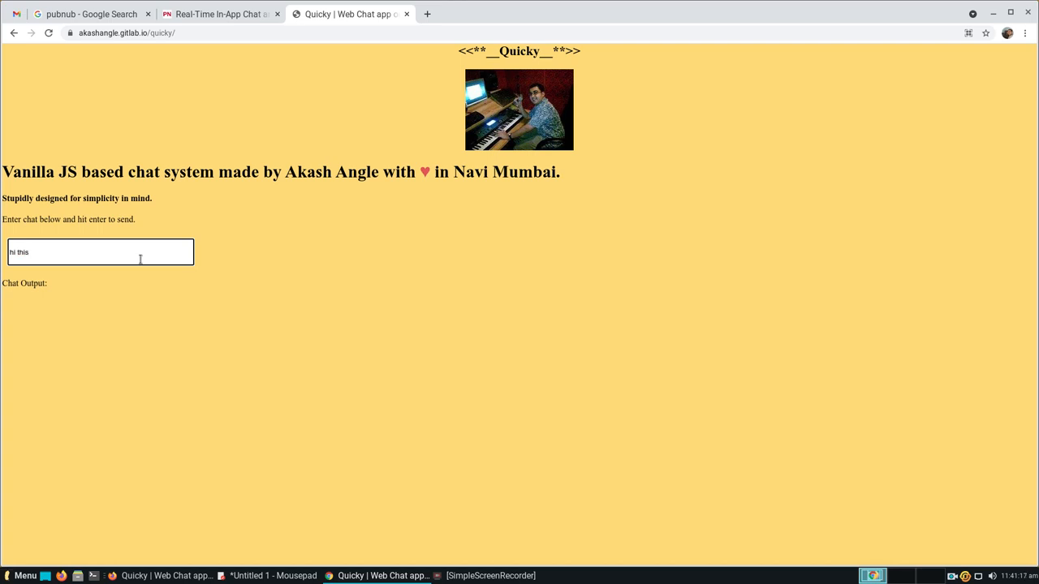
{"action": "type", "text": "is y"}
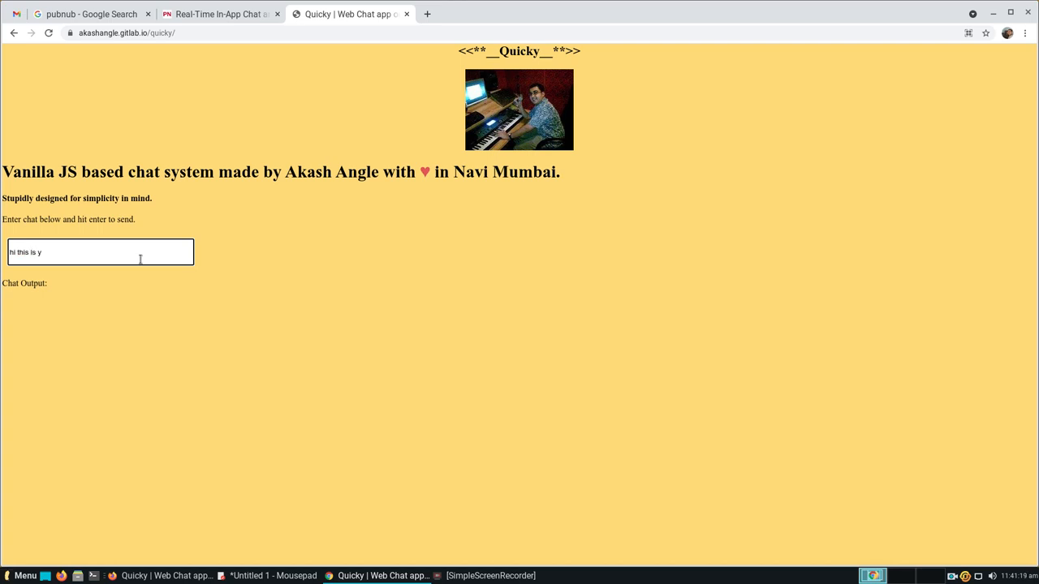
{"action": "key", "text": "Return"}
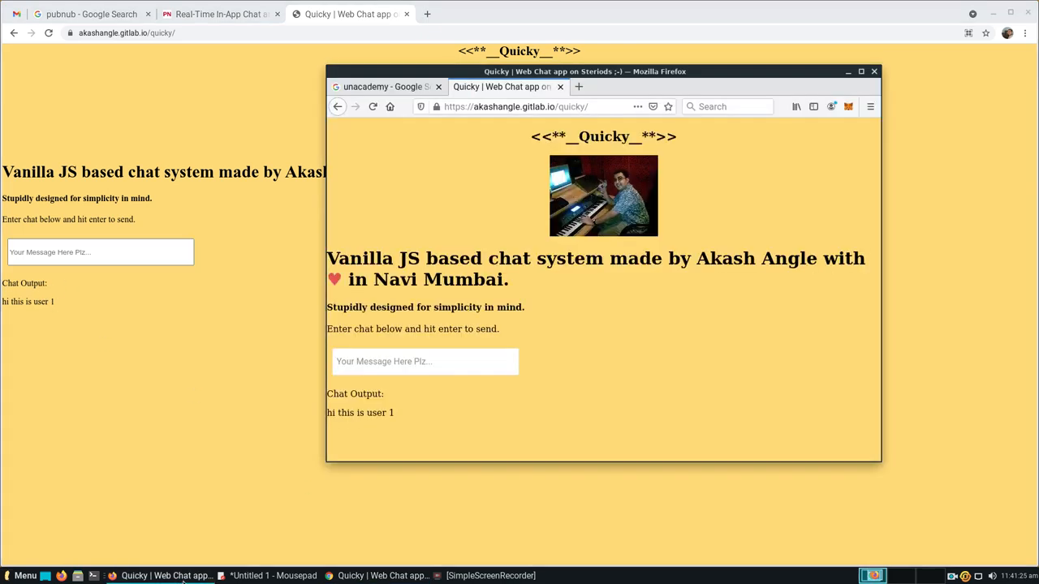
{"action": "mouse_move", "coordinate": [523, 294]}
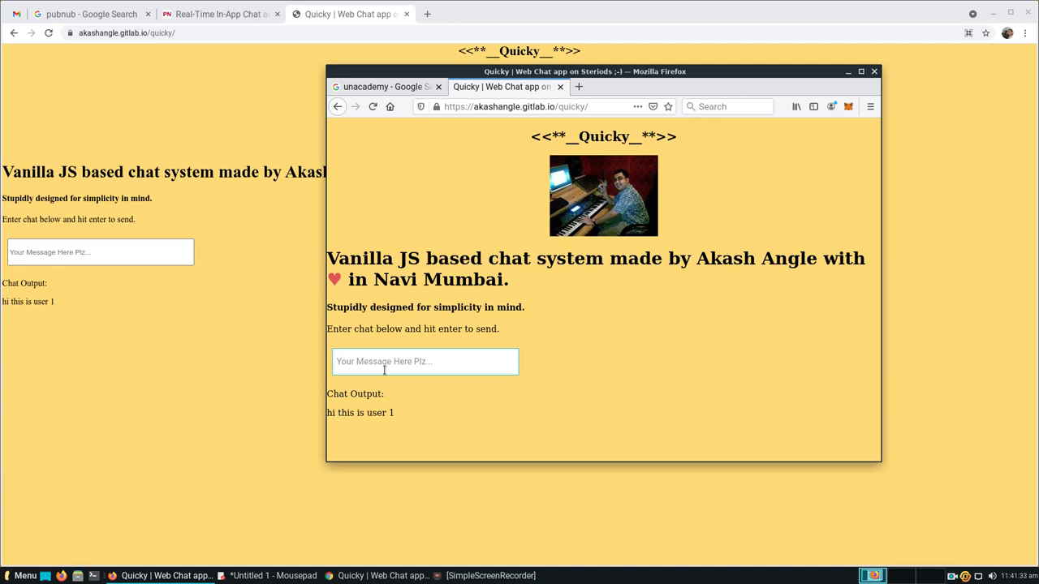
{"action": "type", "text": "user 3 say"}
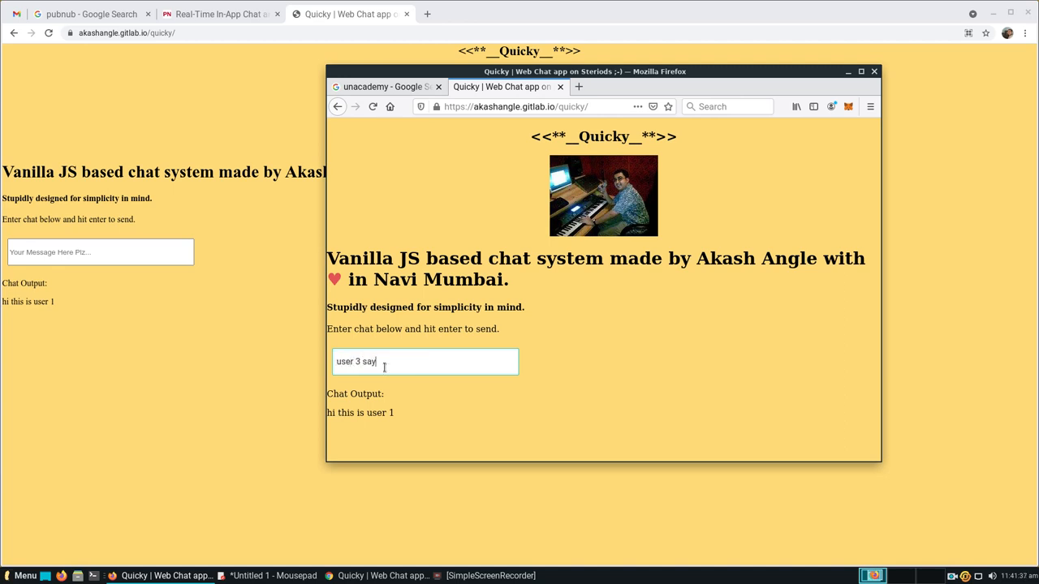
{"action": "key", "text": "Return"}
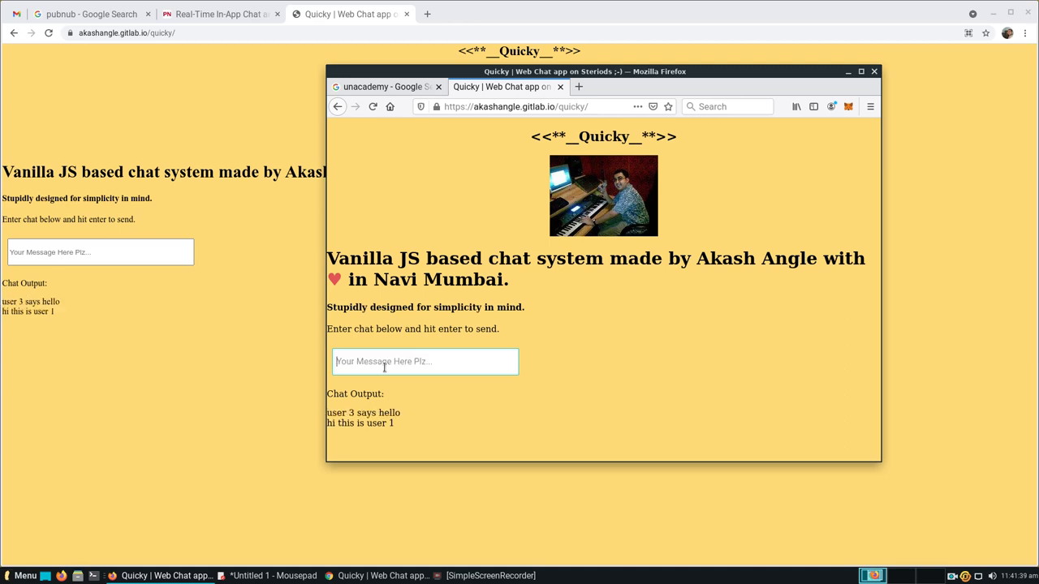
{"action": "mouse_move", "coordinate": [296, 388]}
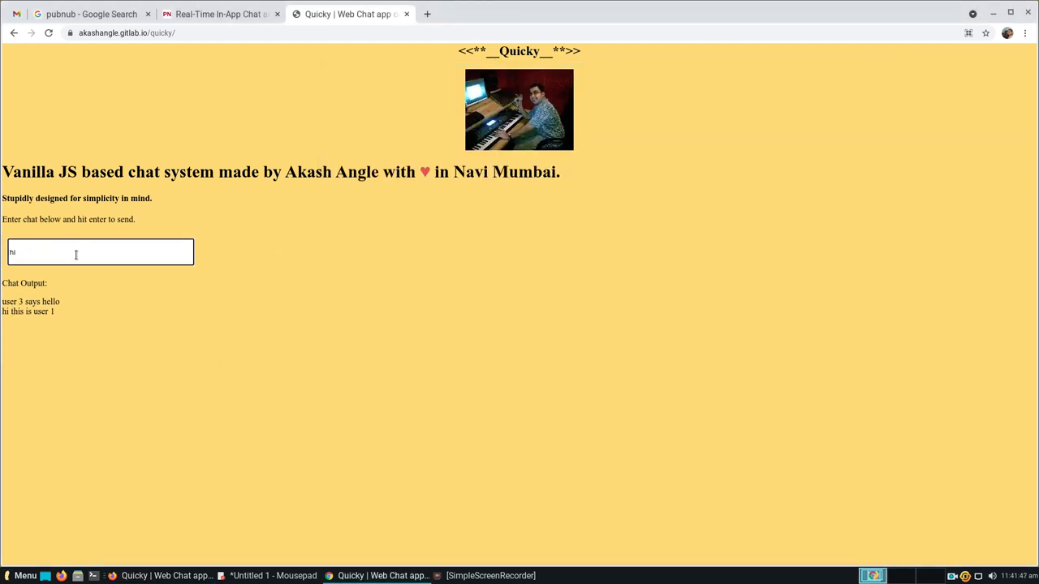
- Send 'hi' from Chrome and the symbols '@#$$%%' from Firefox, both appearing in each window
{"action": "key", "text": "Return"}
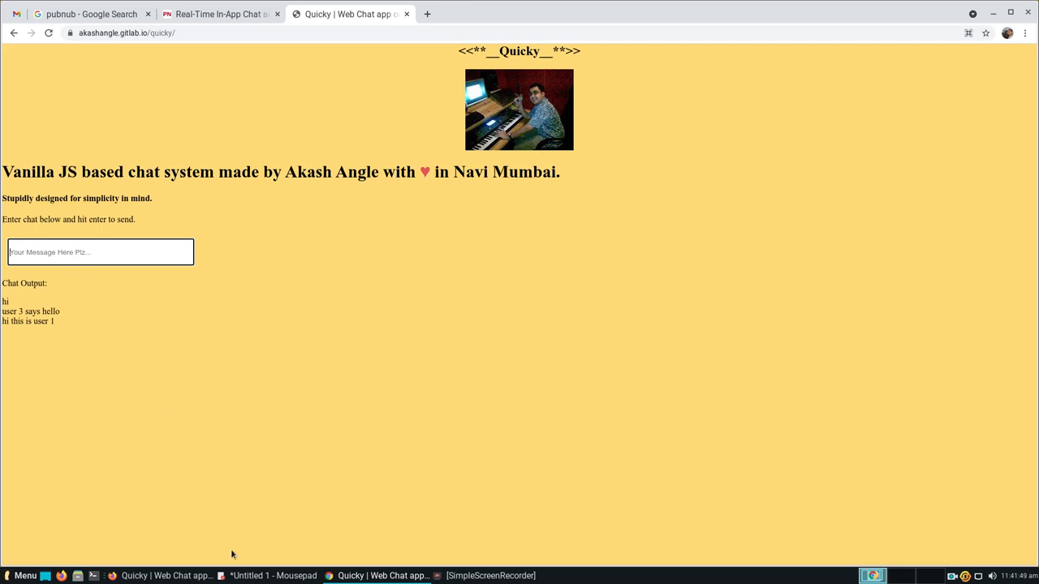
{"action": "mouse_move", "coordinate": [165, 575]}
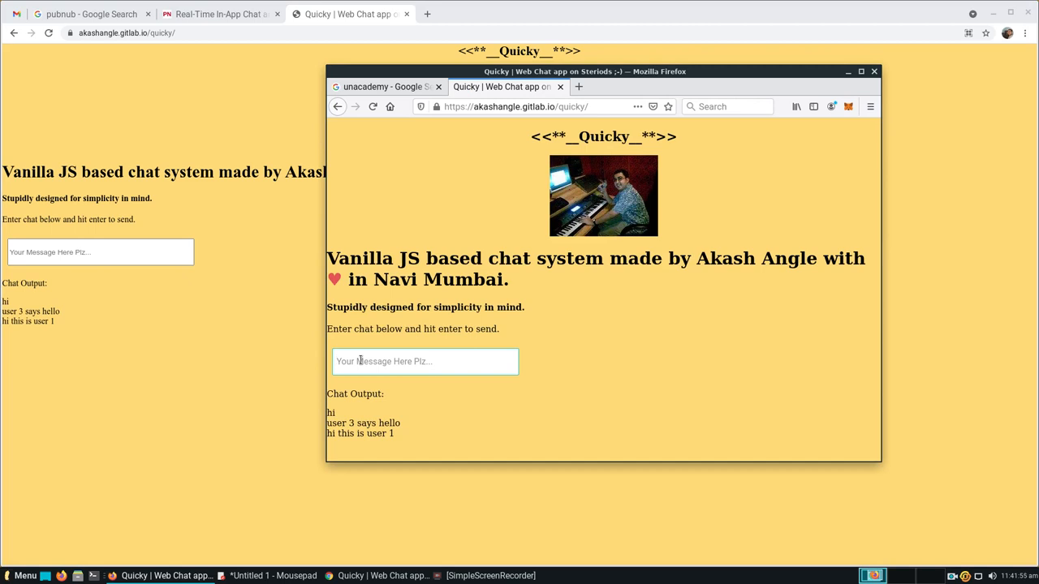
{"action": "type", "text": "@#$$%%"}
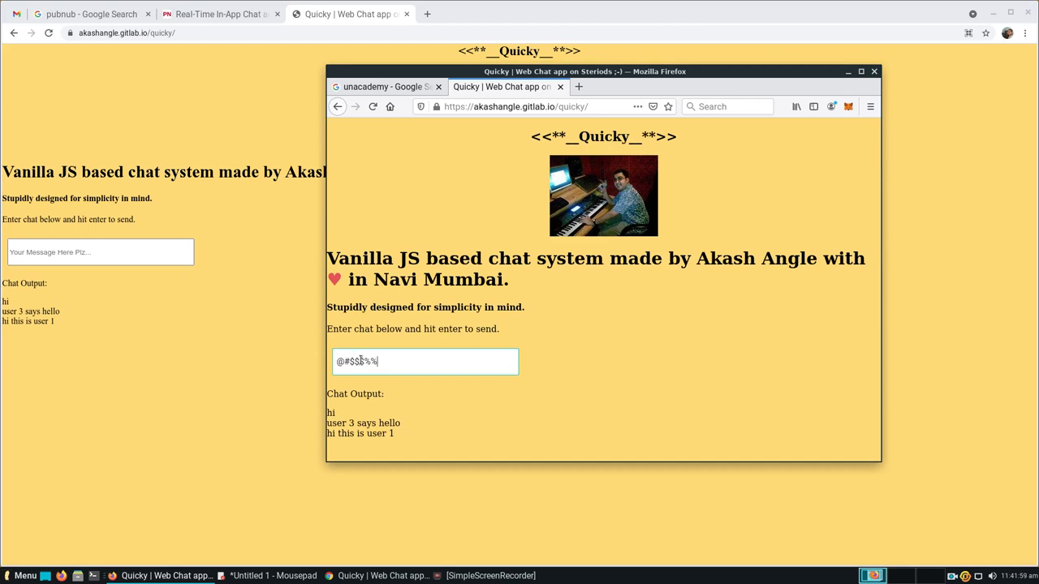
{"action": "key", "text": "Return"}
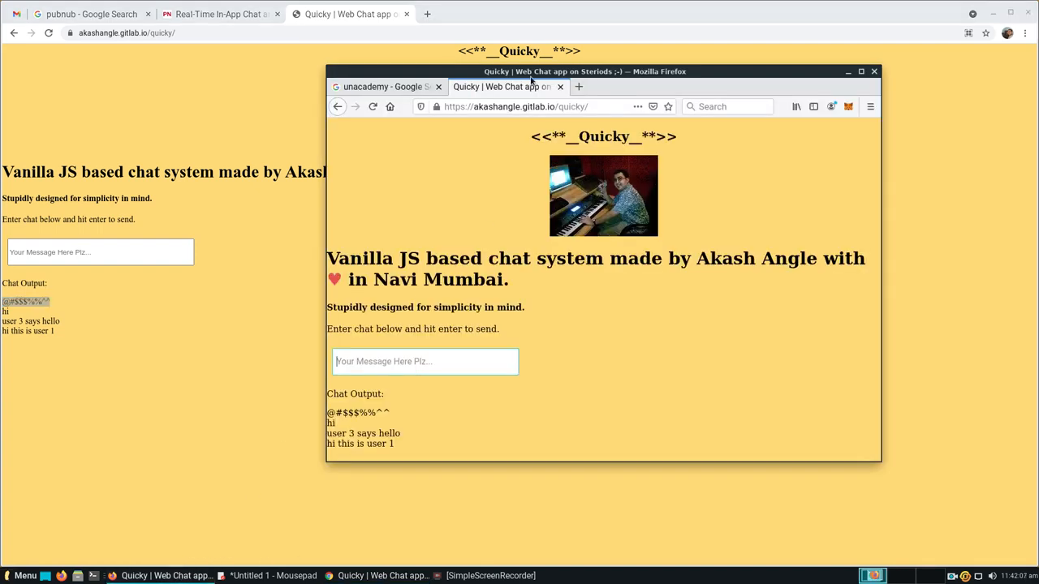
{"action": "left_click", "coordinate": [382, 88]}
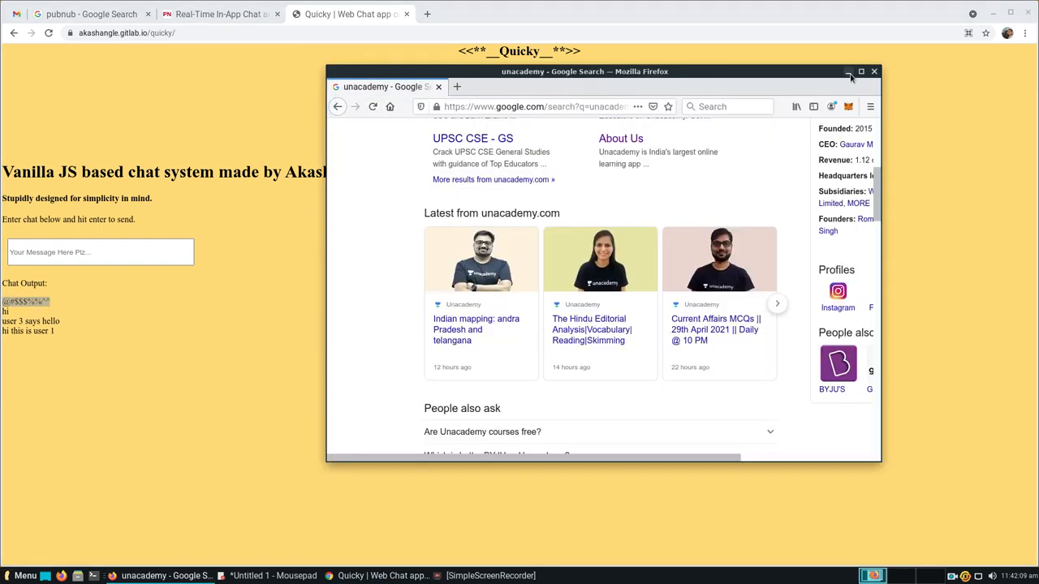
- Search Google in a new Chrome tab for html5 boilerplate code
{"action": "left_click", "coordinate": [860, 71]}
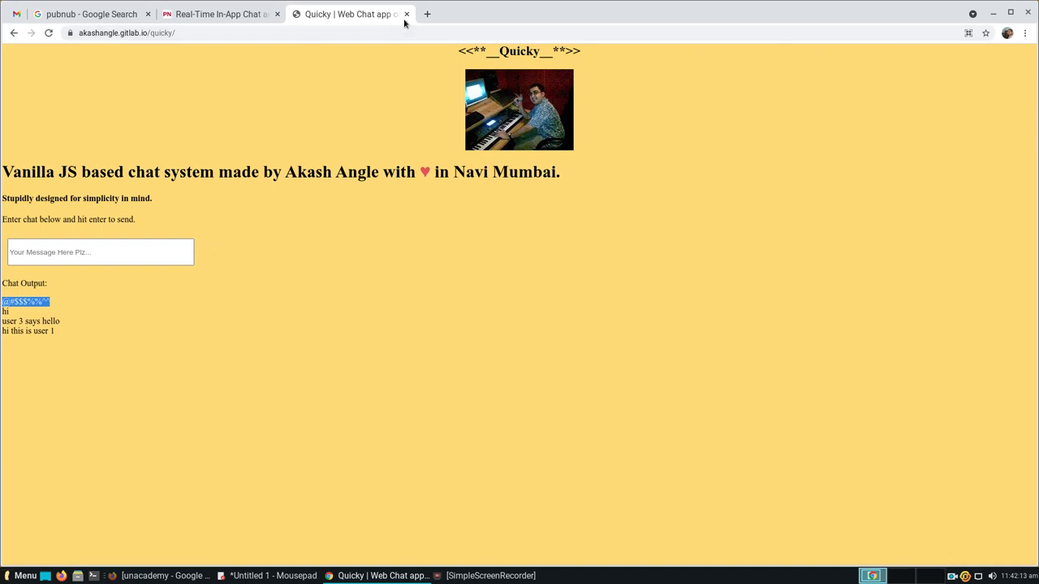
{"action": "left_click", "coordinate": [406, 13]}
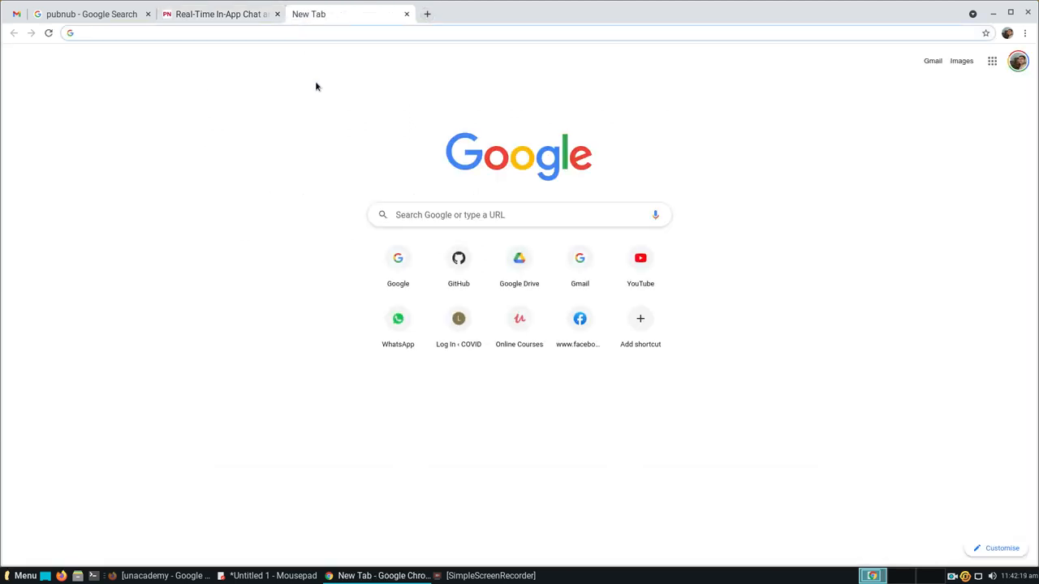
{"action": "type", "text": "google.com"}
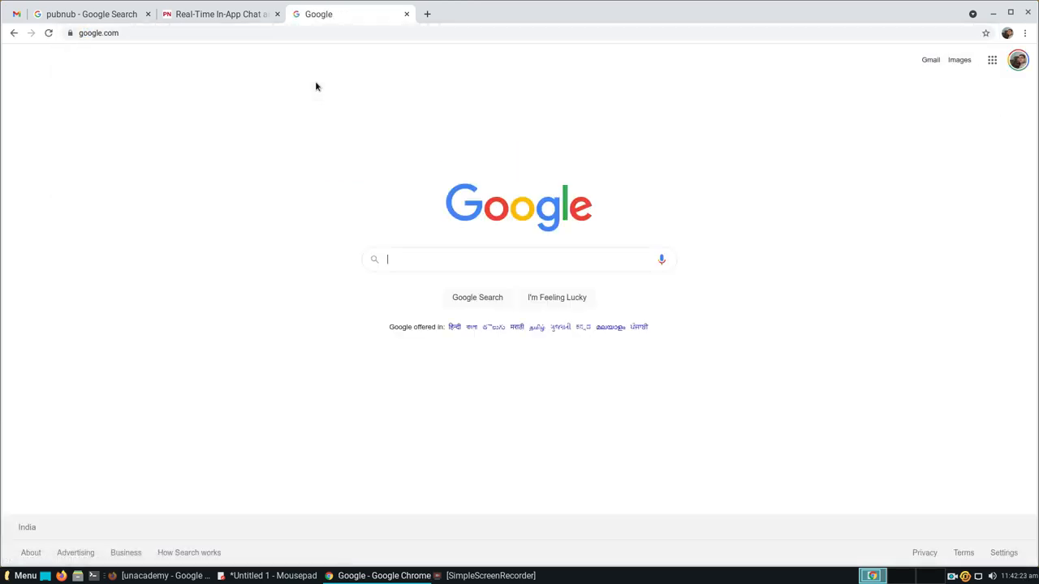
{"action": "type", "text": "html"}
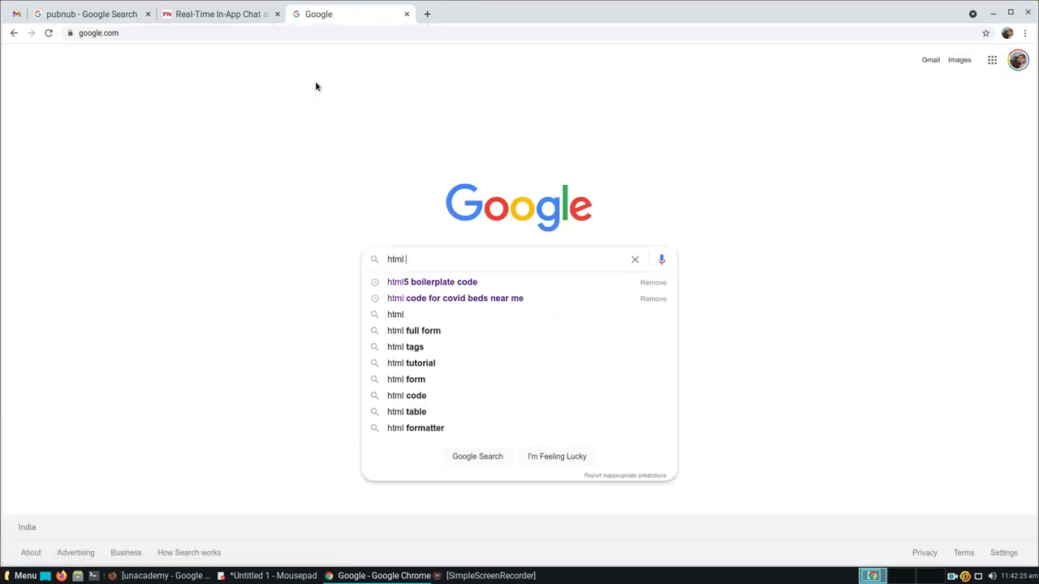
{"action": "left_click", "coordinate": [432, 283]}
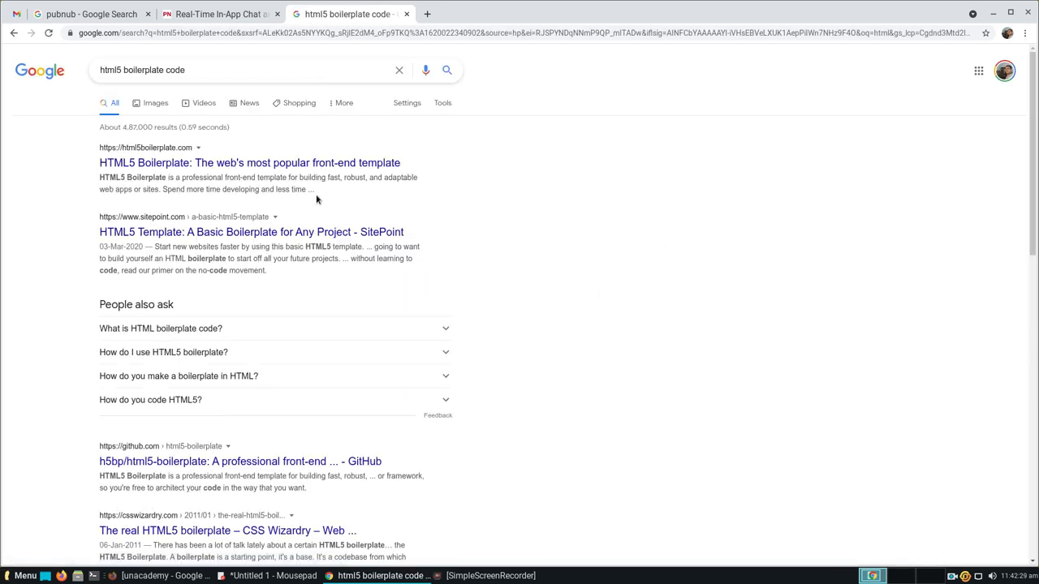
- Open the HTML5 Boilerplate and SitePoint HTML5 template results and view the SitePoint article
{"action": "left_click", "coordinate": [250, 162]}
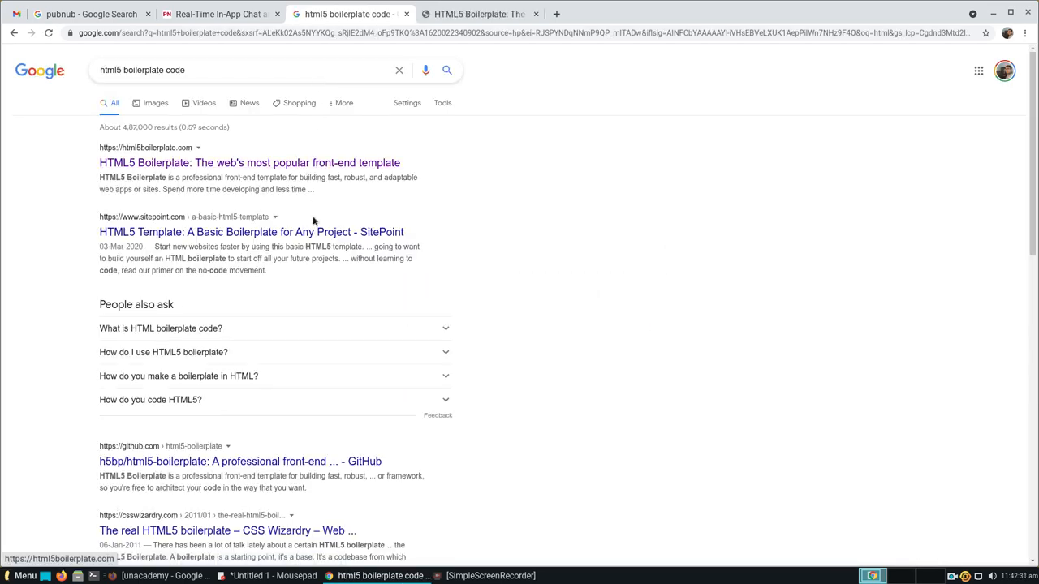
{"action": "left_click", "coordinate": [250, 162]}
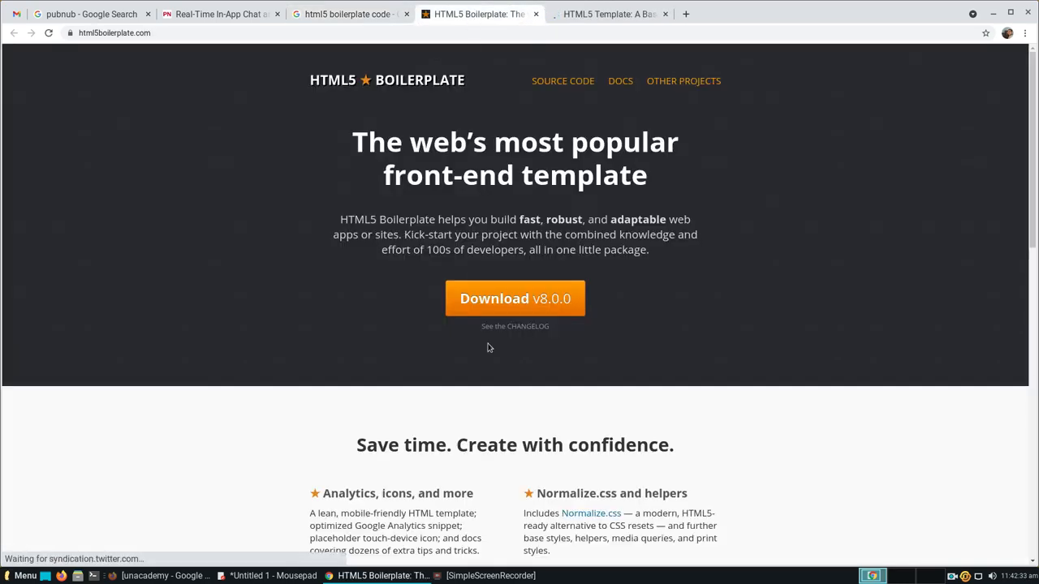
{"action": "scroll", "scroll_direction": "down", "scroll_amount": 3}
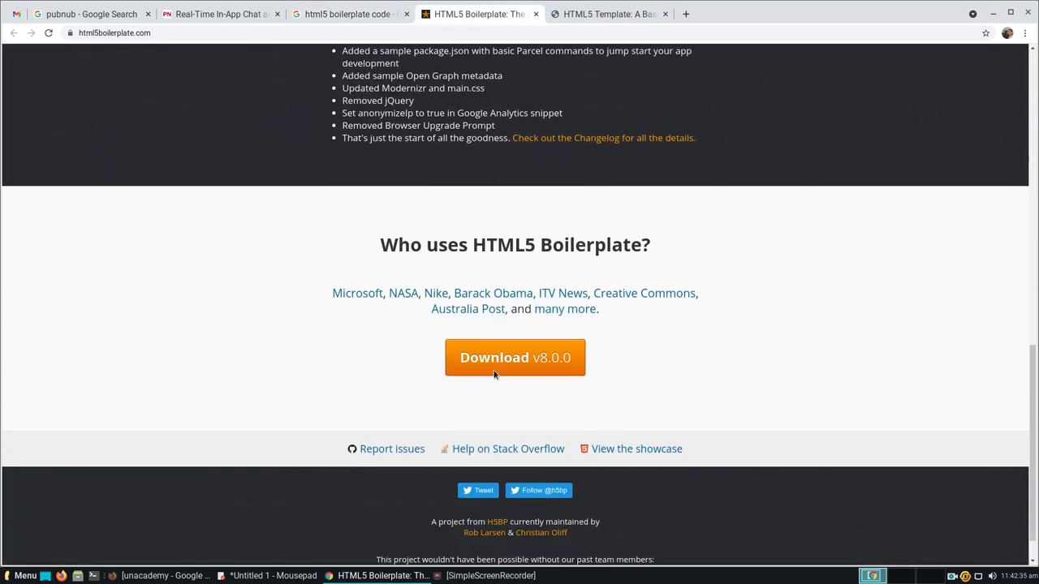
{"action": "left_click", "coordinate": [608, 13]}
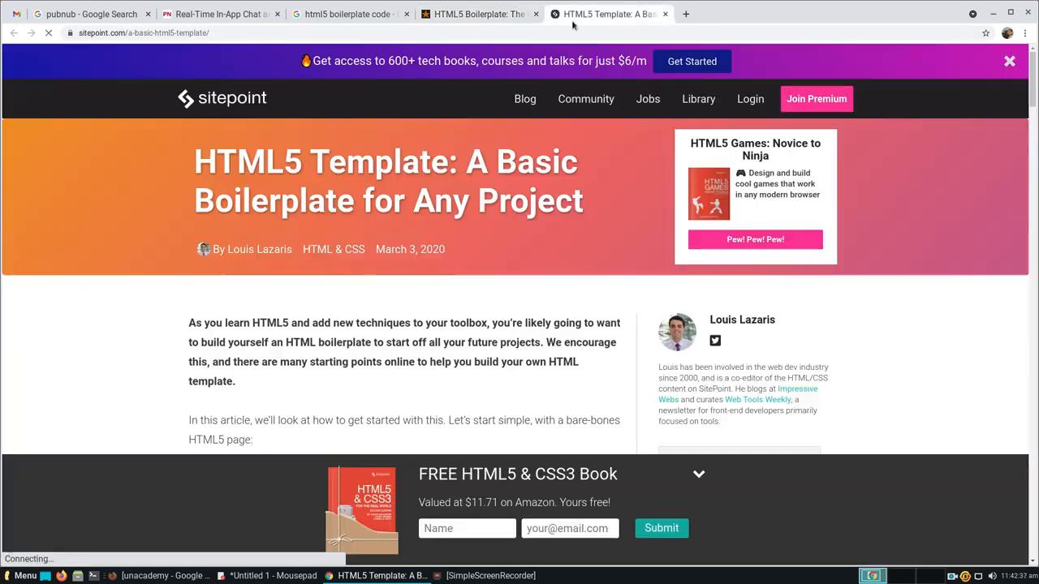
{"action": "scroll", "scroll_direction": "down", "scroll_amount": 3}
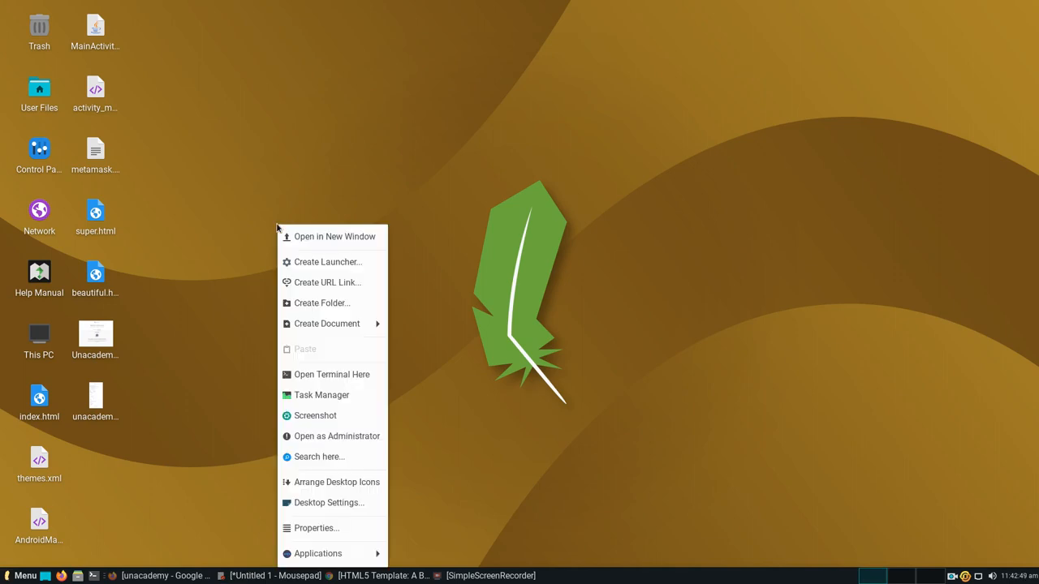
- Create a 'My Chat App' folder on the desktop and open it
{"action": "left_click", "coordinate": [322, 304]}
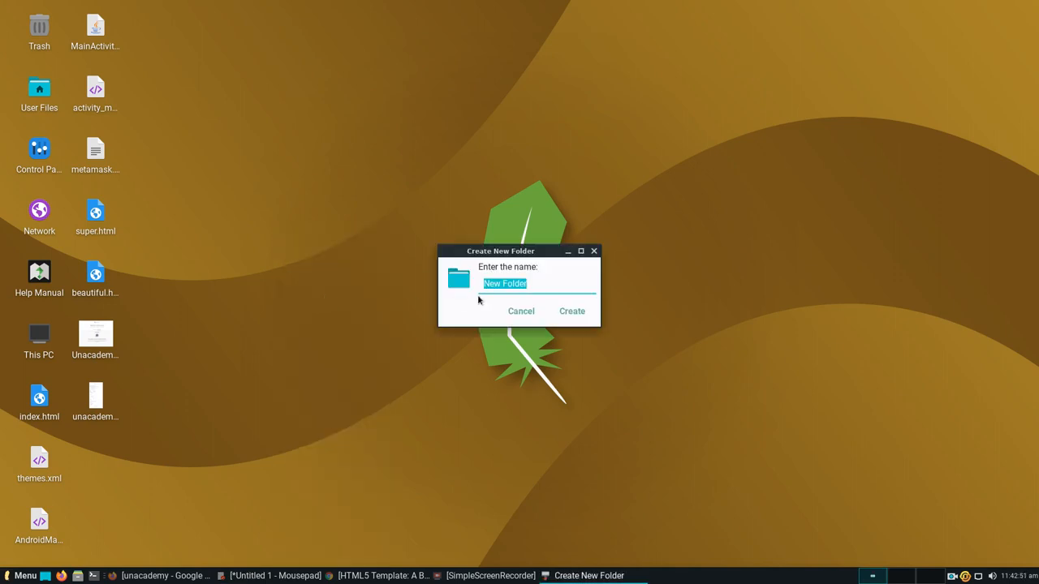
{"action": "type", "text": "My"}
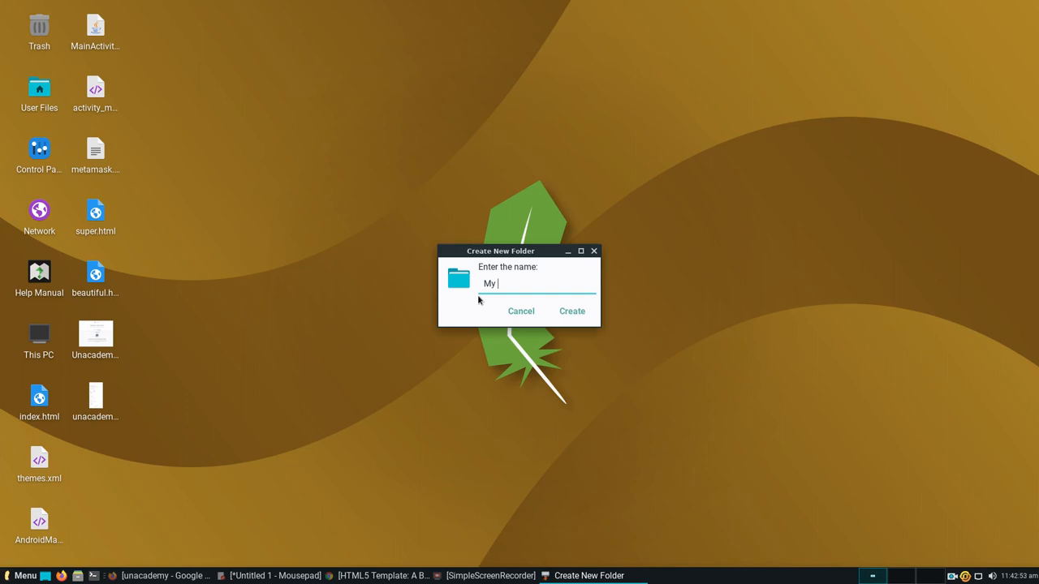
{"action": "type", "text": "Chat"}
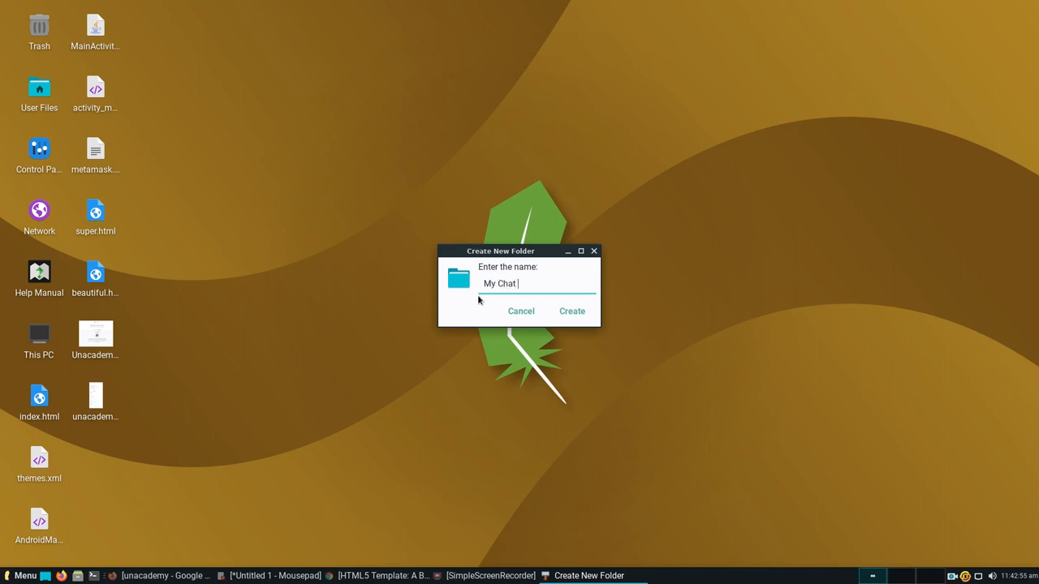
{"action": "left_click", "coordinate": [571, 312]}
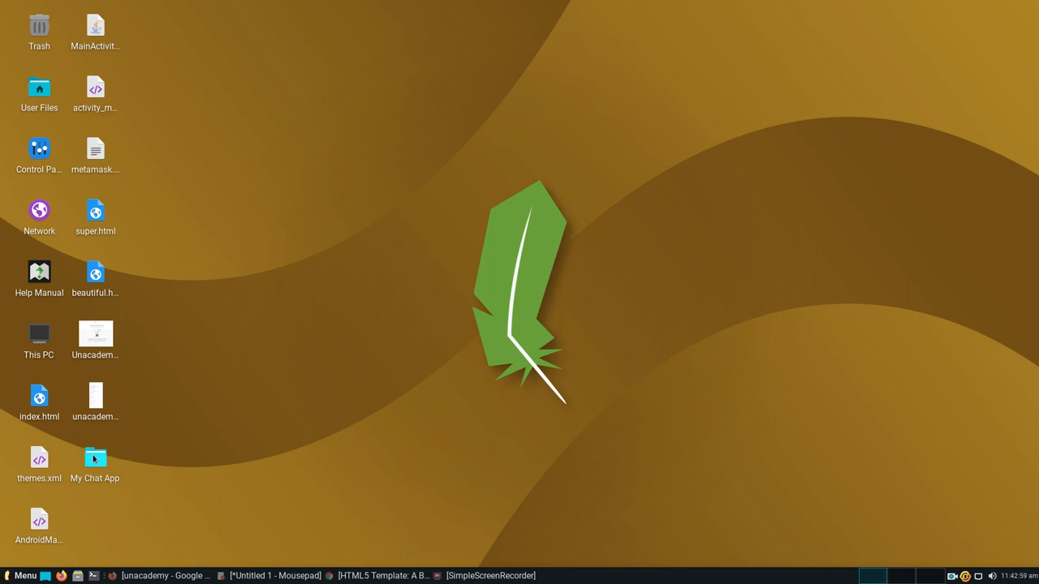
{"action": "double_click", "coordinate": [94, 456]}
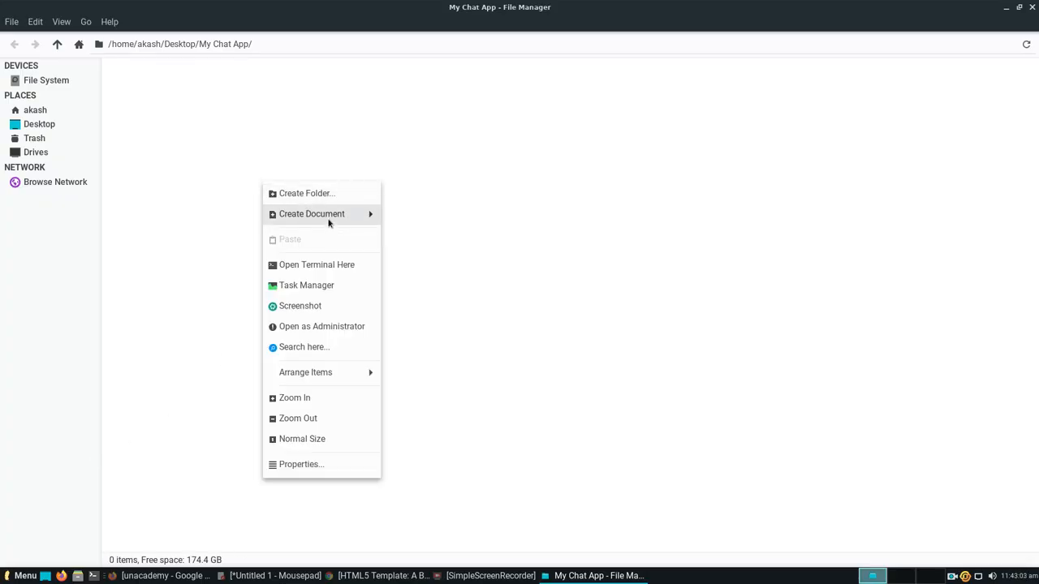
- Create an empty file named index.html in the My Chat App folder
{"action": "left_click", "coordinate": [312, 214]}
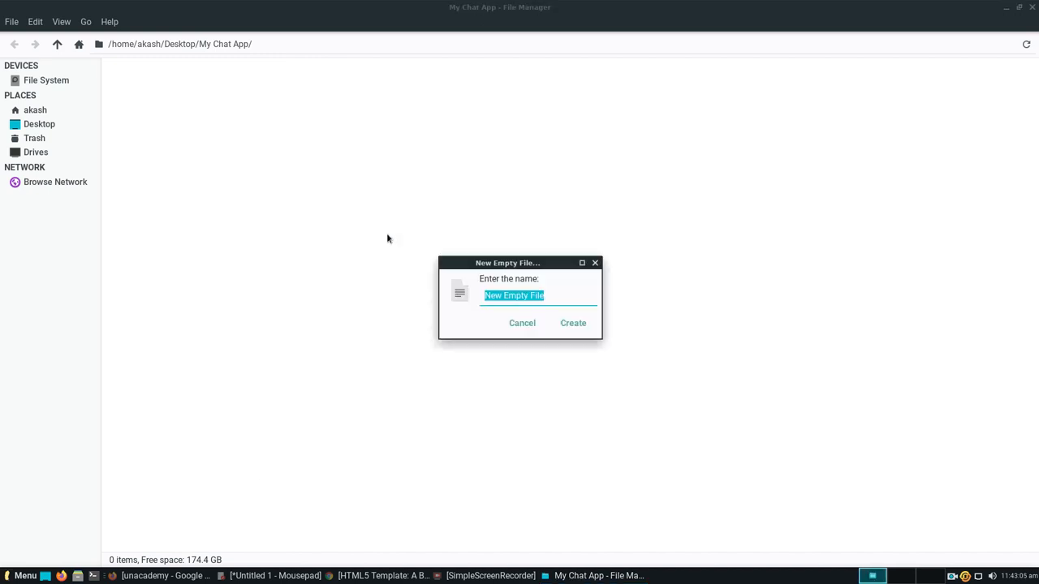
{"action": "type", "text": "inde"}
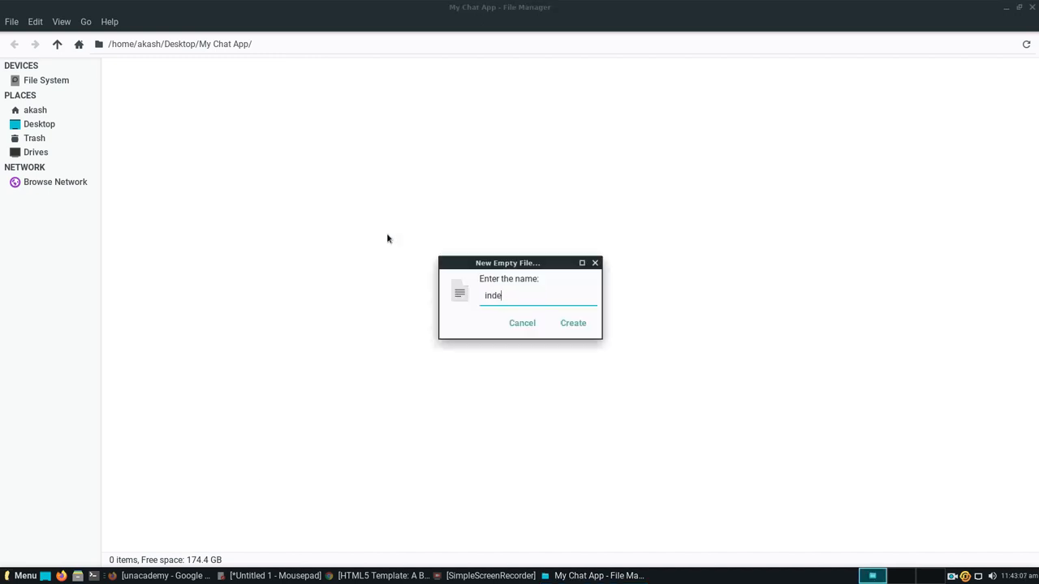
{"action": "left_click", "coordinate": [573, 323]}
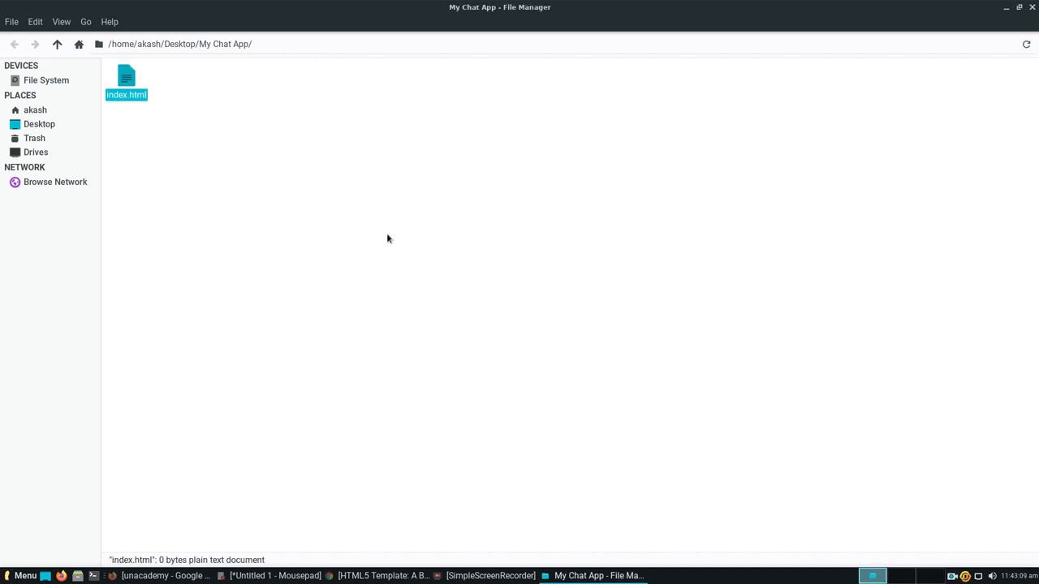
- Open index.html with Visual Studio Code
{"action": "left_click", "coordinate": [386, 238]}
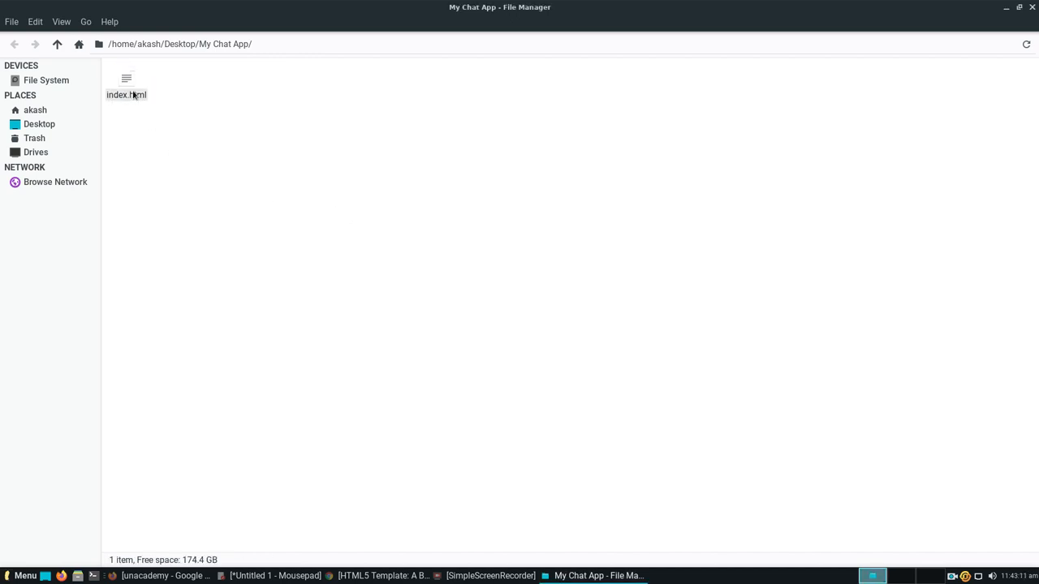
{"action": "right_click", "coordinate": [127, 94]}
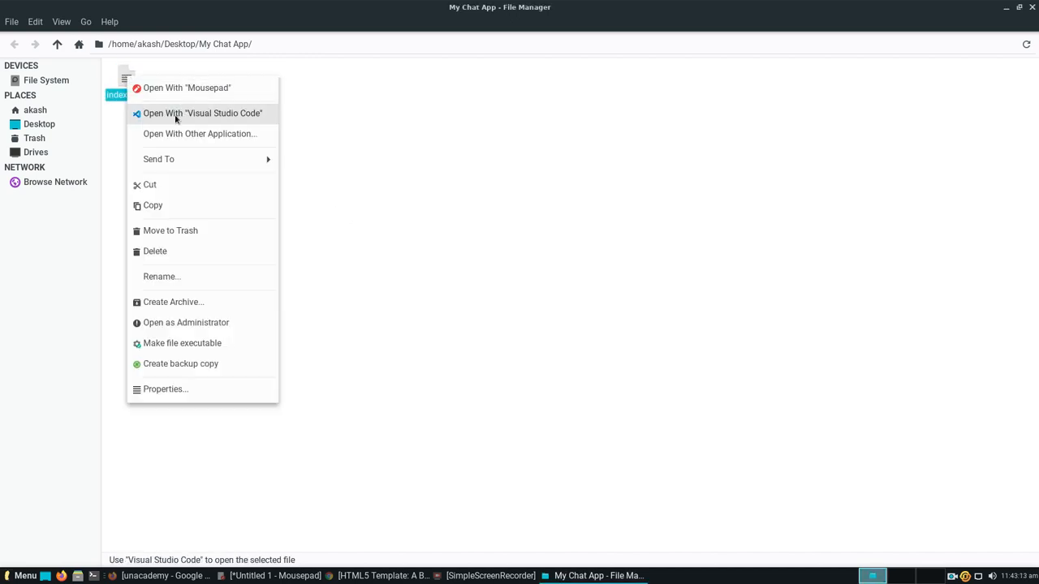
{"action": "left_click", "coordinate": [202, 114]}
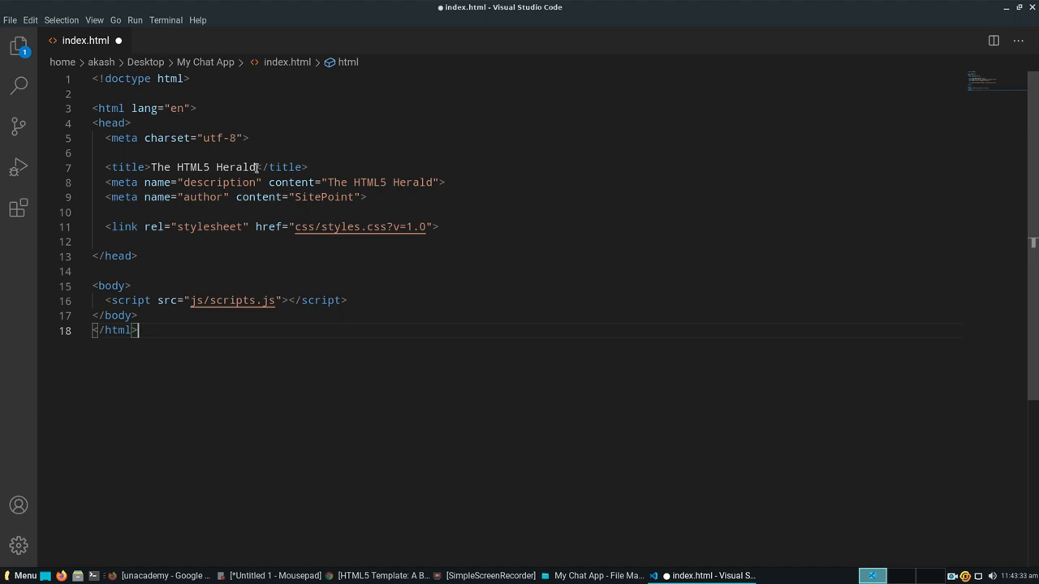
- Retitle the page 'My Cool first Web Chat App'
{"action": "key", "text": "BackSpace"}
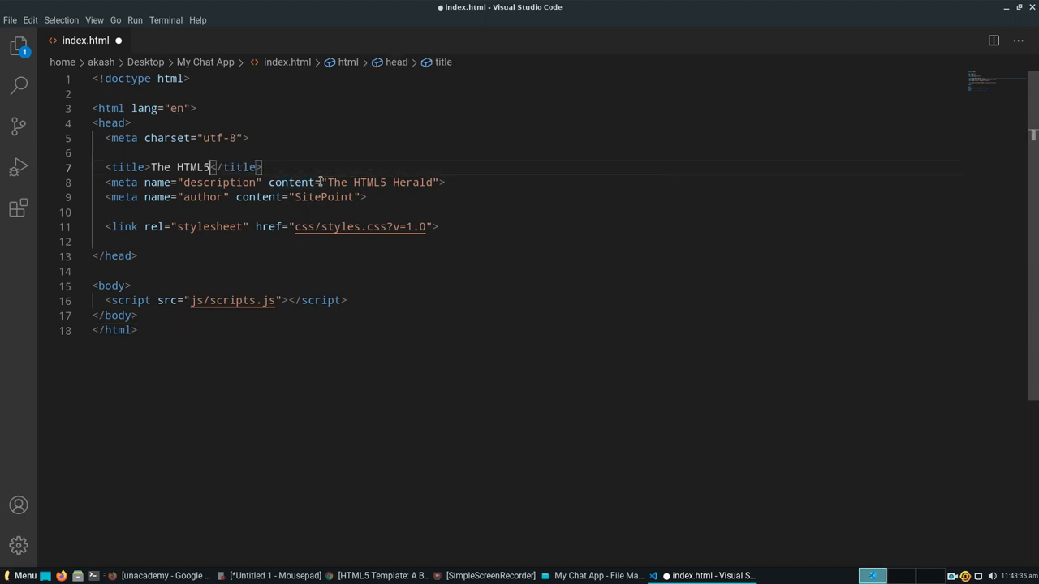
{"action": "key", "text": "Backspace"}
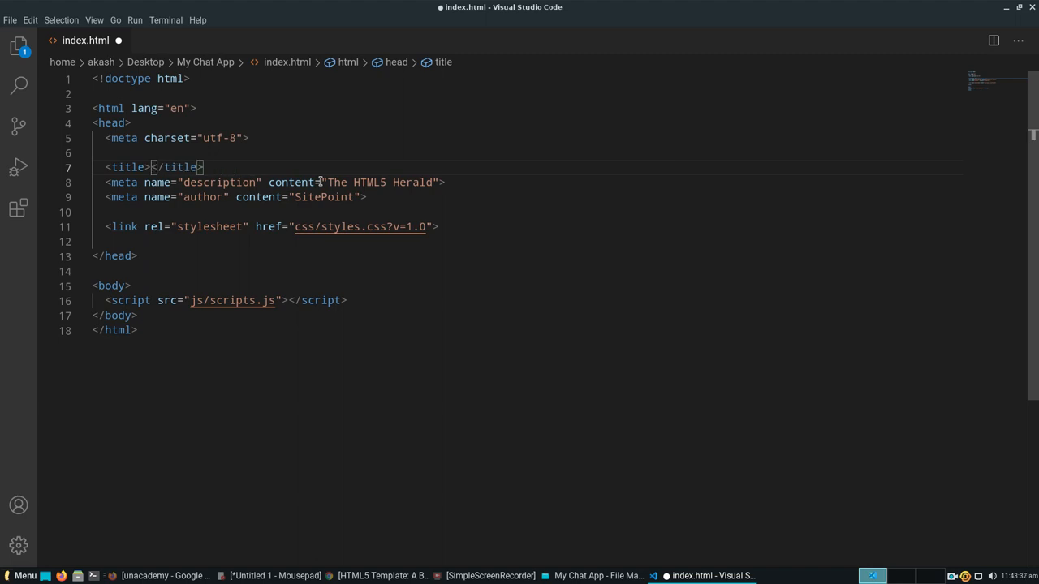
{"action": "type", "text": "My"}
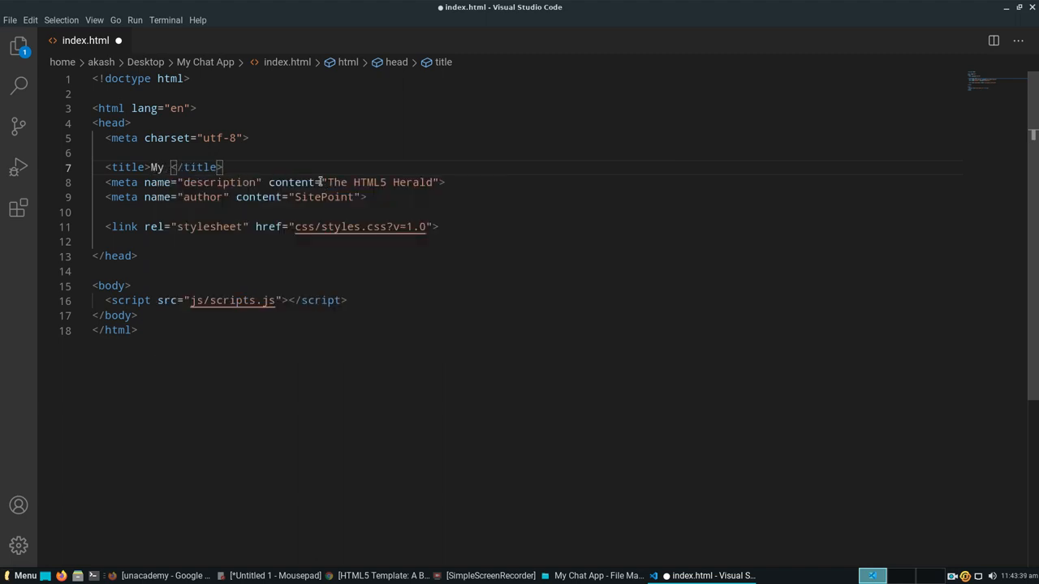
{"action": "type", "text": "Cool"}
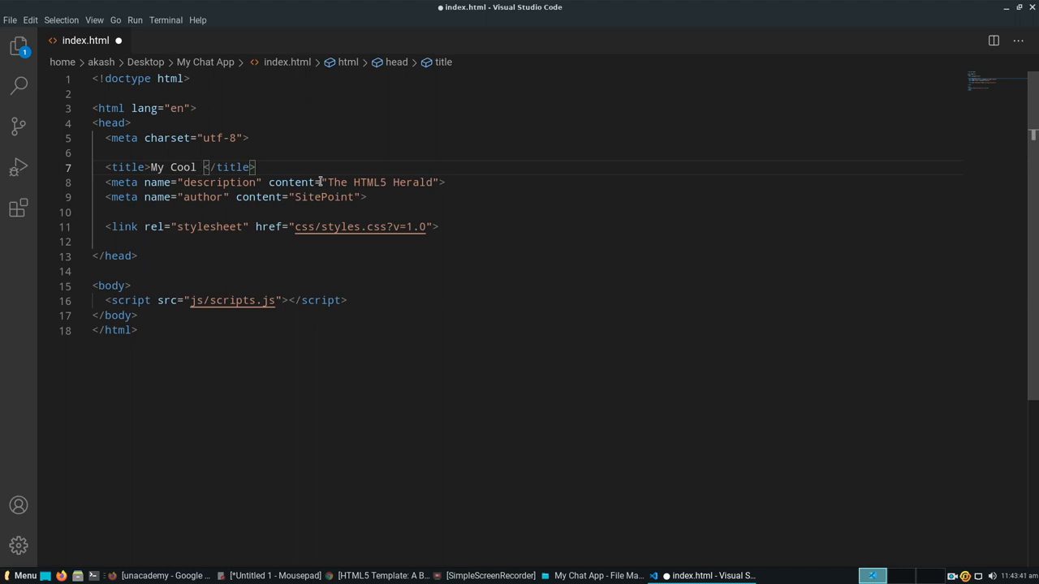
{"action": "type", "text": "first"}
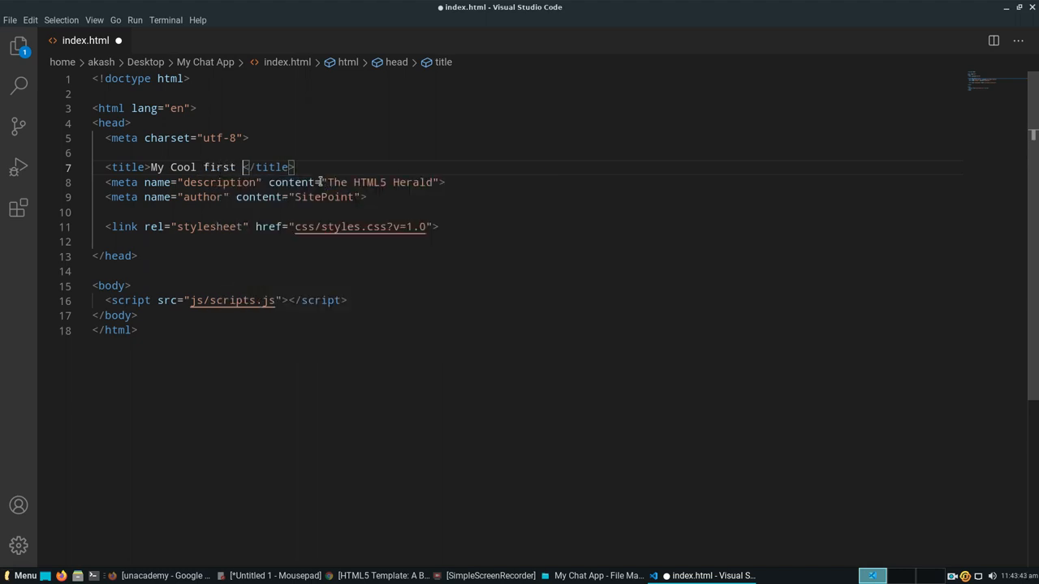
{"action": "type", "text": "Web C"}
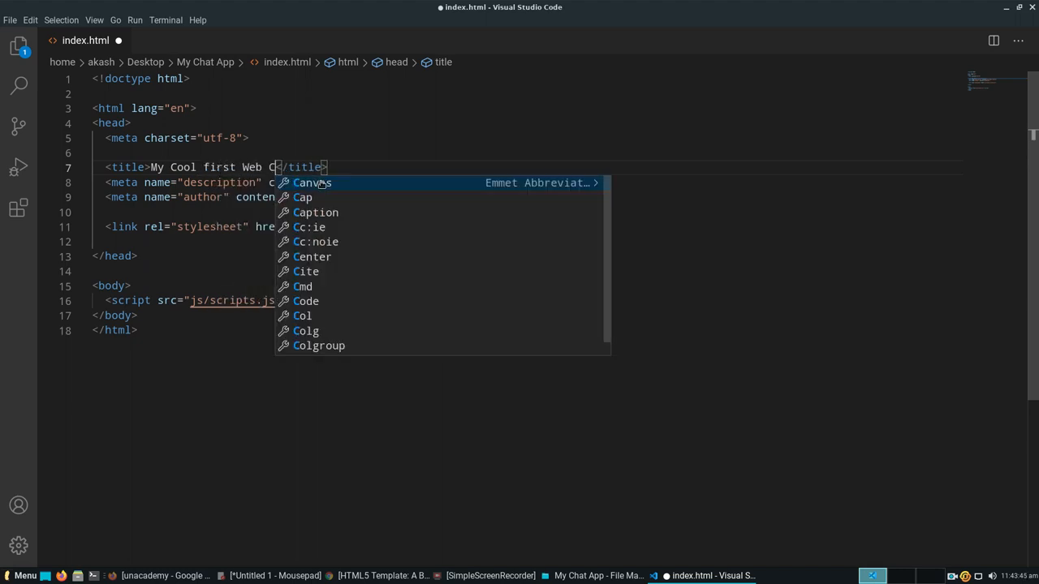
{"action": "type", "text": "hat App"}
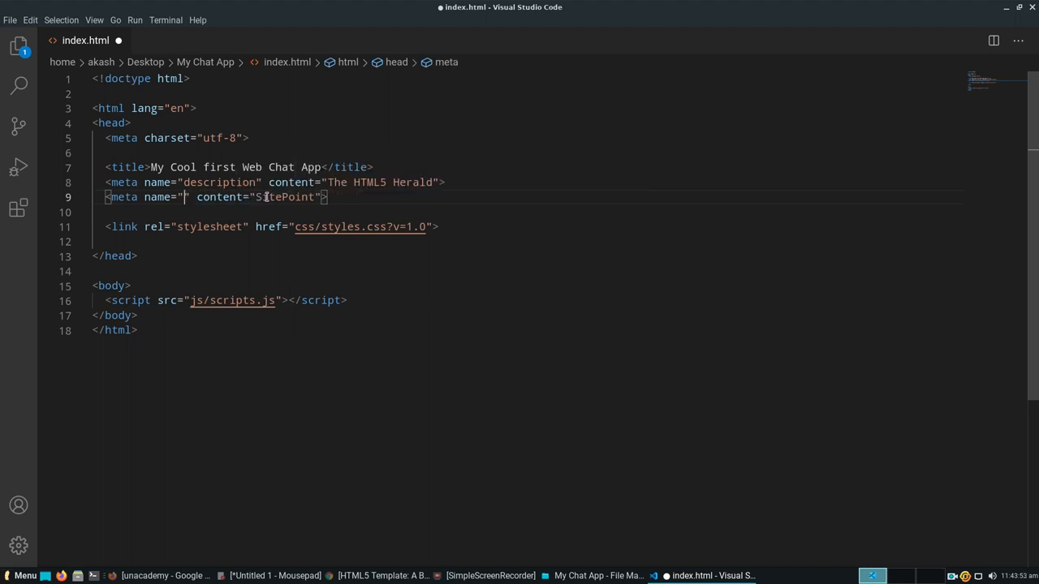
- Clear the meta content values and link the stylesheet as style.css
{"action": "type", "text": "Akash Angle"}
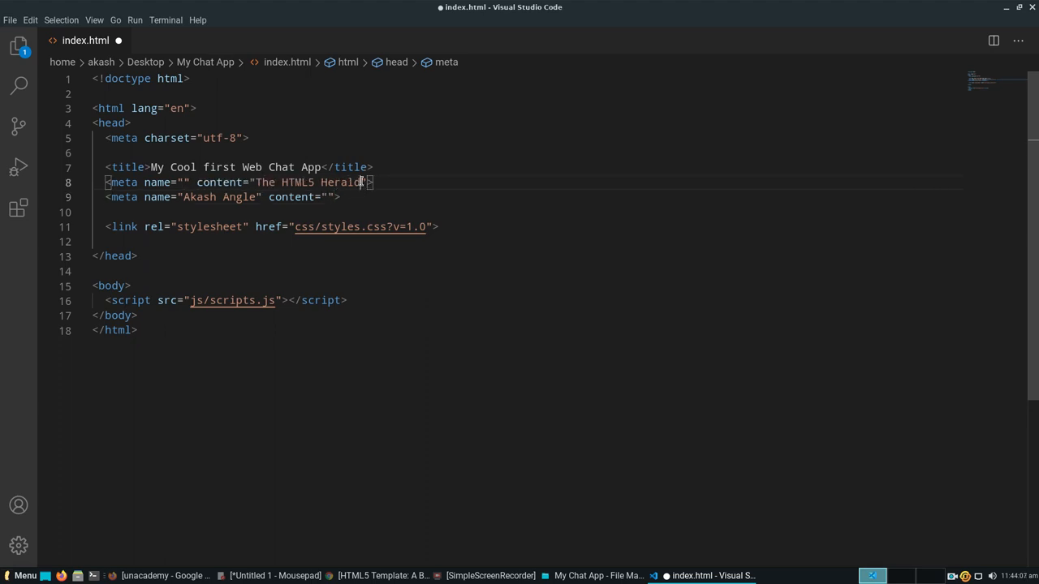
{"action": "key", "text": "BackSpace"}
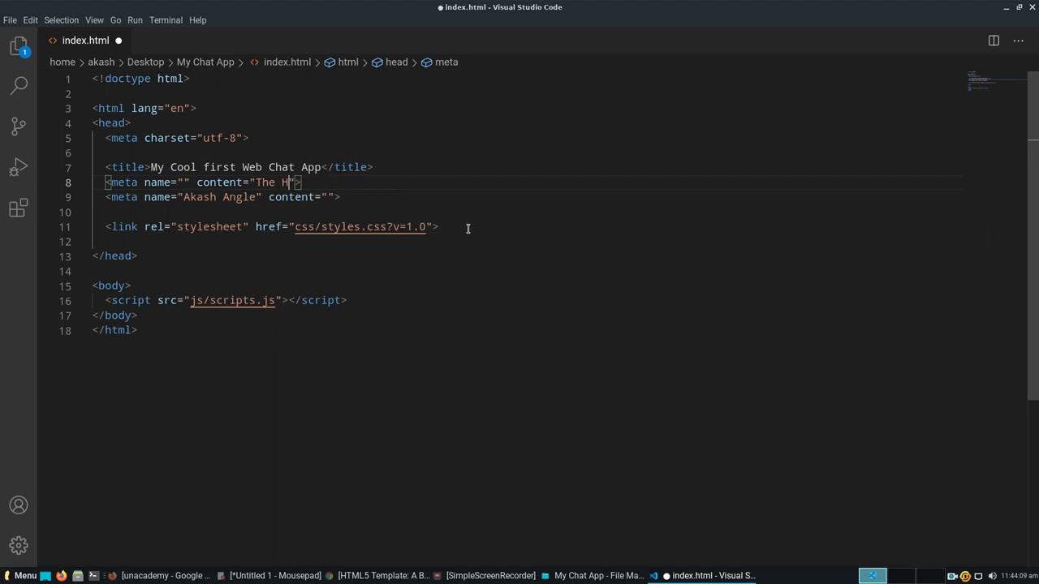
{"action": "key", "text": "BackSpace"}
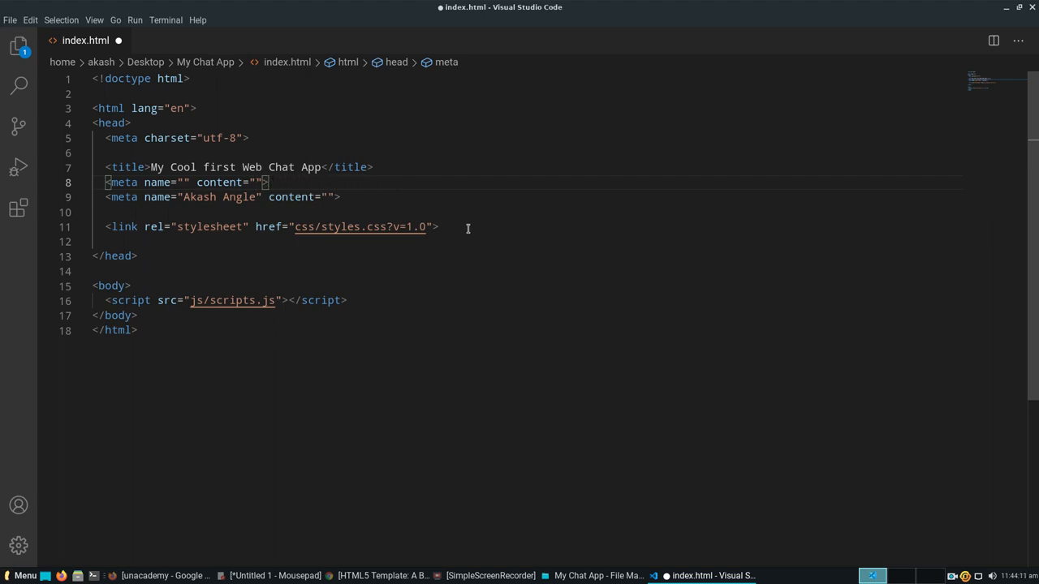
{"action": "left_click", "coordinate": [335, 227]}
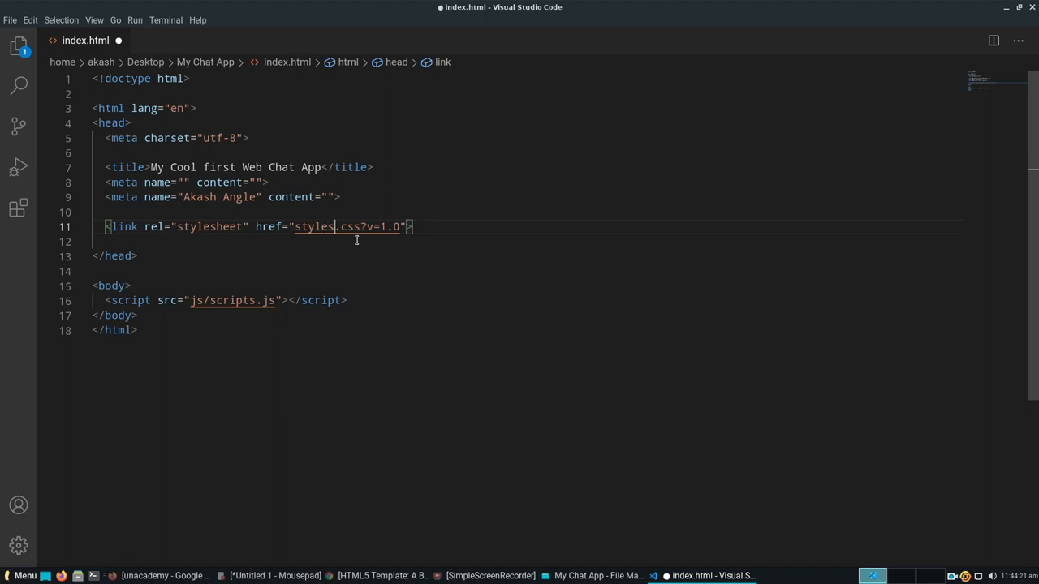
{"action": "key", "text": "BackSpace"}
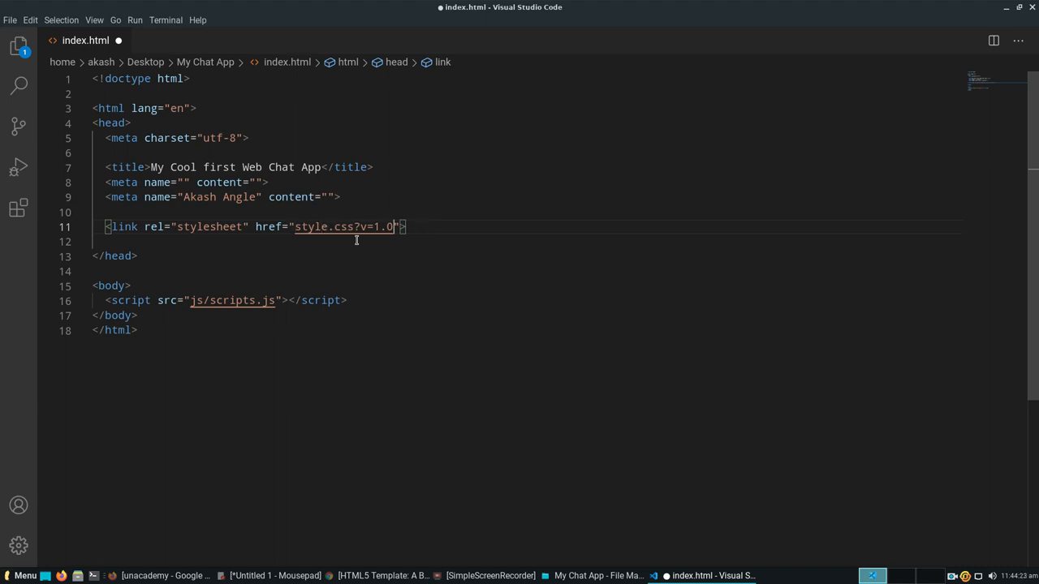
{"action": "key", "text": "BackSpace"}
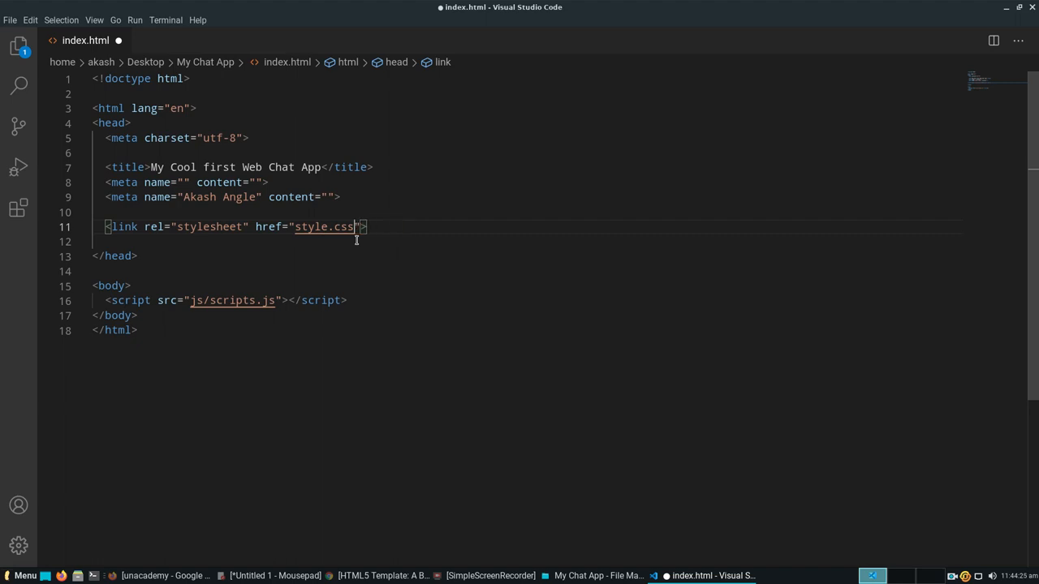
{"action": "left_click", "coordinate": [97, 271]}
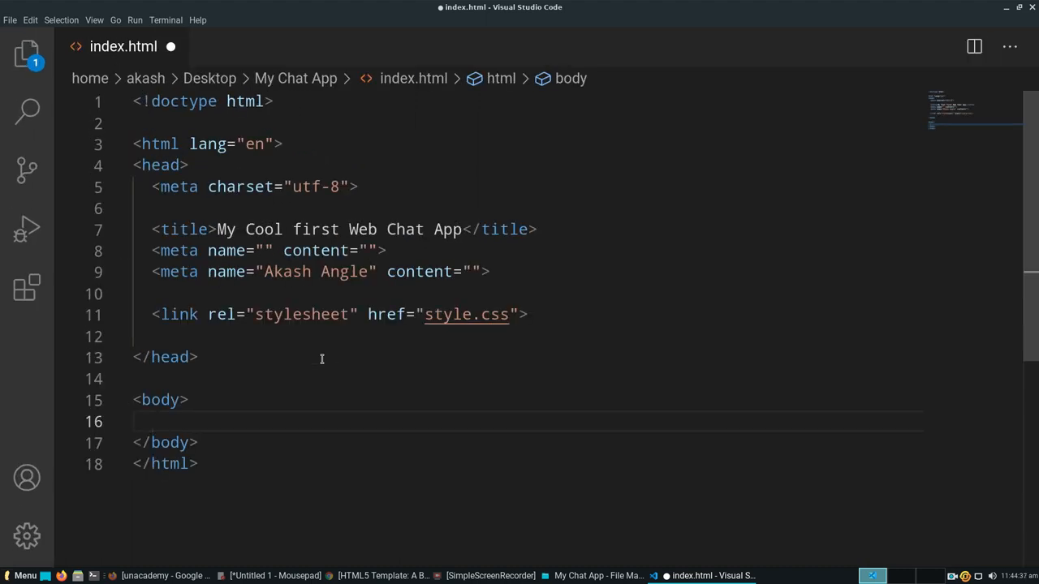
{"action": "mouse_move", "coordinate": [349, 415]}
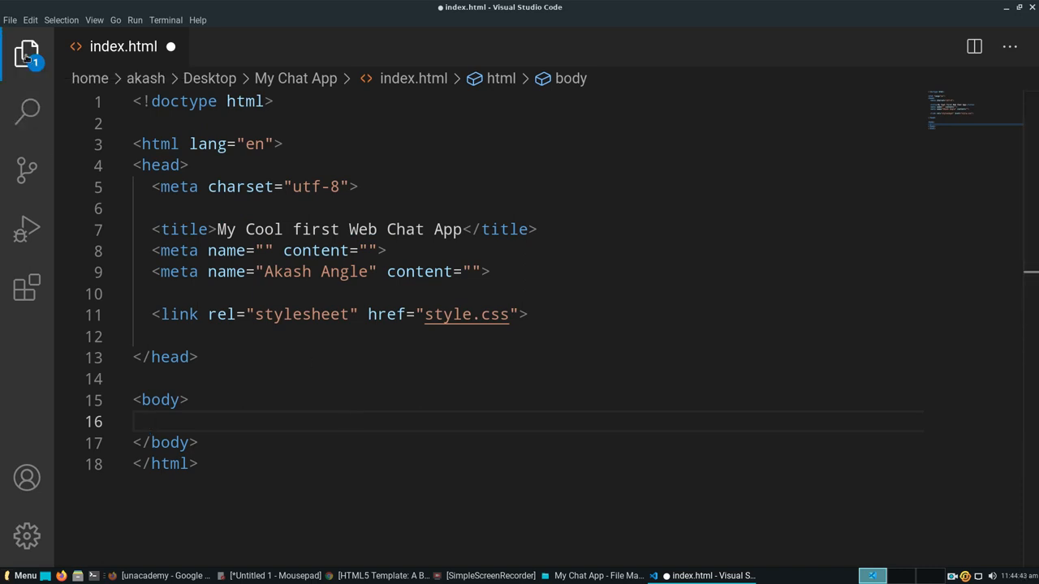
{"action": "left_click", "coordinate": [26, 53]}
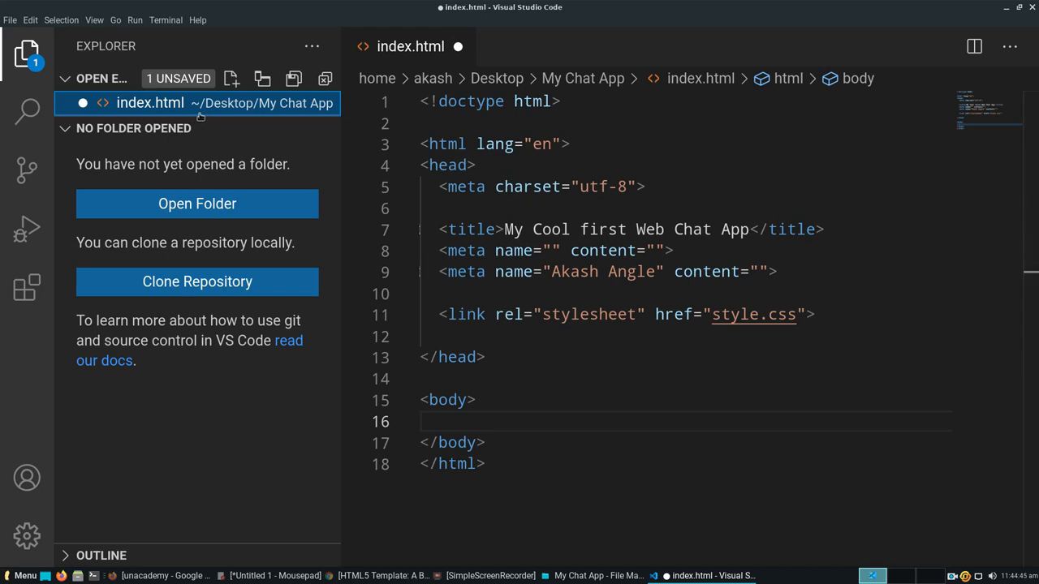
{"action": "mouse_move", "coordinate": [230, 78]}
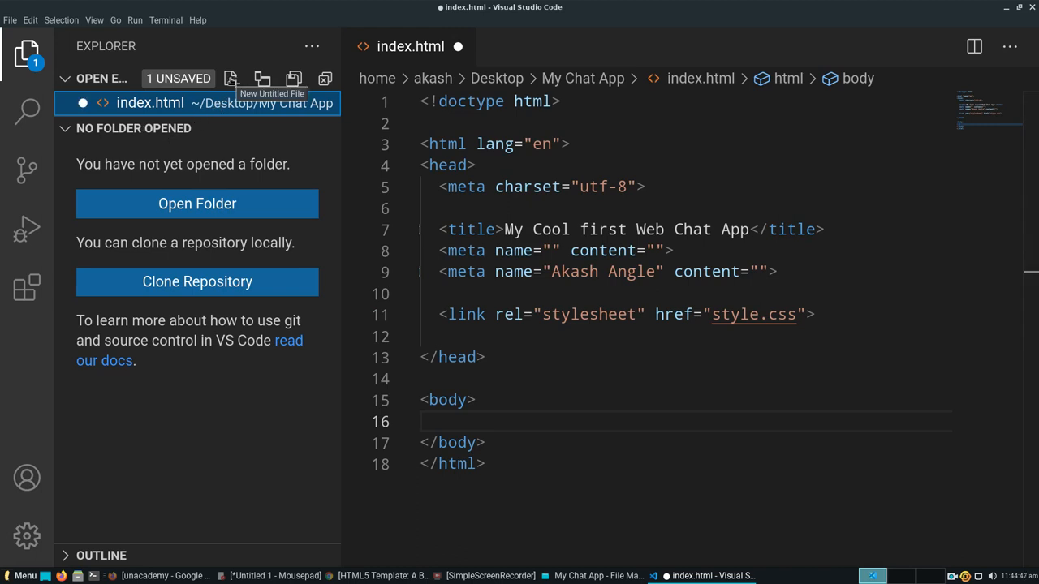
{"action": "right_click", "coordinate": [150, 103]}
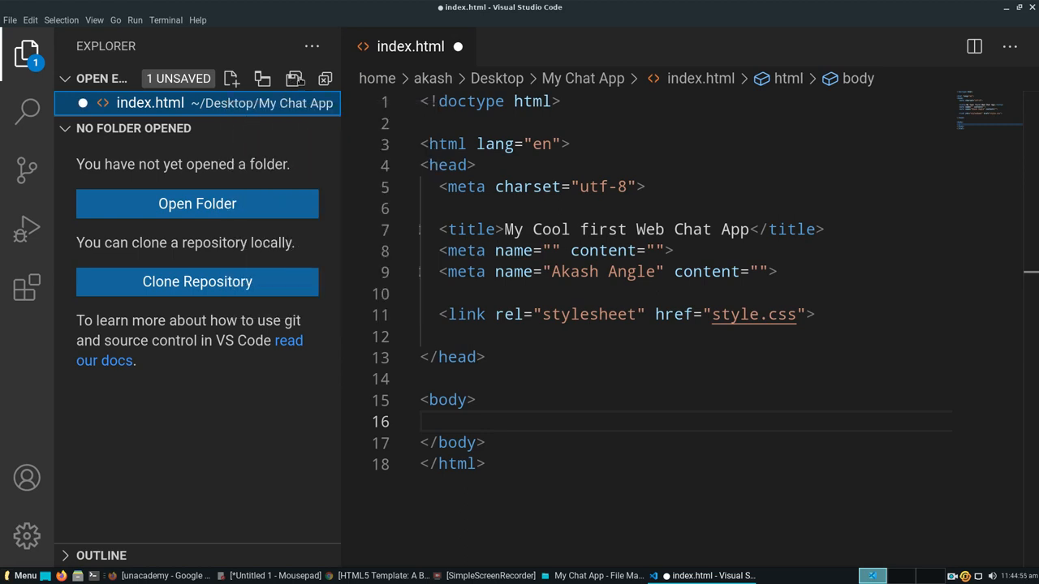
{"action": "mouse_move", "coordinate": [263, 78]}
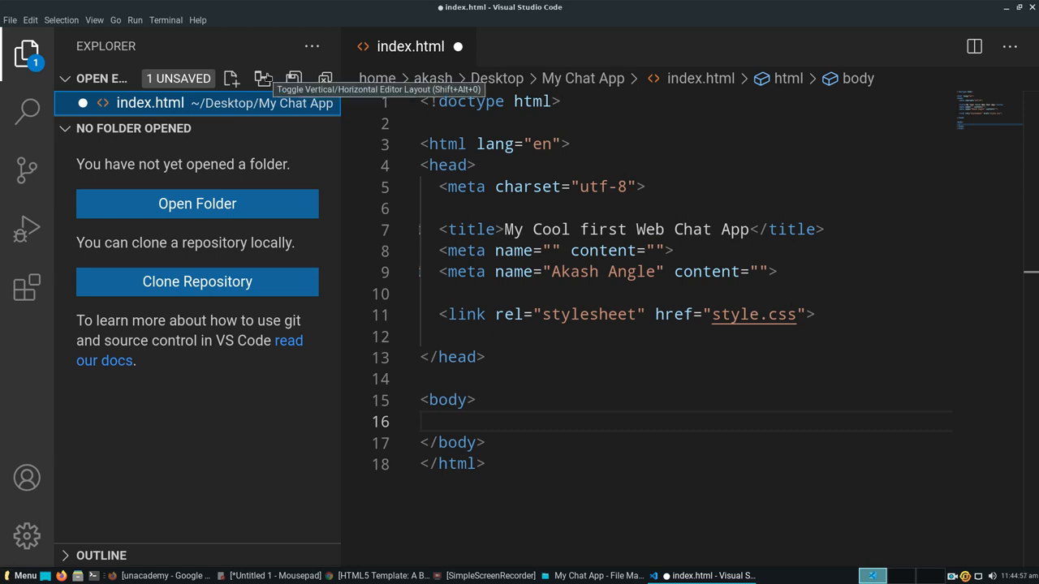
{"action": "mouse_move", "coordinate": [231, 78]}
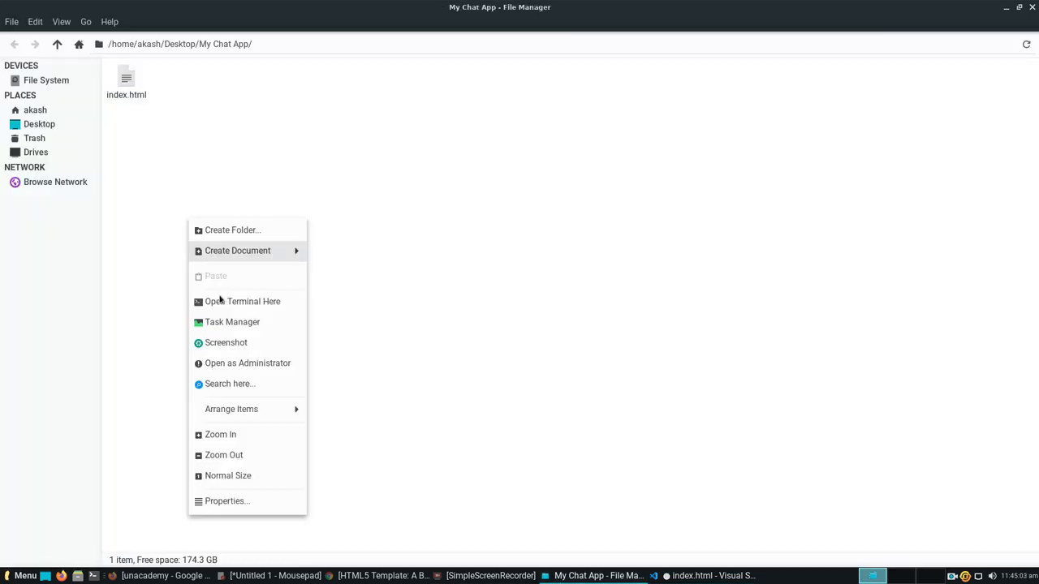
{"action": "mouse_move", "coordinate": [250, 250]}
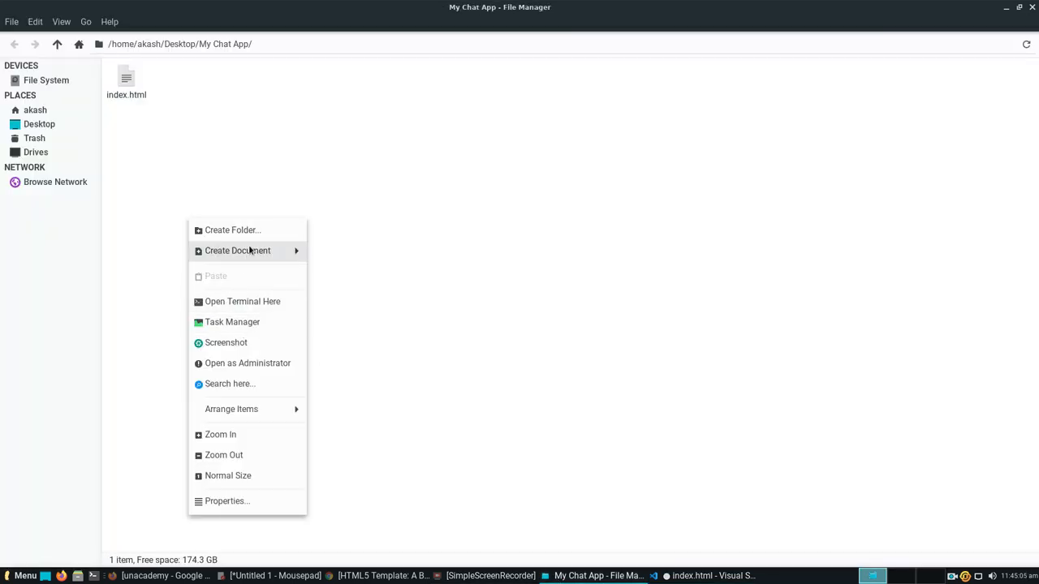
- Create an empty style.css file beside index.html in My Chat App
{"action": "left_click", "coordinate": [237, 250]}
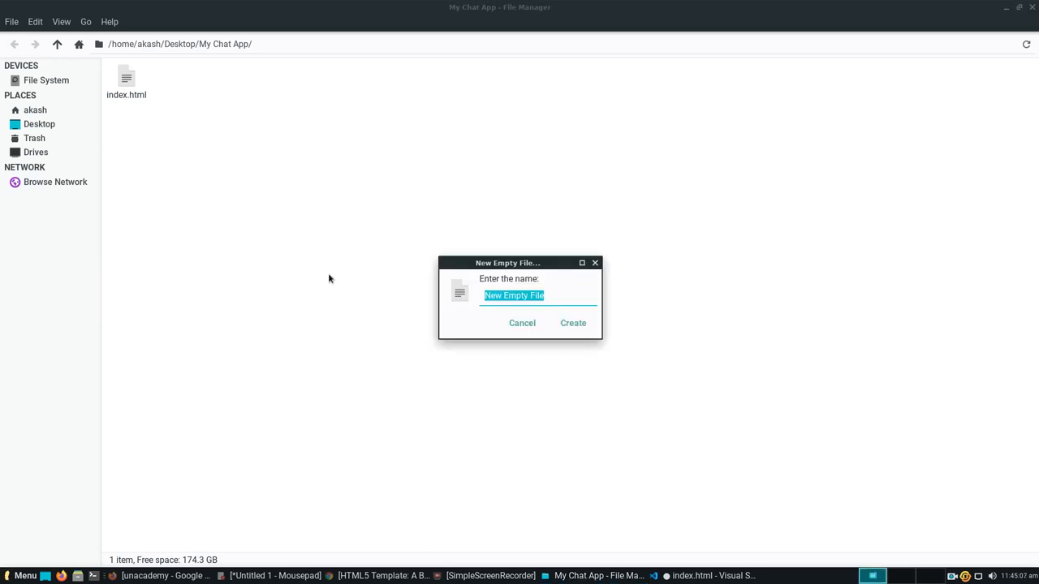
{"action": "type", "text": "style."}
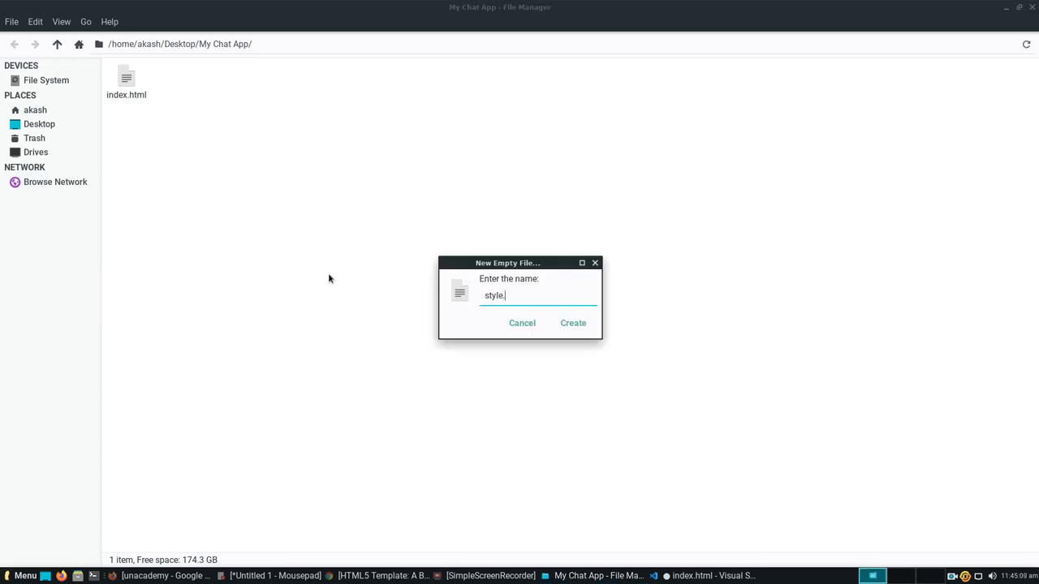
{"action": "left_click", "coordinate": [571, 323]}
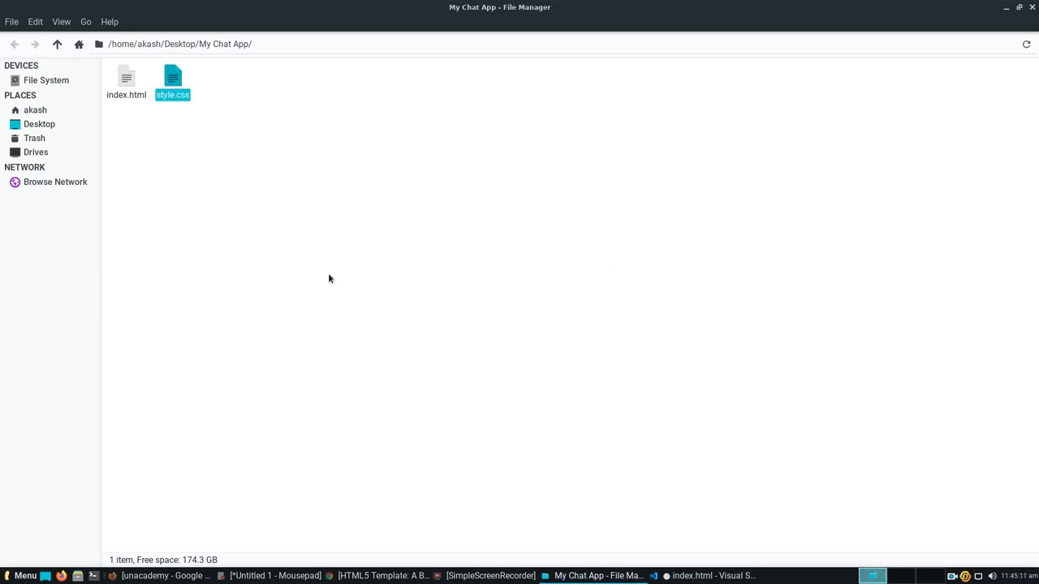
{"action": "left_click", "coordinate": [334, 274]}
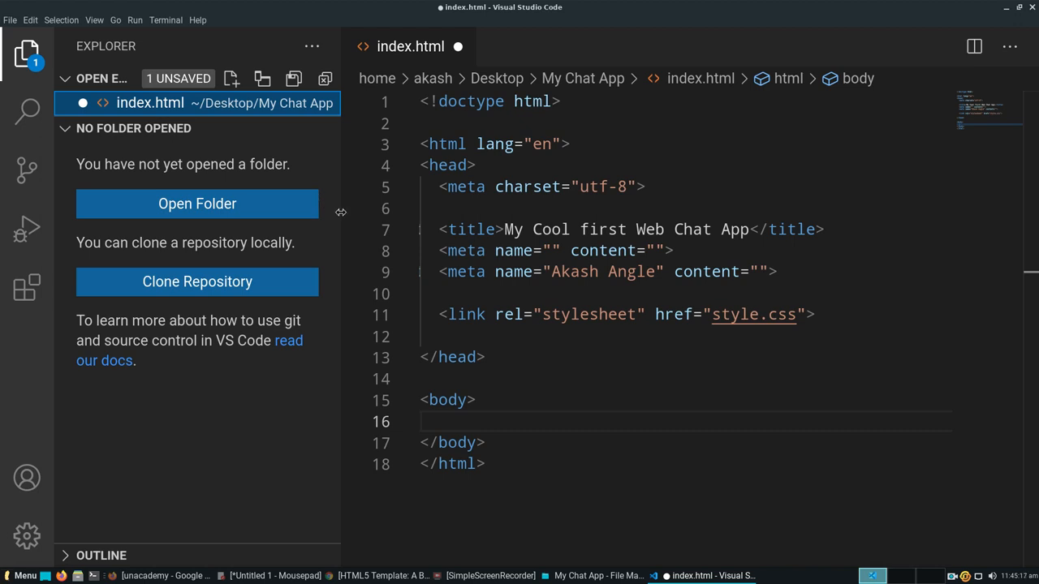
- Hide the explorer and set the meta content to 'My cool fist web chat app'
{"action": "left_click", "coordinate": [26, 52]}
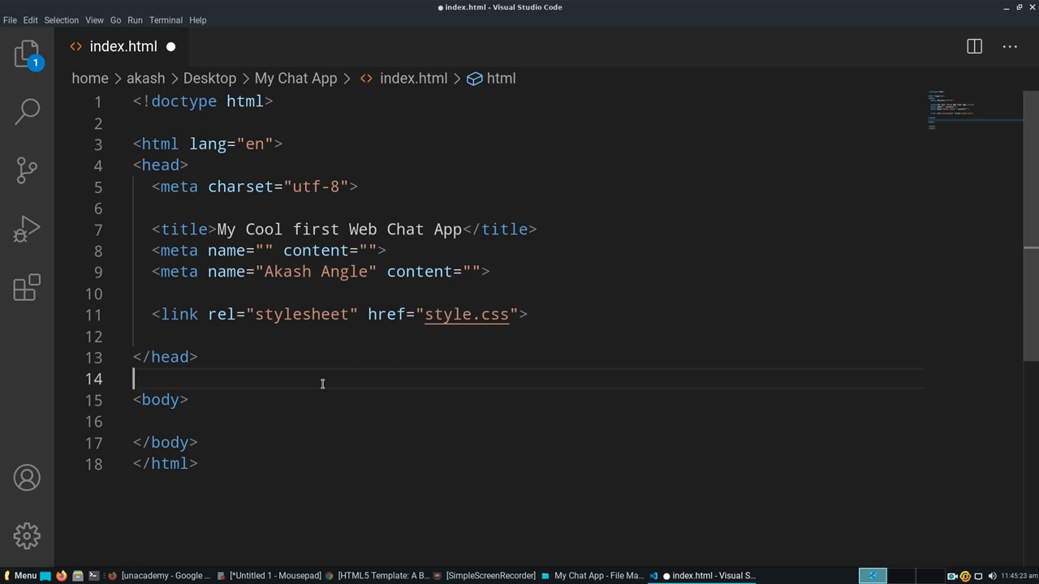
{"action": "mouse_move", "coordinate": [182, 422]}
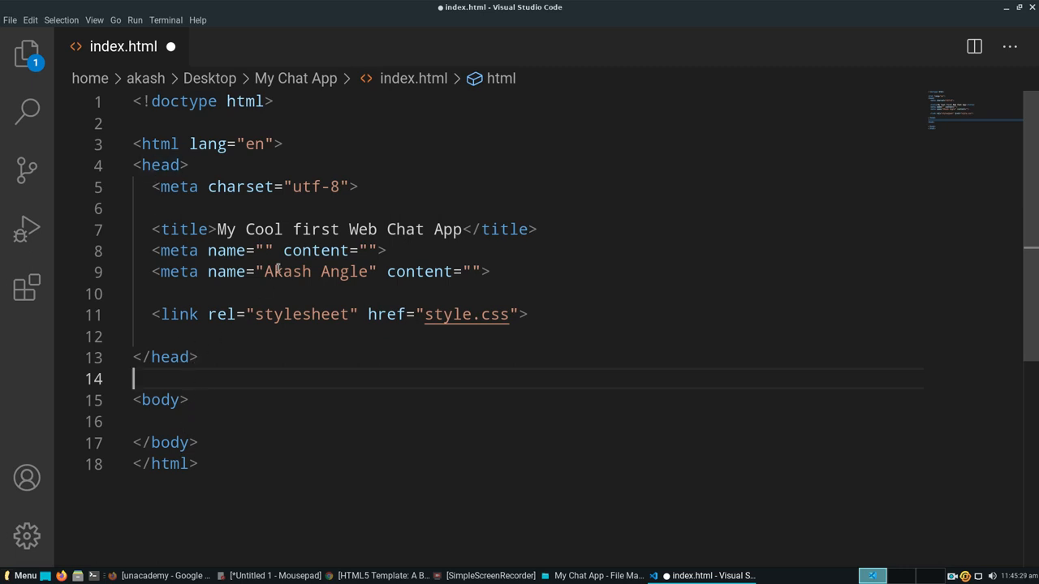
{"action": "left_click", "coordinate": [370, 250]}
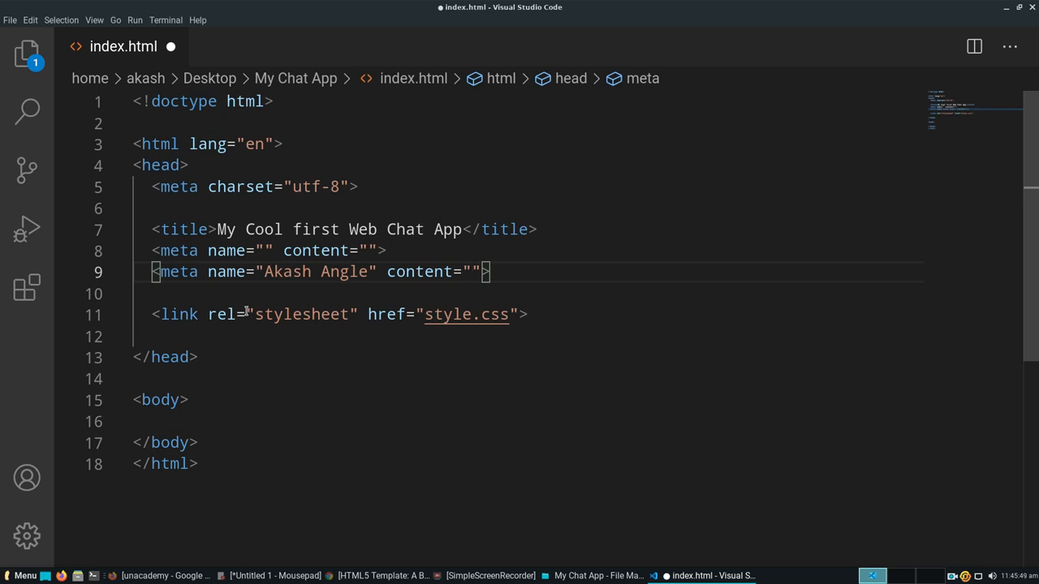
{"action": "mouse_move", "coordinate": [344, 308]}
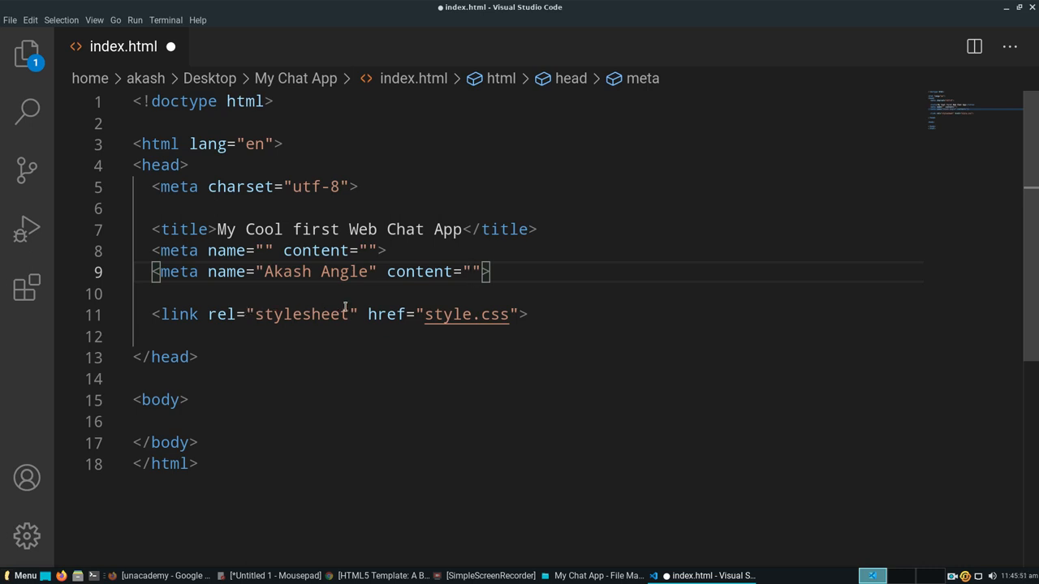
{"action": "type", "text": "My"}
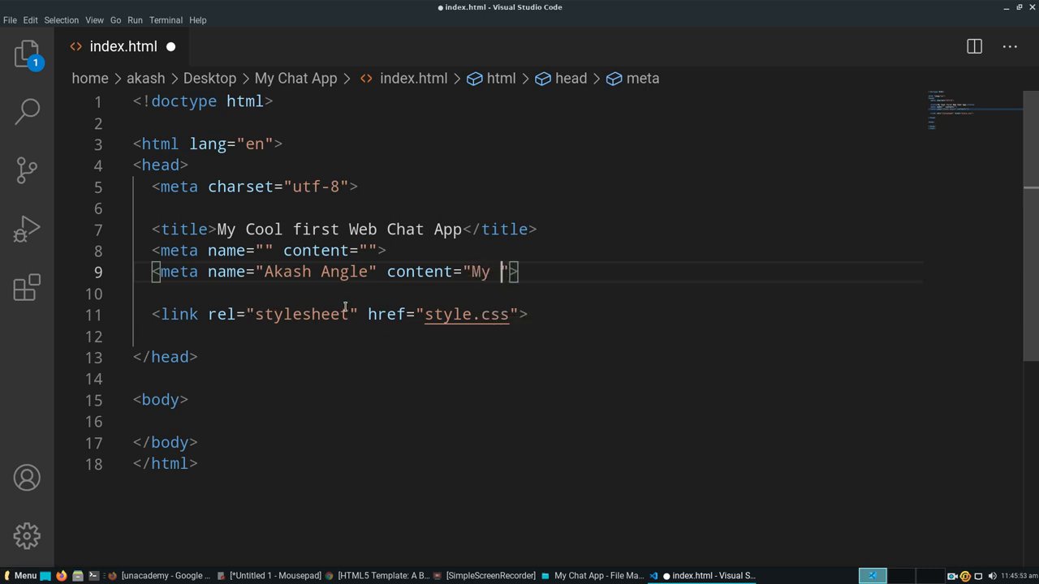
{"action": "type", "text": "cool f"}
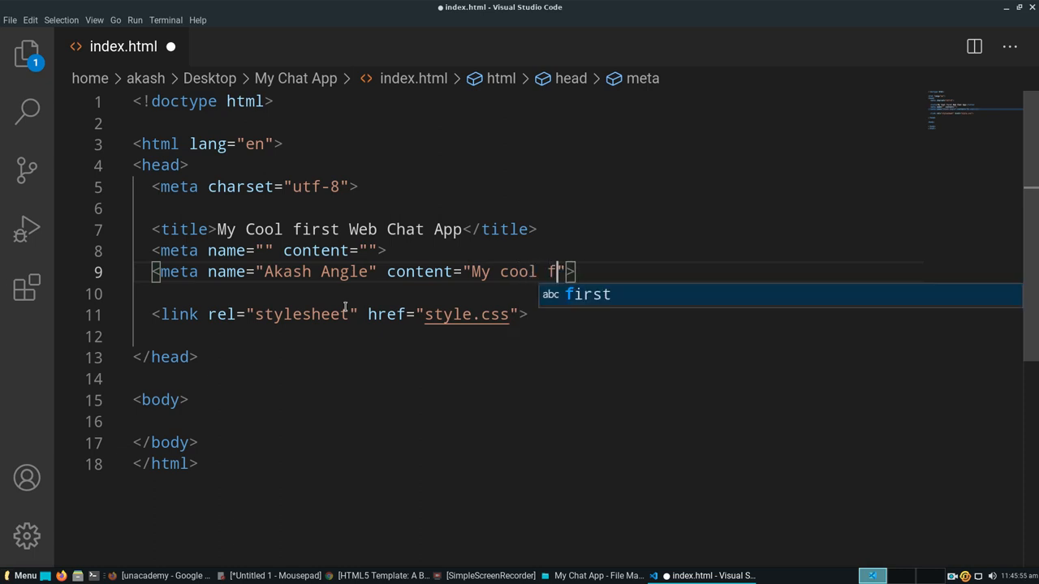
{"action": "type", "text": "ist web chat"}
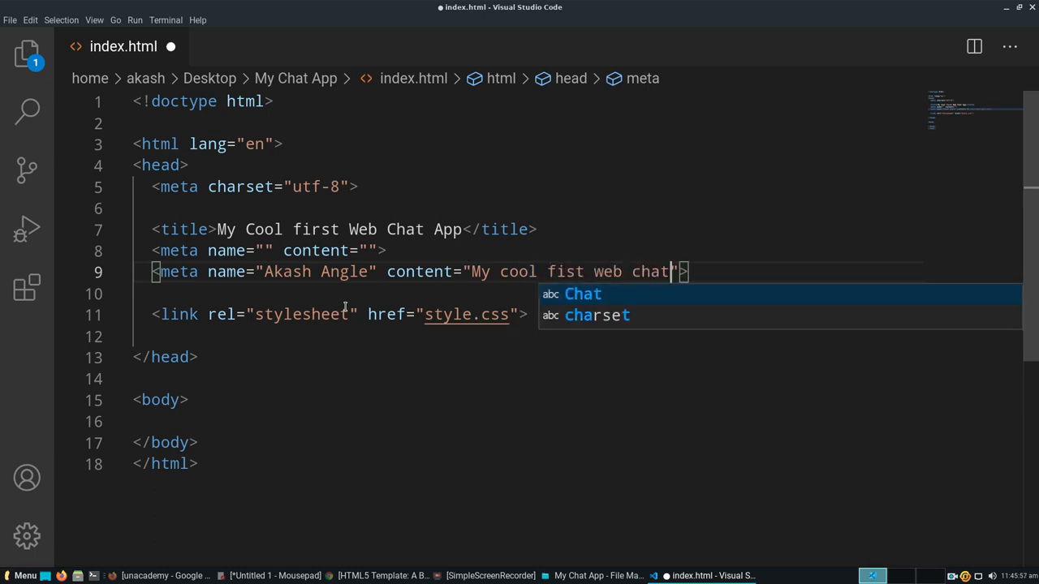
{"action": "type", "text": "app"}
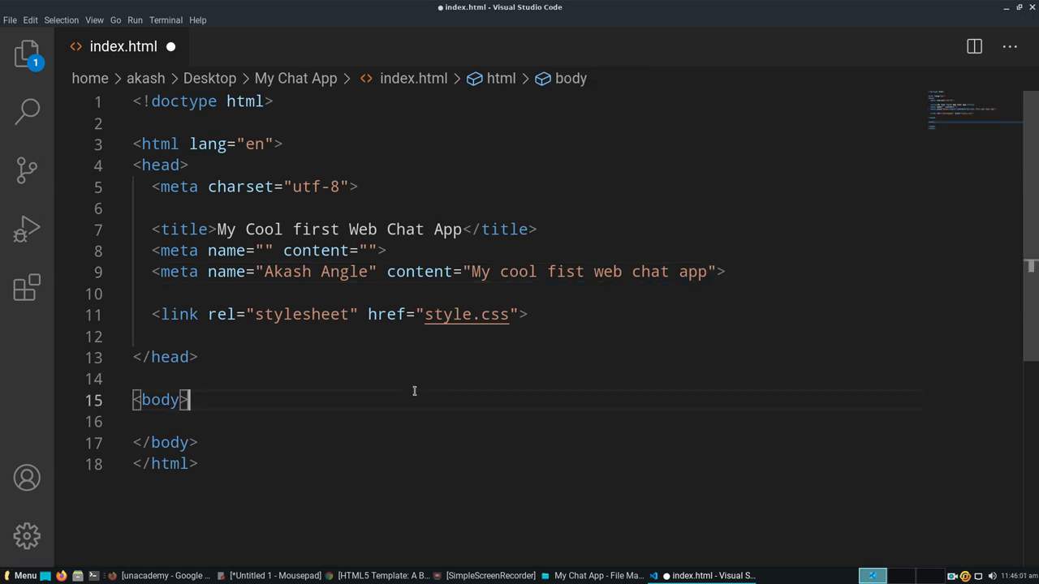
{"action": "mouse_move", "coordinate": [241, 367]}
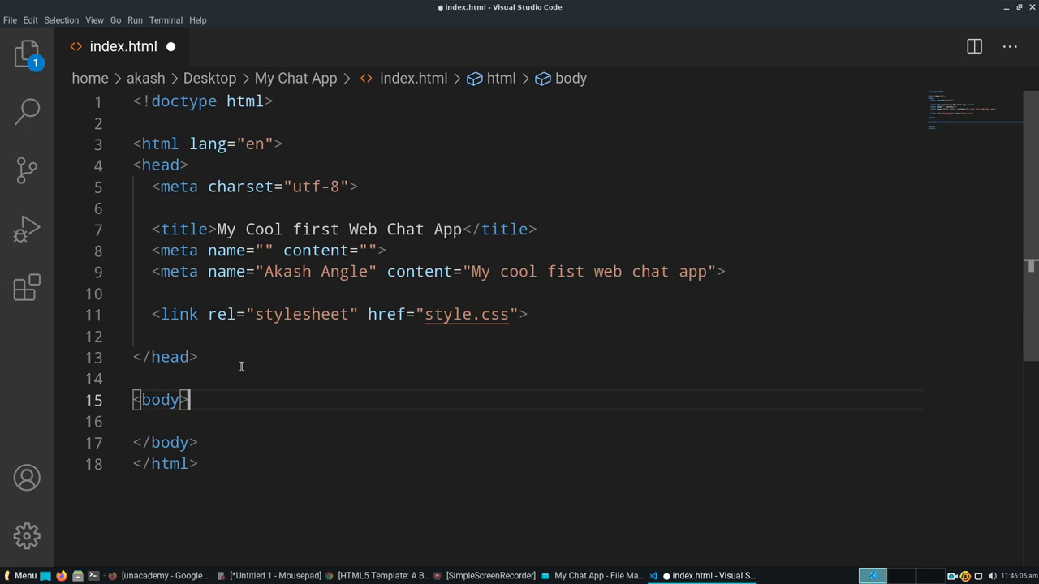
{"action": "mouse_move", "coordinate": [196, 399]}
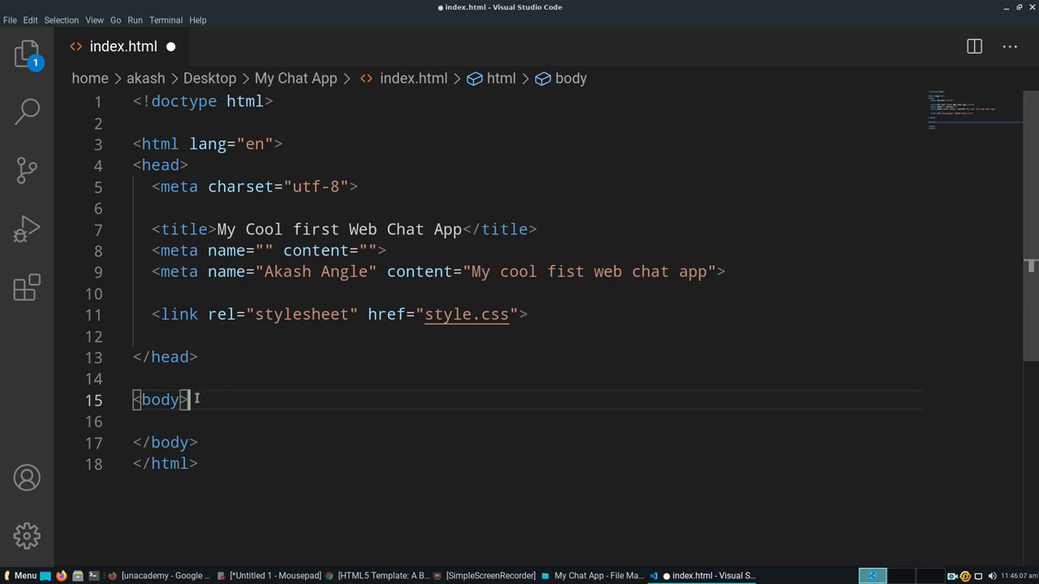
- Add blank lines inside the body and switch to the browser
{"action": "key", "text": "Enter"}
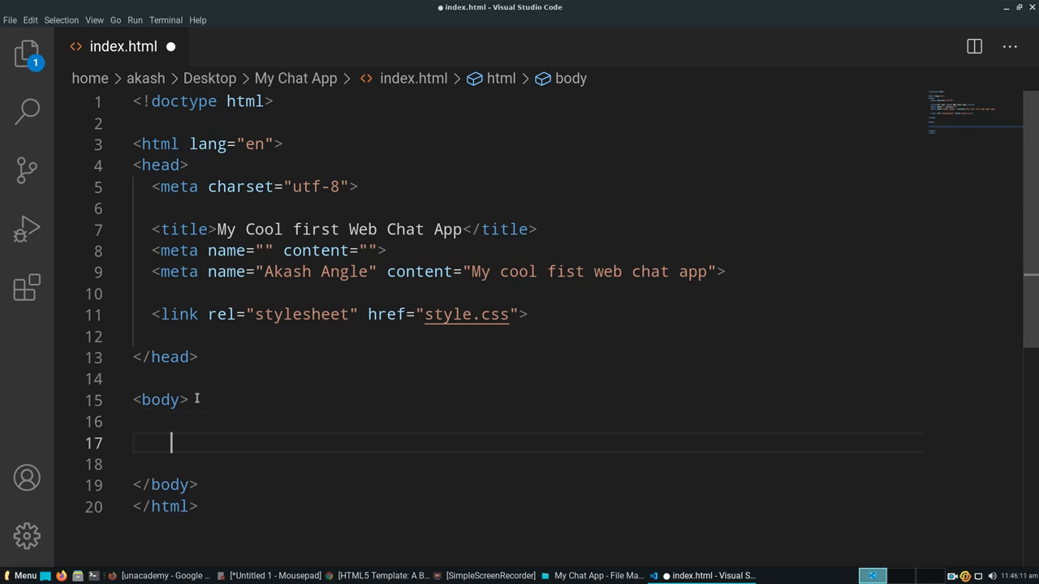
{"action": "left_click", "coordinate": [380, 575]}
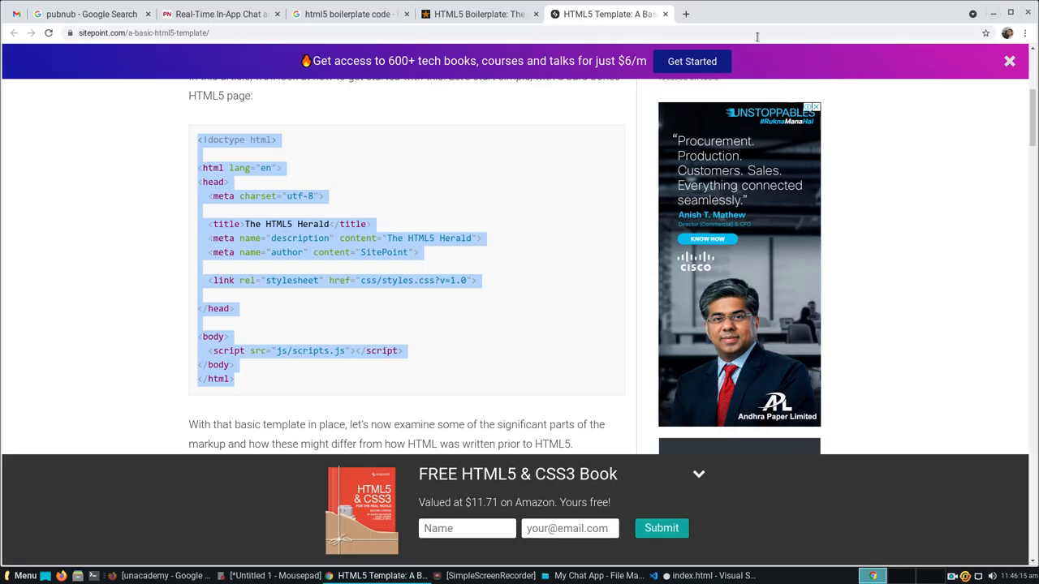
- Search Google in a new tab for 'pubnub javascript html chat'
{"action": "left_click", "coordinate": [815, 13]}
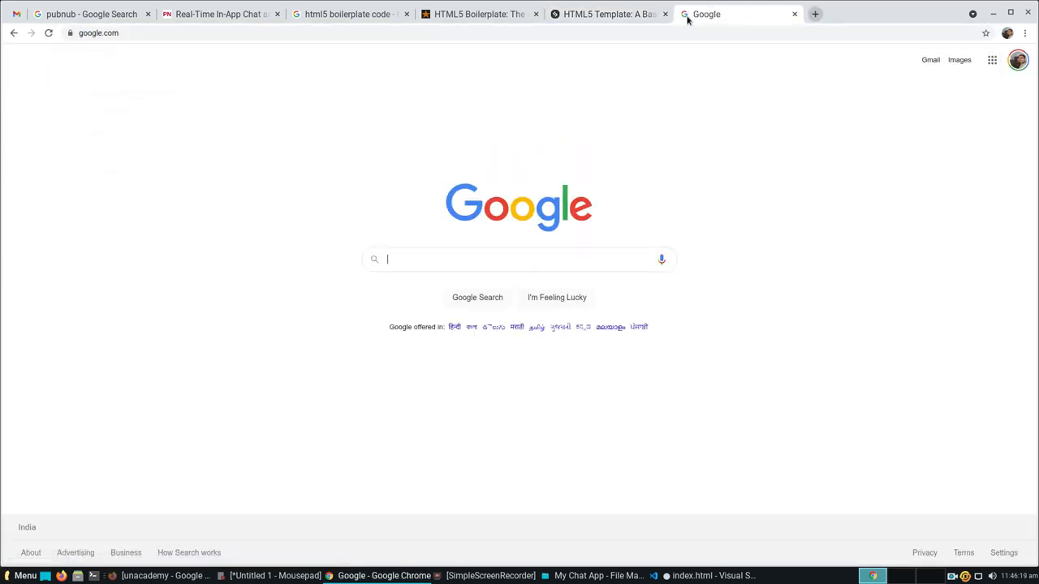
{"action": "type", "text": "pub"}
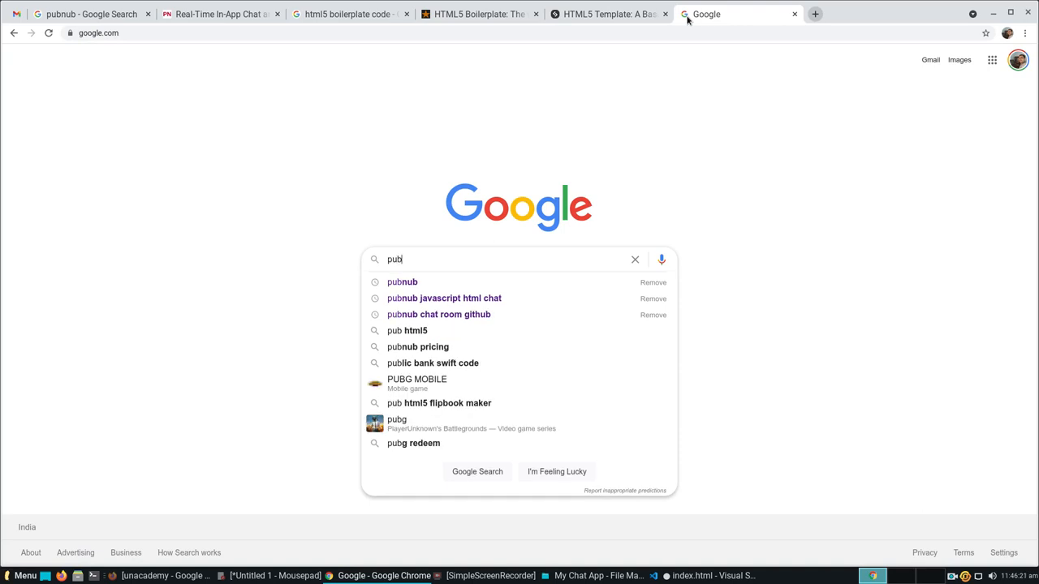
{"action": "left_click", "coordinate": [444, 298]}
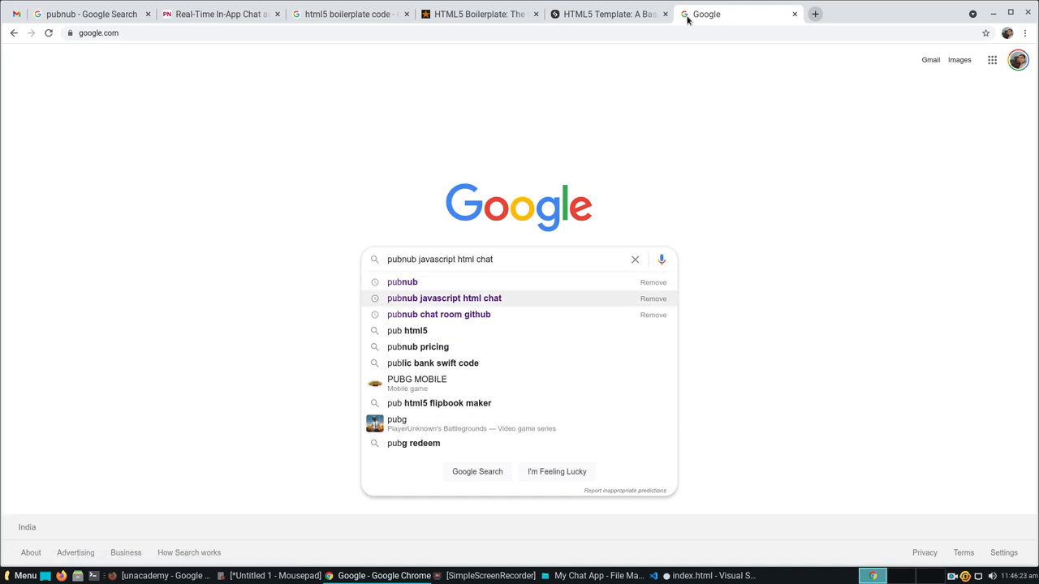
{"action": "left_click", "coordinate": [444, 299]}
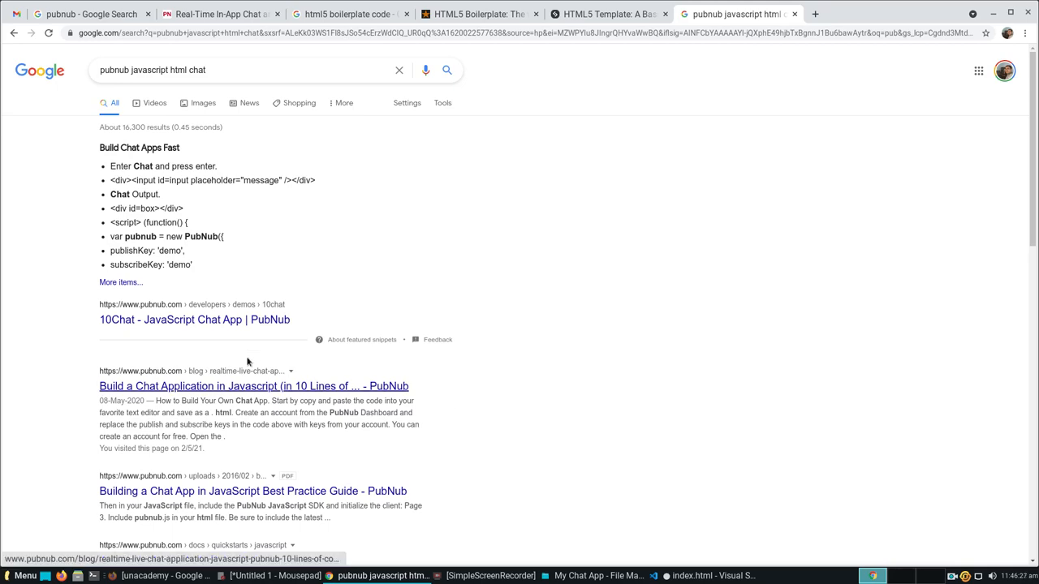
- Open PubNub's 10Chat demo page and copy its example code
{"action": "left_click", "coordinate": [195, 318]}
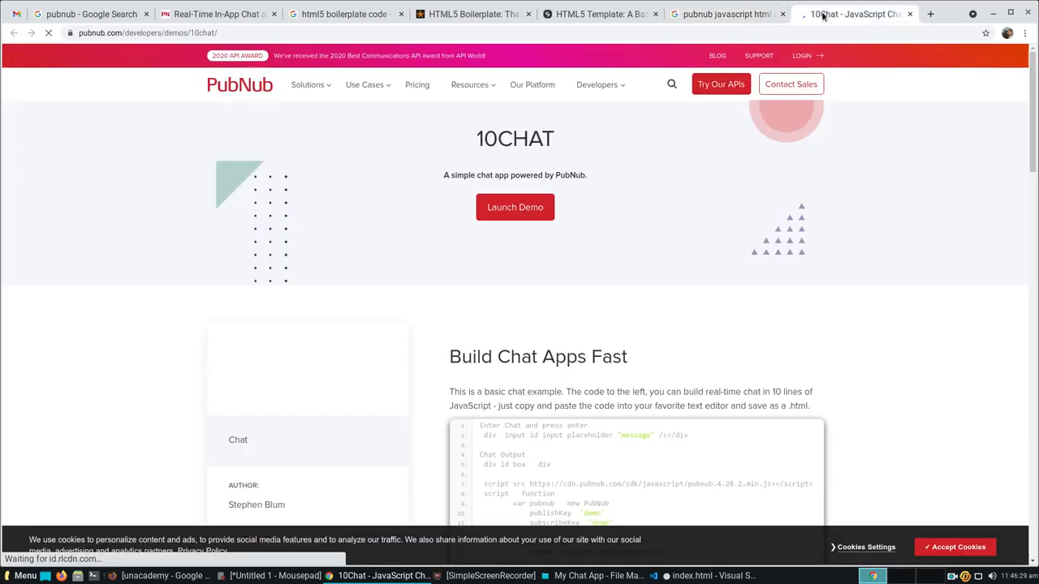
{"action": "scroll", "scroll_direction": "down", "scroll_amount": 3}
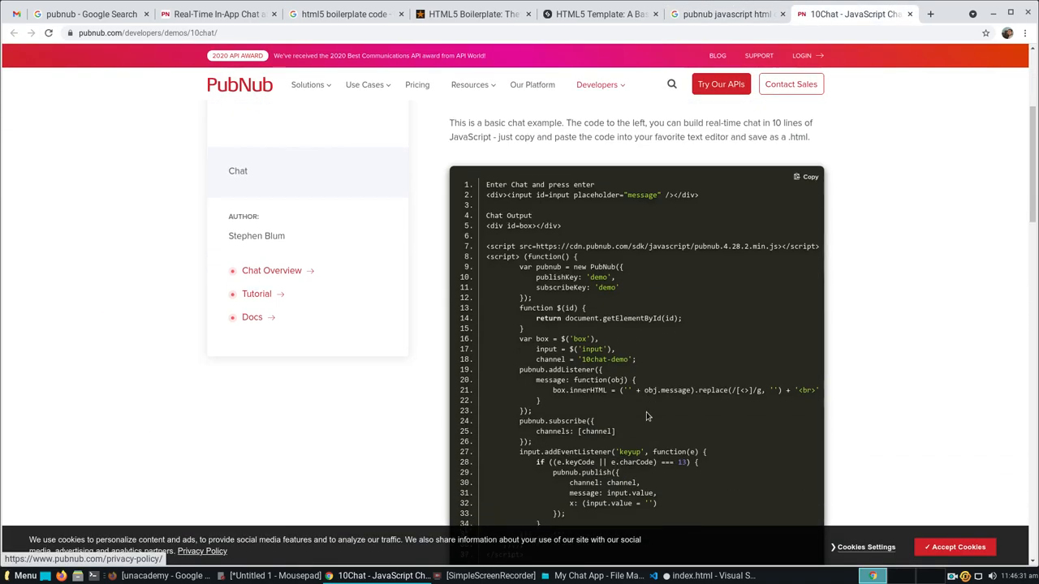
{"action": "scroll", "scroll_direction": "up", "scroll_amount": 3}
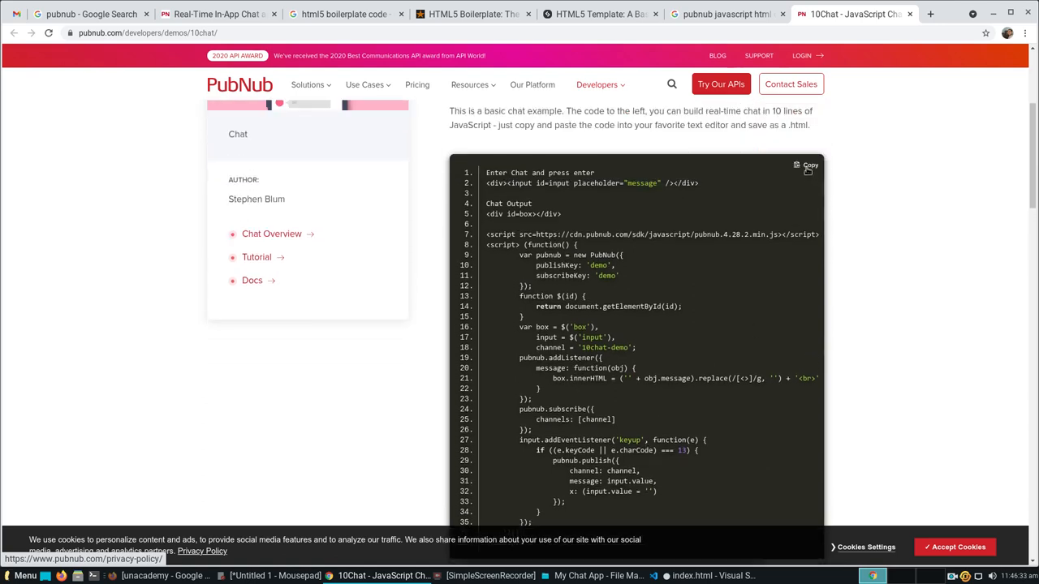
{"action": "left_click", "coordinate": [810, 165]}
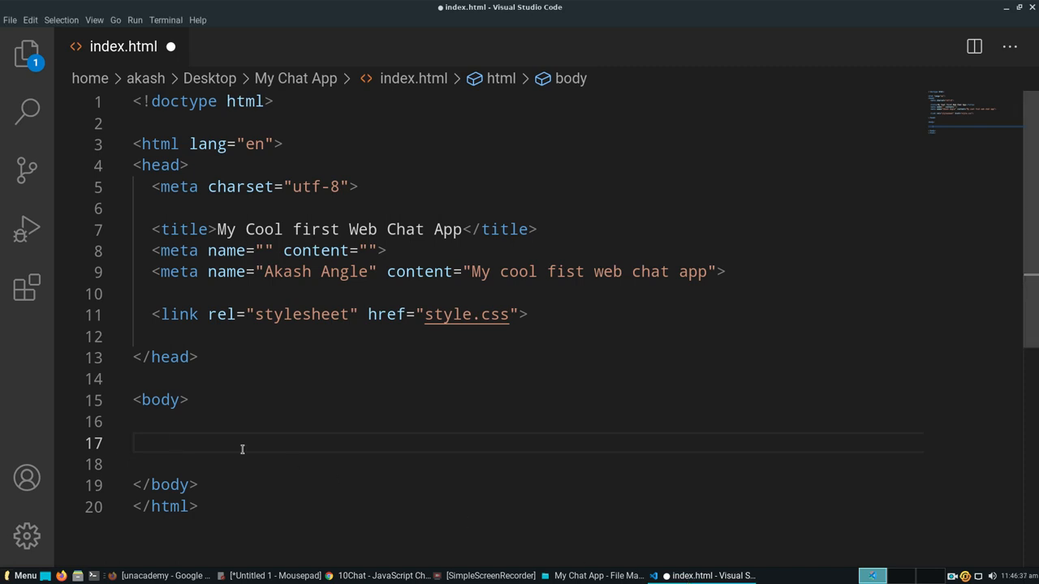
{"action": "mouse_move", "coordinate": [186, 443]}
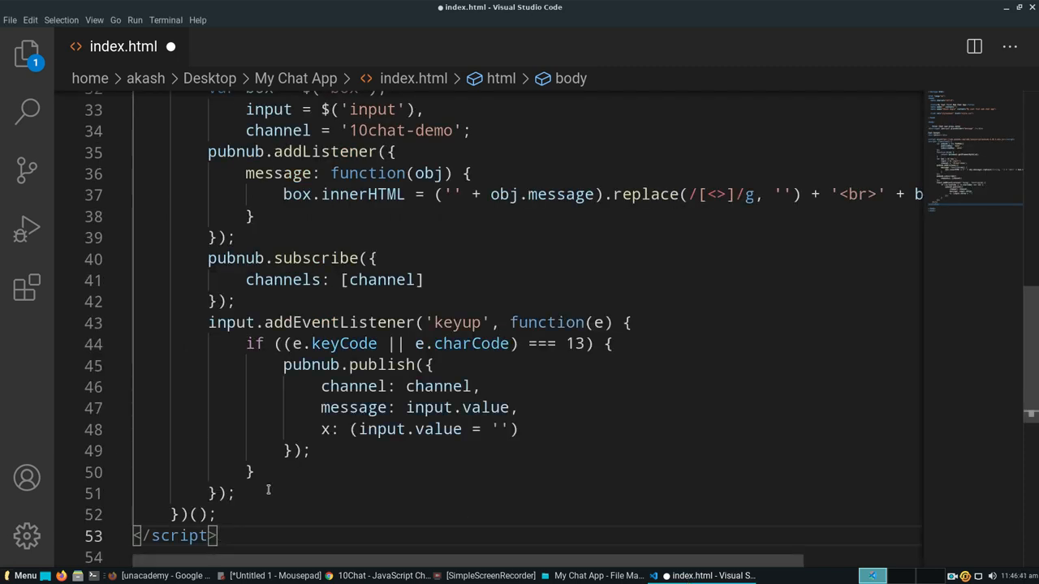
{"action": "scroll", "scroll_direction": "down", "scroll_amount": 3}
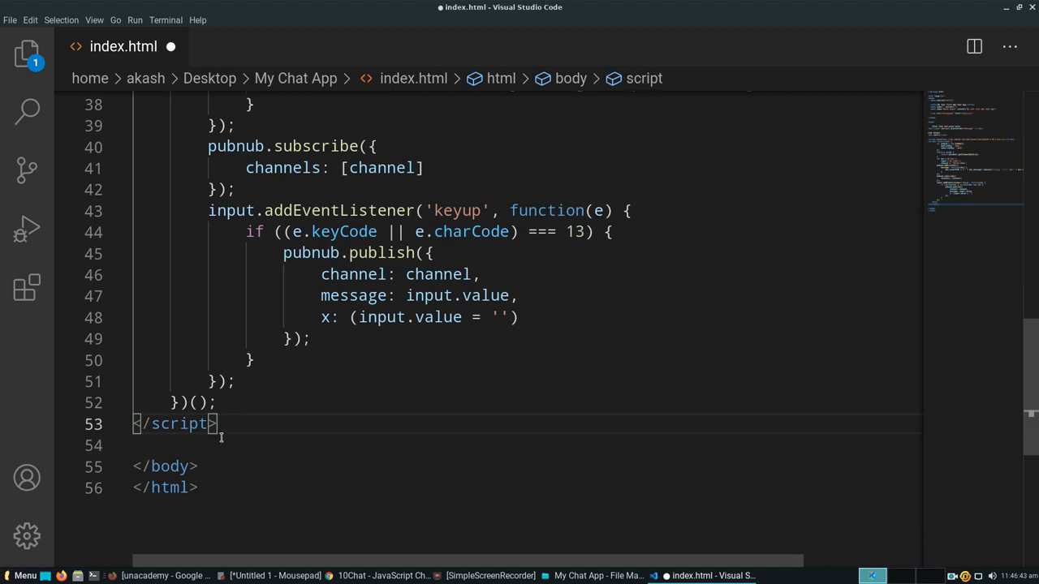
{"action": "scroll", "scroll_direction": "up", "scroll_amount": 3}
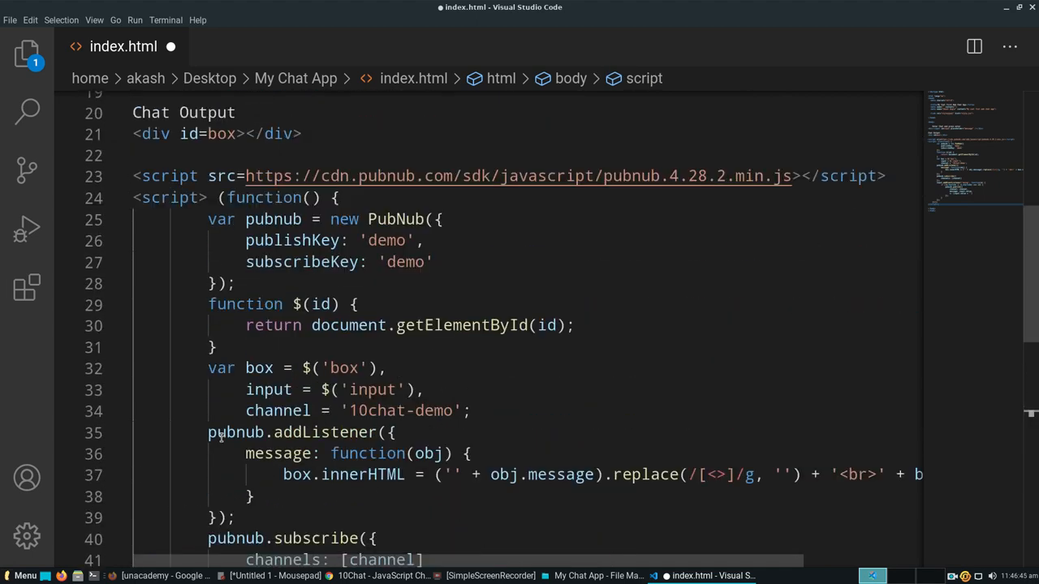
{"action": "scroll", "scroll_direction": "up", "scroll_amount": 3}
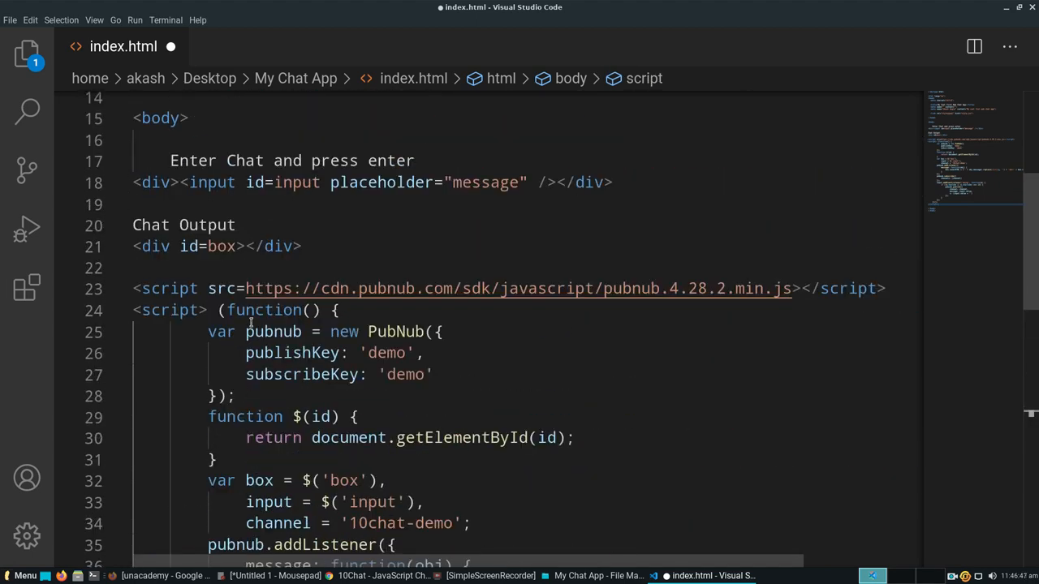
{"action": "mouse_move", "coordinate": [273, 331]}
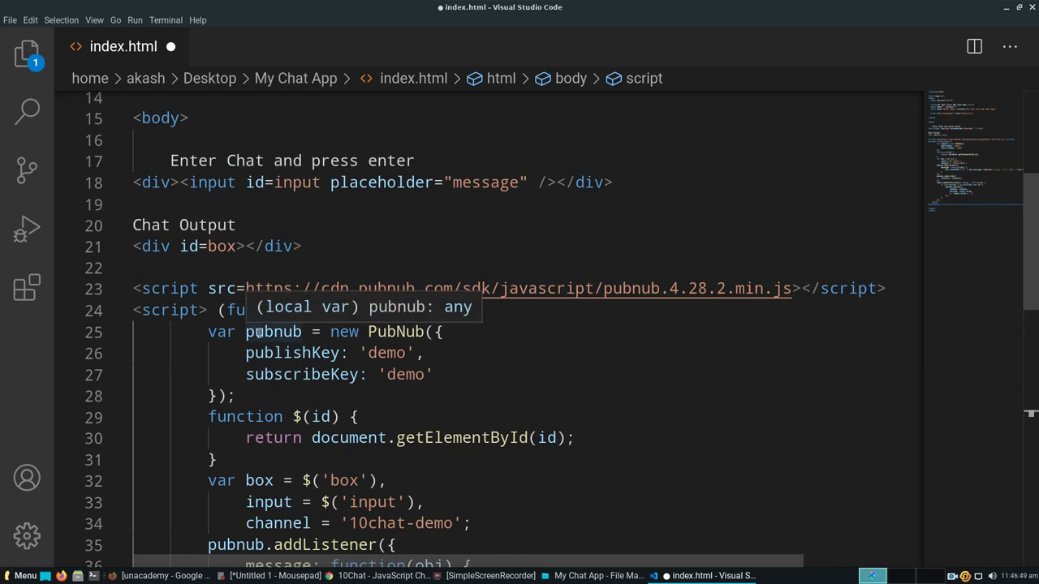
{"action": "scroll", "scroll_direction": "up", "scroll_amount": 3}
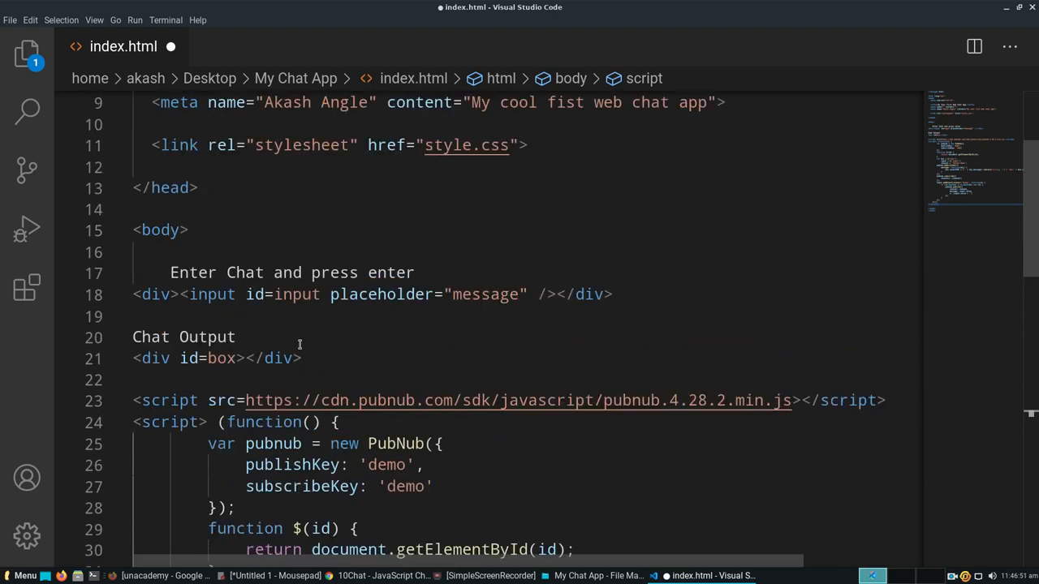
{"action": "scroll", "scroll_direction": "up", "scroll_amount": 3}
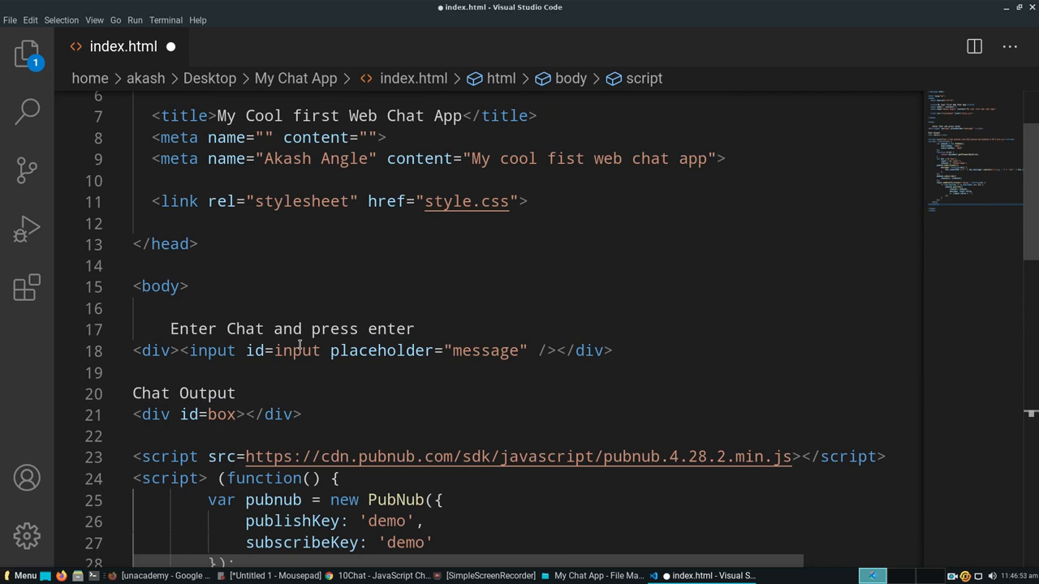
{"action": "scroll", "scroll_direction": "up", "scroll_amount": 3}
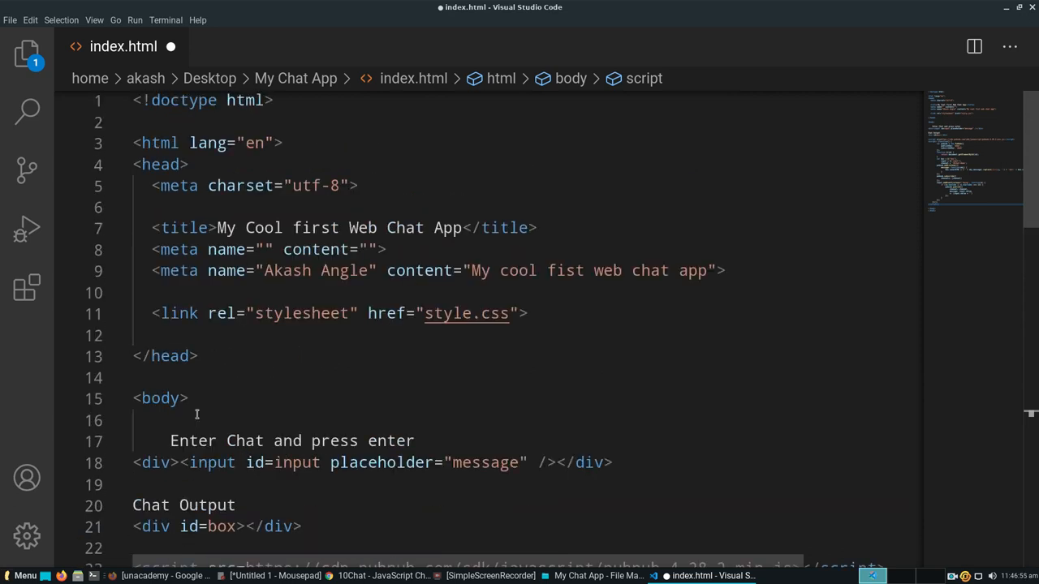
{"action": "left_click", "coordinate": [382, 574]}
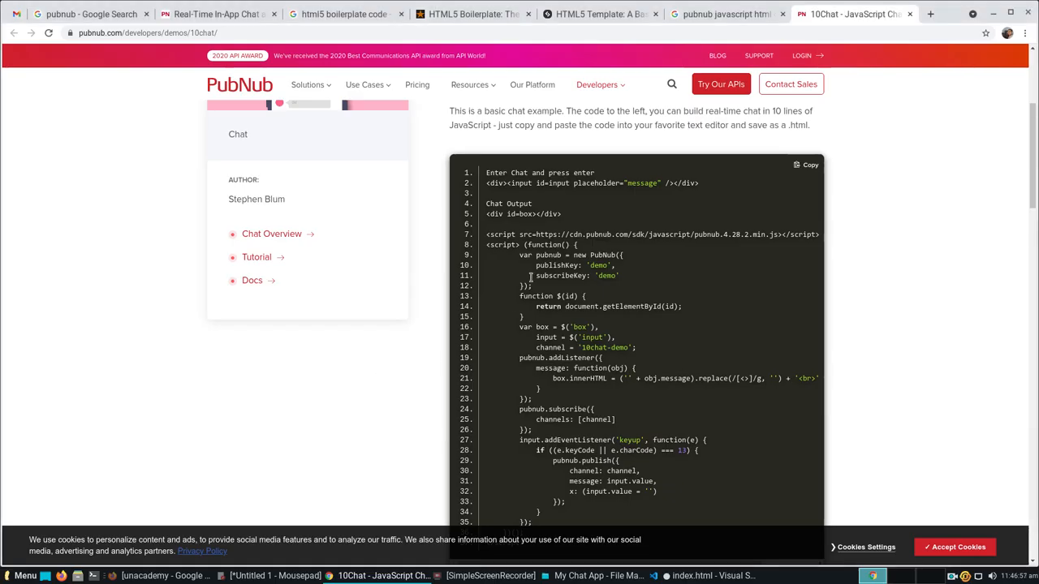
{"action": "scroll", "scroll_direction": "up", "scroll_amount": 3}
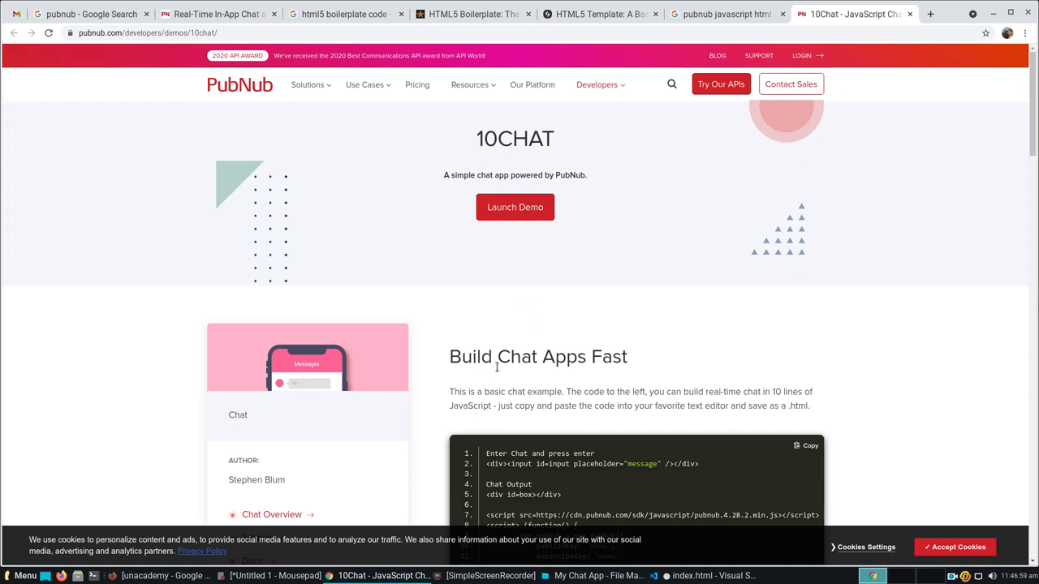
{"action": "mouse_move", "coordinate": [539, 403]}
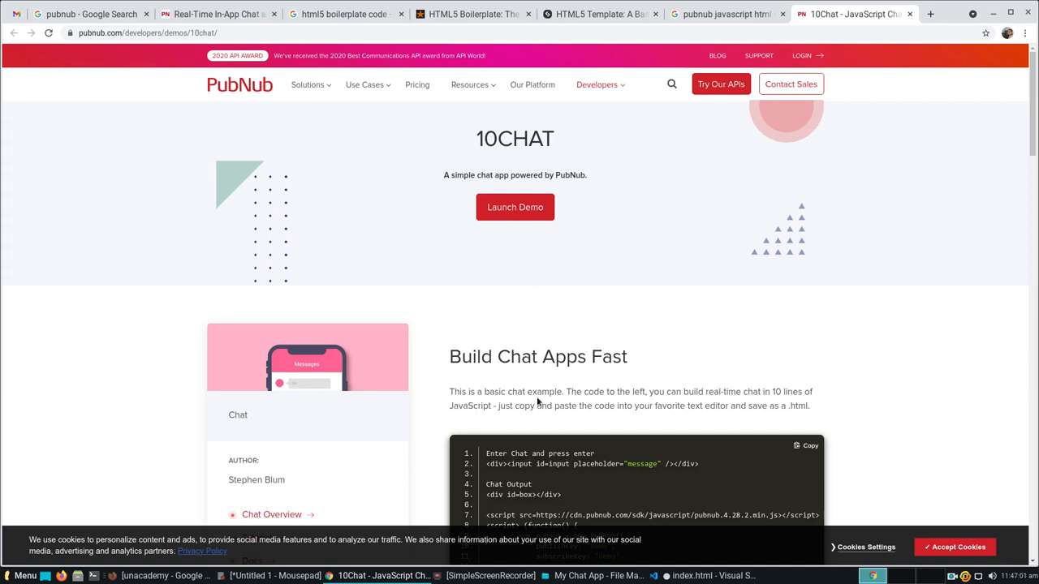
{"action": "mouse_move", "coordinate": [653, 396]}
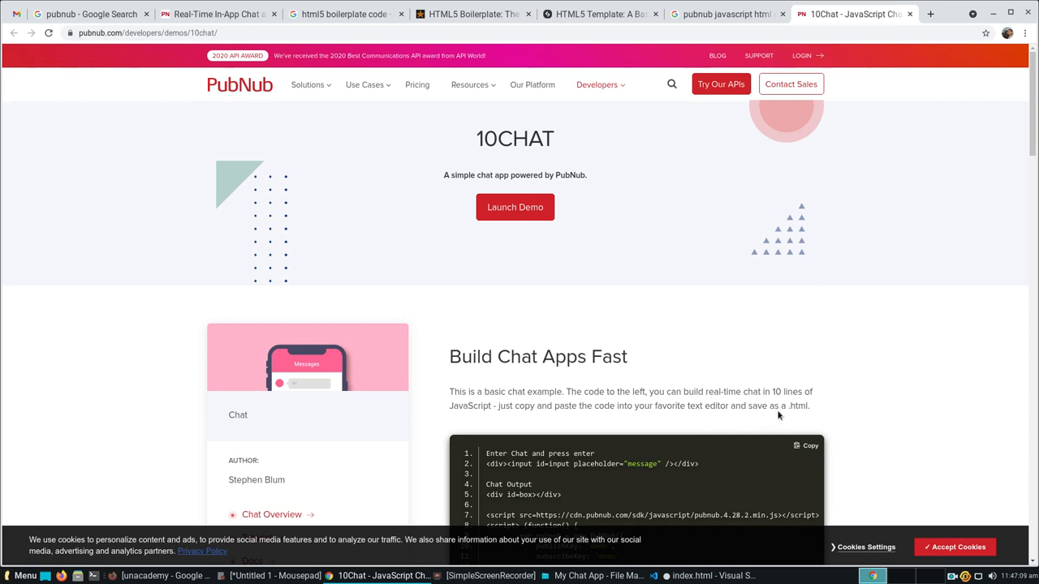
{"action": "scroll", "scroll_direction": "down", "scroll_amount": 3}
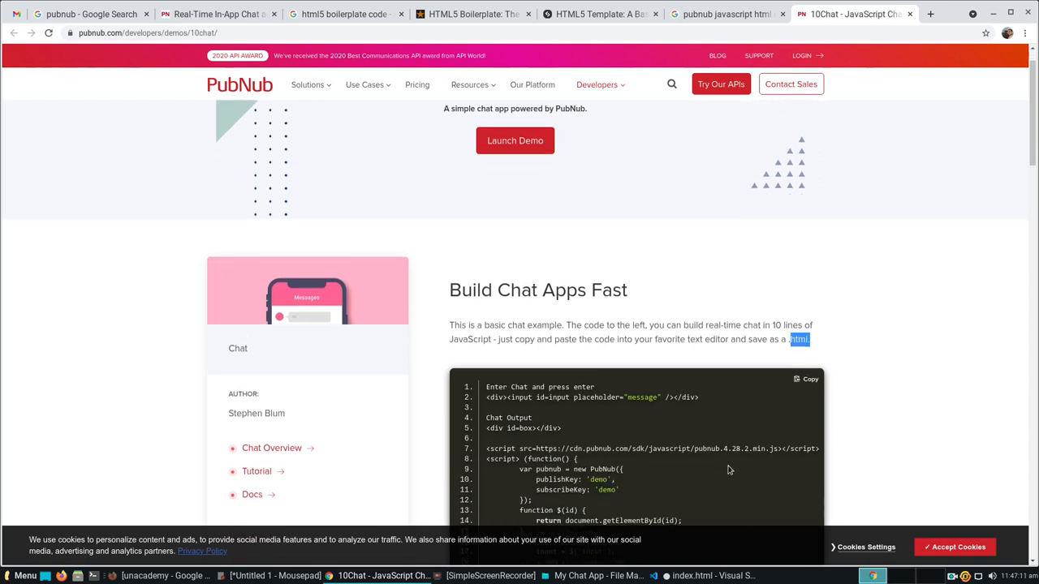
{"action": "scroll", "scroll_direction": "down", "scroll_amount": 3}
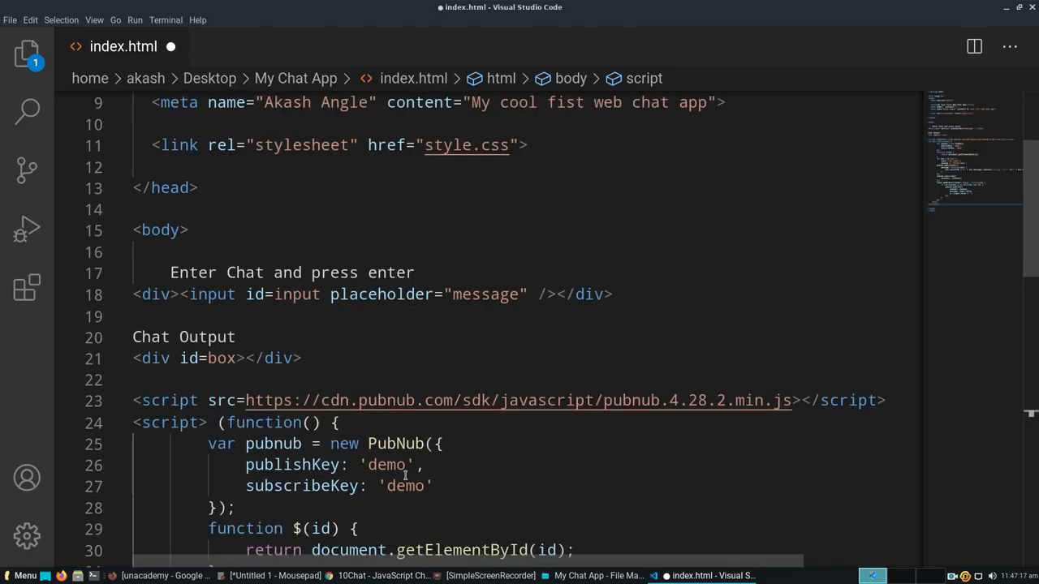
- Remove the 'demo' value from subscribeKey in the PubNub setup, leaving subscribeKey: ''
{"action": "scroll", "scroll_direction": "down", "scroll_amount": 3}
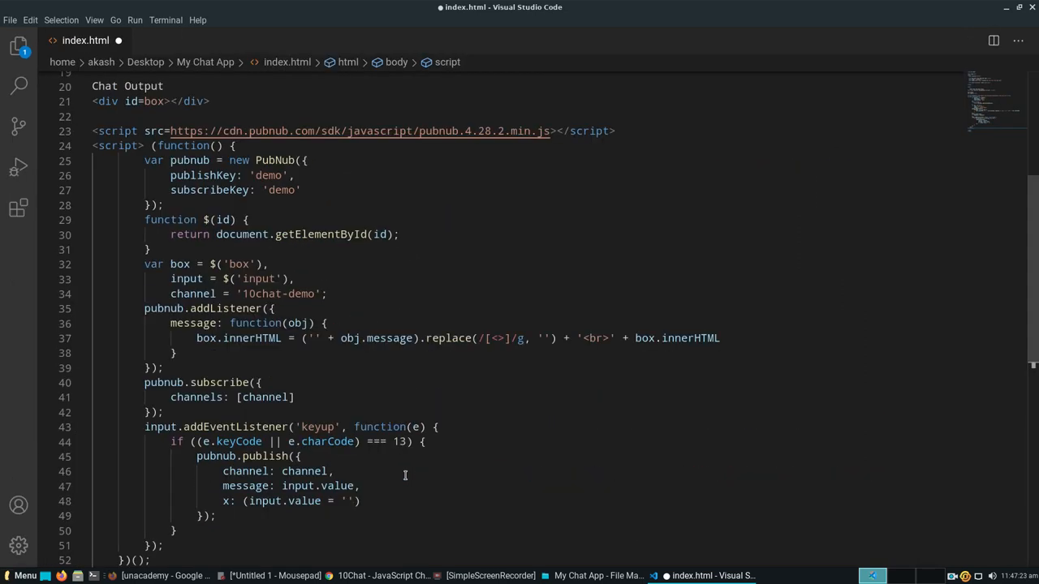
{"action": "scroll", "scroll_direction": "up", "scroll_amount": 3}
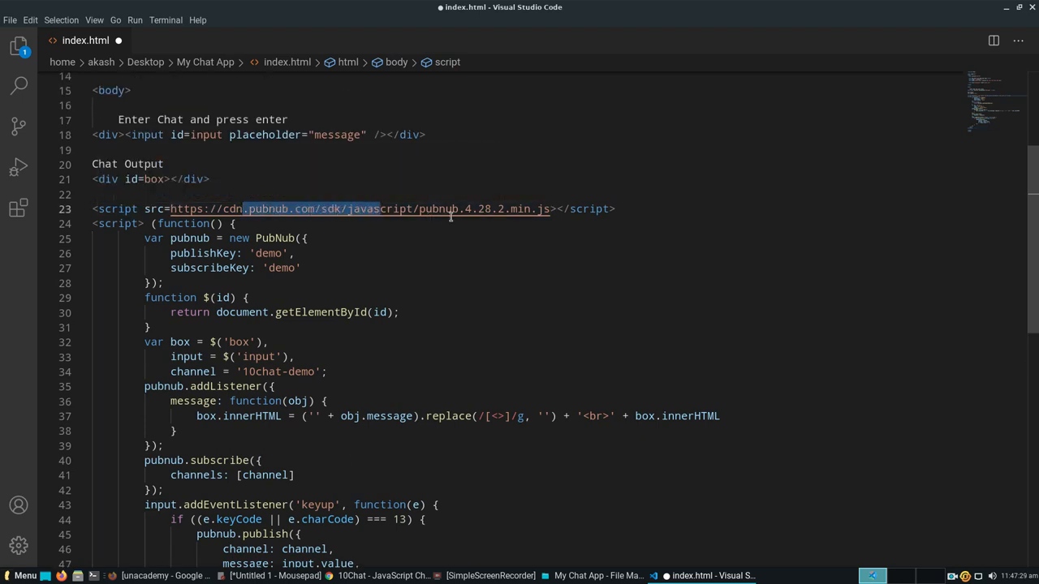
{"action": "mouse_move", "coordinate": [479, 208]}
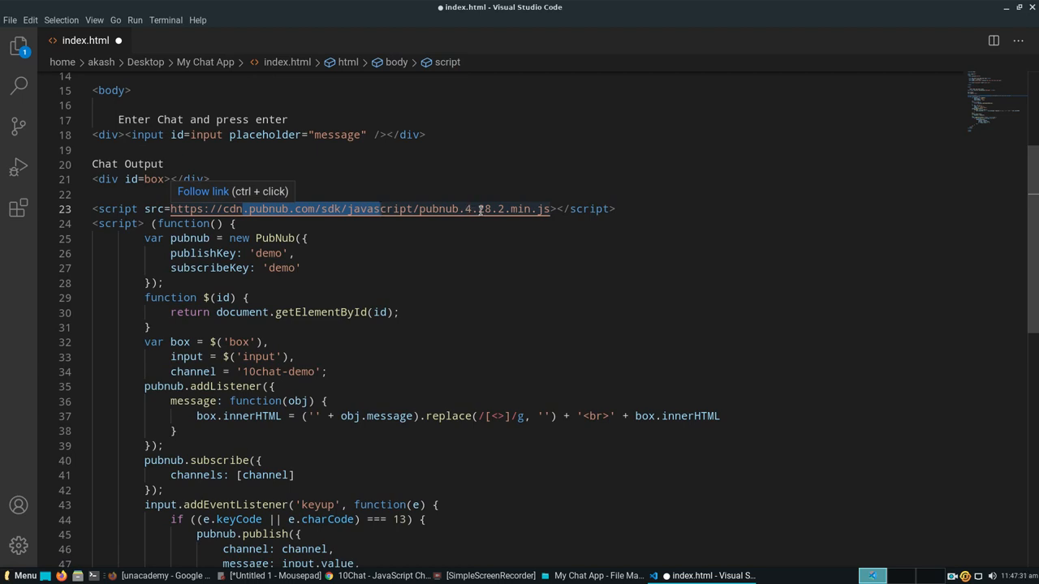
{"action": "mouse_move", "coordinate": [217, 247]}
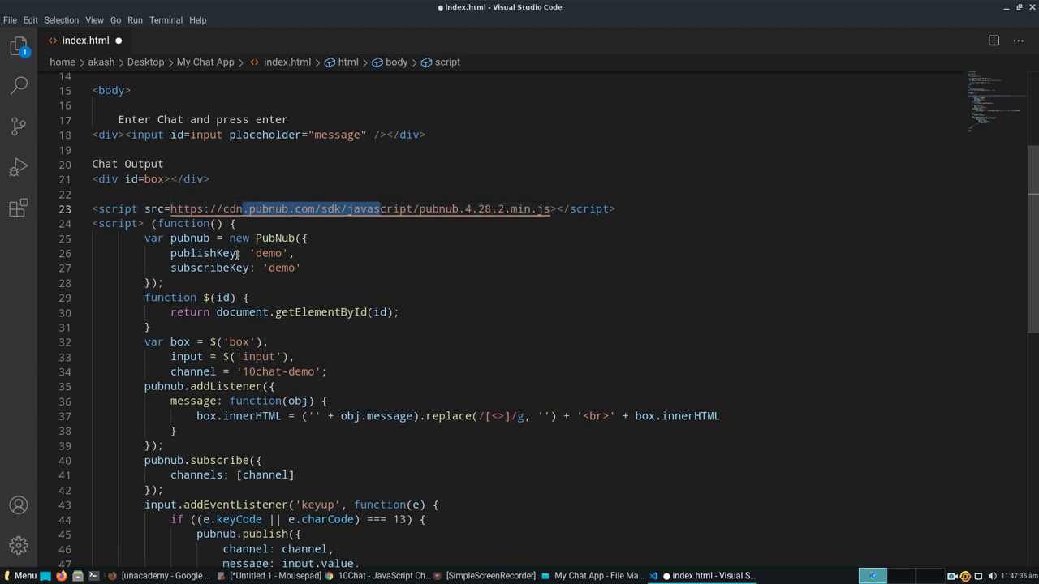
{"action": "mouse_move", "coordinate": [280, 279]}
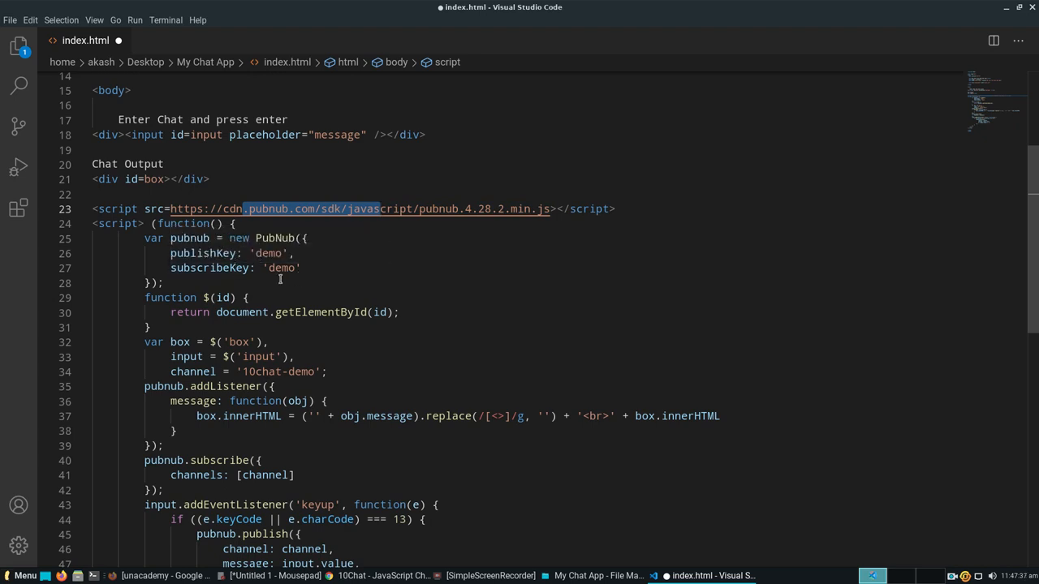
{"action": "mouse_move", "coordinate": [284, 311]}
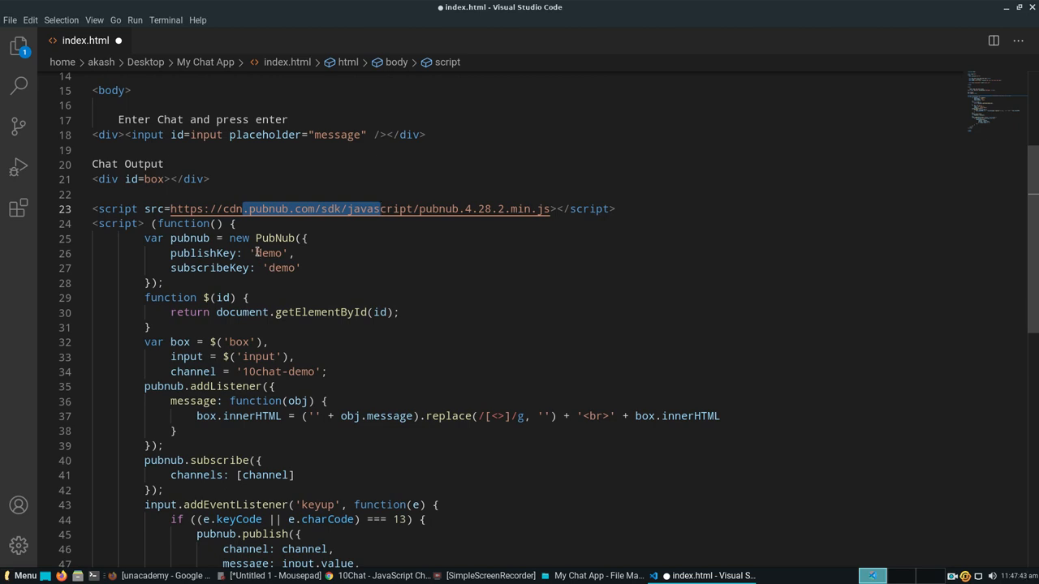
{"action": "double_click", "coordinate": [268, 254]}
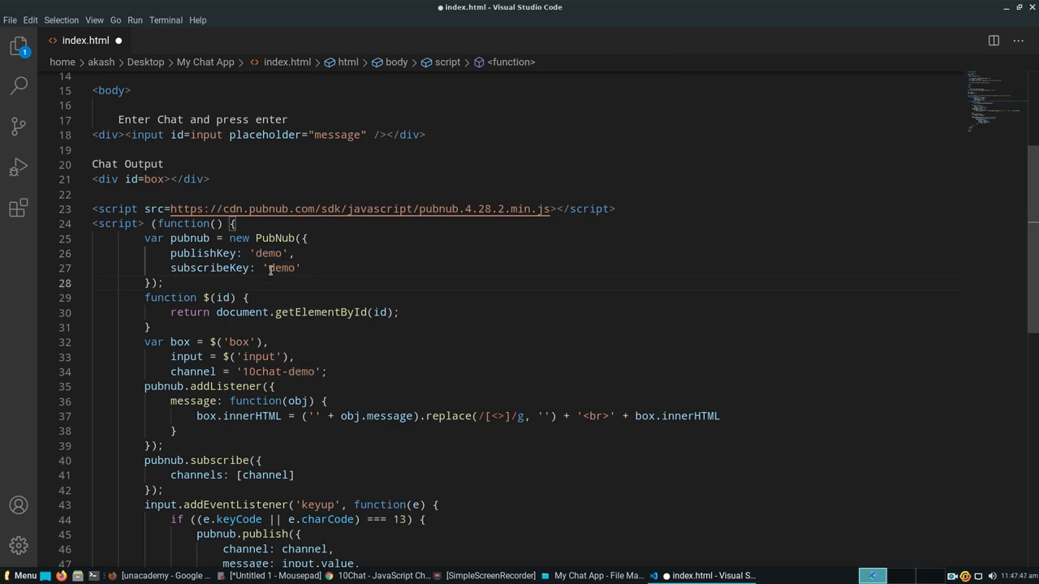
{"action": "double_click", "coordinate": [280, 268]}
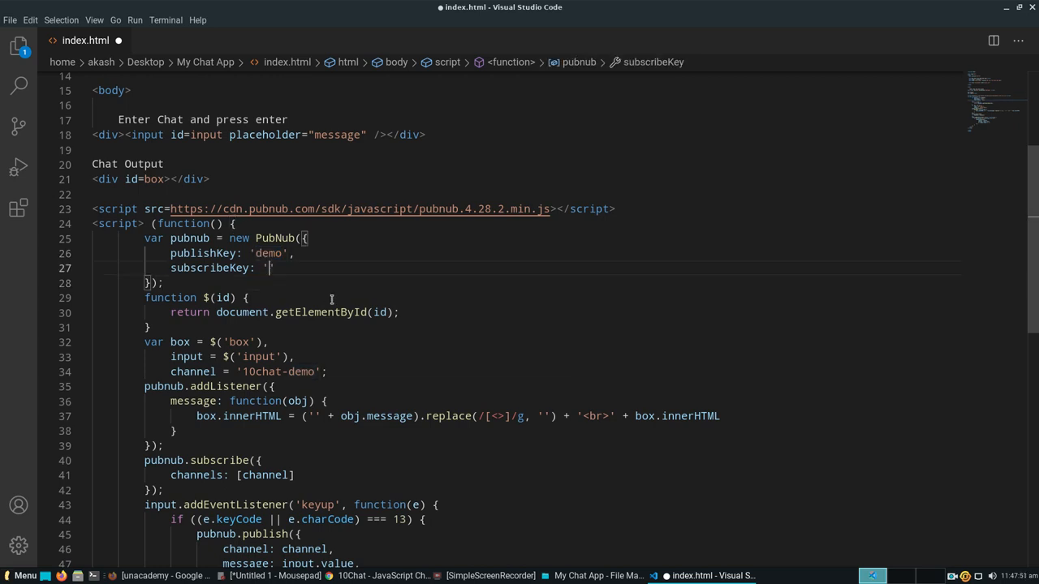
{"action": "left_click", "coordinate": [283, 254]}
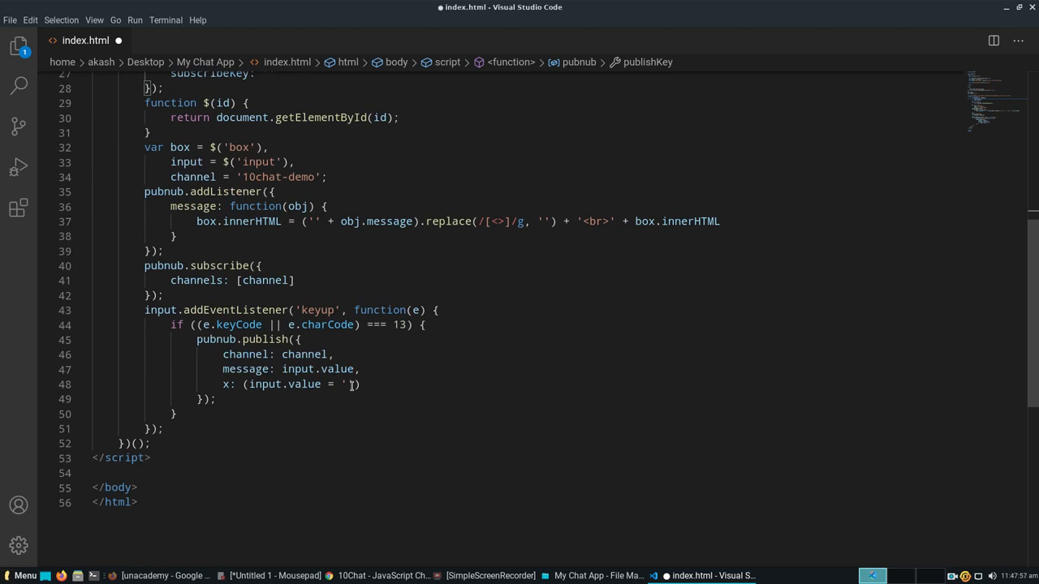
- Remove the 'demo' value from publishKey so publishKey: '' matches subscribeKey
{"action": "scroll", "scroll_direction": "up", "scroll_amount": 3}
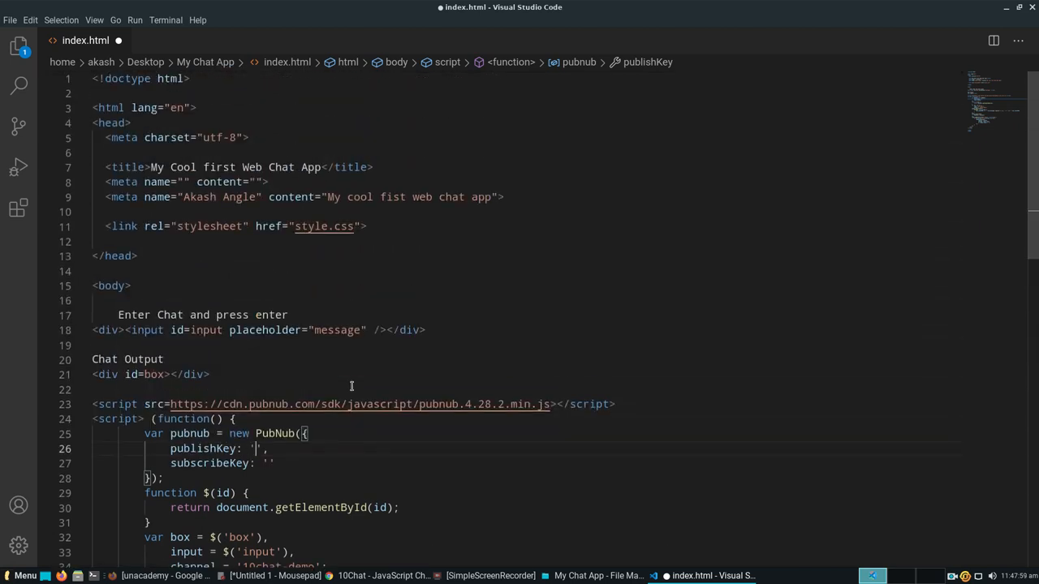
{"action": "scroll", "scroll_direction": "down", "scroll_amount": 3}
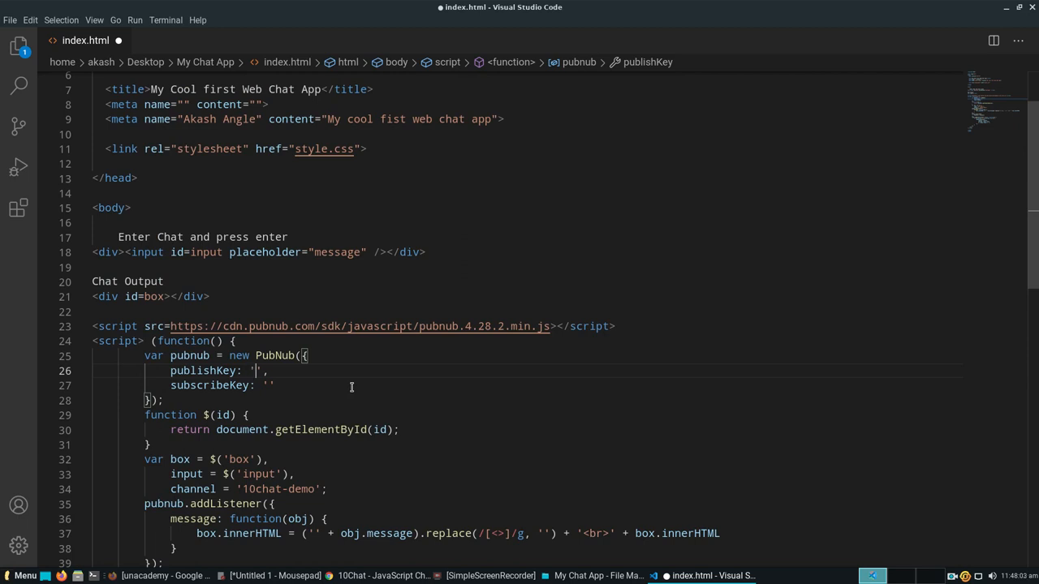
{"action": "mouse_move", "coordinate": [251, 251]}
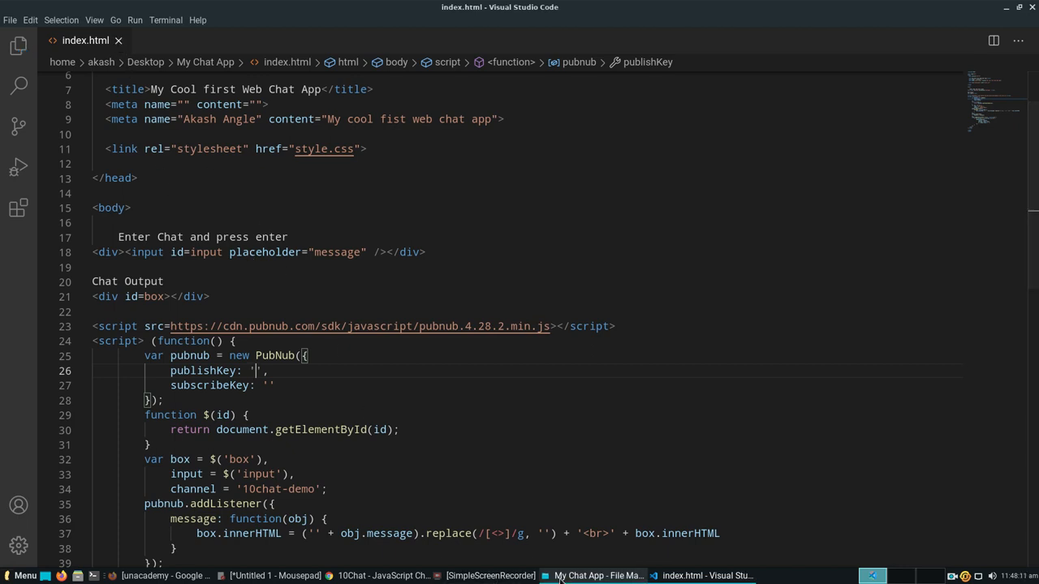
- Launch index.html from File Manager in Firefox and maximize the window showing the chat page
{"action": "right_click", "coordinate": [117, 78]}
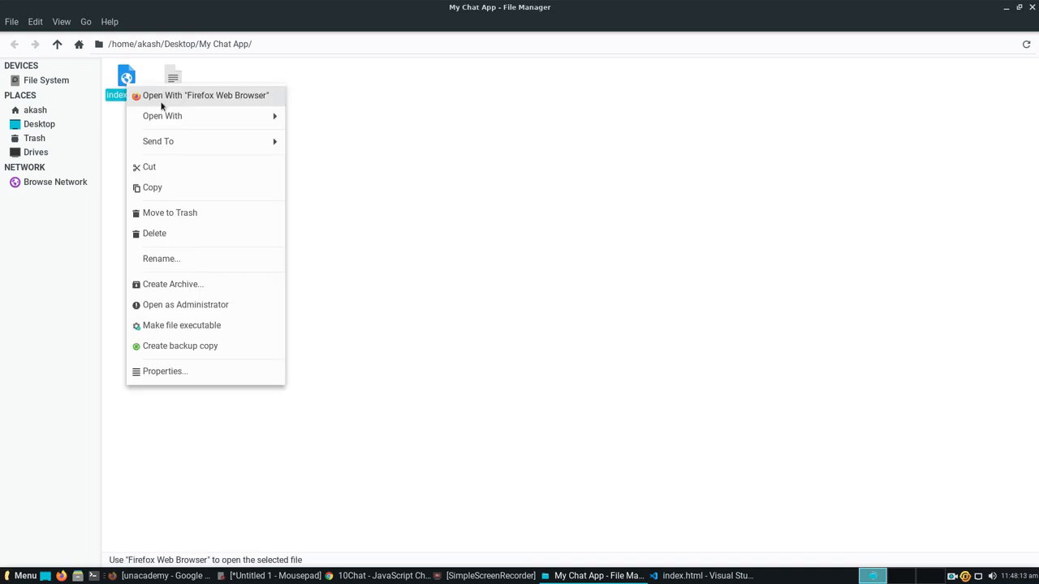
{"action": "left_click", "coordinate": [188, 114]}
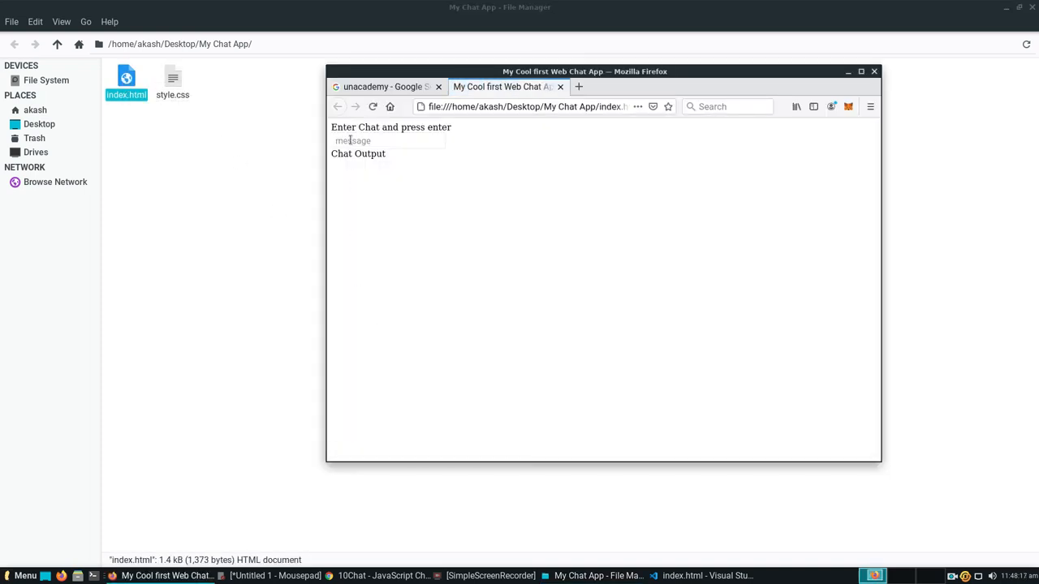
{"action": "left_click", "coordinate": [386, 140]}
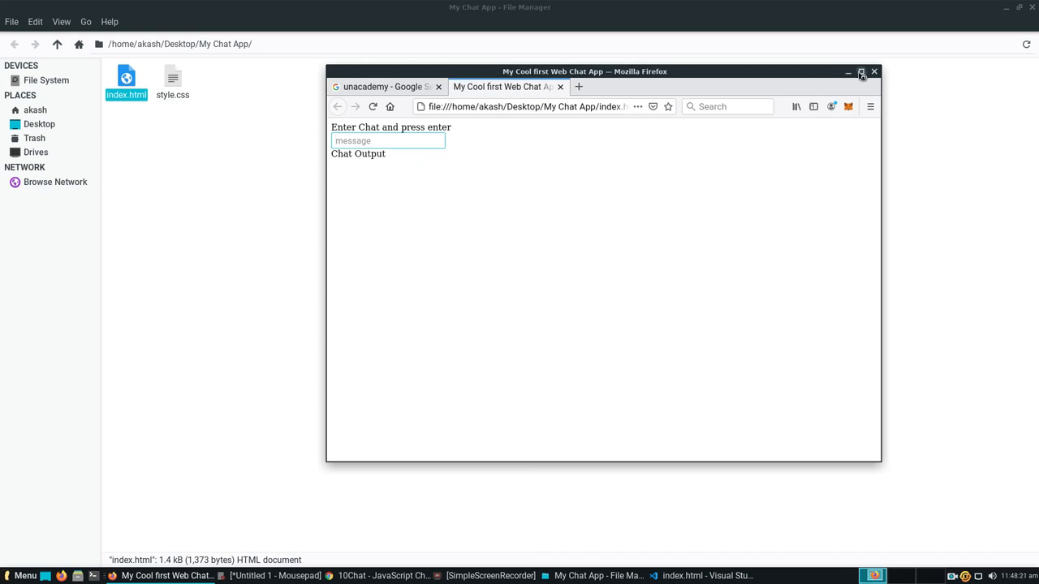
{"action": "left_click", "coordinate": [861, 71]}
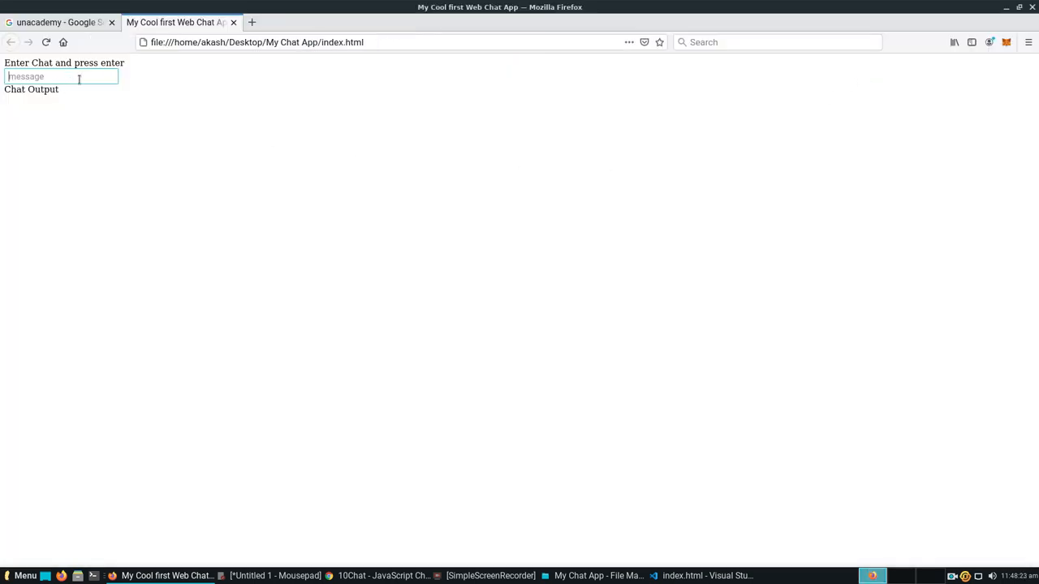
{"action": "mouse_move", "coordinate": [125, 123]}
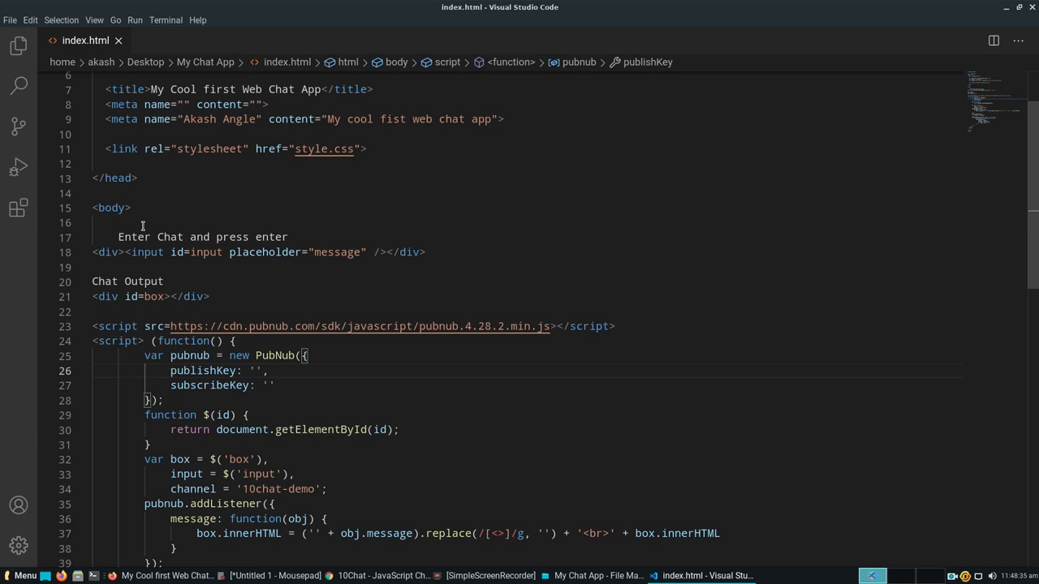
- Insert <strong> and <center> tags on the blank line above the chat prompt
{"action": "left_click", "coordinate": [162, 224]}
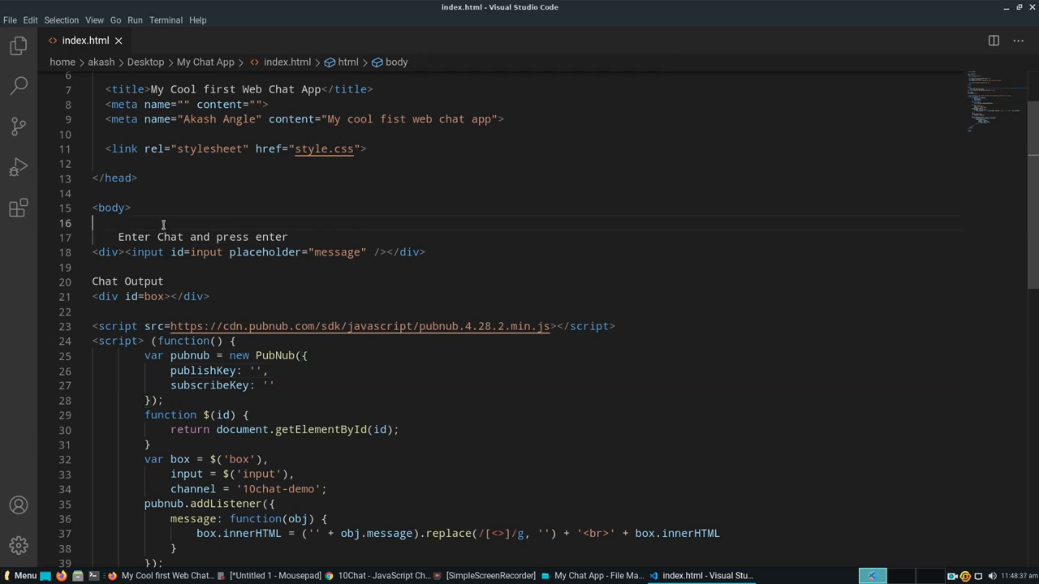
{"action": "type", "text": "<>"}
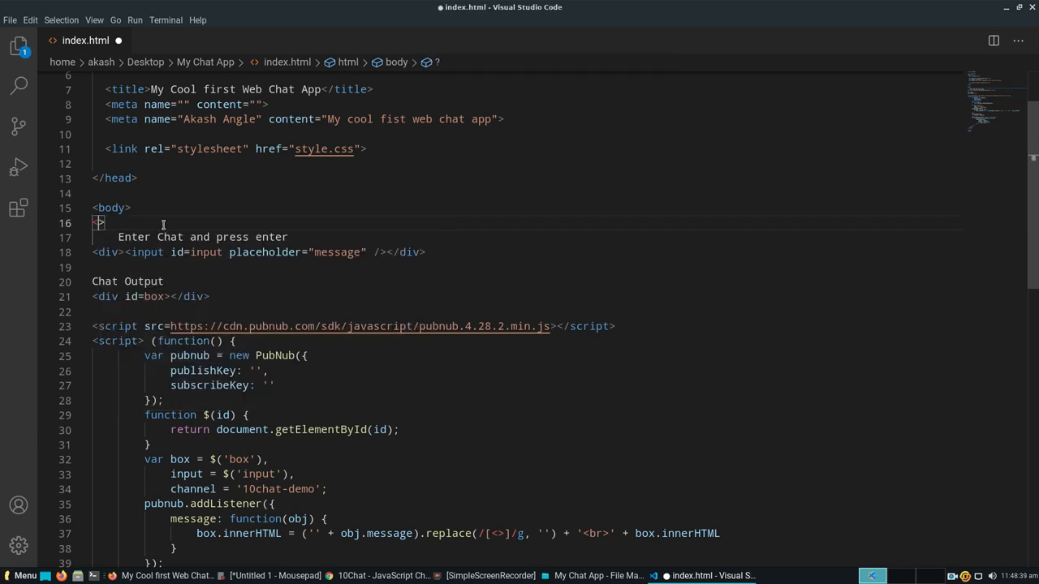
{"action": "type", "text": "strong"}
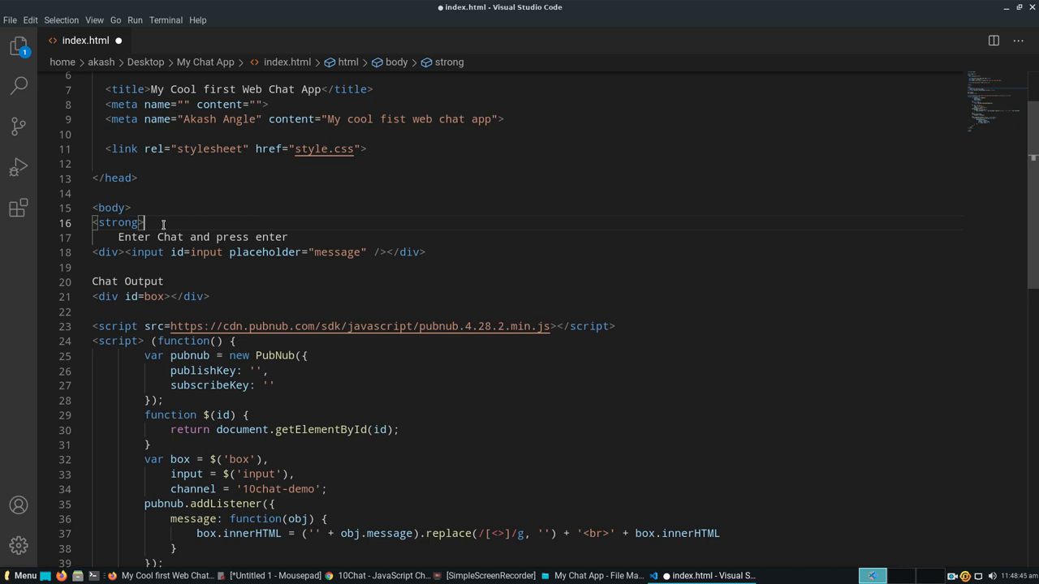
{"action": "type", "text": "<c"}
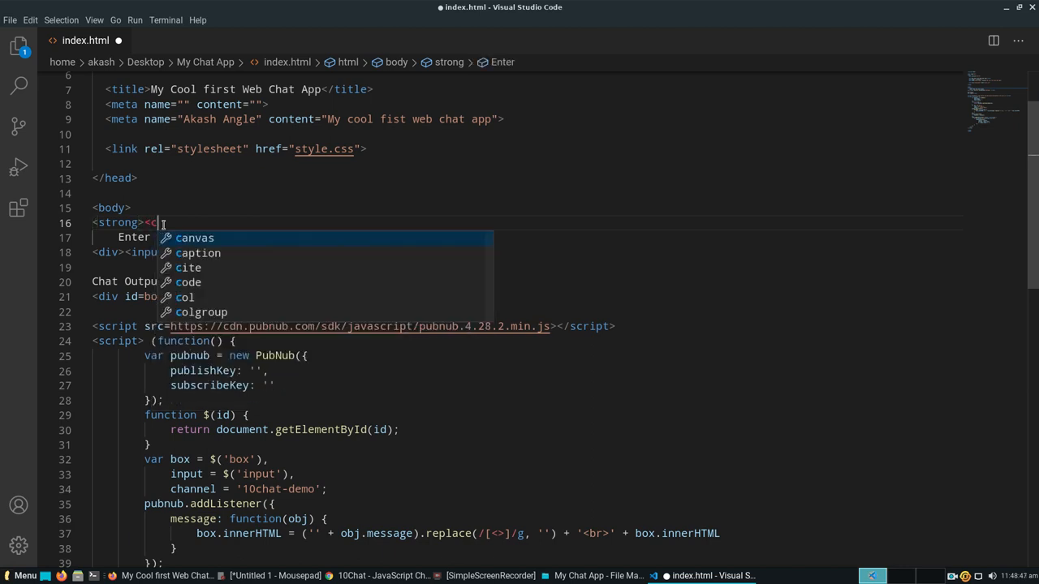
{"action": "type", "text": "center>"}
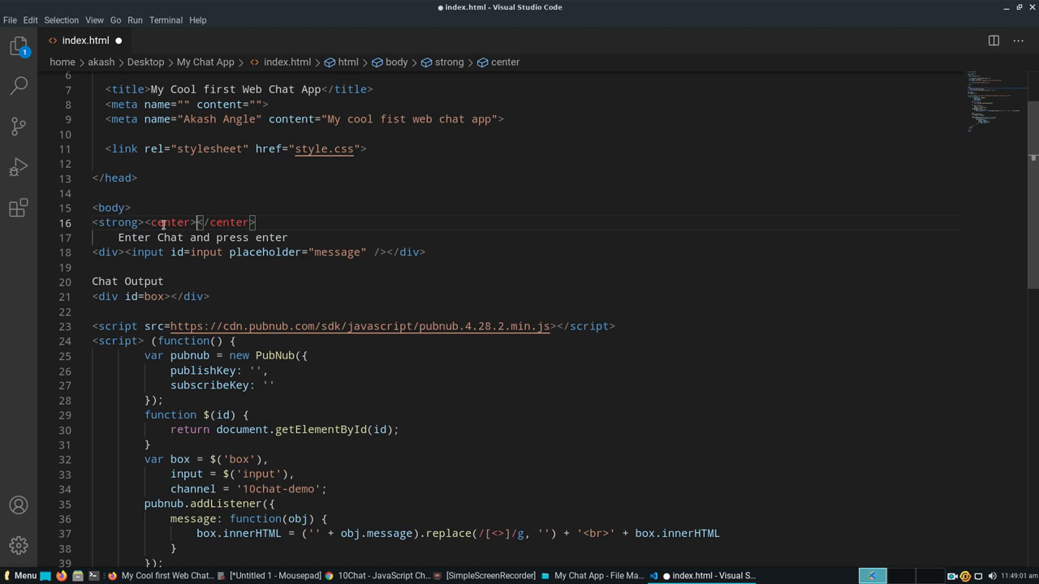
- Write the title text <**__My first Chat App__**> inside the center tag
{"action": "type", "text": "<<"}
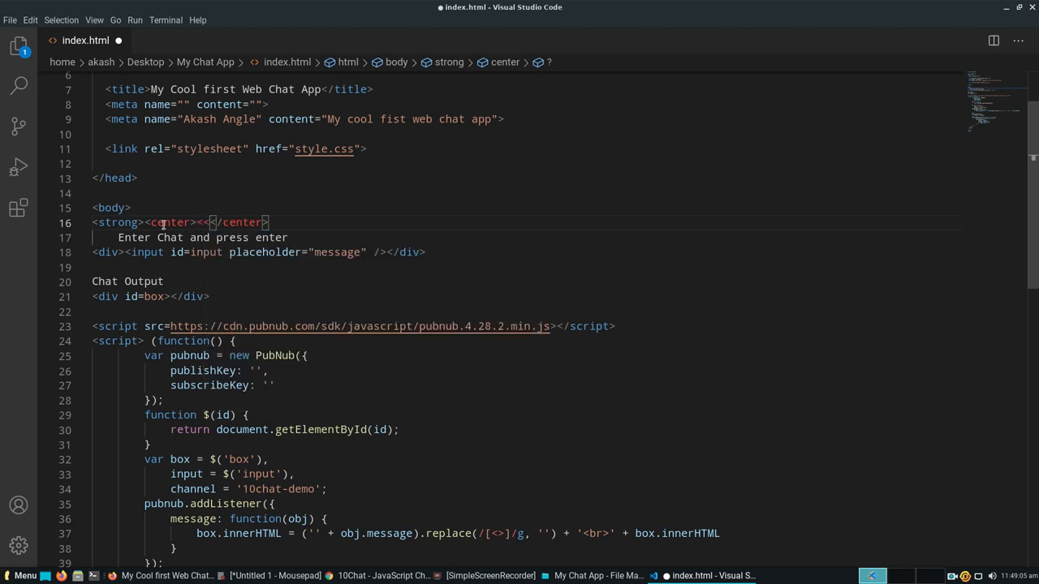
{"action": "type", "text": "**"}
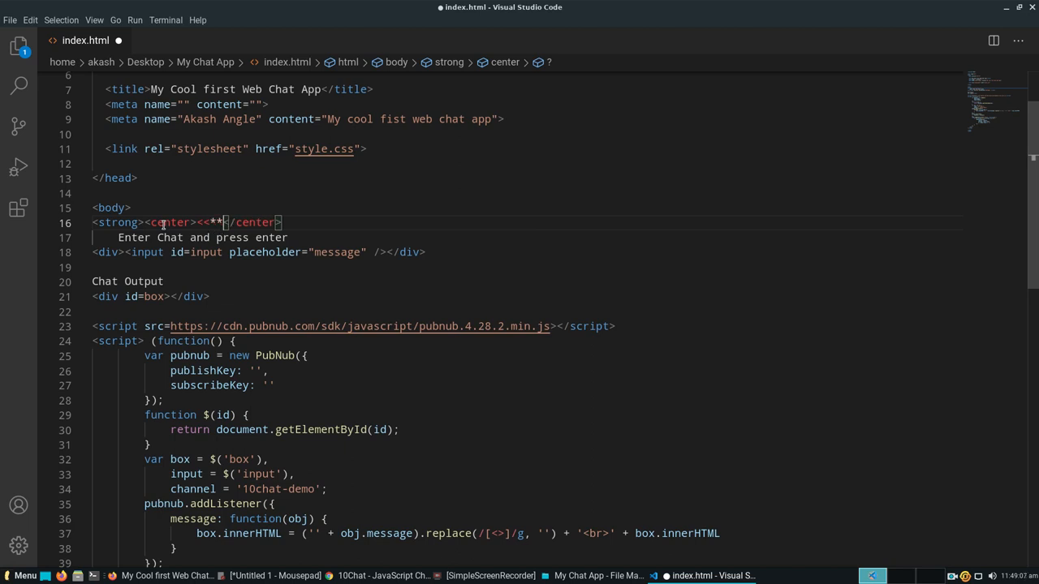
{"action": "type", "text": "__"}
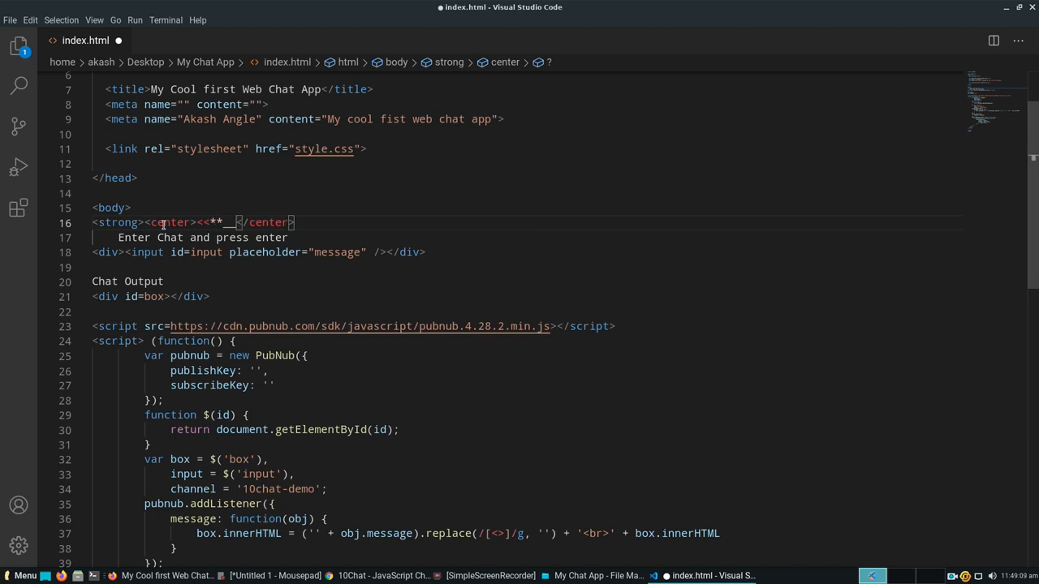
{"action": "type", "text": "My"}
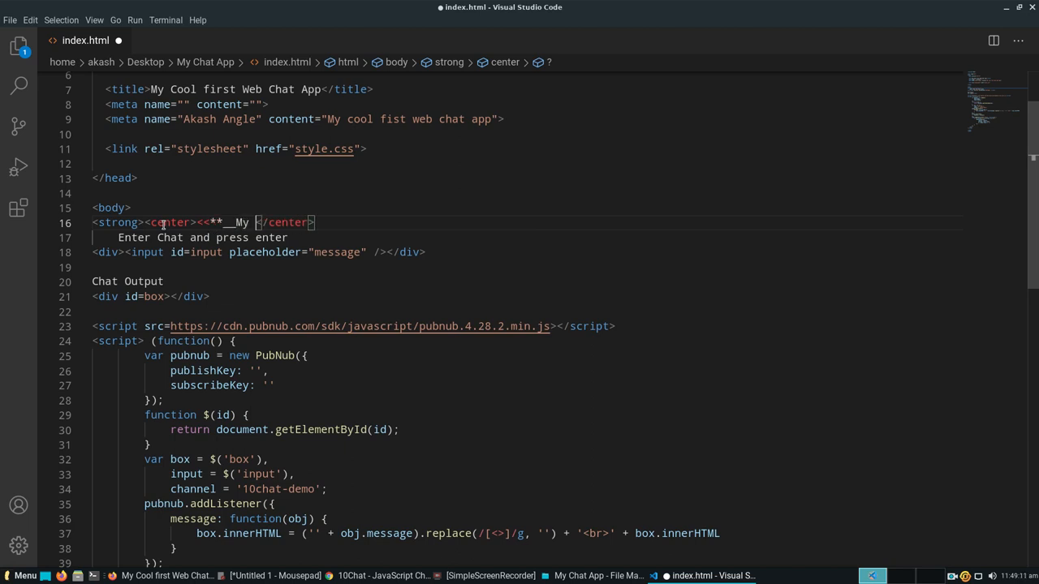
{"action": "type", "text": "first"}
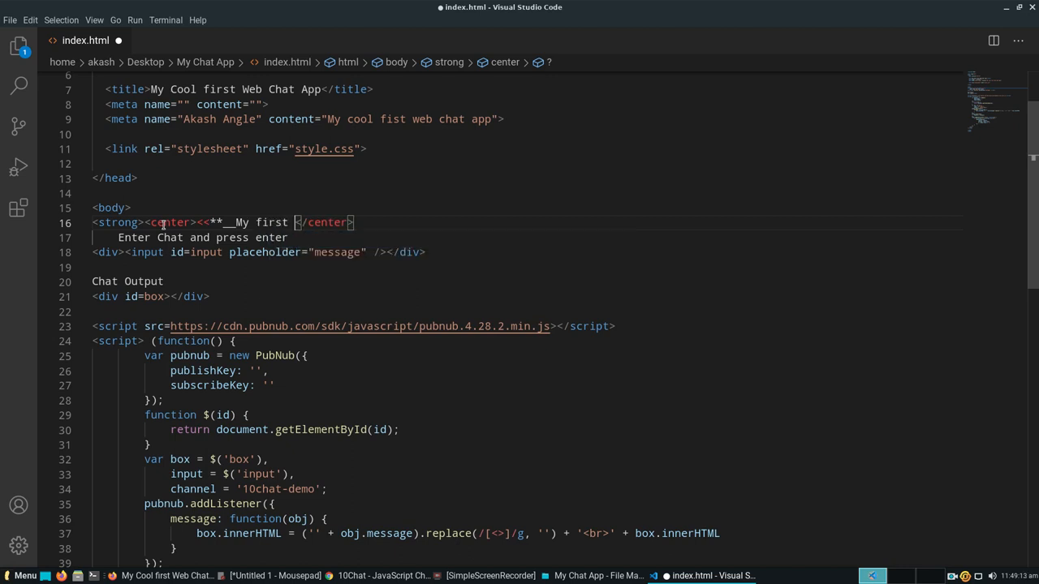
{"action": "type", "text": "Chat"}
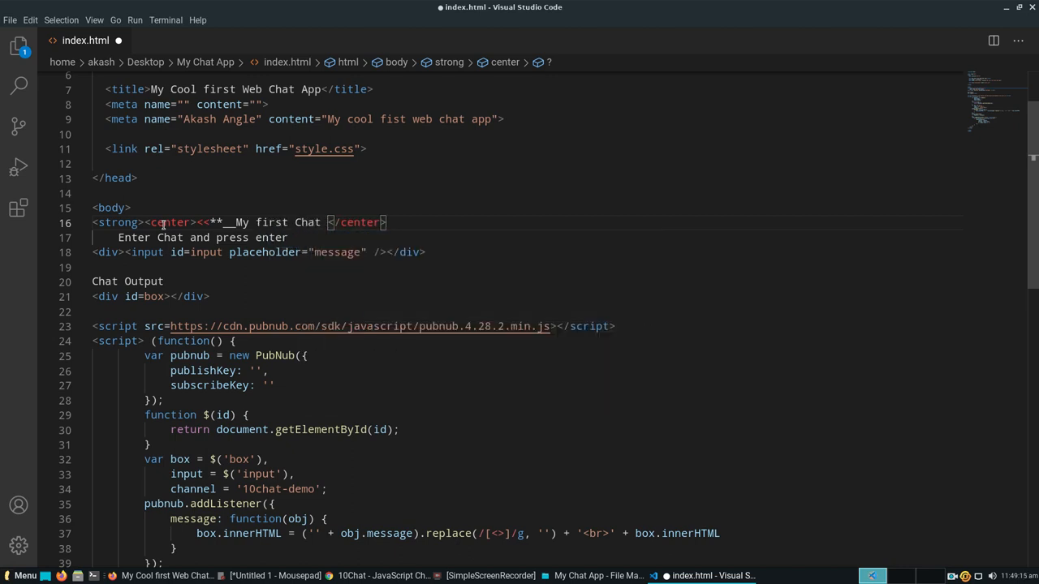
{"action": "type", "text": "App__**>"}
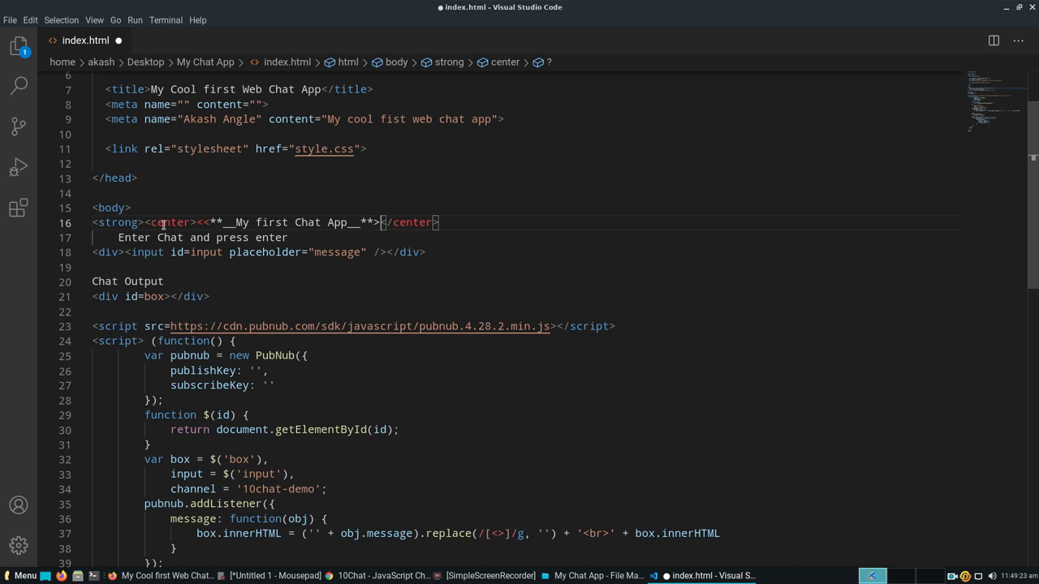
{"action": "type", "text": "h"}
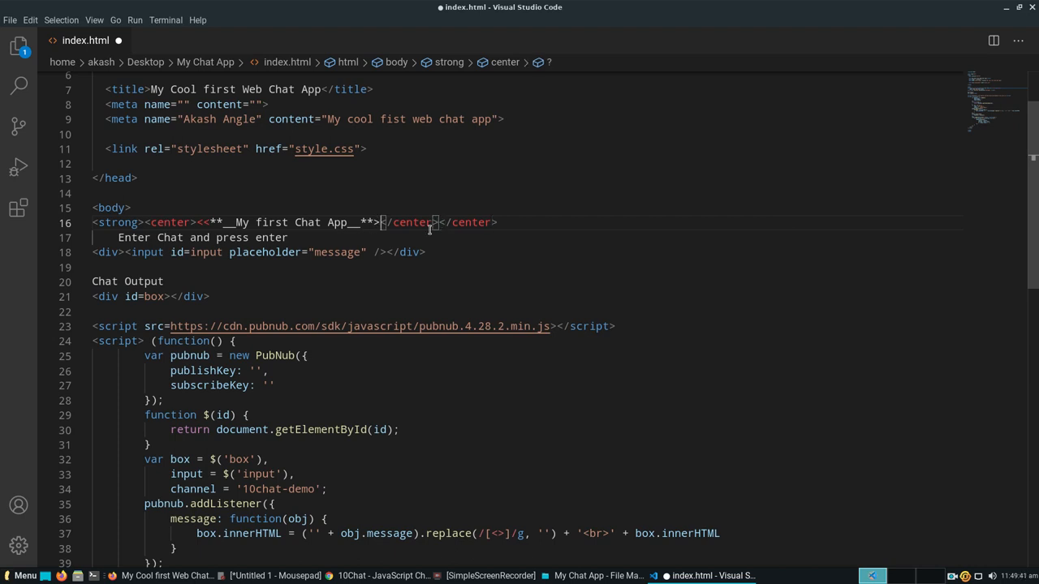
- Wrap 'My first Chat App' in <h2></h2> inside center and close the line with </strong>
{"action": "type", "text": "h"}
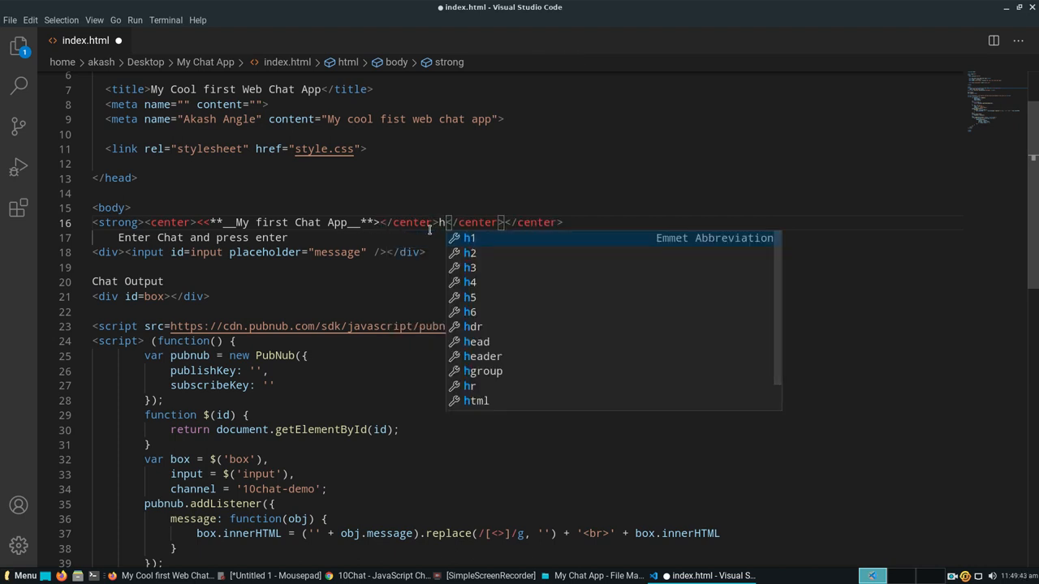
{"action": "type", "text": "2></h2>"}
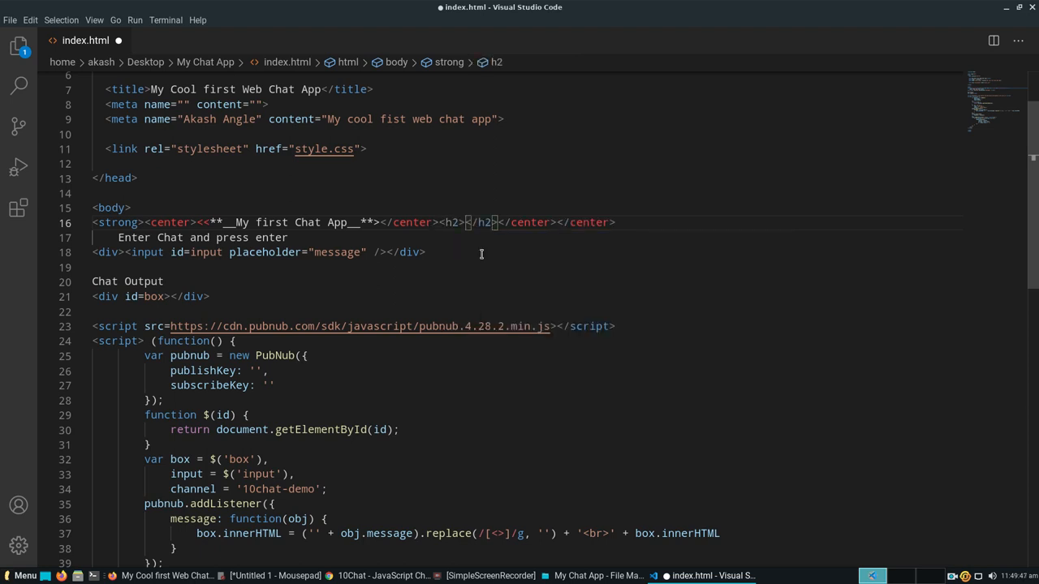
{"action": "mouse_move", "coordinate": [484, 248]}
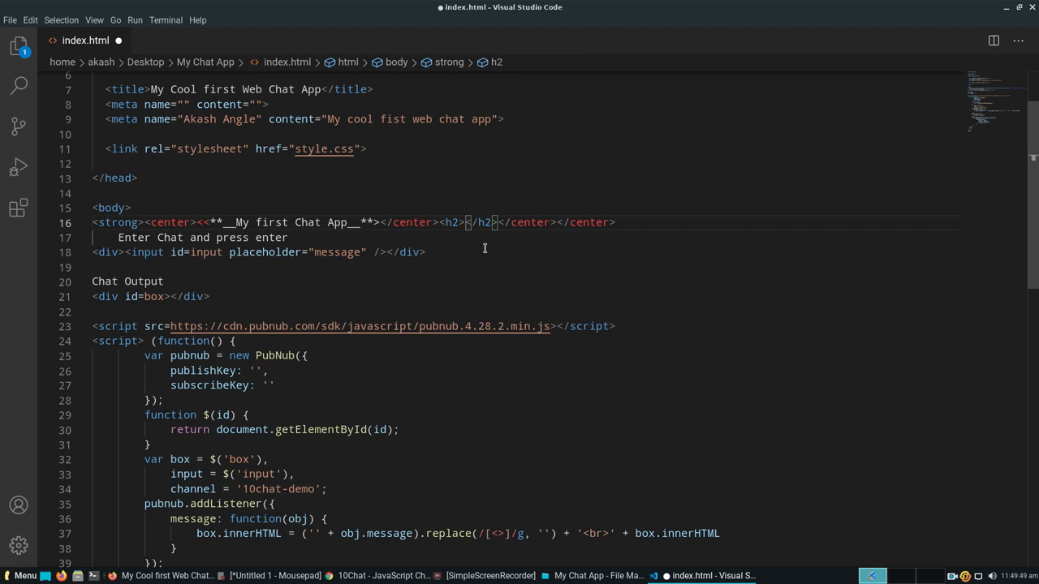
{"action": "double_click", "coordinate": [453, 223]}
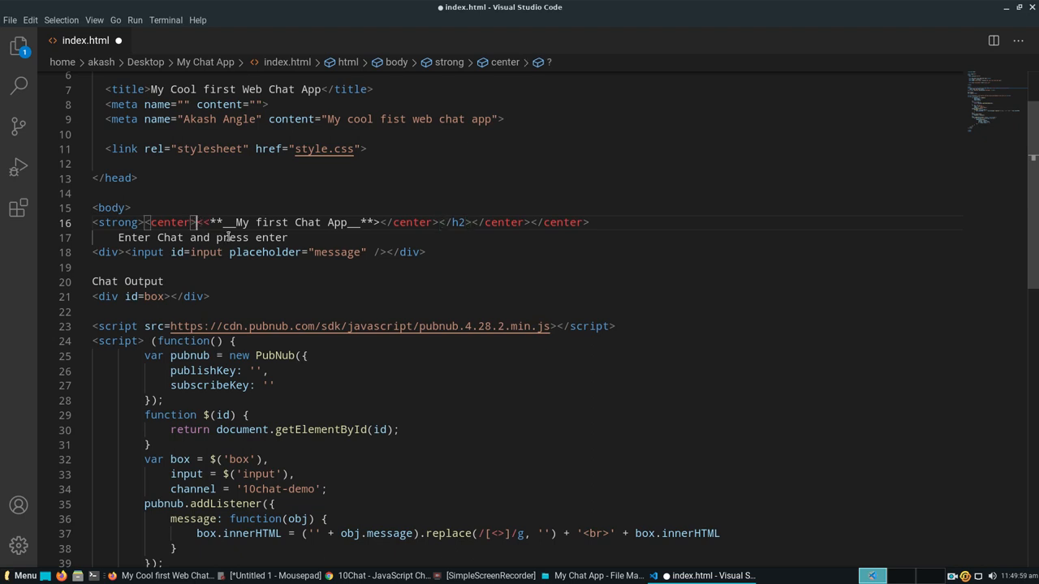
{"action": "type", "text": "<h2></h2>"}
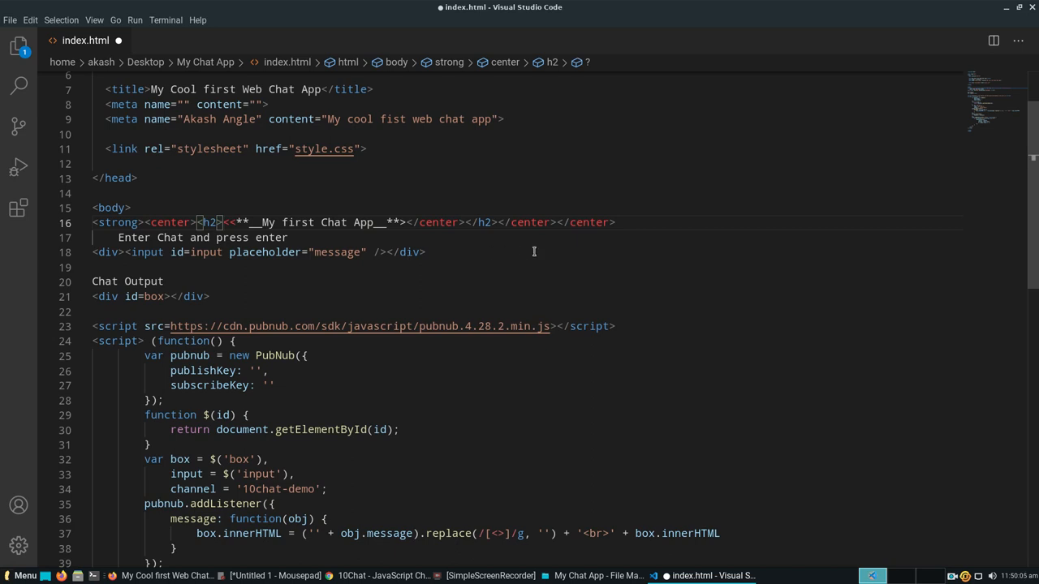
{"action": "mouse_move", "coordinate": [615, 230]}
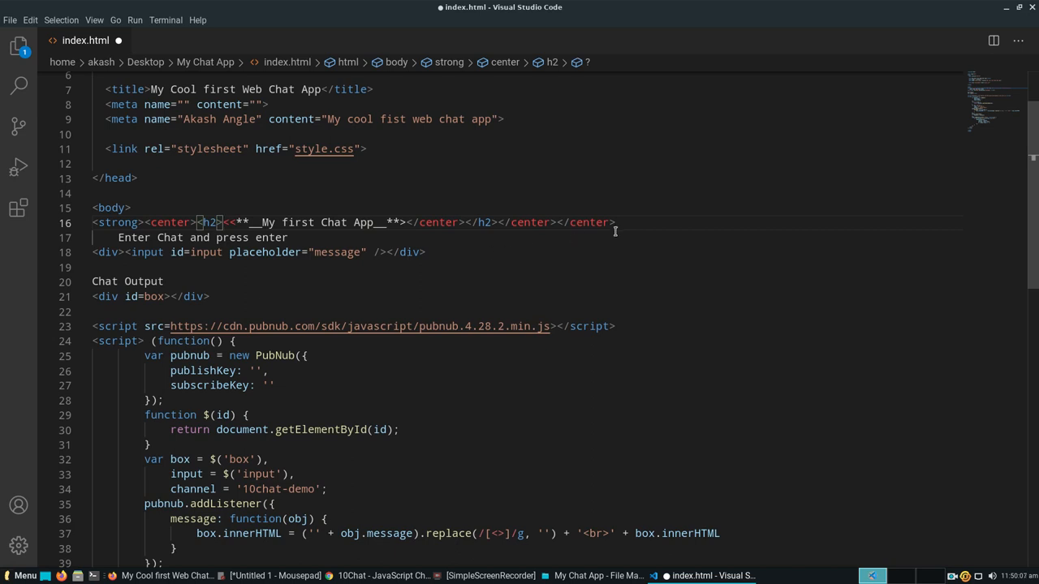
{"action": "left_click", "coordinate": [604, 222]}
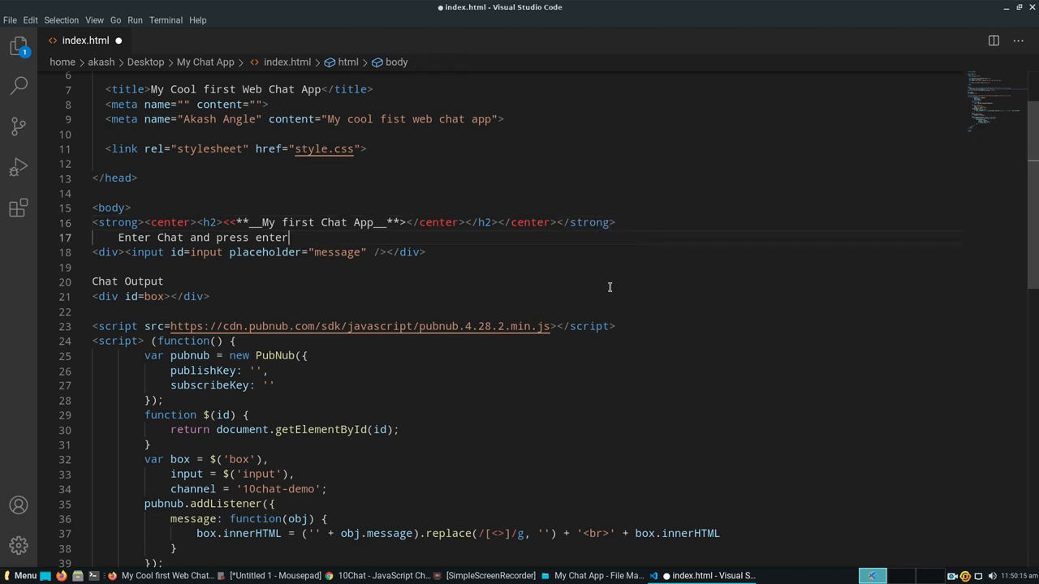
{"action": "left_click", "coordinate": [620, 223]}
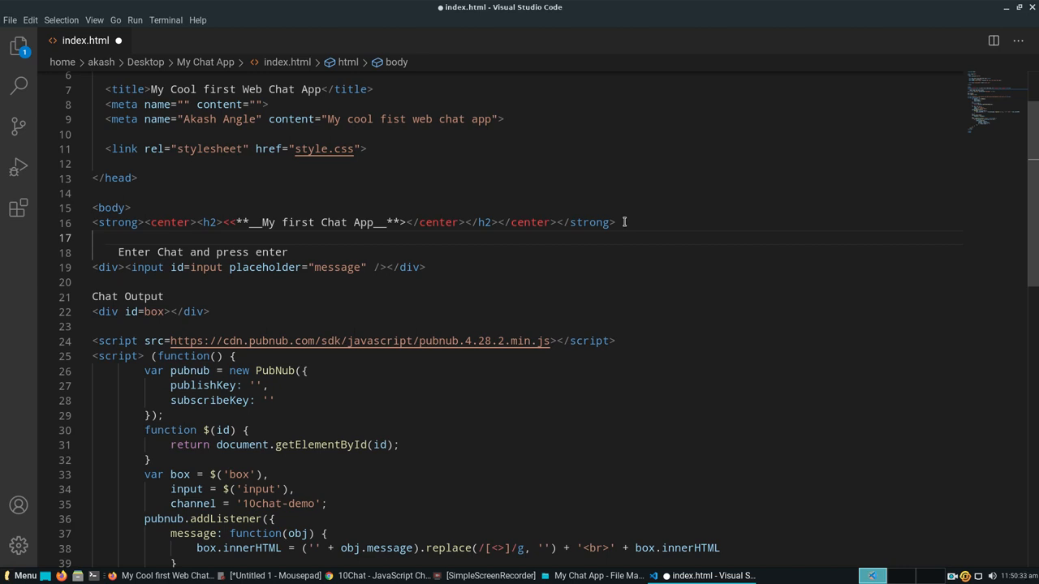
- Add a centered empty <img src> tag below the title line
{"action": "type", "text": "<"}
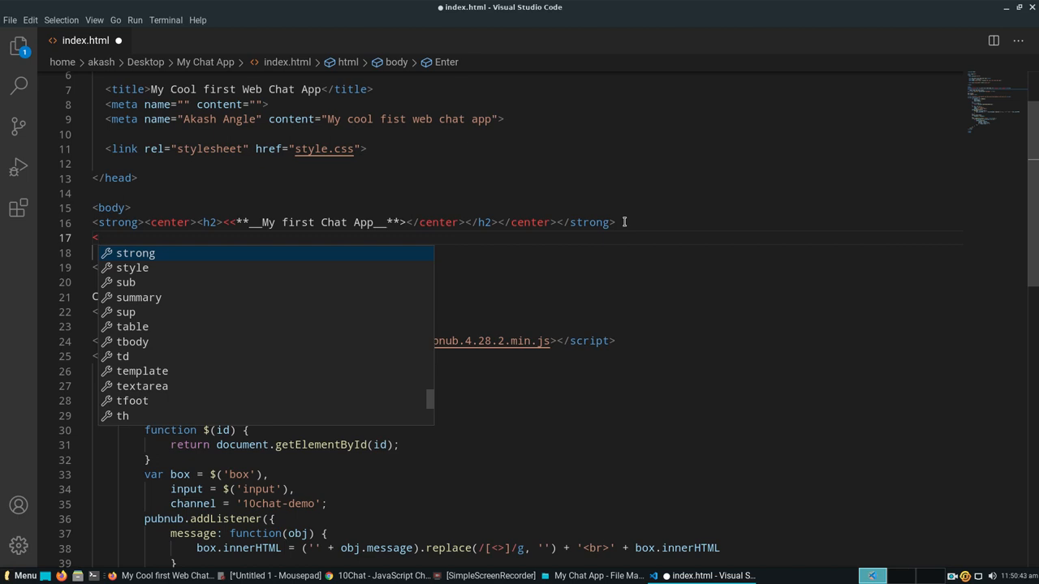
{"action": "key", "text": "Escape"}
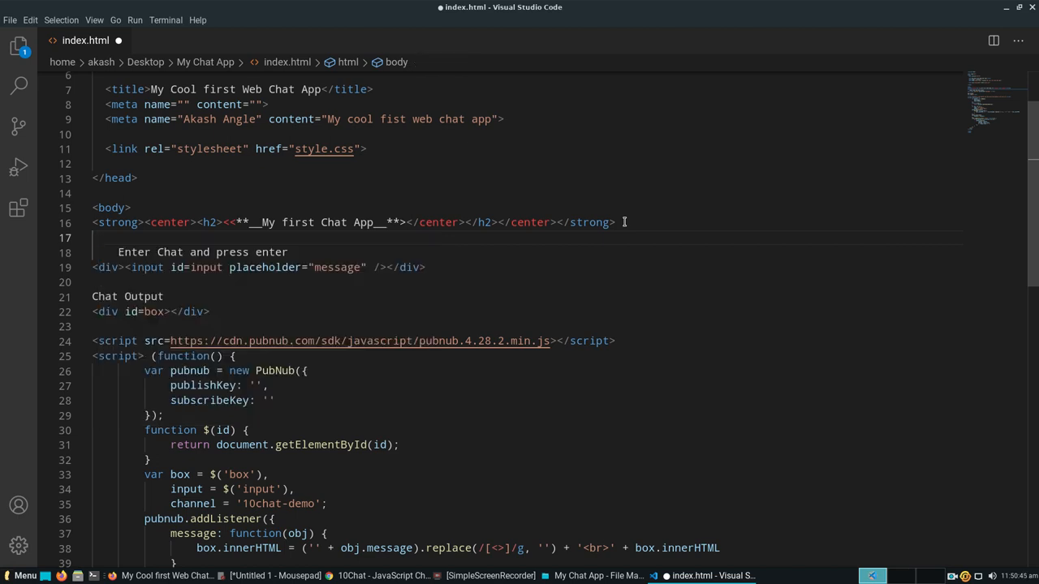
{"action": "type", "text": "<center></center>"}
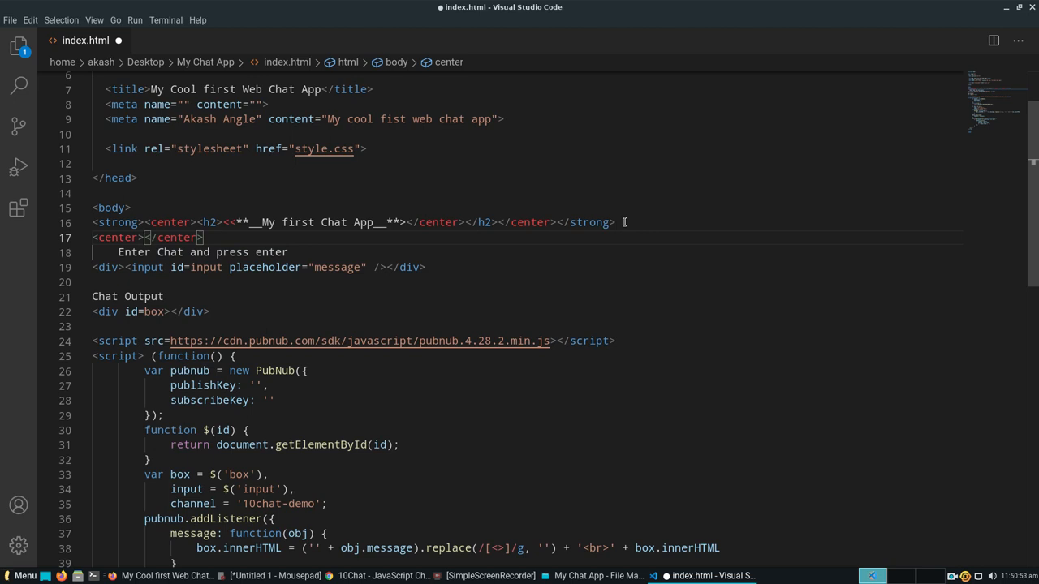
{"action": "type", "text": "<"}
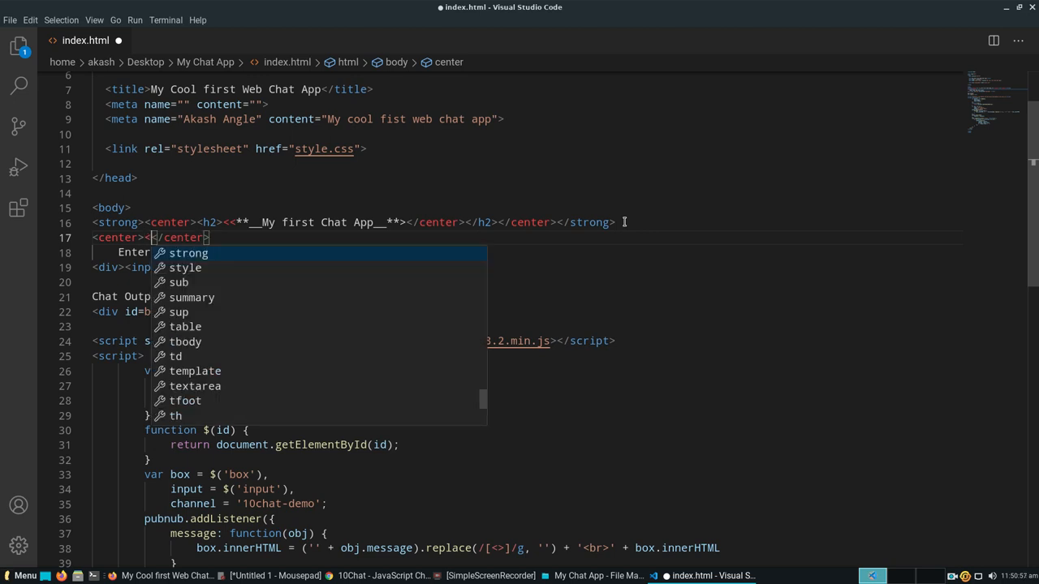
{"action": "type", "text": "img"}
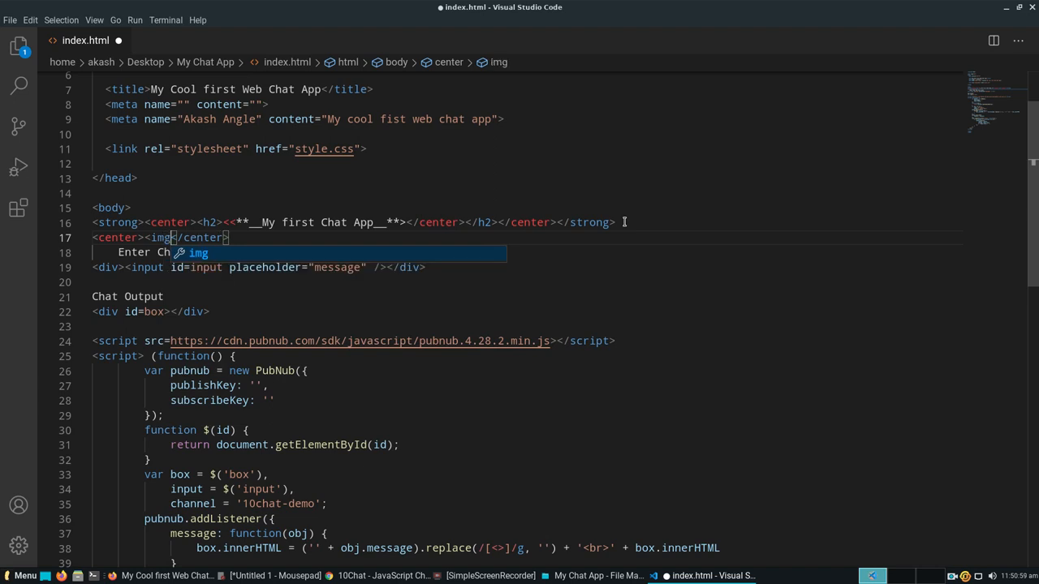
{"action": "type", "text": "src=\""}
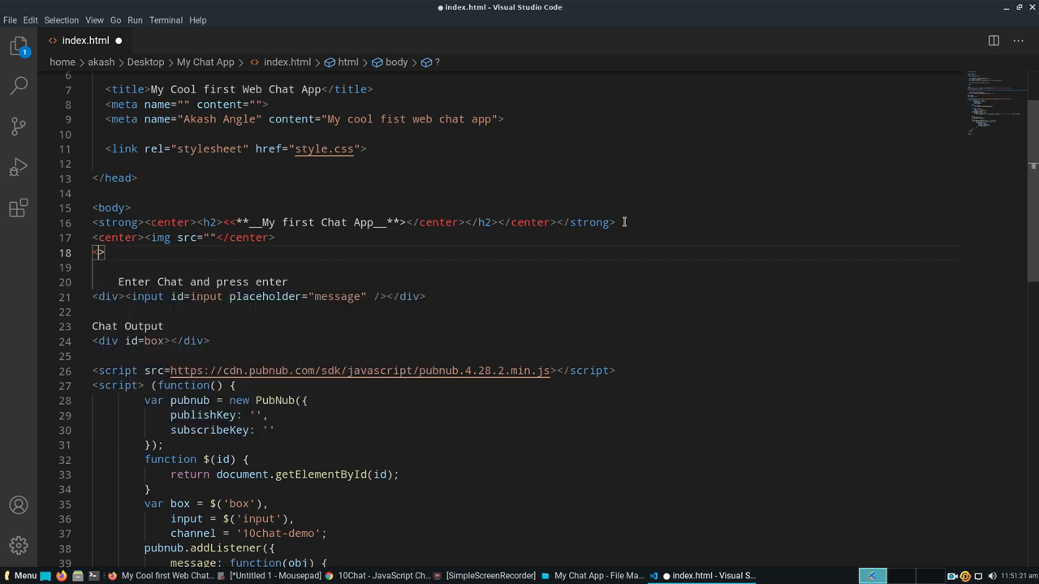
- Start an h1 reading 'Vanilla JS based chat made by Akash Angle'
{"action": "type", "text": "<h1"}
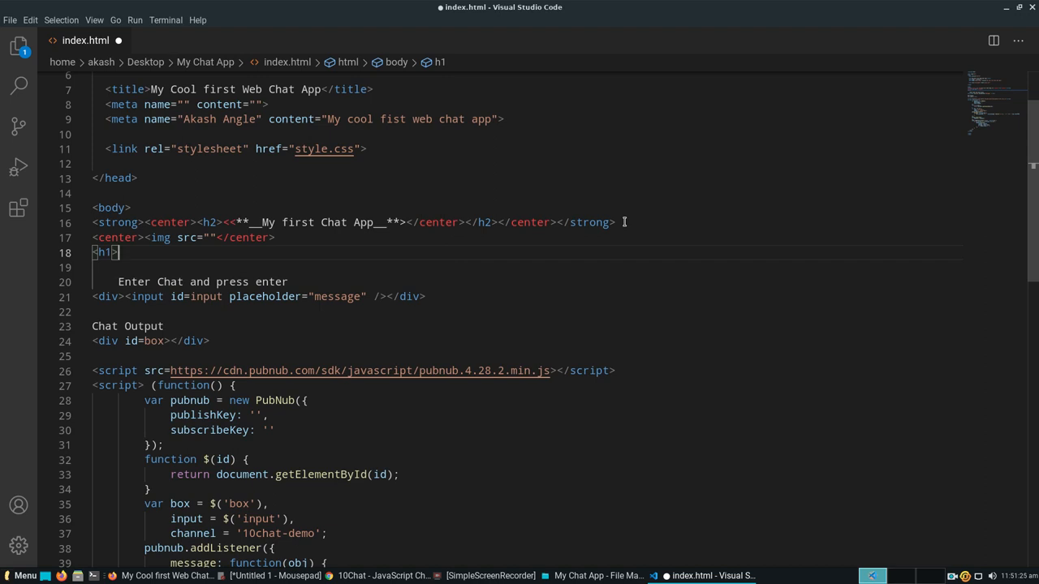
{"action": "type", "text": "Vanilla"}
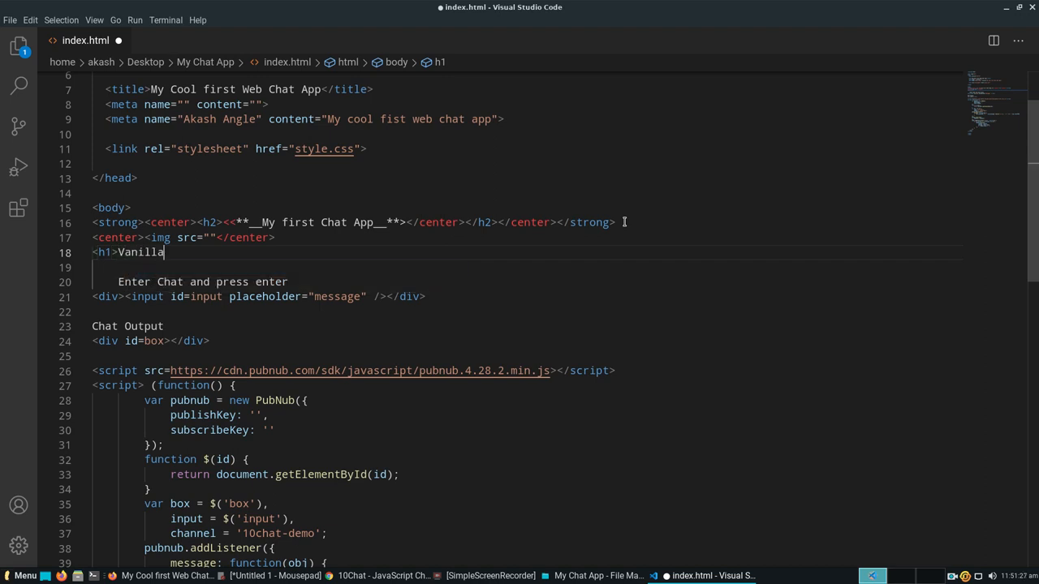
{"action": "type", "text": "J"}
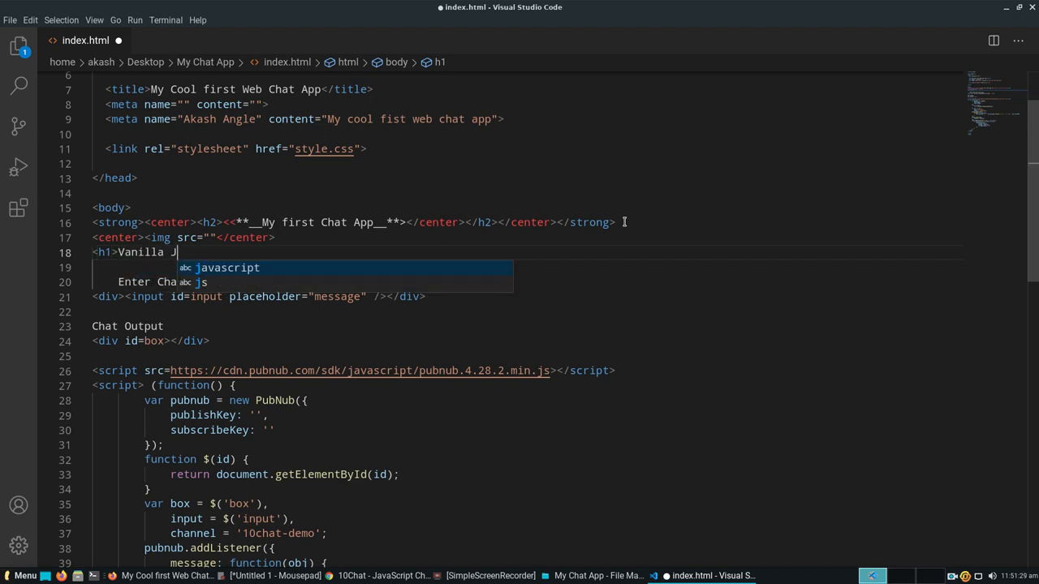
{"action": "type", "text": "ba"}
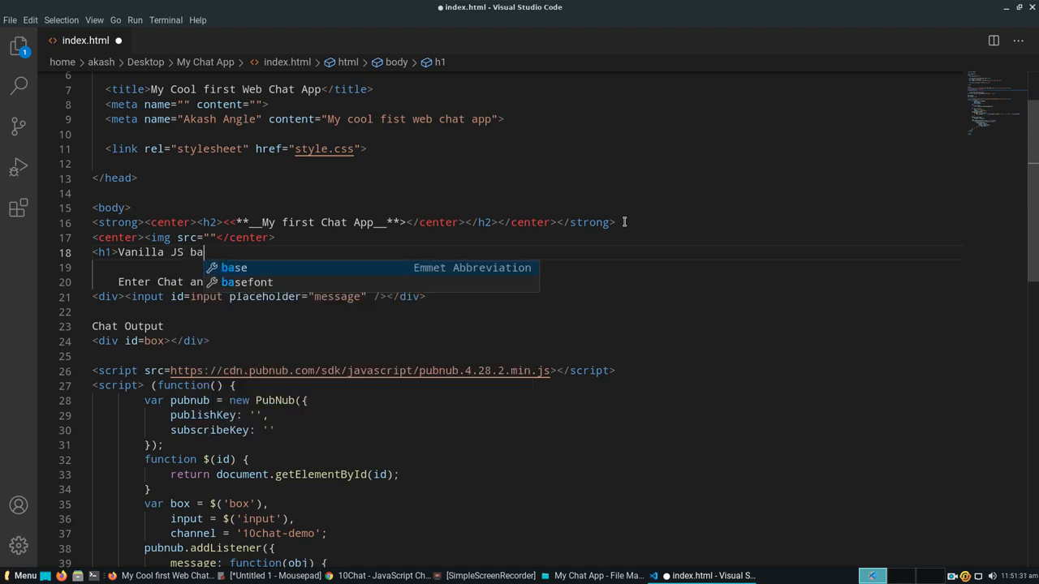
{"action": "type", "text": "sed chat syste"}
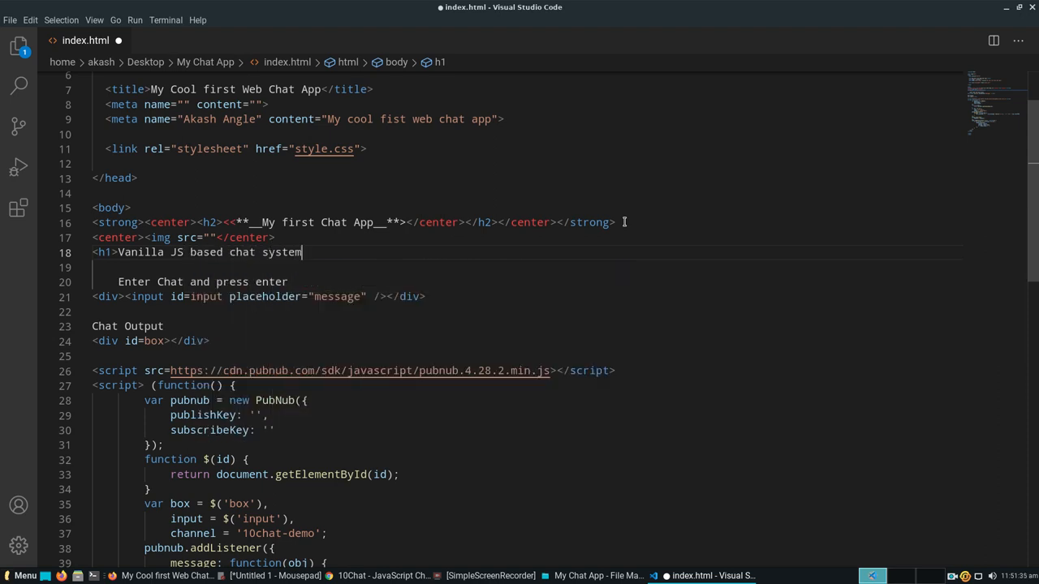
{"action": "type", "text": "made by"}
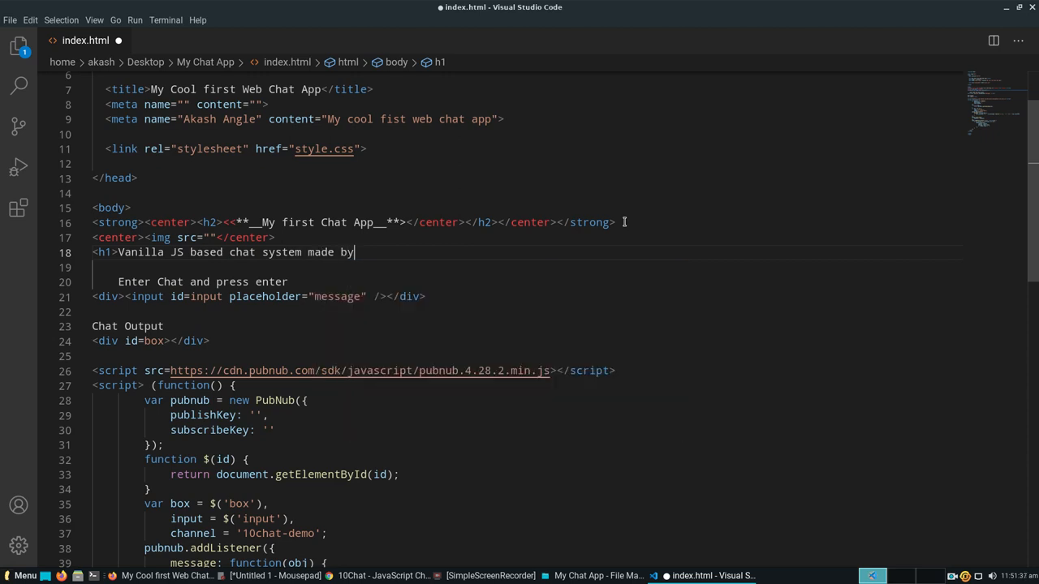
{"action": "type", "text": "A"}
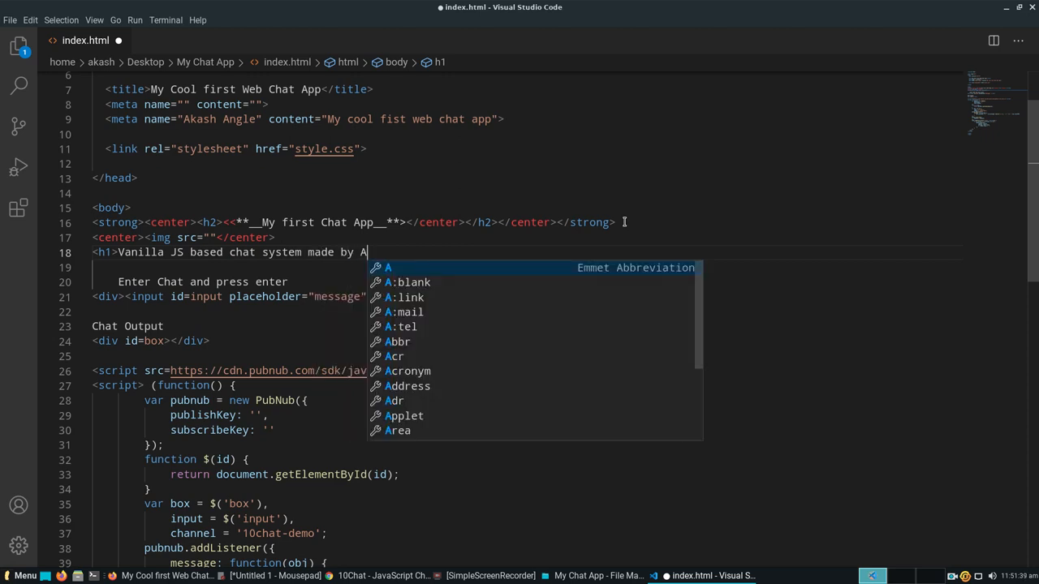
{"action": "type", "text": "kash A"}
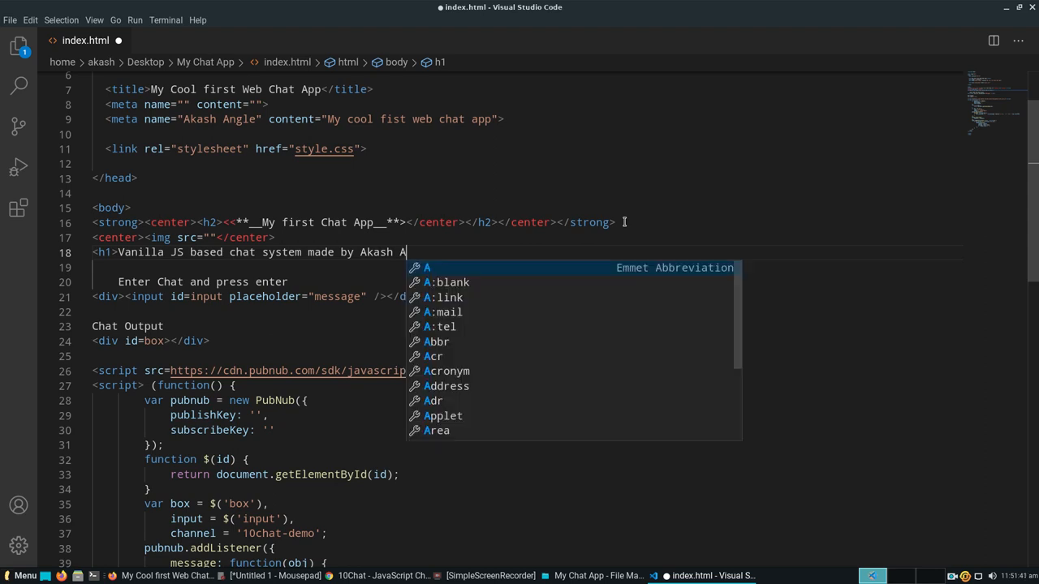
{"action": "type", "text": "ngle"}
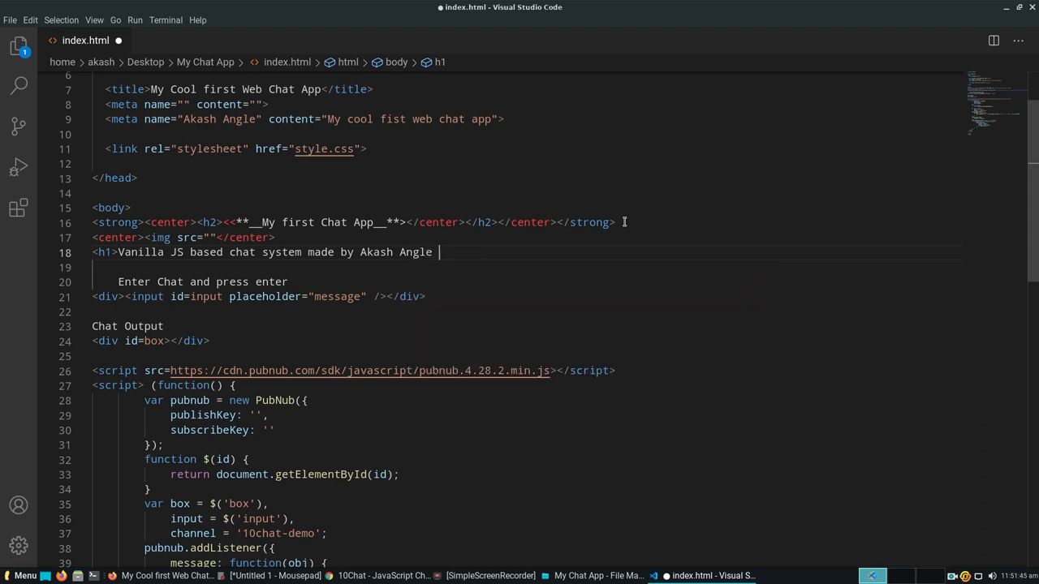
- Finish the h1 text with 'in Navi Mumbai.' and close it with </h1>
{"action": "type", "text": "in M"}
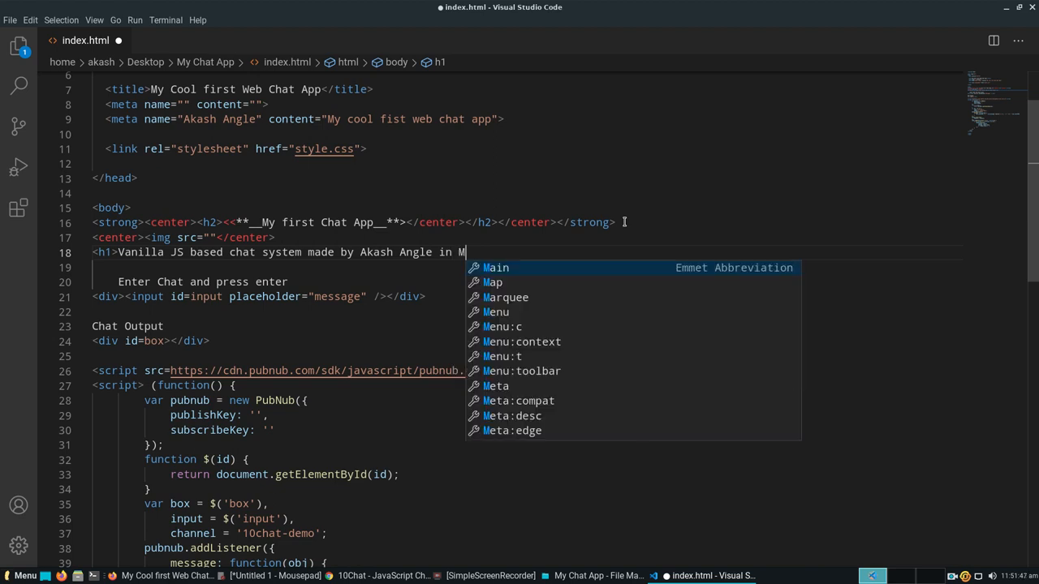
{"action": "type", "text": "N"}
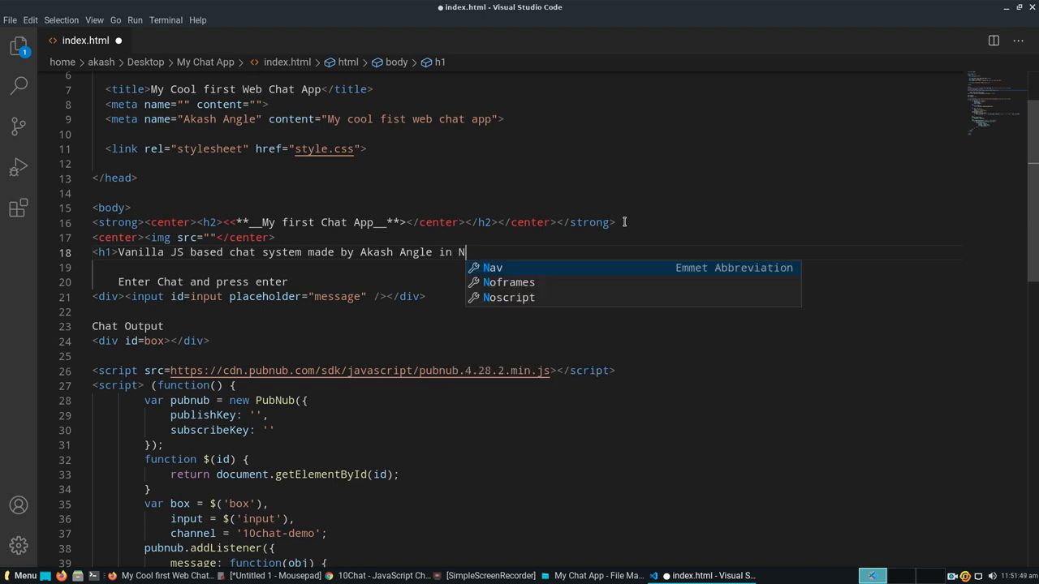
{"action": "type", "text": "avi Mum"}
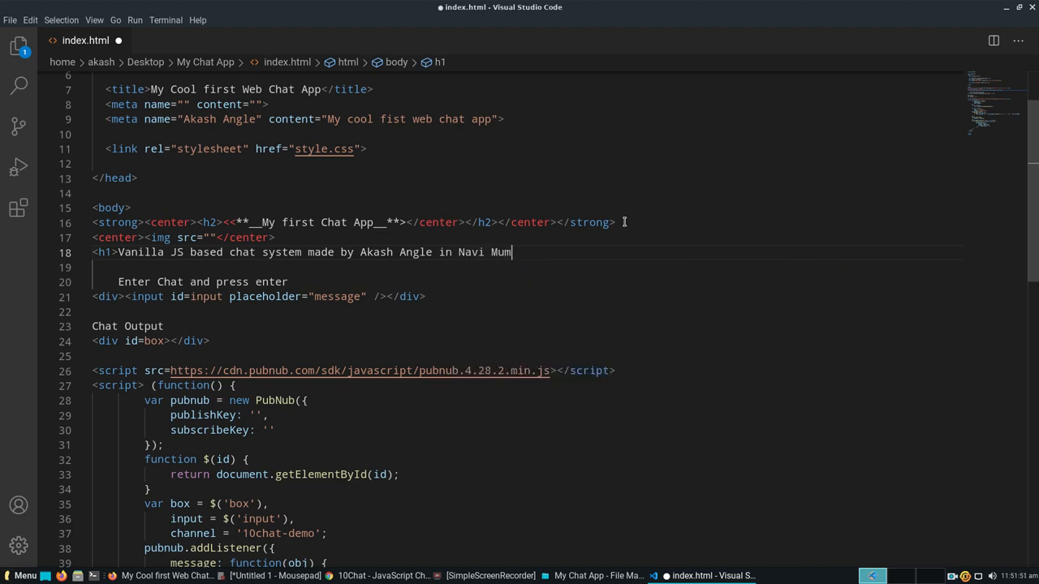
{"action": "type", "text": "bai"}
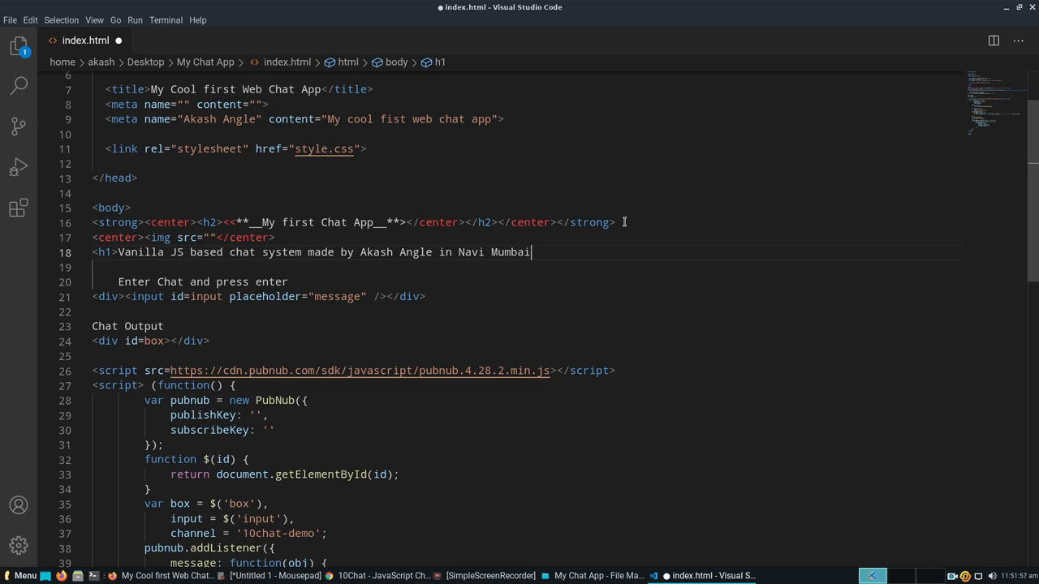
{"action": "type", "text": "."}
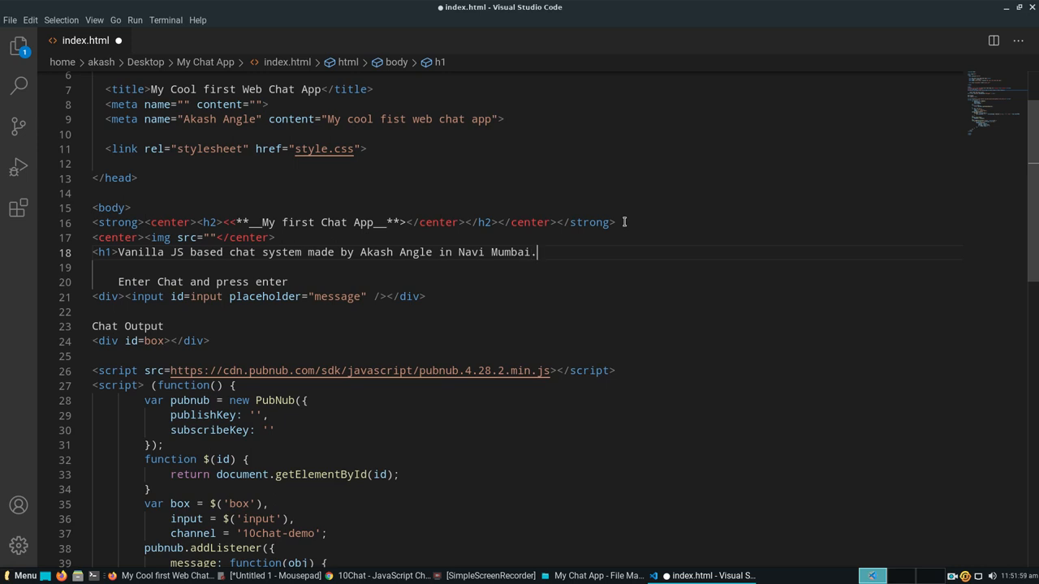
{"action": "type", "text": "</h1>"}
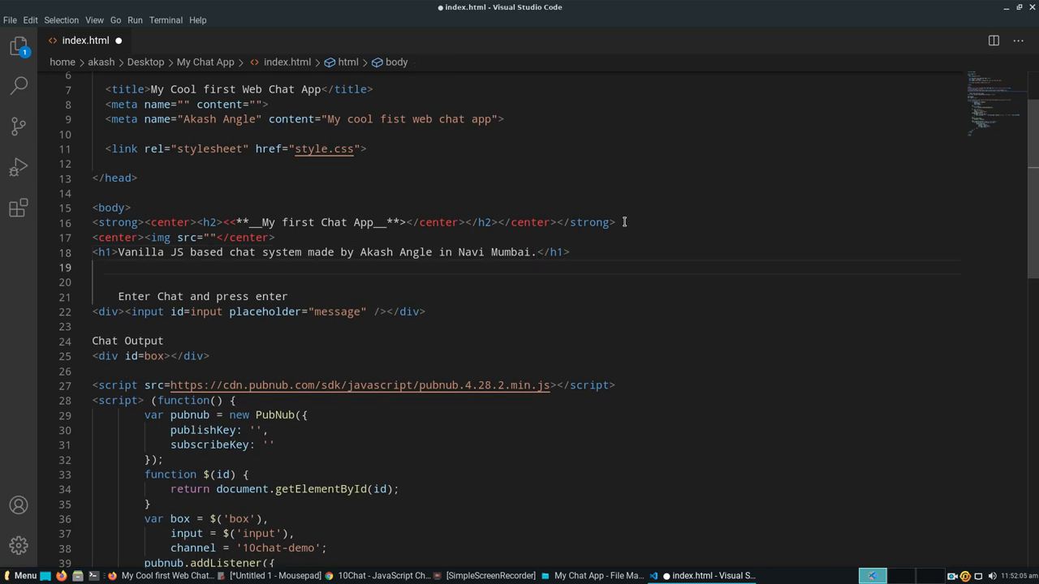
- Write an <h4> line reading 'Stupidly degsined for simplicity in mind.'
{"action": "type", "text": "<"}
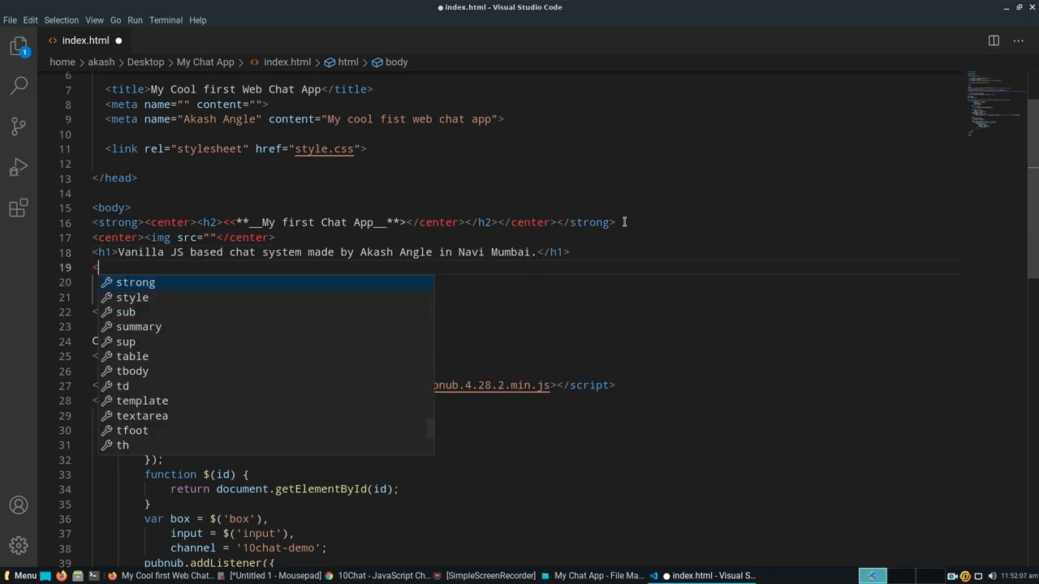
{"action": "type", "text": "h4></h4>"}
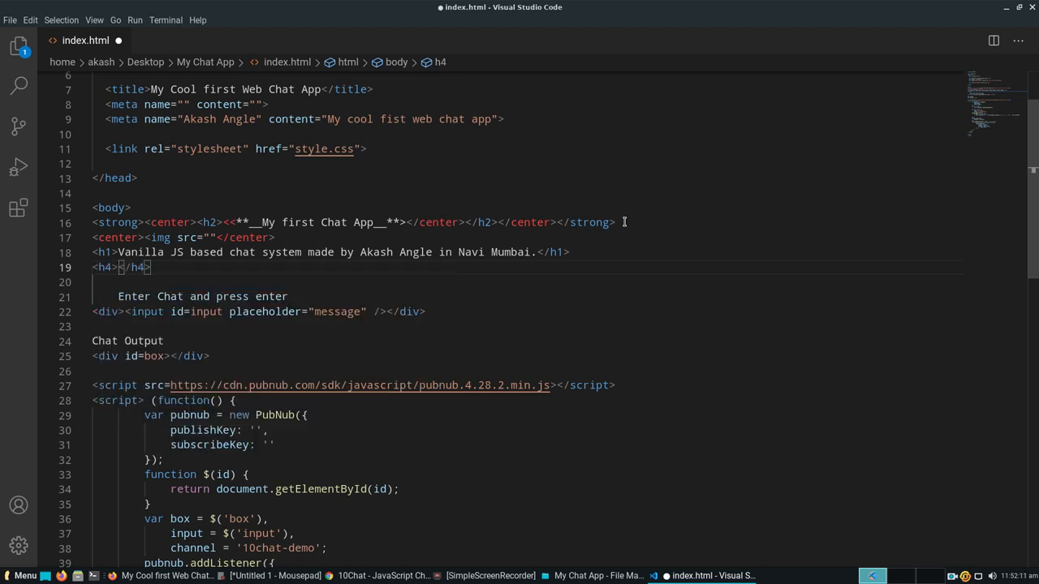
{"action": "type", "text": "Studi"}
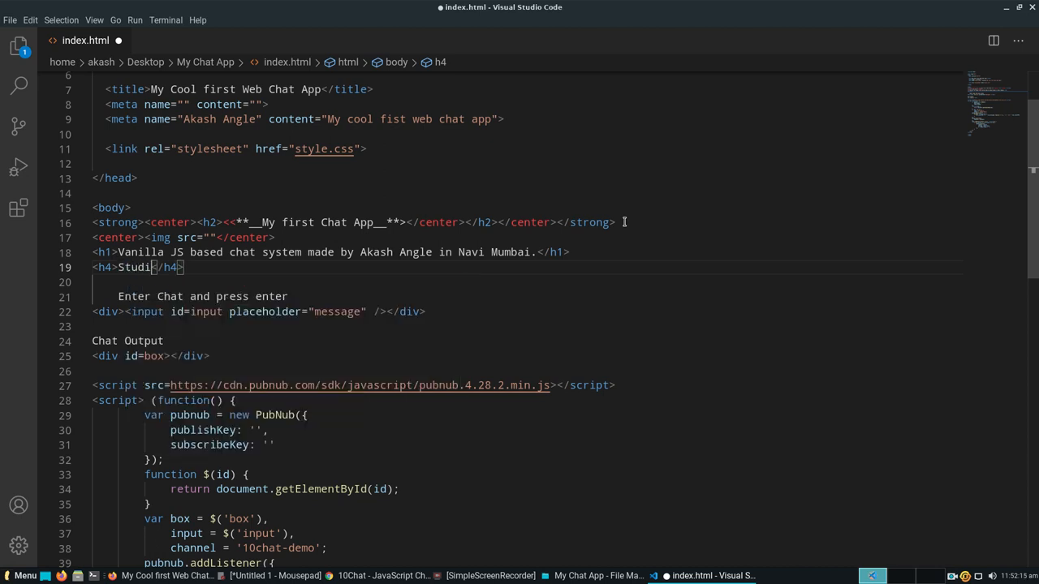
{"action": "key", "text": "Backspace"}
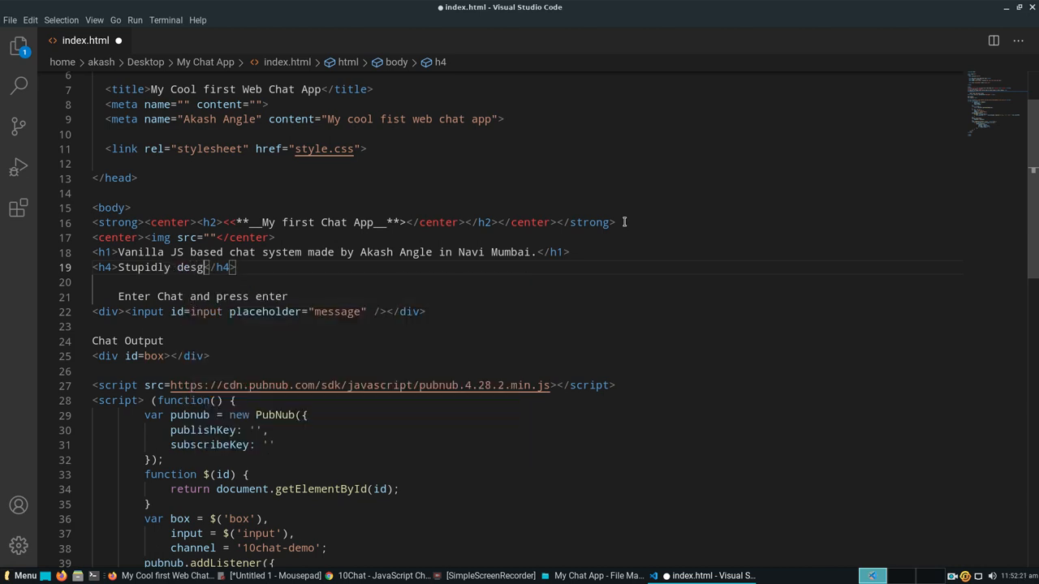
{"action": "type", "text": "ined"}
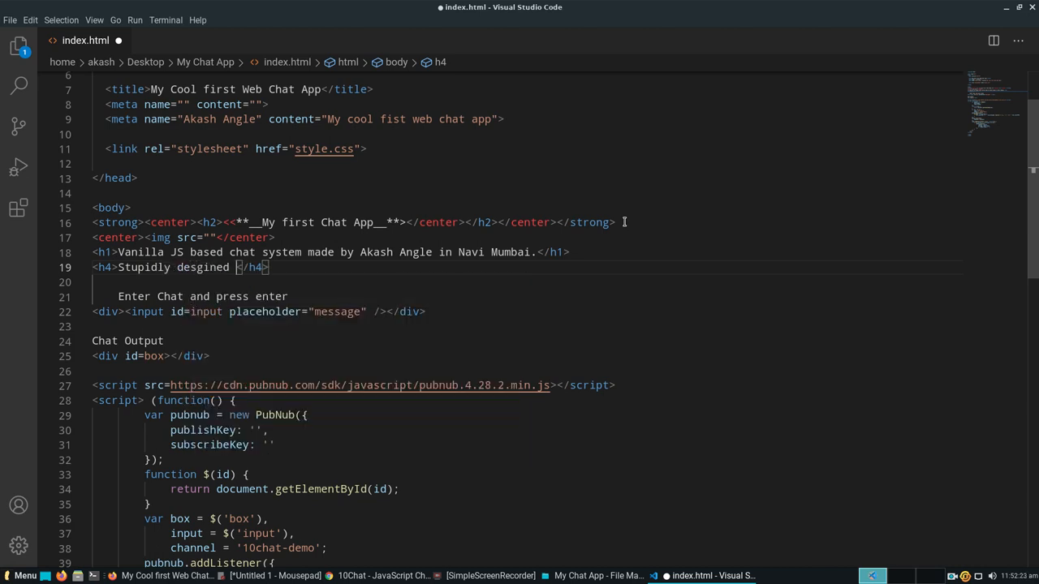
{"action": "type", "text": "for sim"}
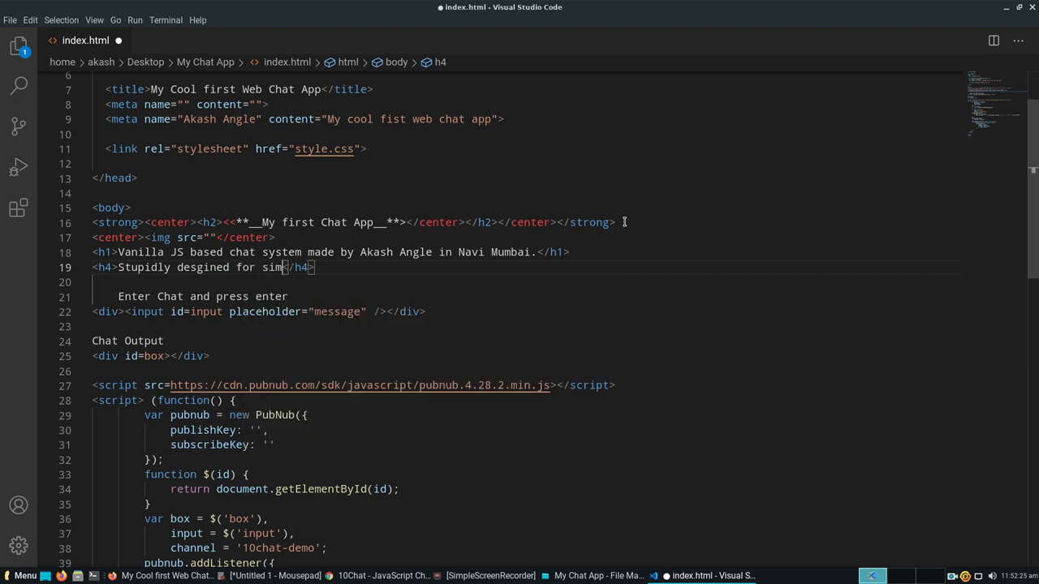
{"action": "type", "text": "mplicity"}
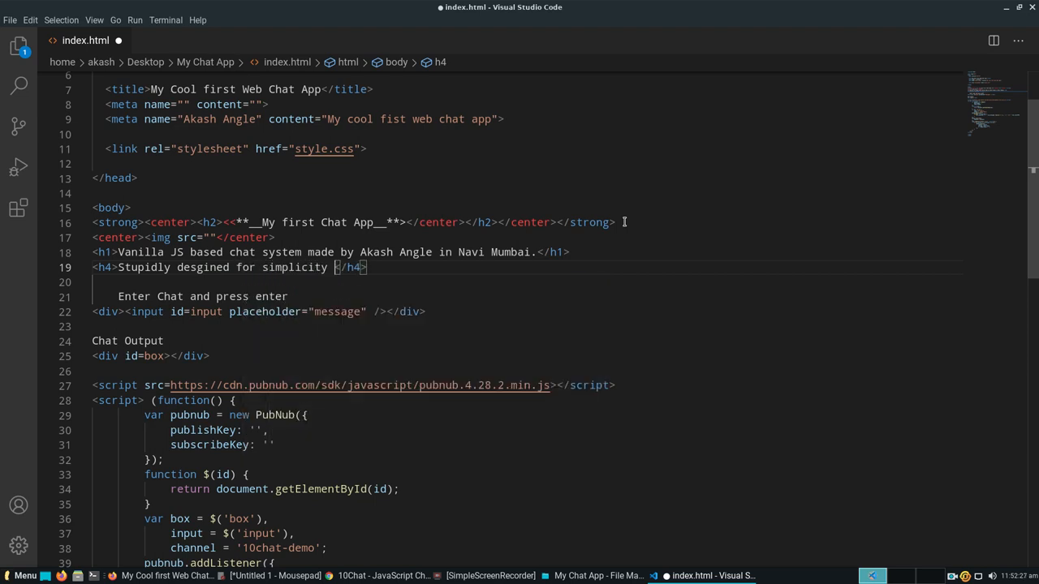
{"action": "type", "text": "in mind"}
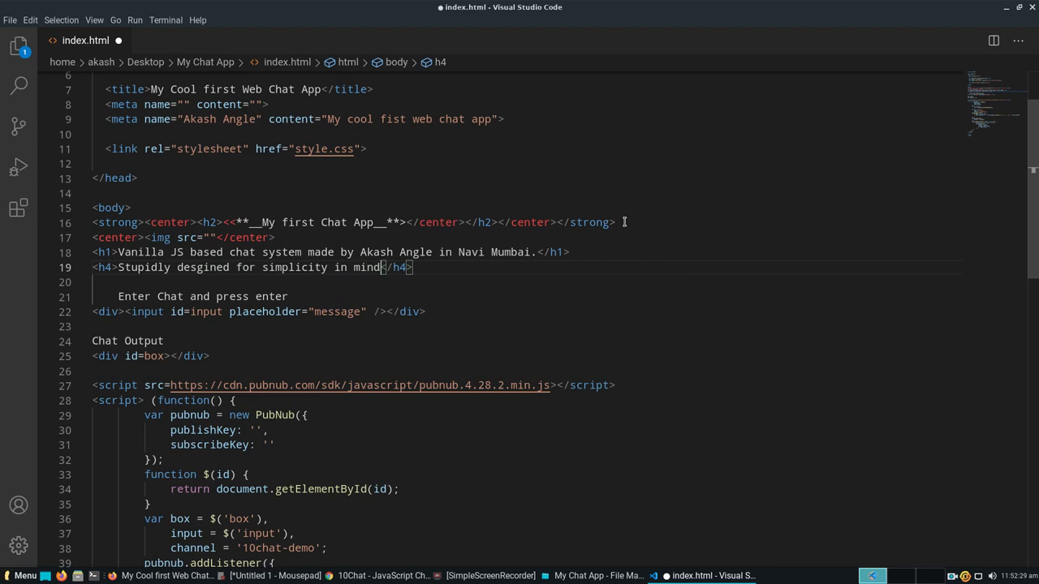
{"action": "type", "text": "."}
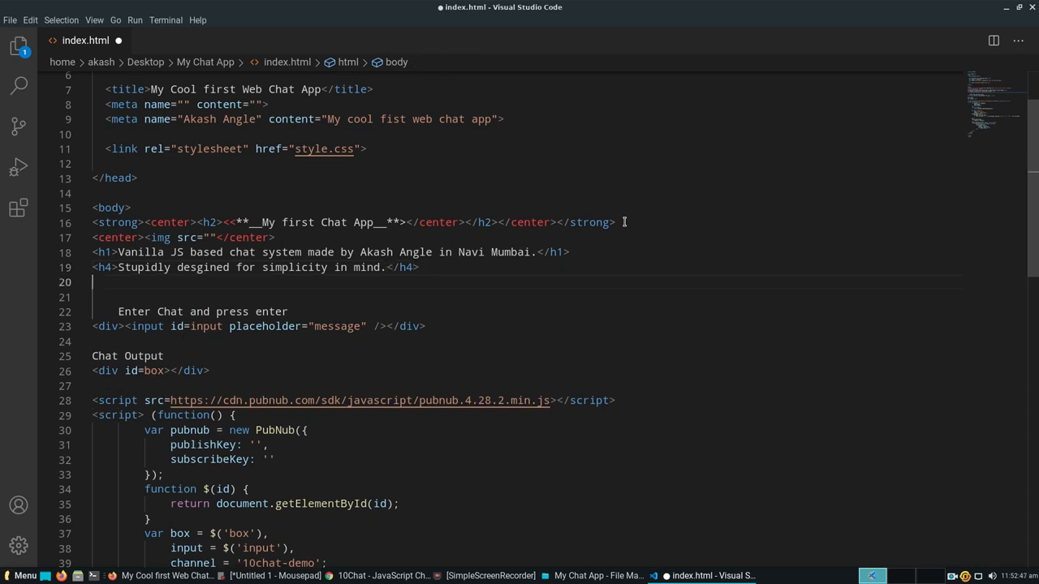
- Write a <p> line reading 'Enter chat below and hit Enter to send'
{"action": "type", "text": "<>"}
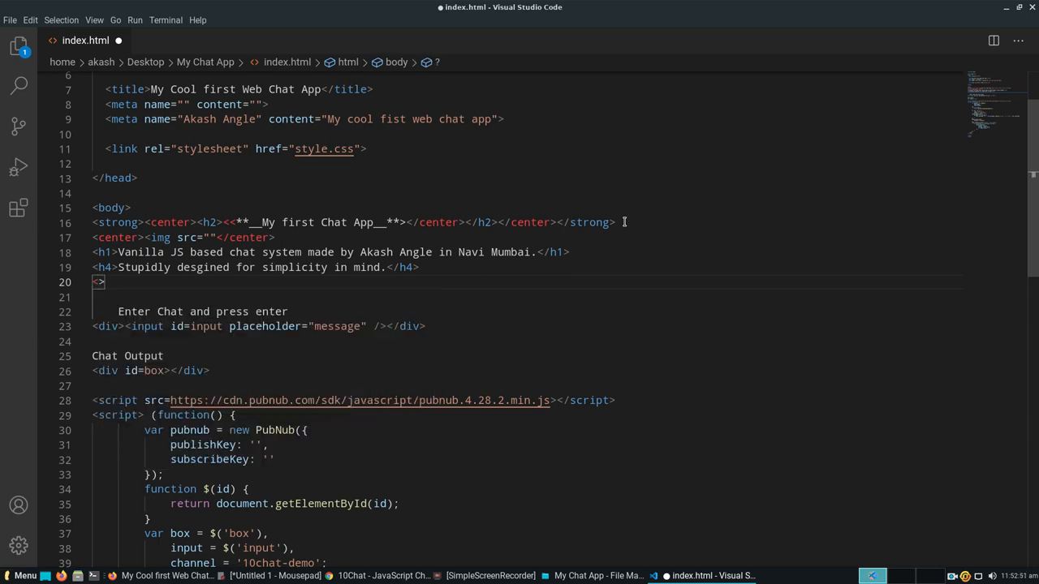
{"action": "type", "text": "p"}
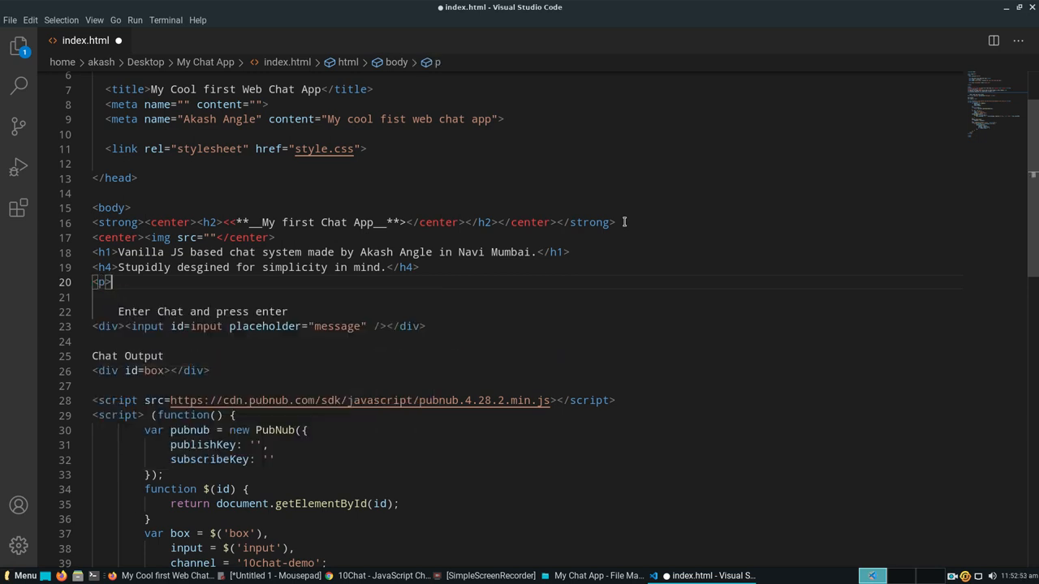
{"action": "type", "text": "Enter"}
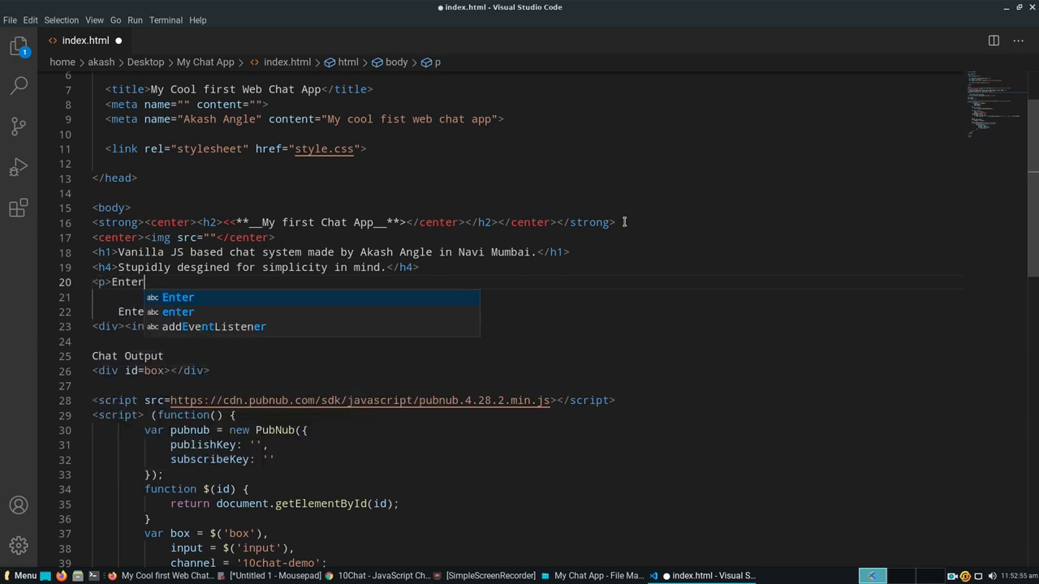
{"action": "type", "text": "chat below and hit"}
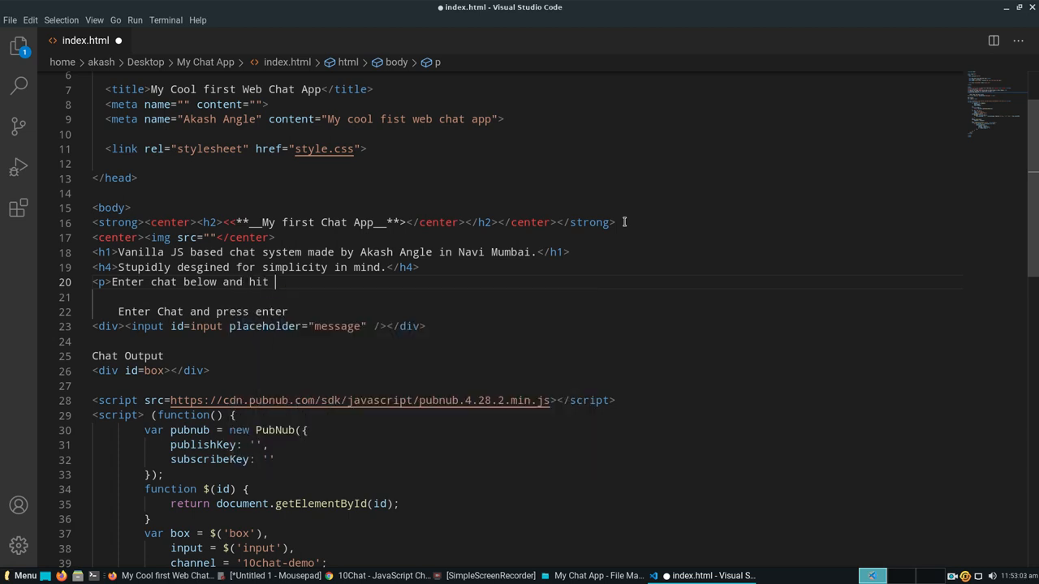
{"action": "type", "text": "Enter to send"}
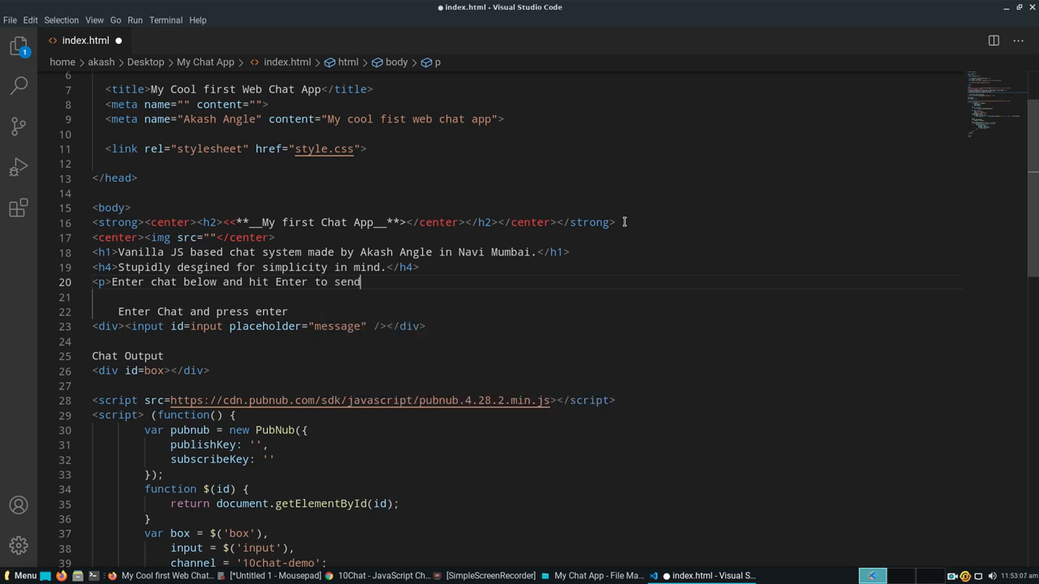
{"action": "type", "text": "<"}
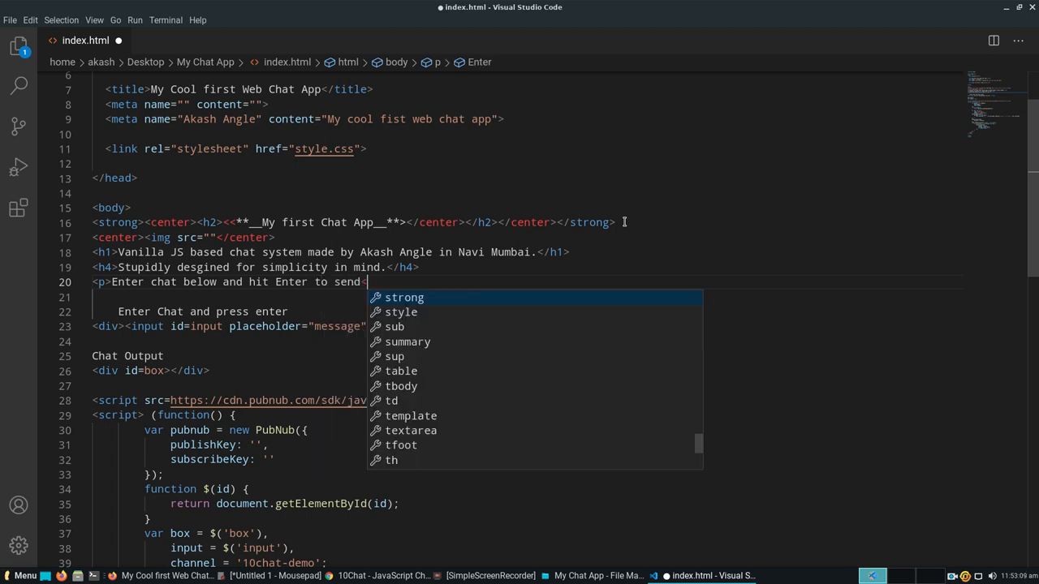
{"action": "type", "text": "<p>"}
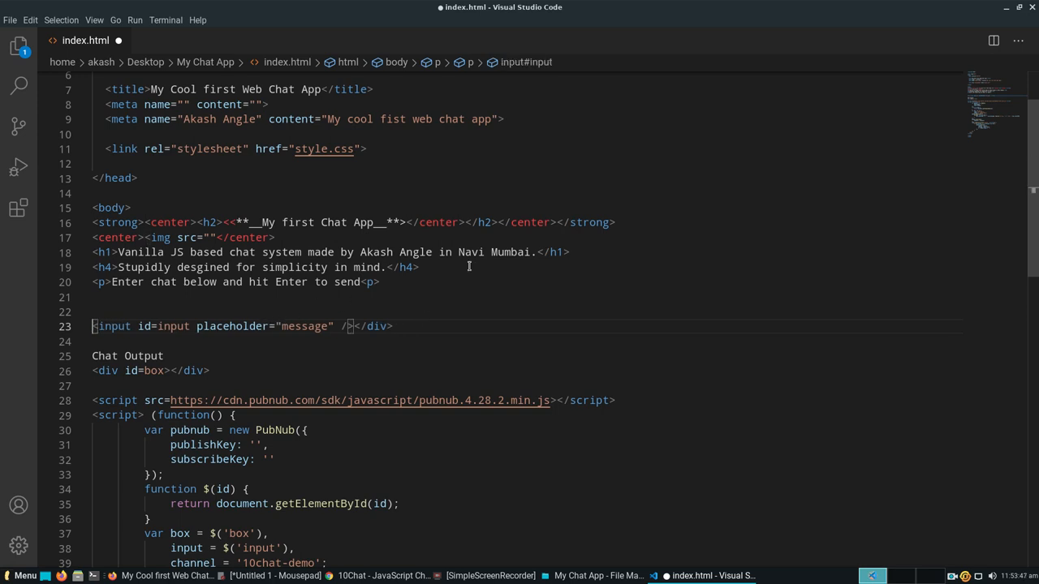
- Delete the old instruction text and leftover </div> around the message input, then save the file
{"action": "left_click", "coordinate": [381, 325]}
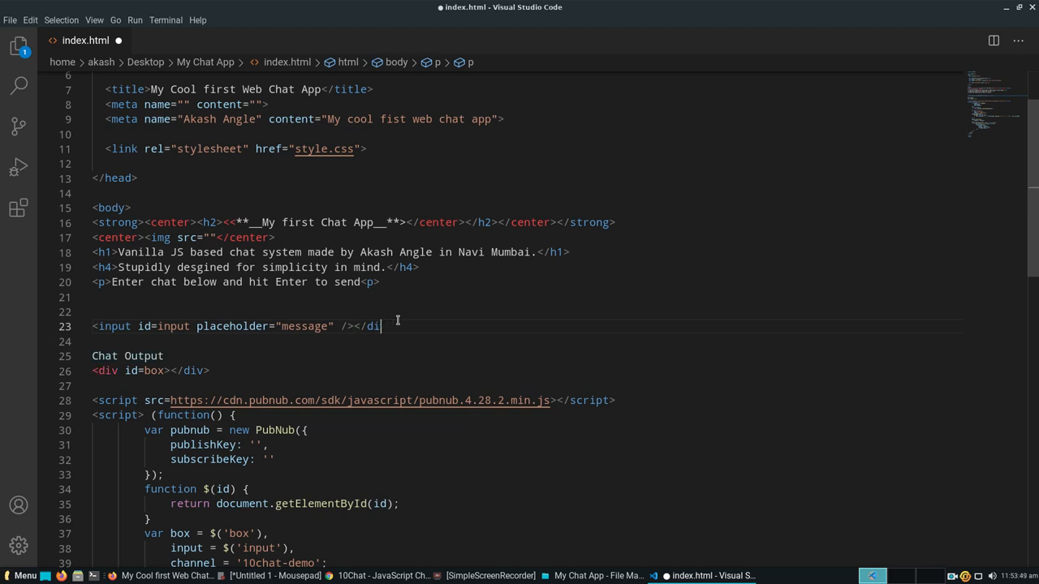
{"action": "key", "text": "BackSpace"}
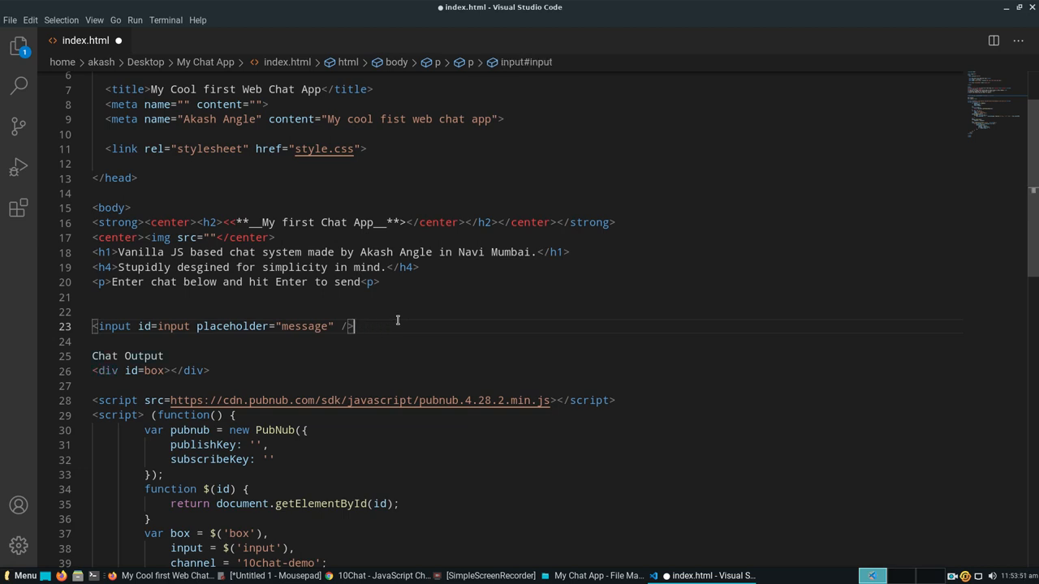
{"action": "key", "text": "ctrl+s"}
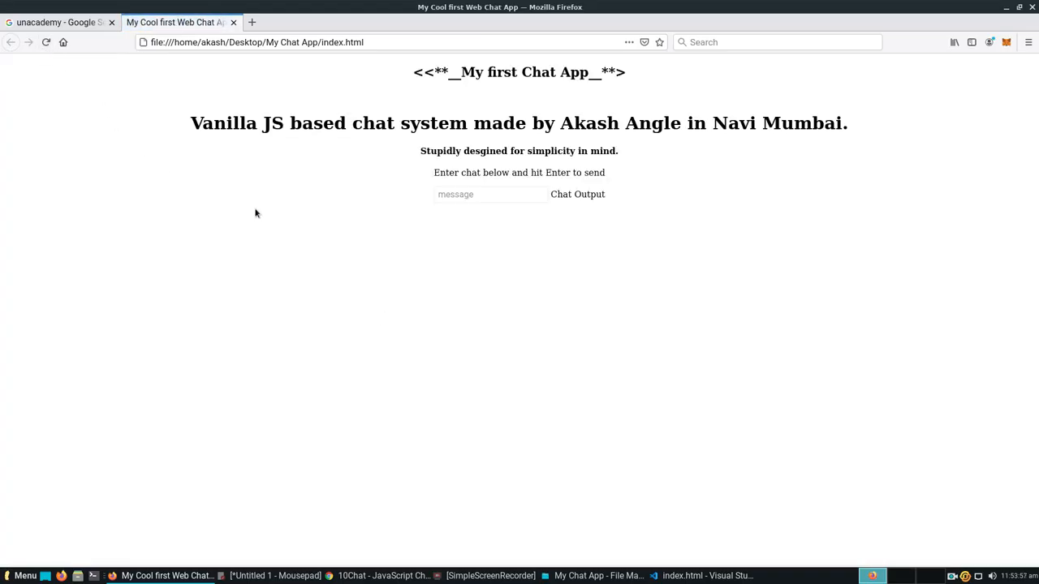
{"action": "mouse_move", "coordinate": [461, 170]}
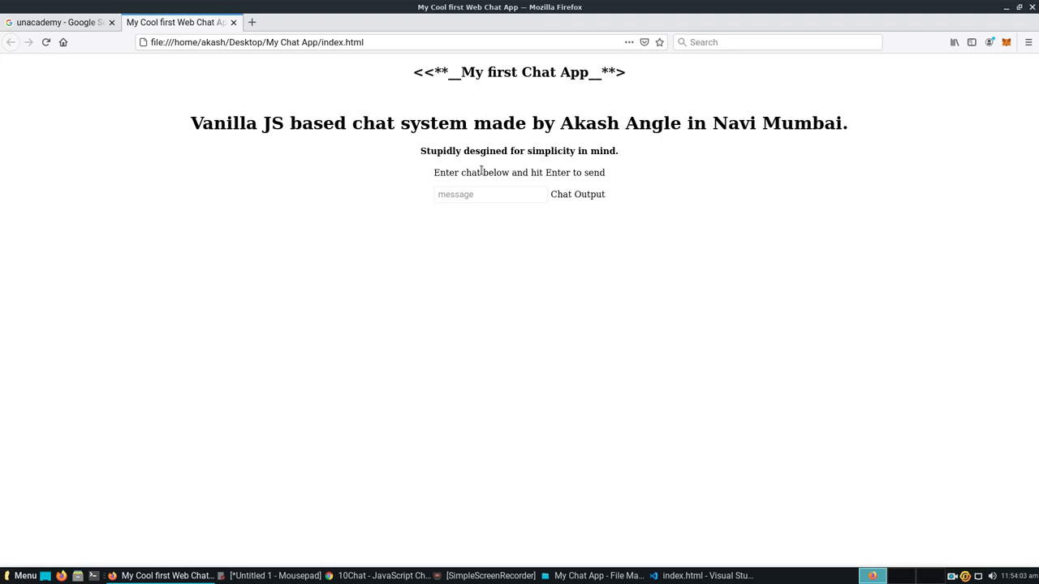
{"action": "mouse_move", "coordinate": [491, 234]}
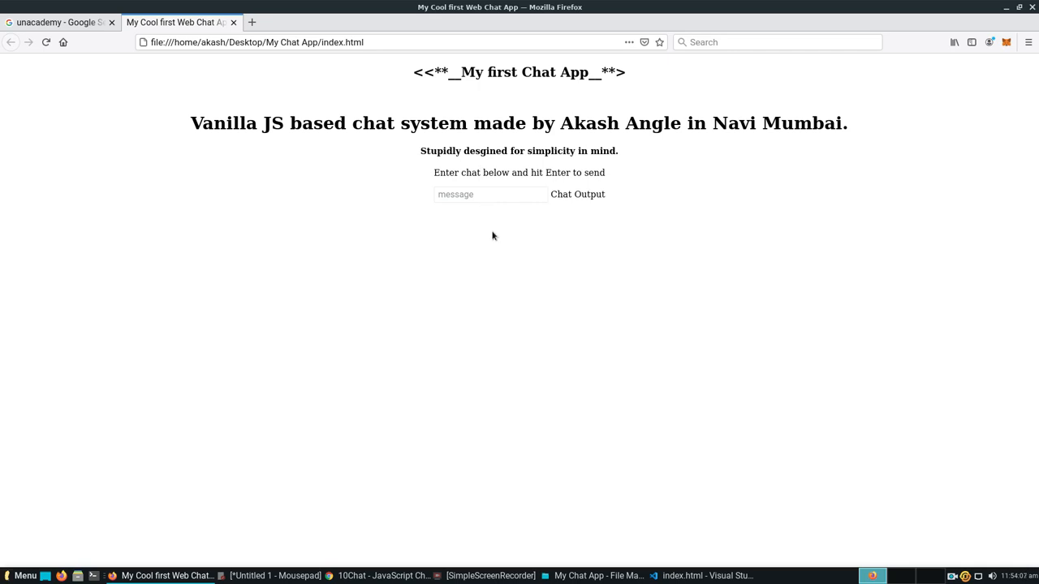
{"action": "mouse_move", "coordinate": [487, 222]}
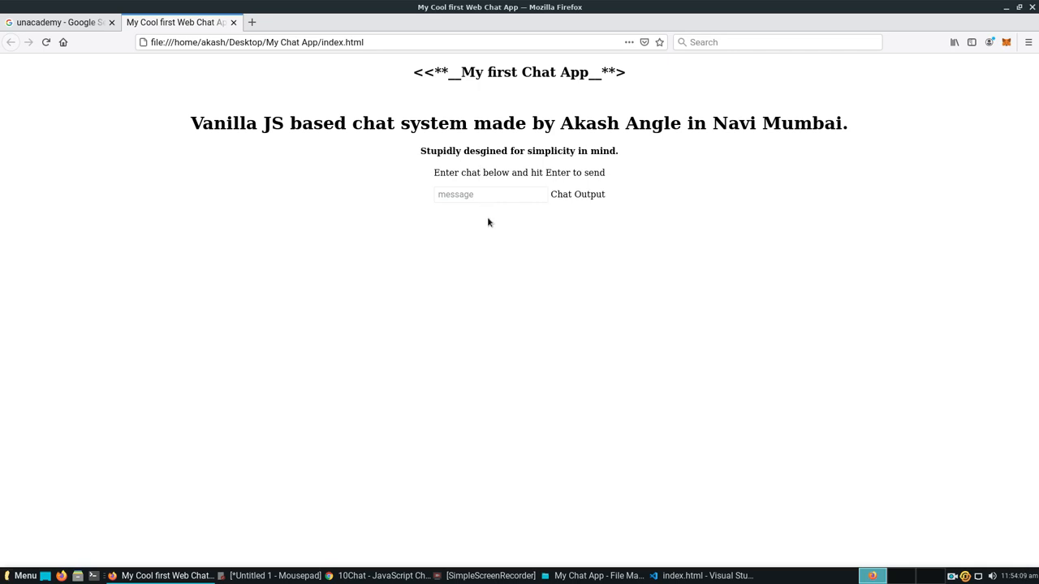
- Check the reloaded chat page's message box in Firefox, then return focus to index.html in the editor
{"action": "left_click", "coordinate": [490, 194]}
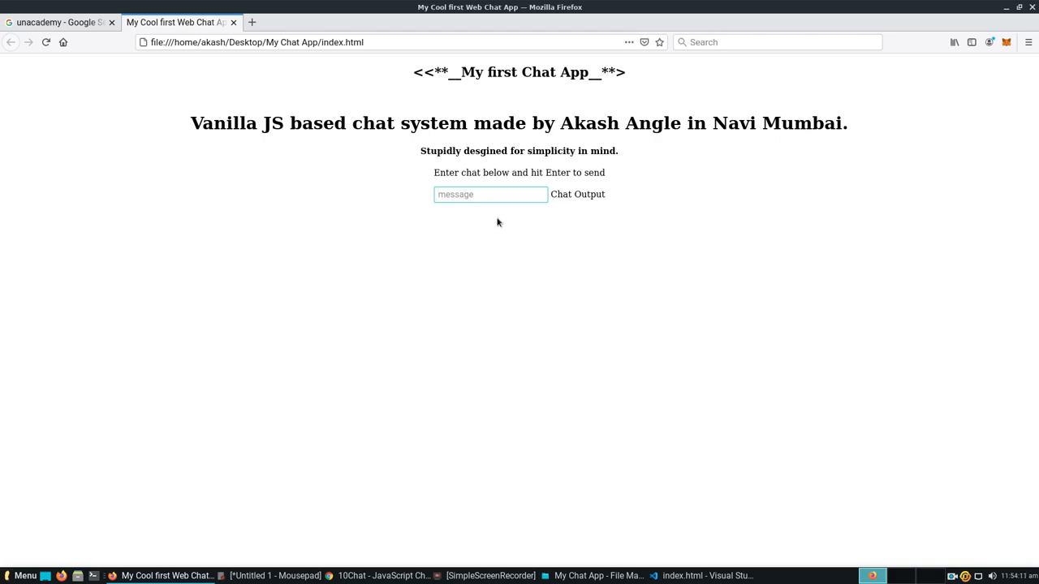
{"action": "left_click", "coordinate": [701, 575]}
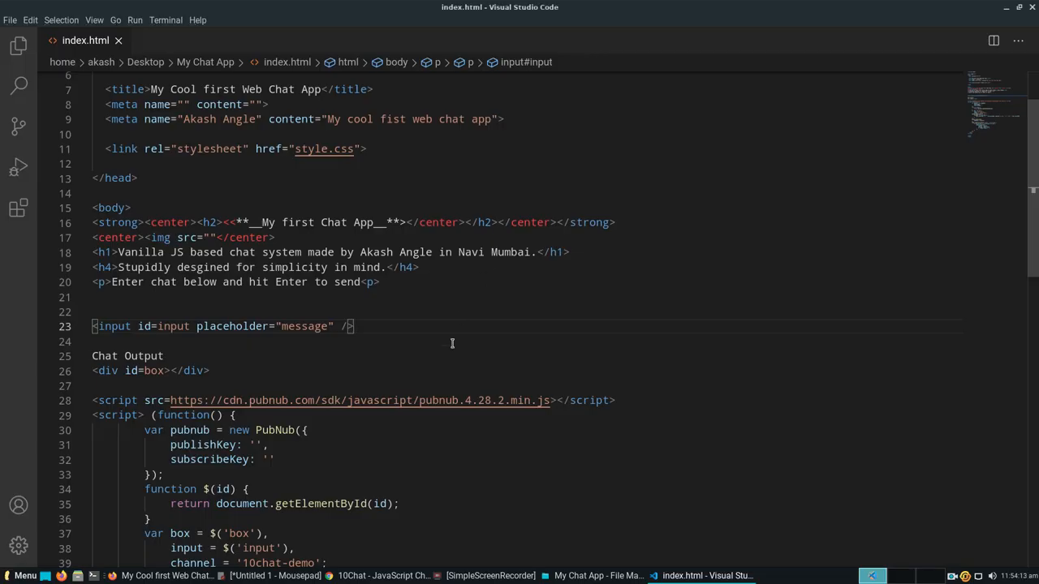
{"action": "scroll", "scroll_direction": "down", "scroll_amount": 3}
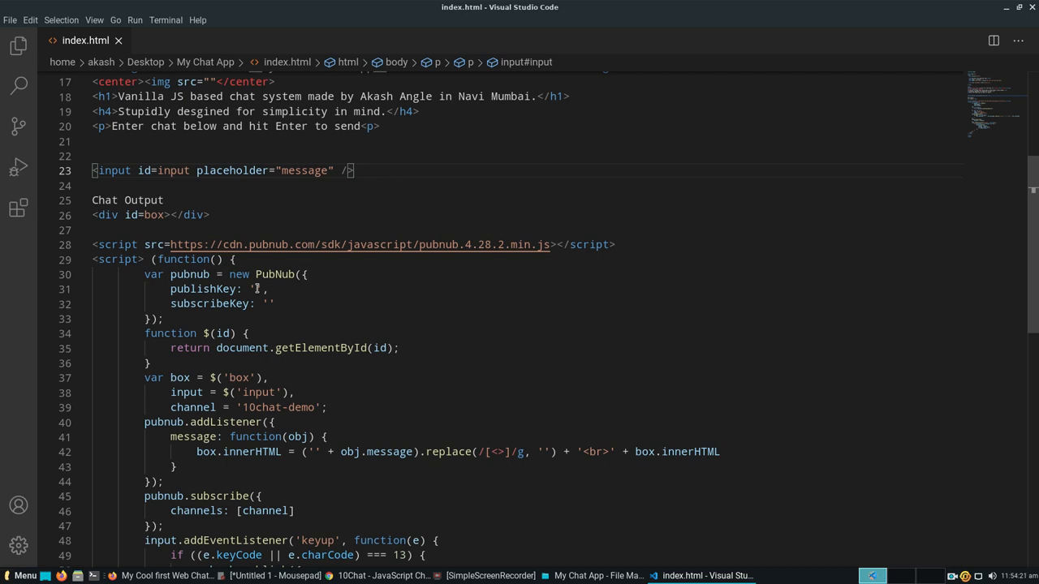
{"action": "left_click", "coordinate": [256, 289]}
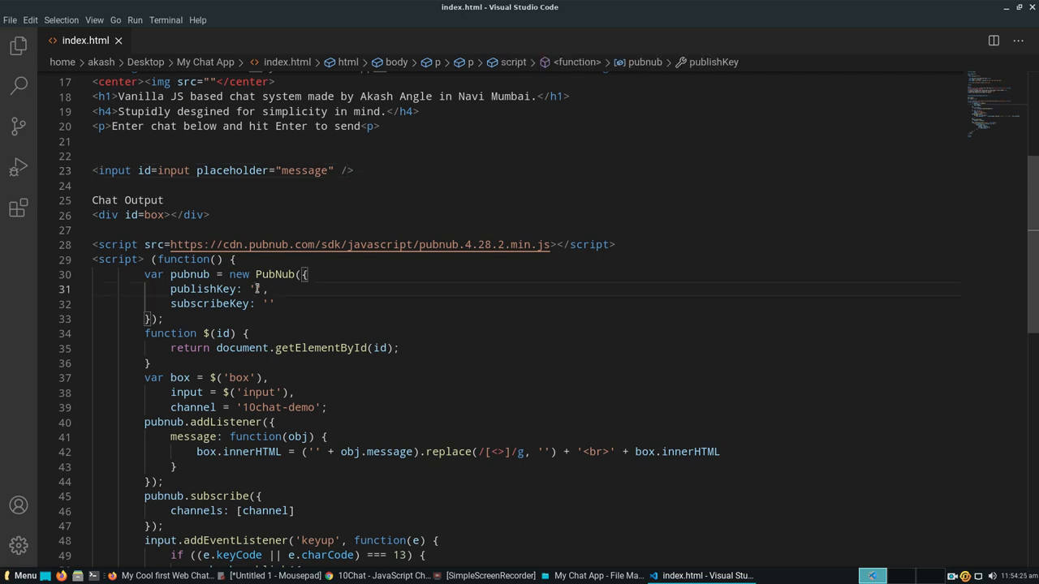
{"action": "left_click", "coordinate": [262, 304]}
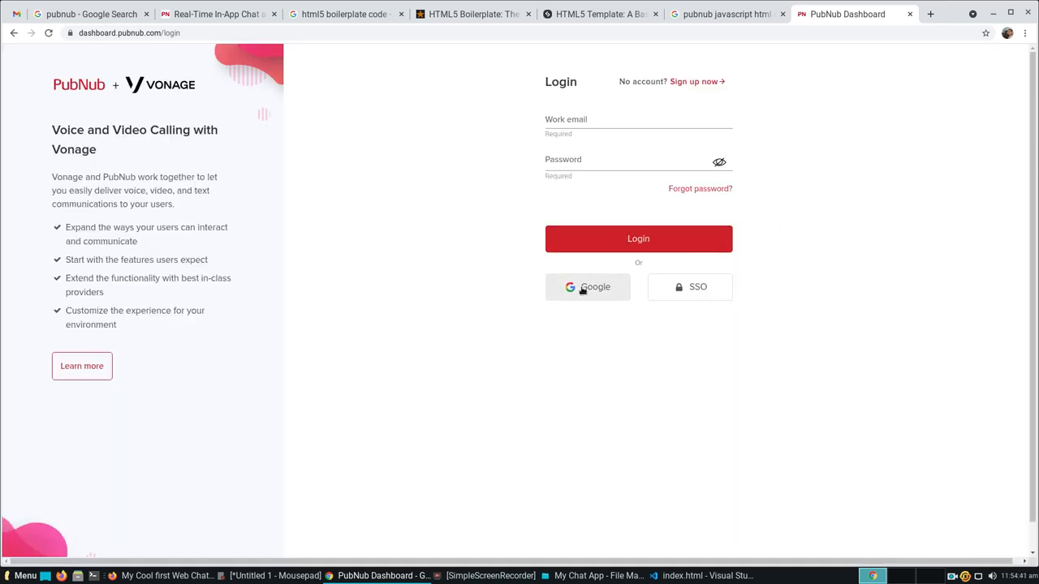
- Sign in to PubNub with Google and land on the dashboard home listing the keysets
{"action": "left_click", "coordinate": [588, 286]}
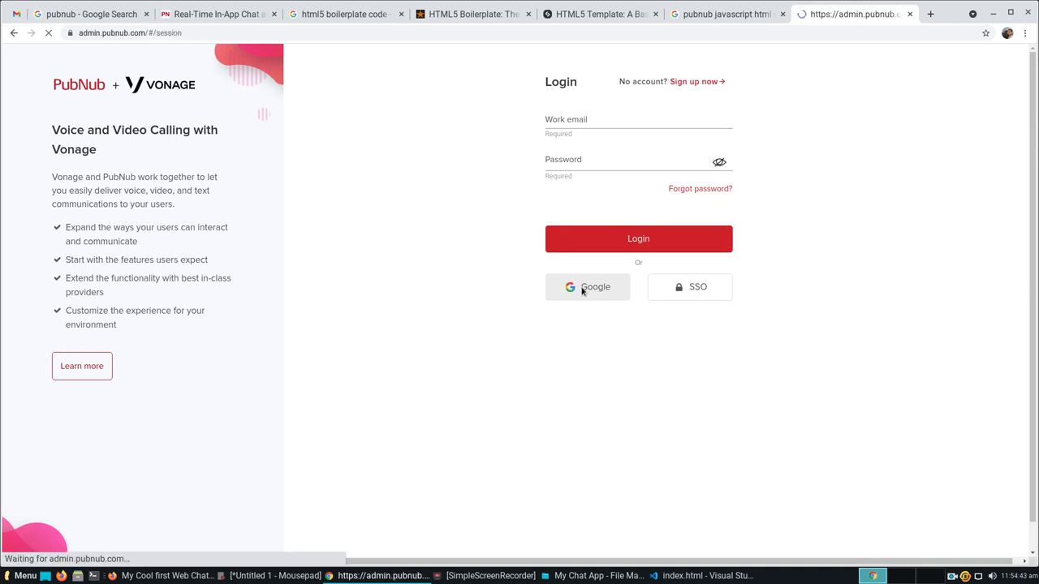
{"action": "left_click", "coordinate": [587, 286]}
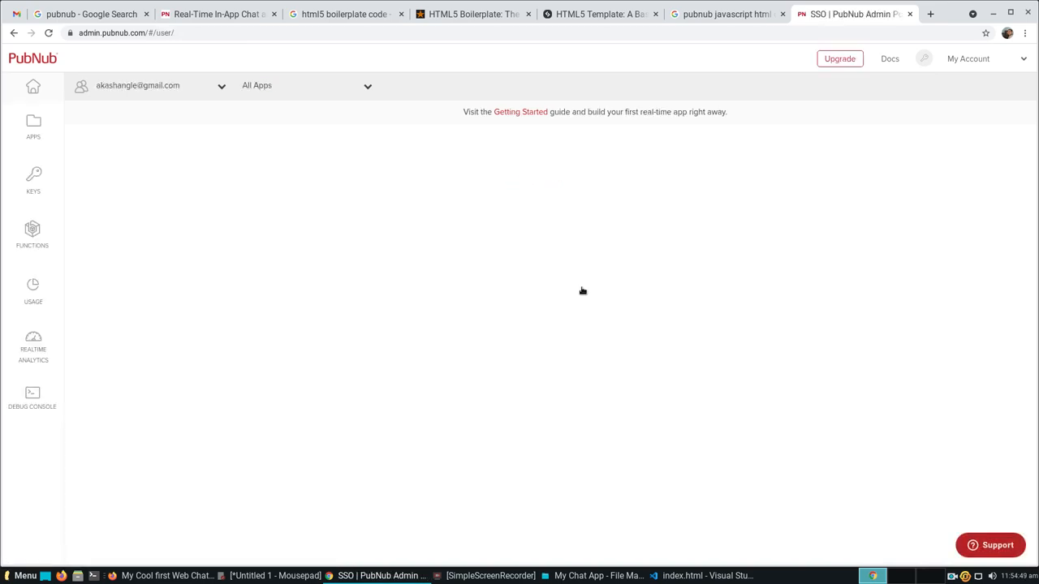
{"action": "left_click", "coordinate": [33, 87]}
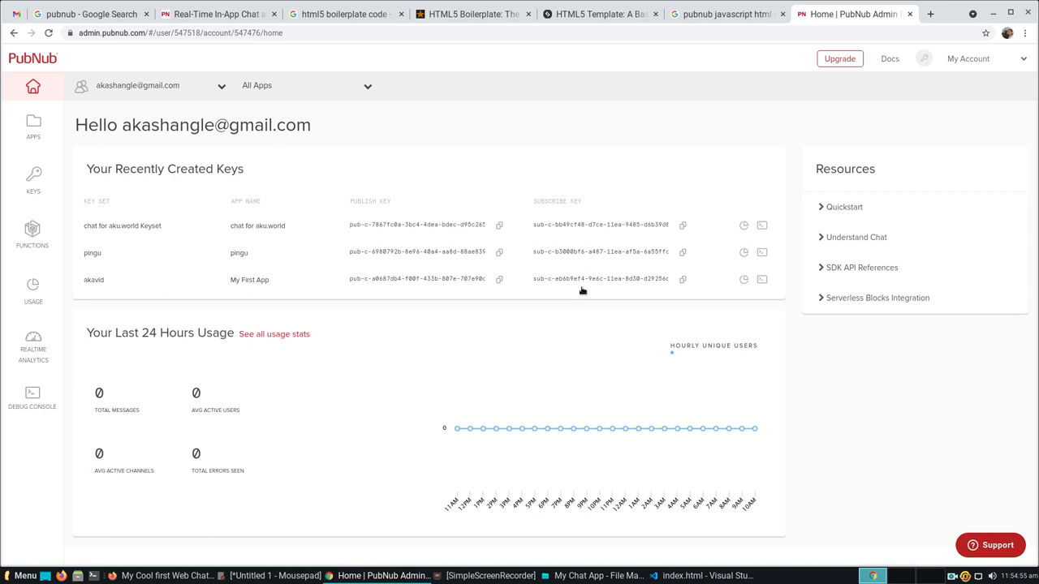
{"action": "mouse_move", "coordinate": [33, 127]}
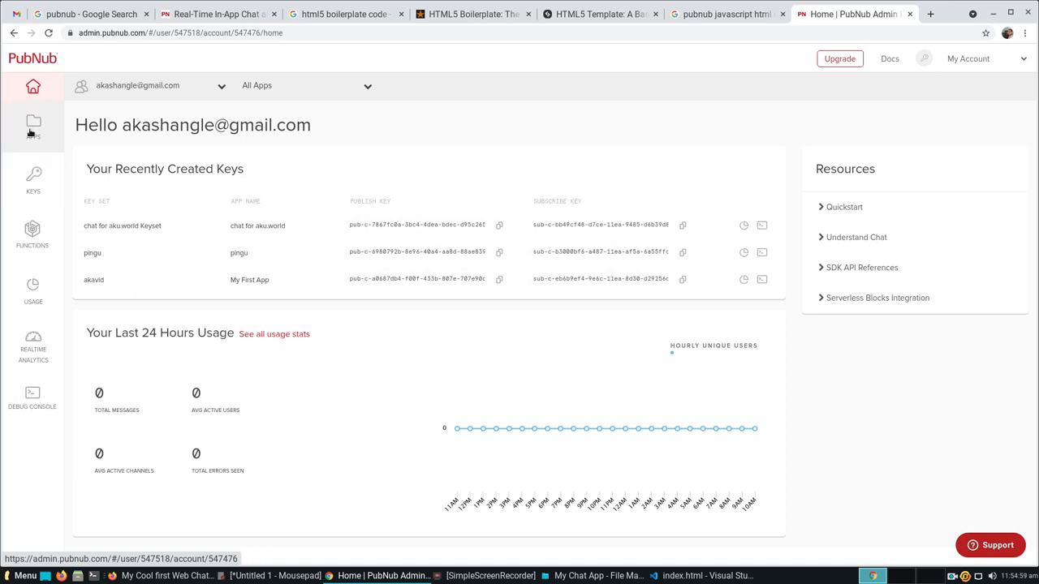
- Create a new PubNub app named 'my first chat app' from the Apps list
{"action": "left_click", "coordinate": [33, 127]}
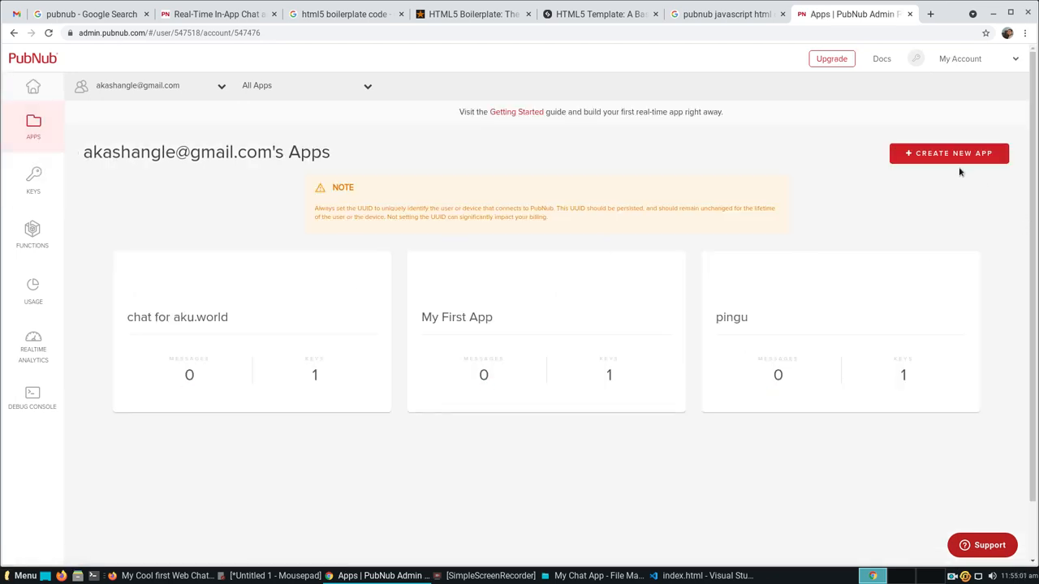
{"action": "left_click", "coordinate": [948, 153]}
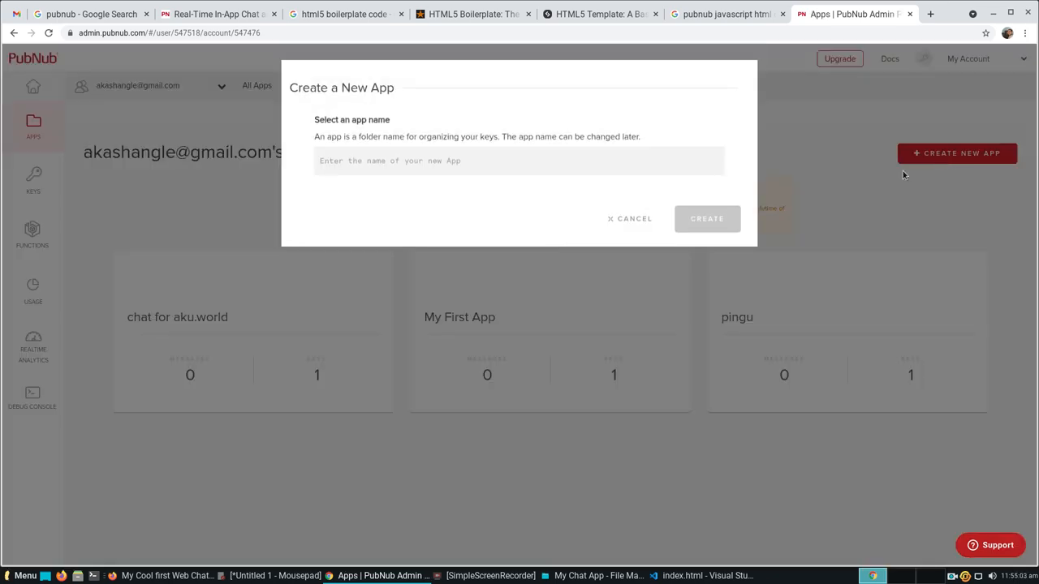
{"action": "type", "text": "m"}
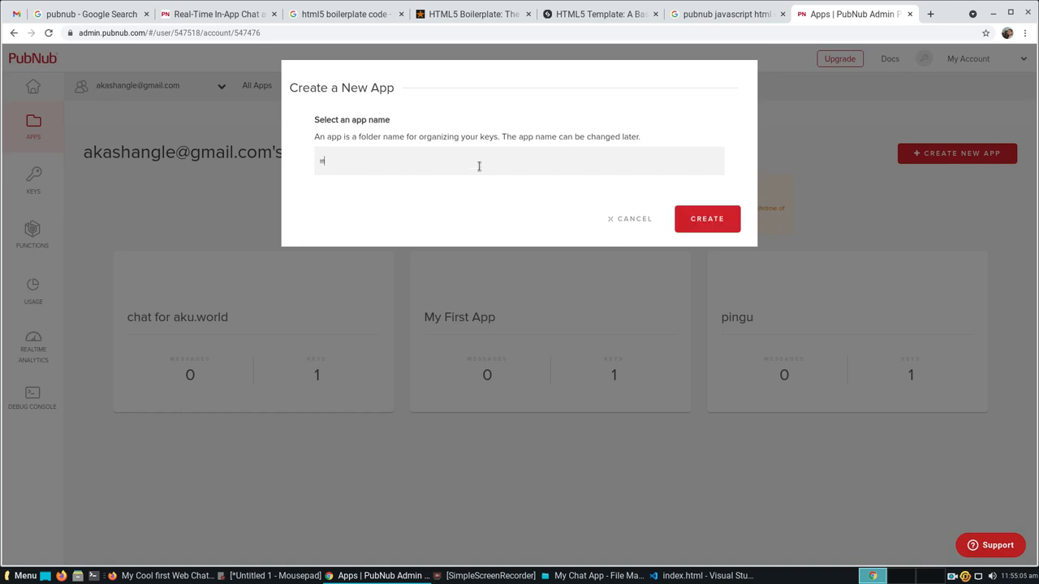
{"action": "type", "text": "y first ch"}
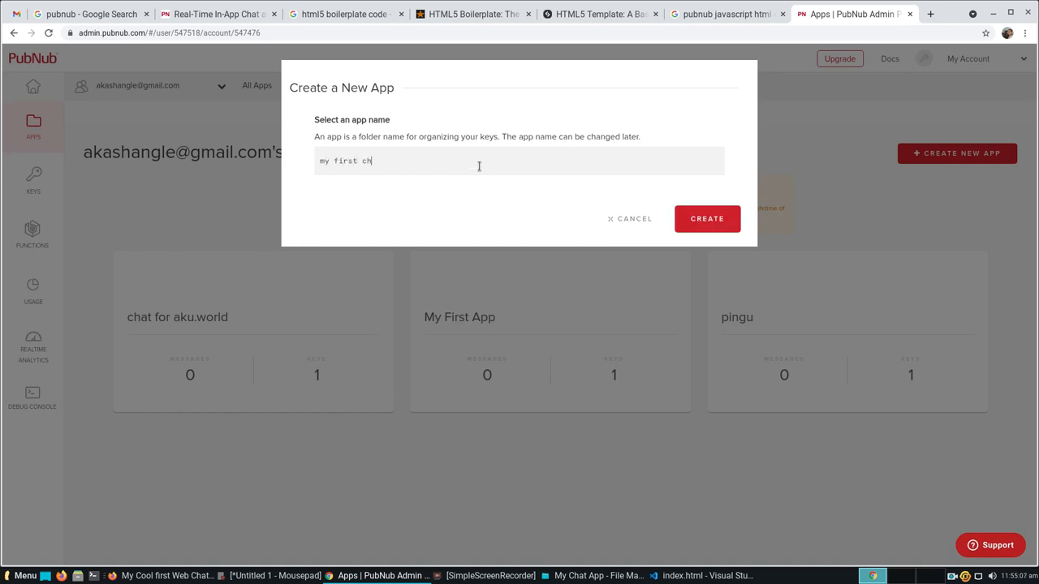
{"action": "type", "text": "at app"}
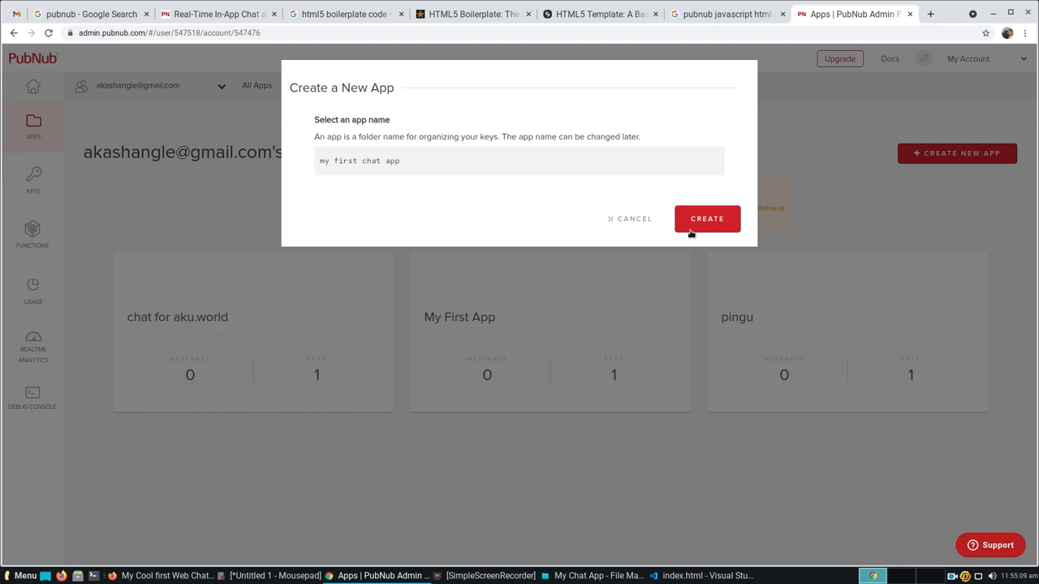
{"action": "left_click", "coordinate": [708, 217]}
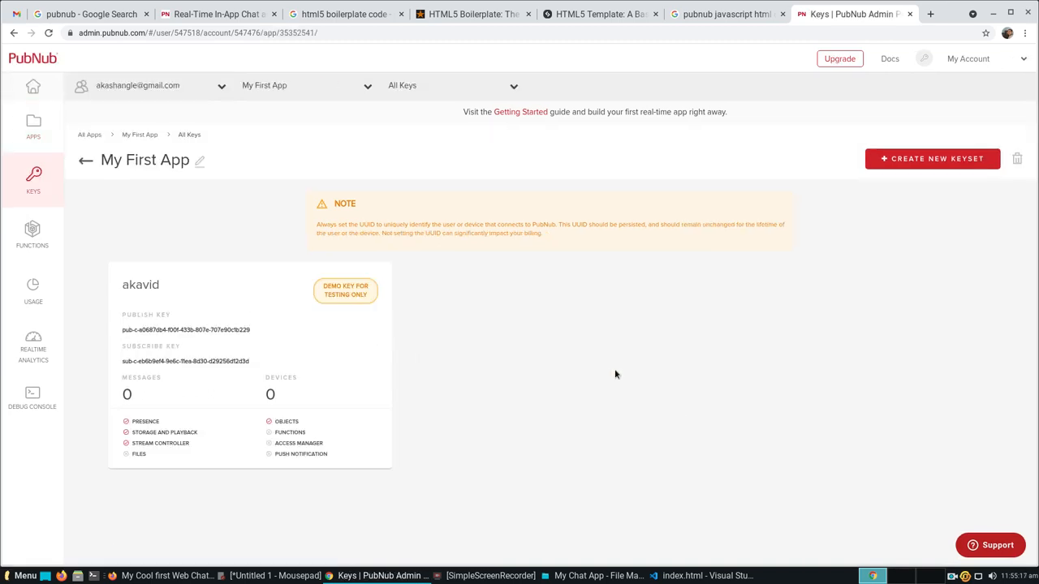
{"action": "mouse_move", "coordinate": [276, 263]}
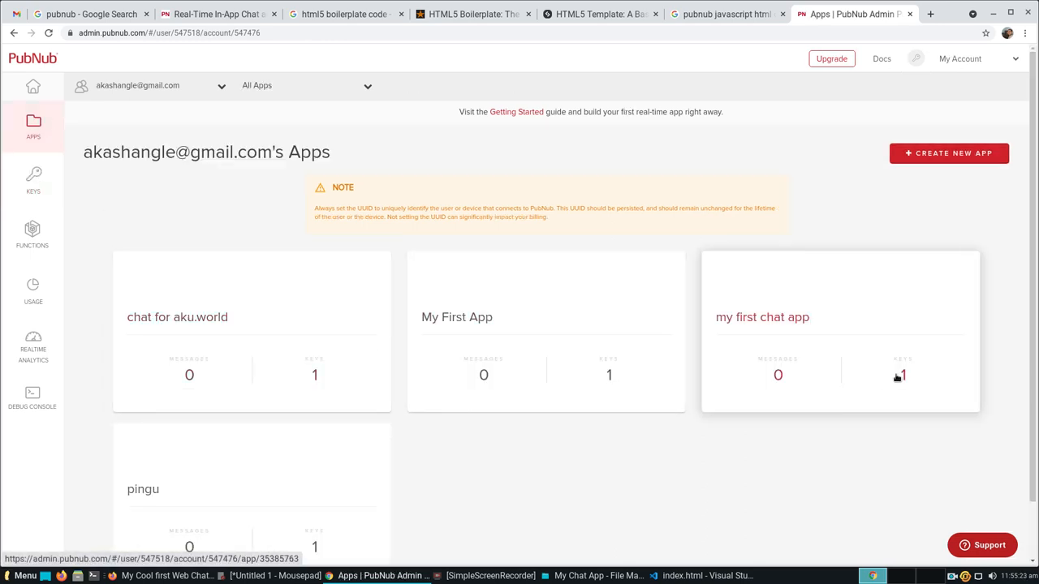
- Show the publish and subscribe keys of the my first chat app keyset
{"action": "left_click", "coordinate": [841, 316]}
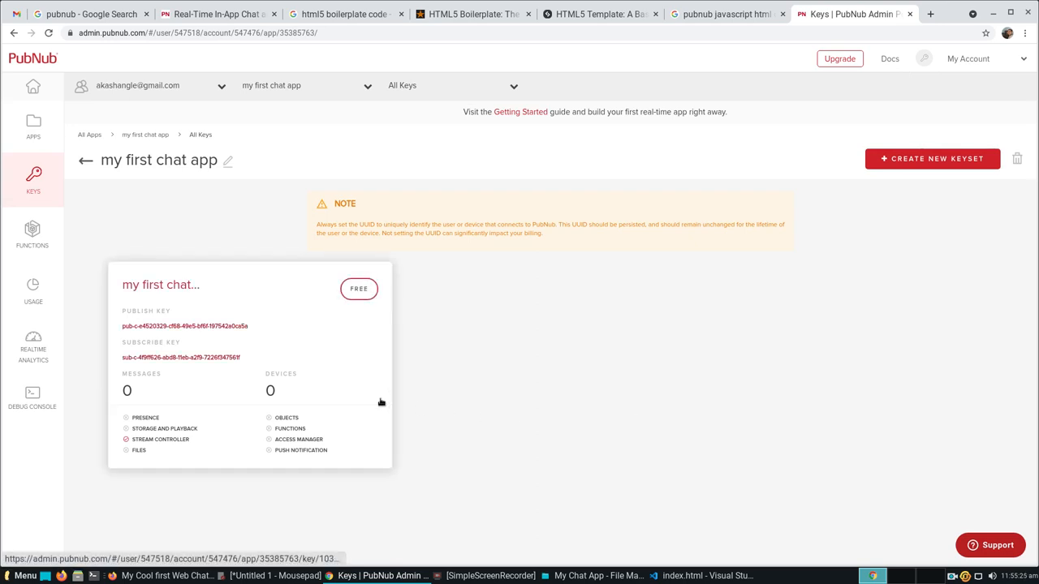
{"action": "mouse_move", "coordinate": [349, 315]}
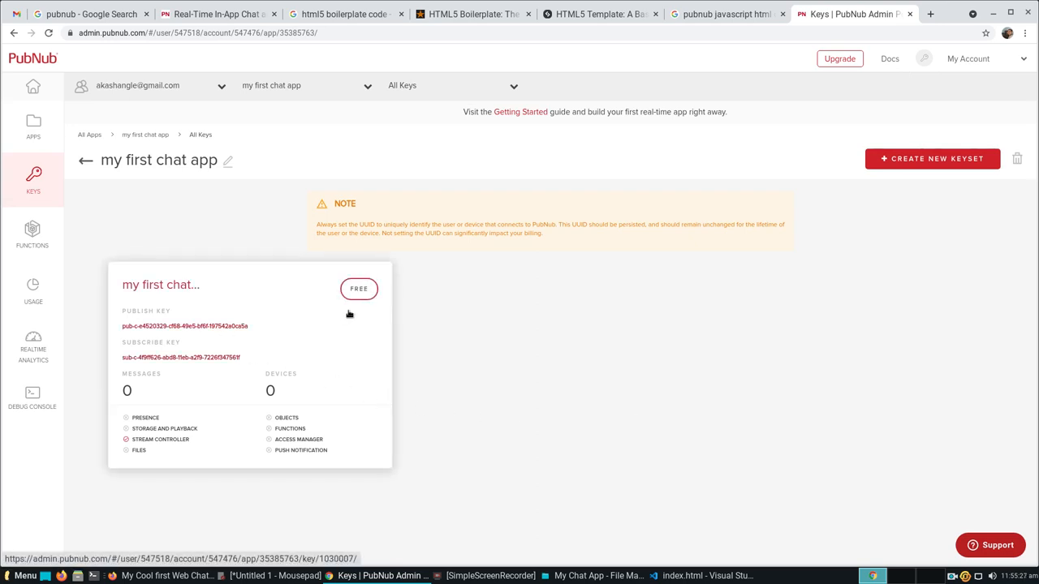
{"action": "mouse_move", "coordinate": [224, 328]}
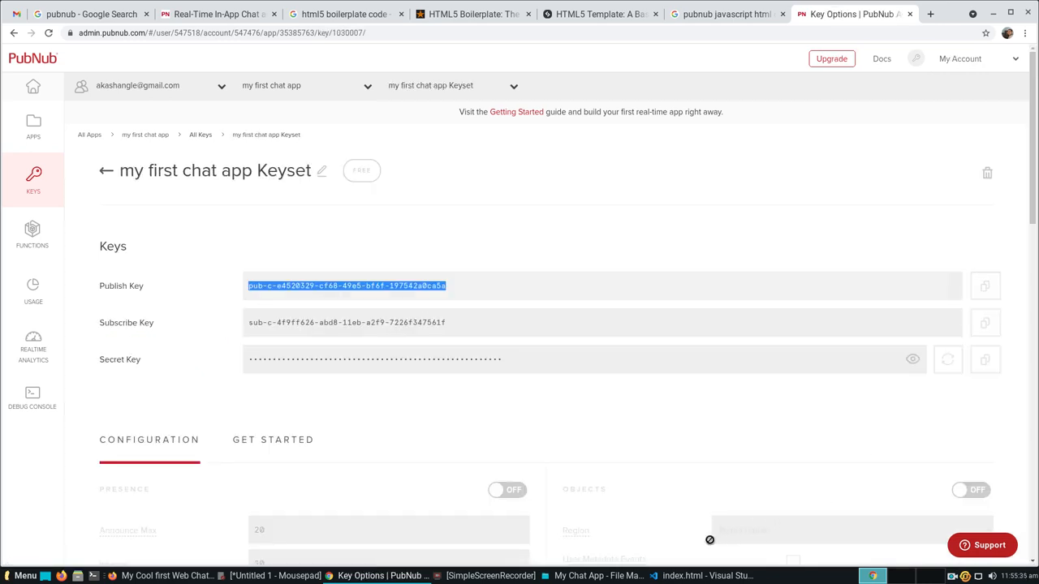
- Paste the copied publish key into the publishKey value in index.html
{"action": "left_click", "coordinate": [701, 574]}
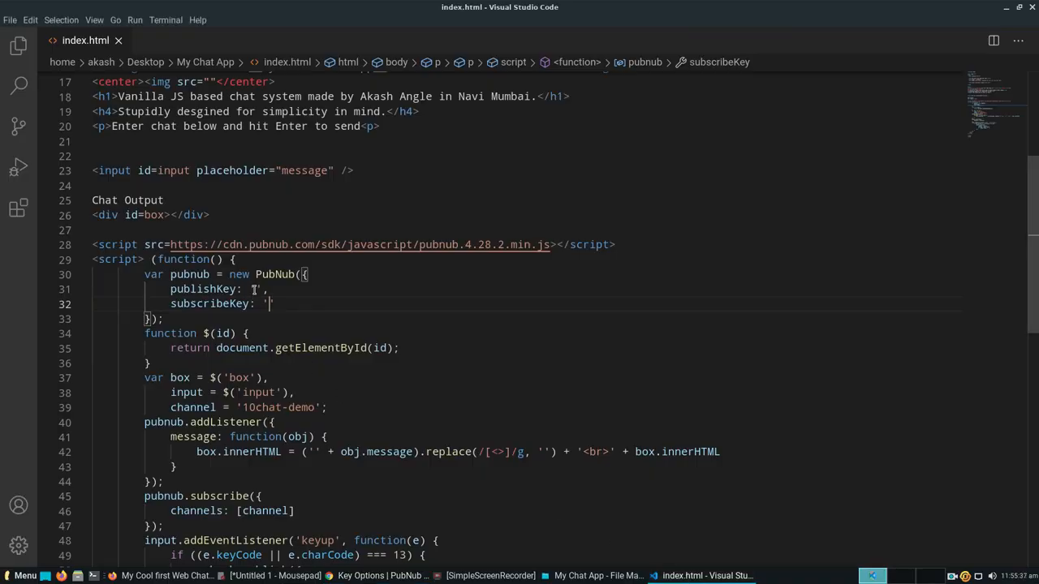
{"action": "right_click", "coordinate": [252, 289]}
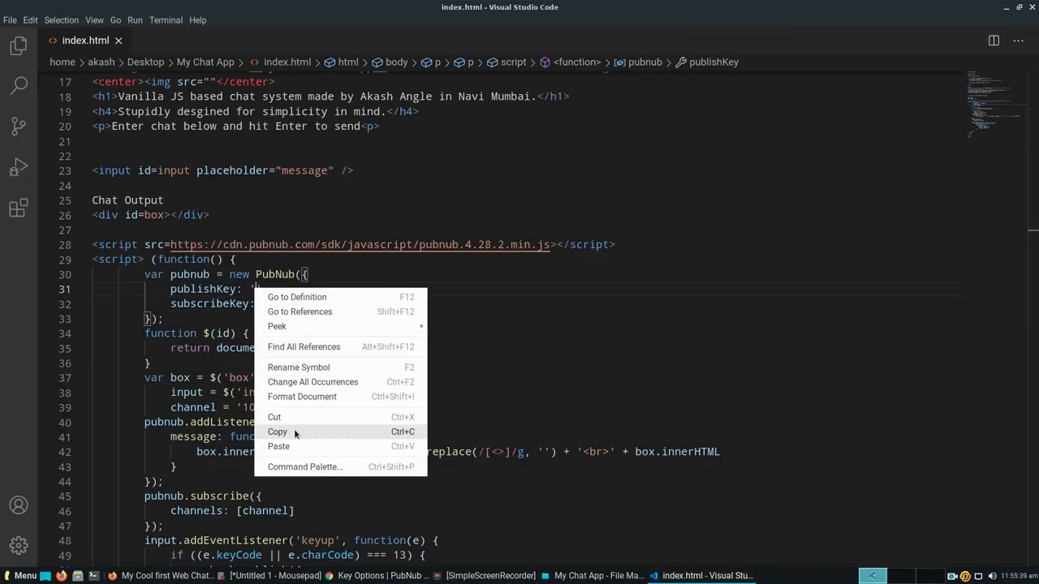
{"action": "left_click", "coordinate": [279, 446]}
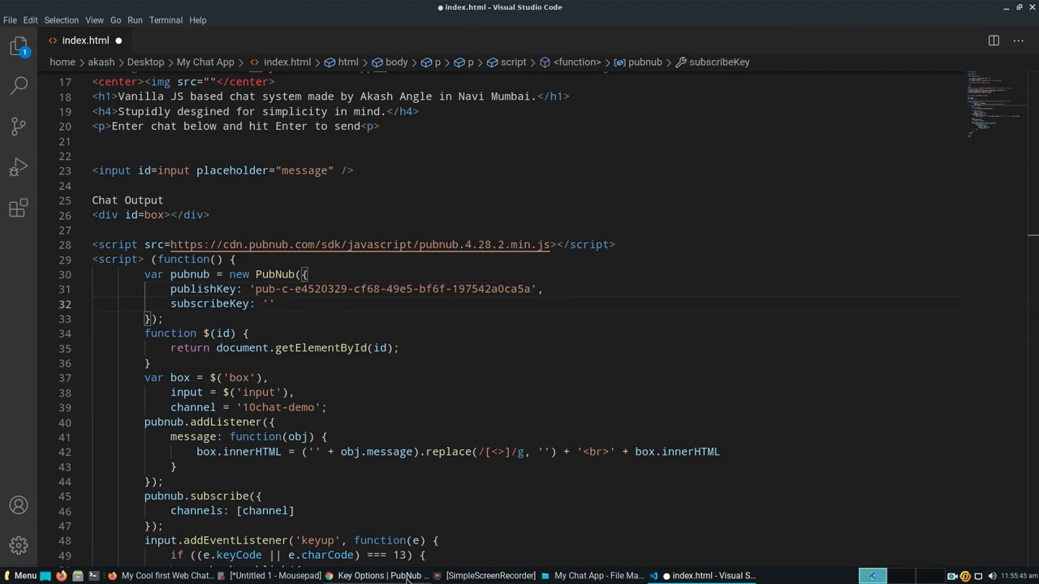
- Fetch the subscribe key from the keyset page and paste it into subscribeKey
{"action": "left_click", "coordinate": [382, 575]}
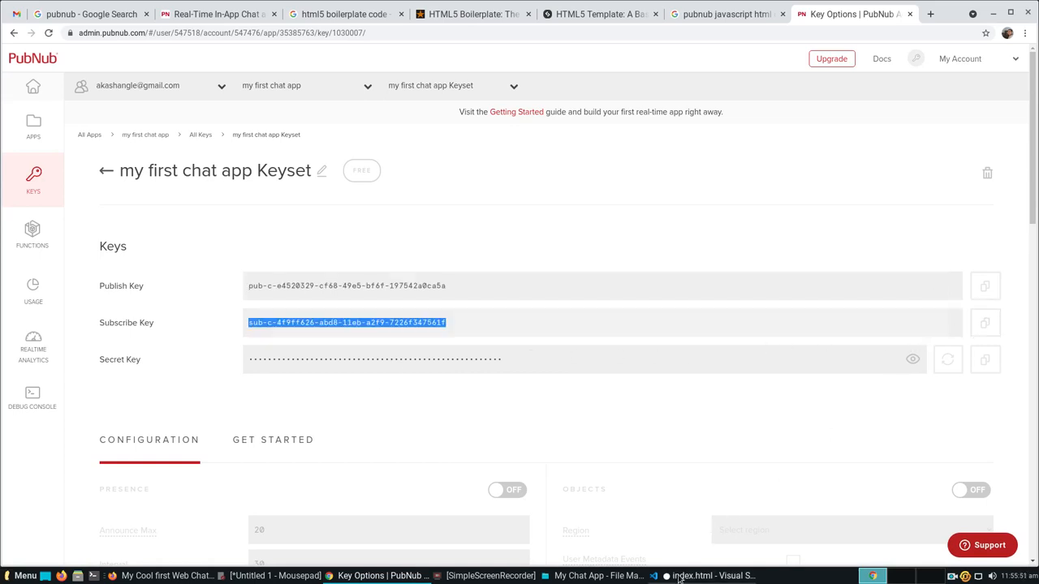
{"action": "left_click", "coordinate": [706, 575]}
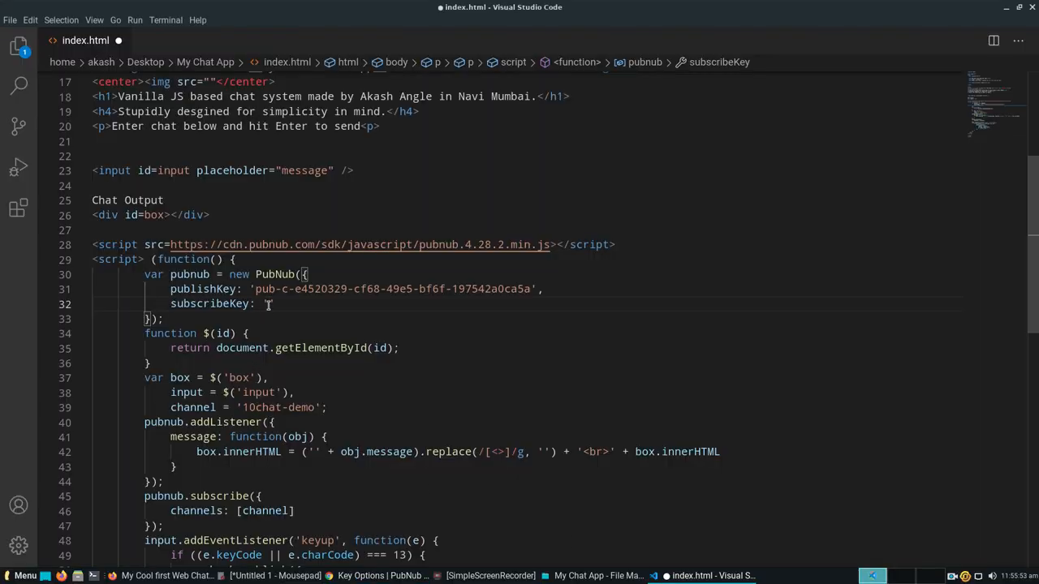
{"action": "right_click", "coordinate": [268, 304]}
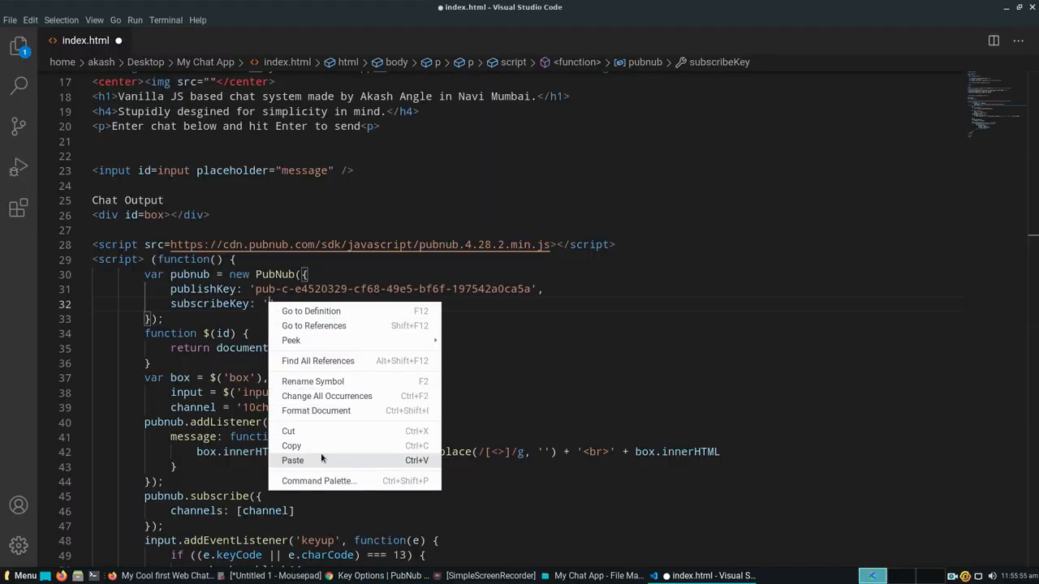
{"action": "left_click", "coordinate": [292, 461]}
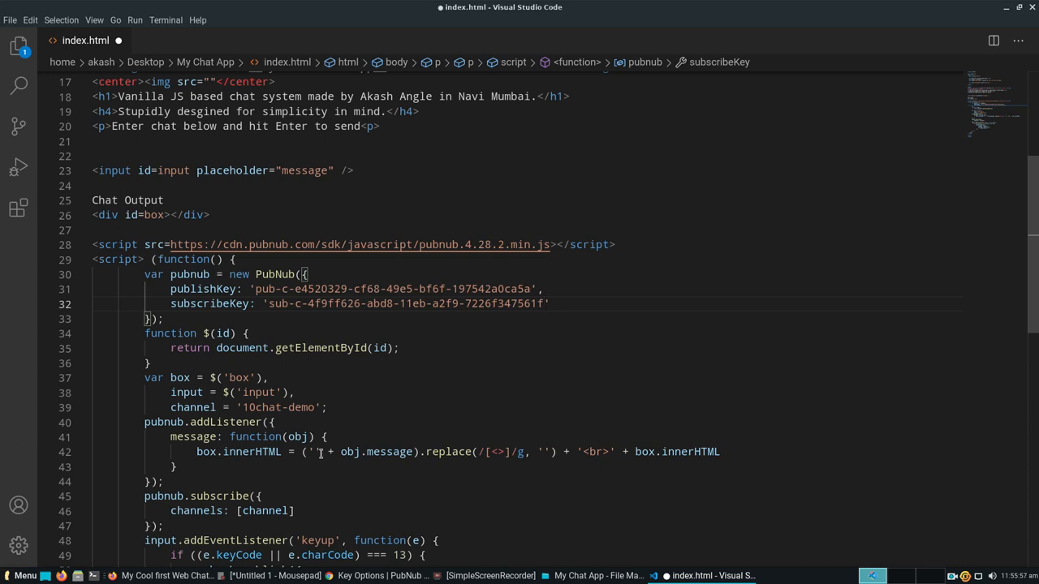
{"action": "scroll", "scroll_direction": "down", "scroll_amount": 3}
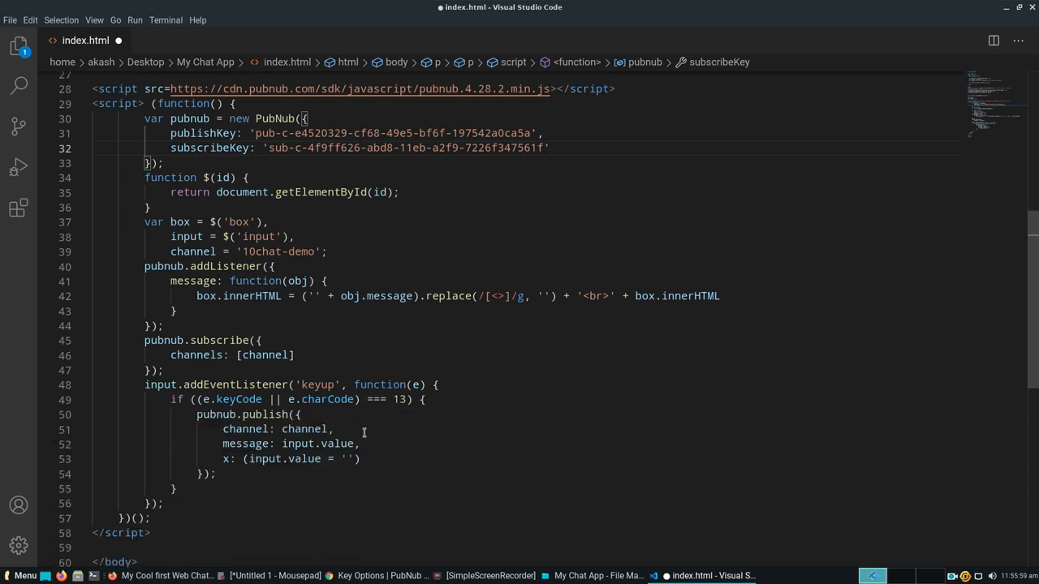
{"action": "scroll", "scroll_direction": "down", "scroll_amount": 3}
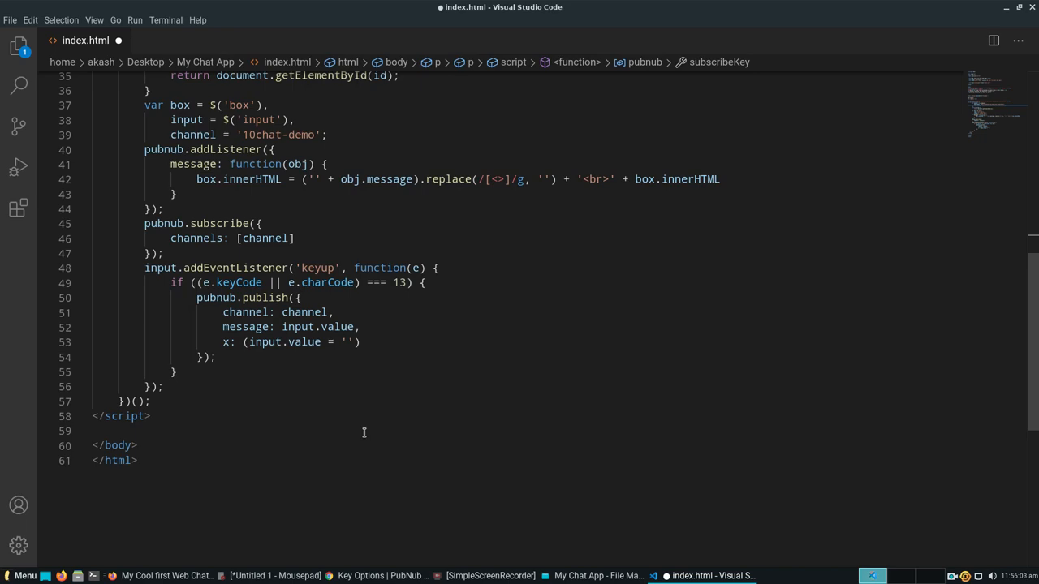
{"action": "scroll", "scroll_direction": "up", "scroll_amount": 3}
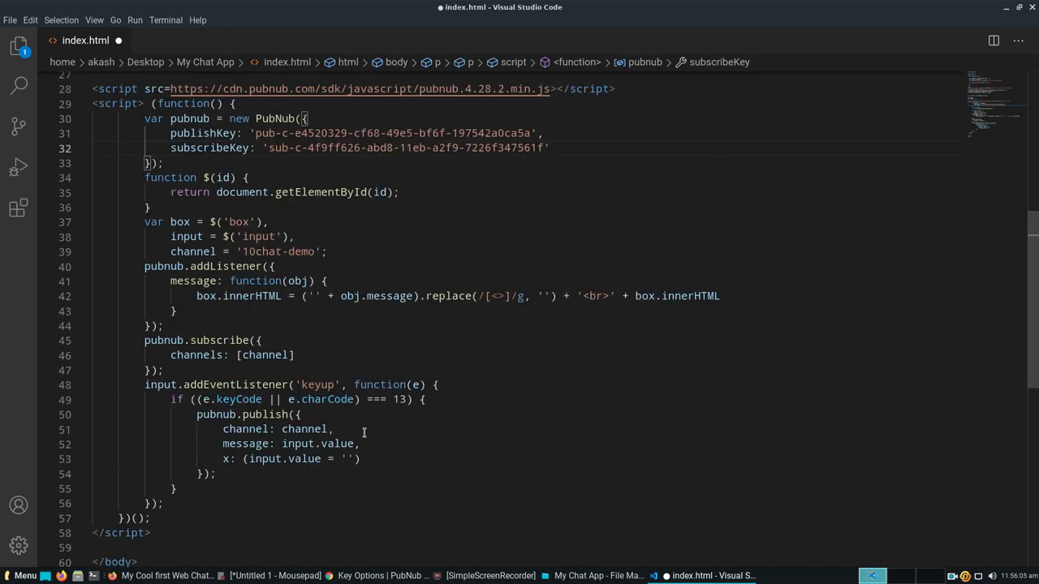
{"action": "scroll", "scroll_direction": "up", "scroll_amount": 3}
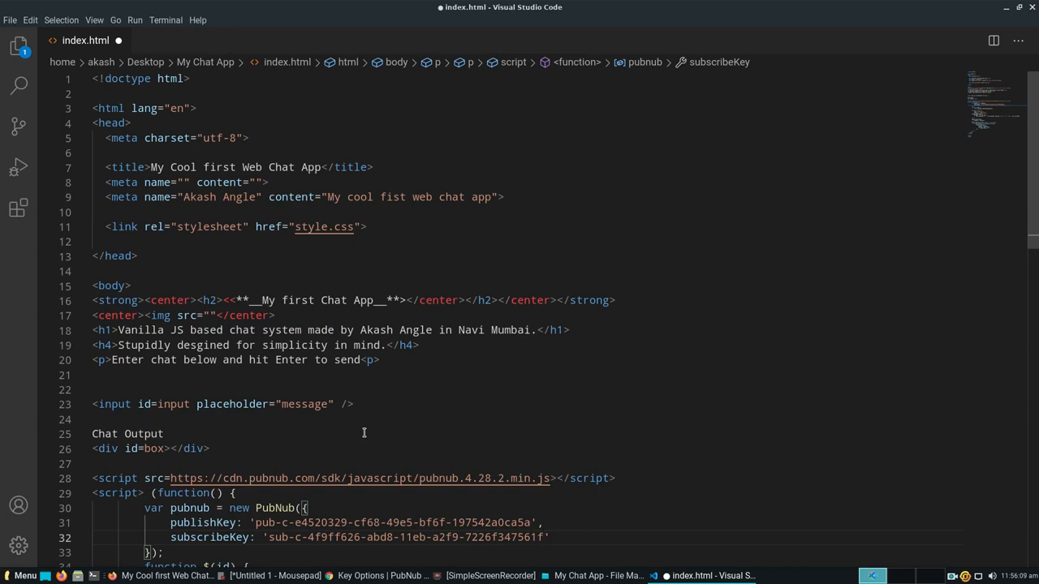
- Save index.html, then open style.css from the My Chat App folder in the editor
{"action": "key", "text": "ctrl+s"}
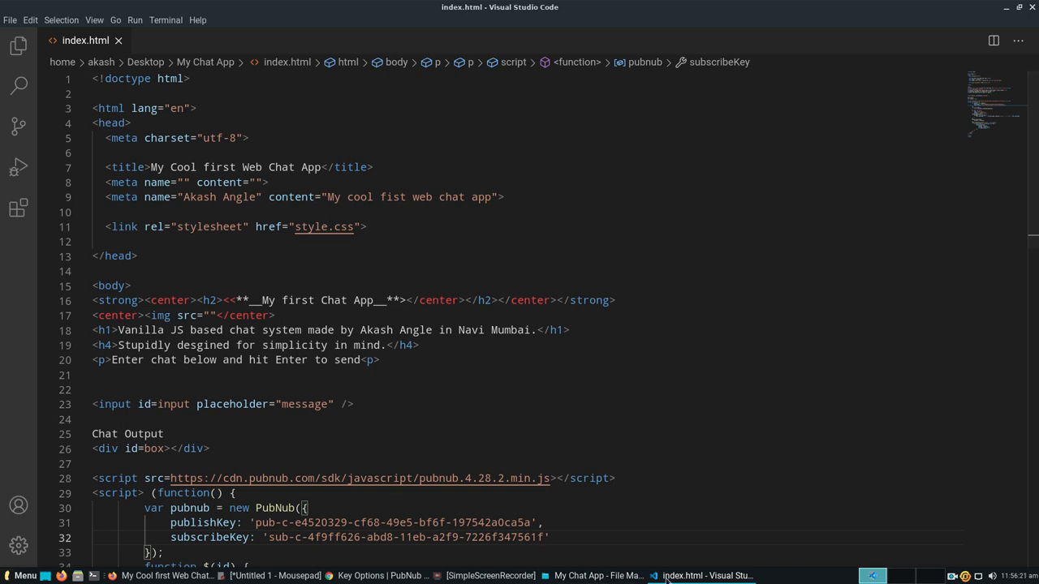
{"action": "mouse_move", "coordinate": [598, 575]}
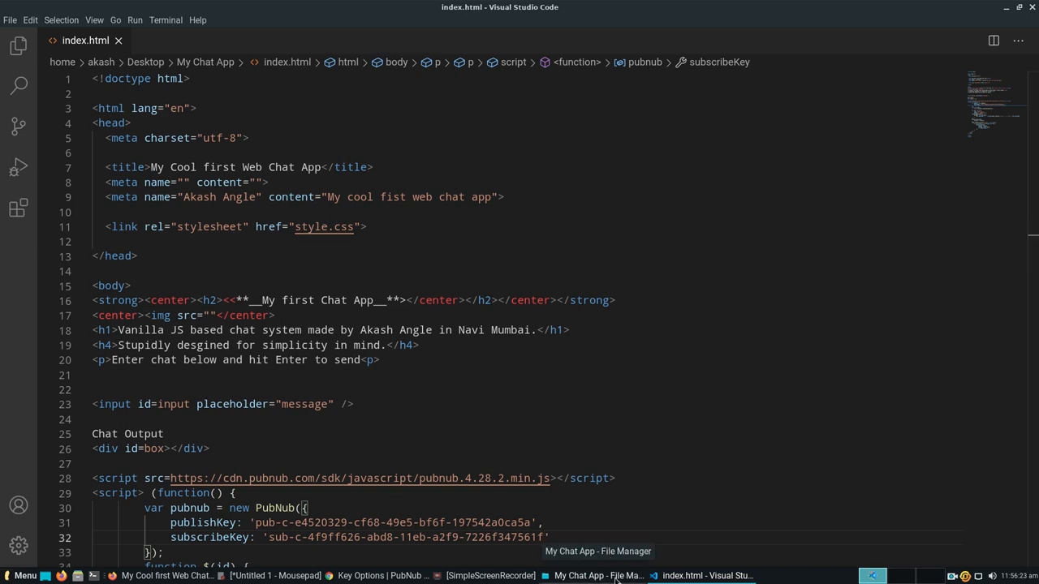
{"action": "left_click", "coordinate": [598, 575]}
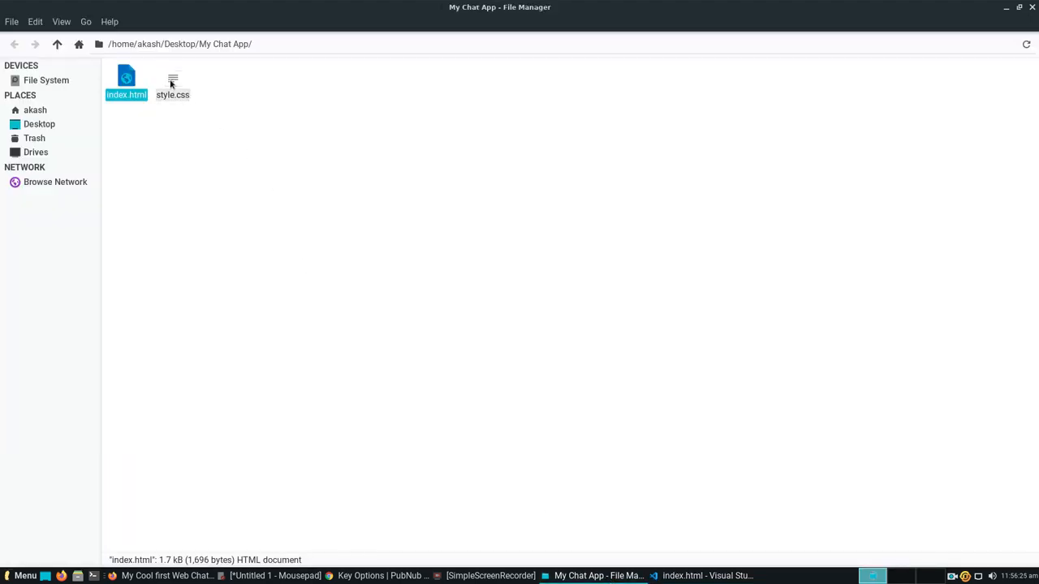
{"action": "left_click", "coordinate": [172, 81]}
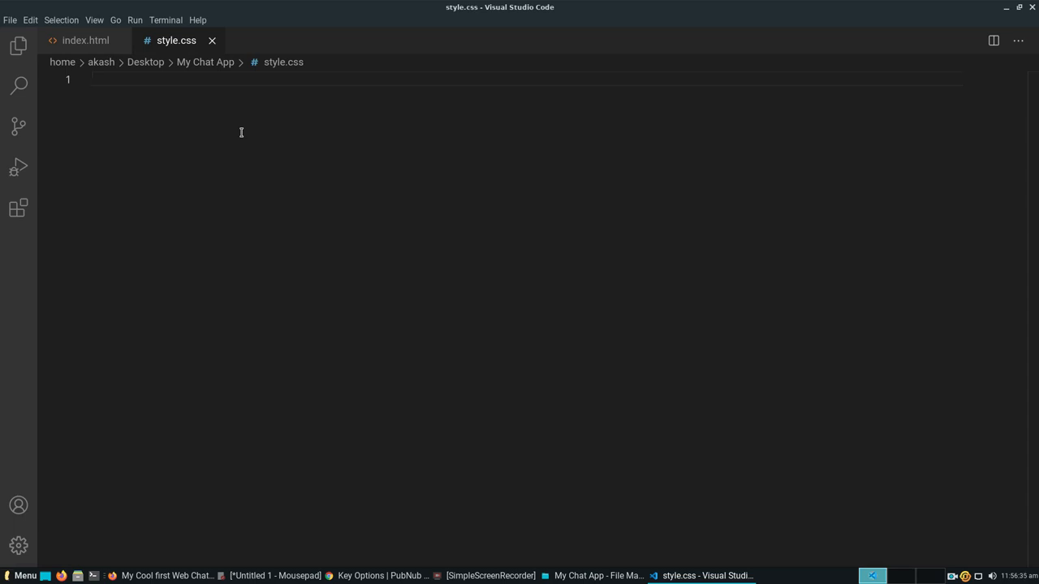
- Add a body rule to style.css and start its background declaration
{"action": "type", "text": "bod"}
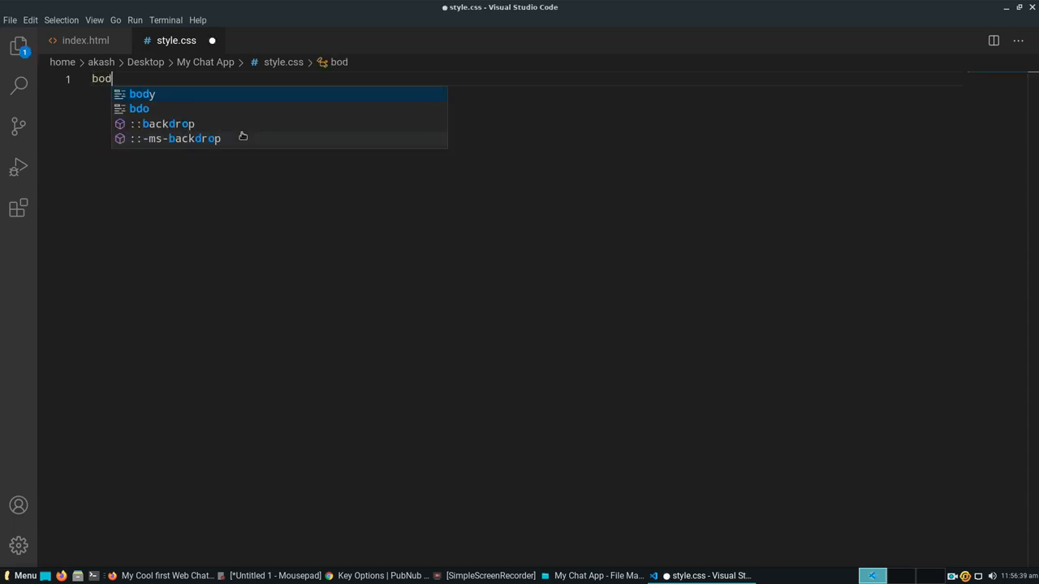
{"action": "type", "text": "y{"}
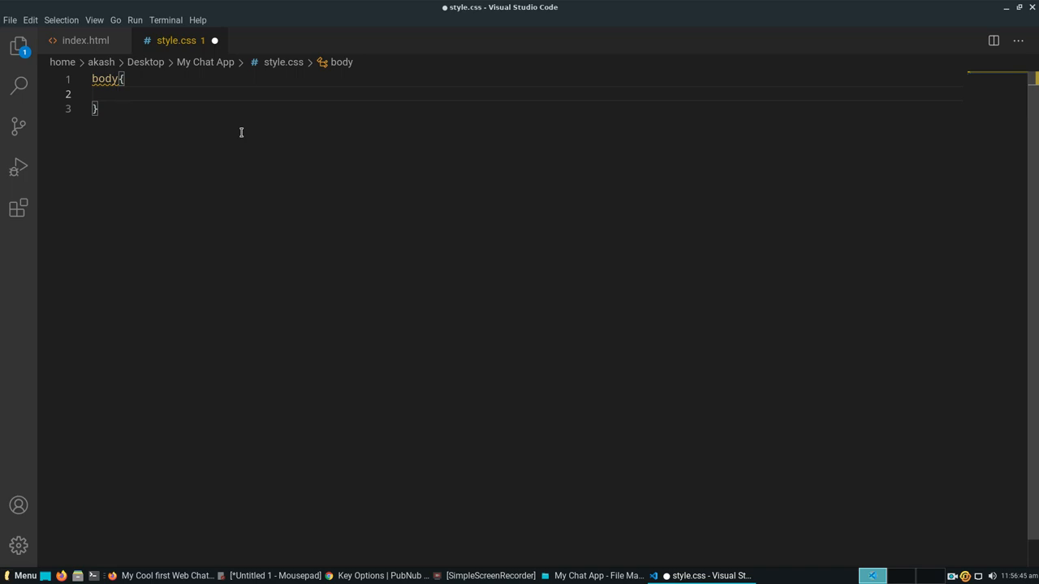
{"action": "type", "text": "bac"}
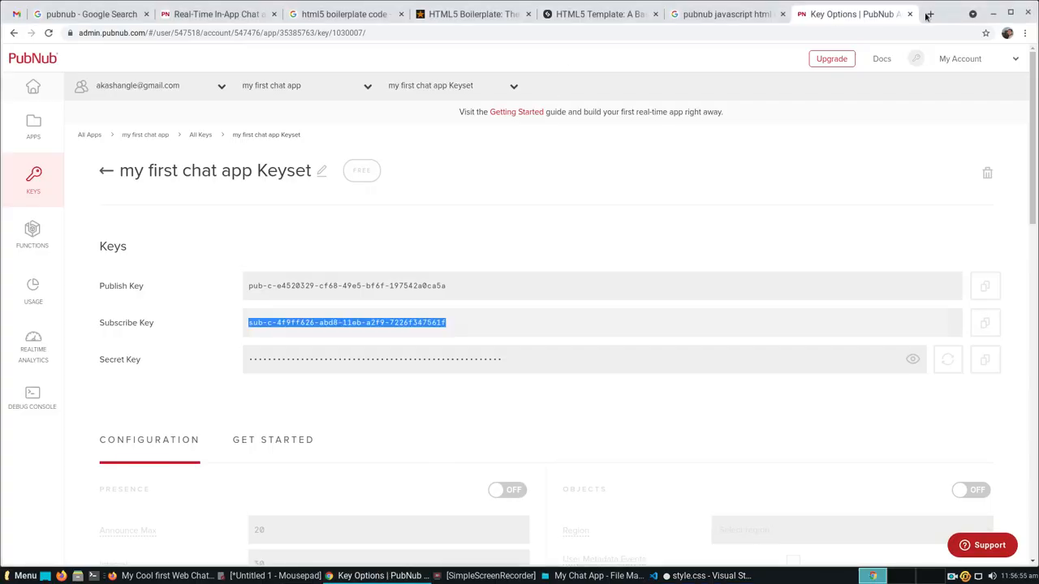
- Go to colorhunt.co in a new browser tab
{"action": "left_click", "coordinate": [929, 13]}
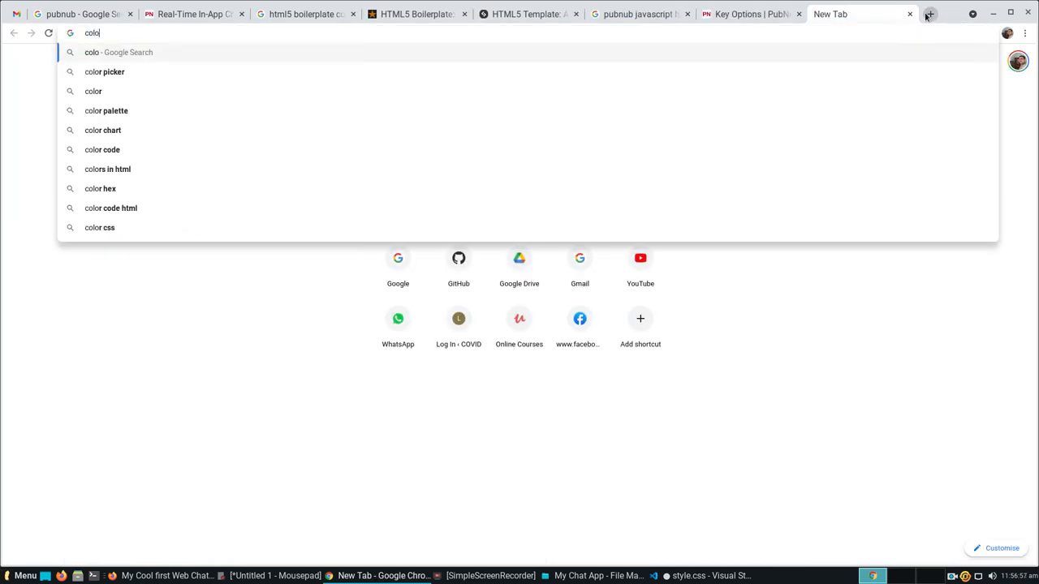
{"action": "type", "text": "rhunt"}
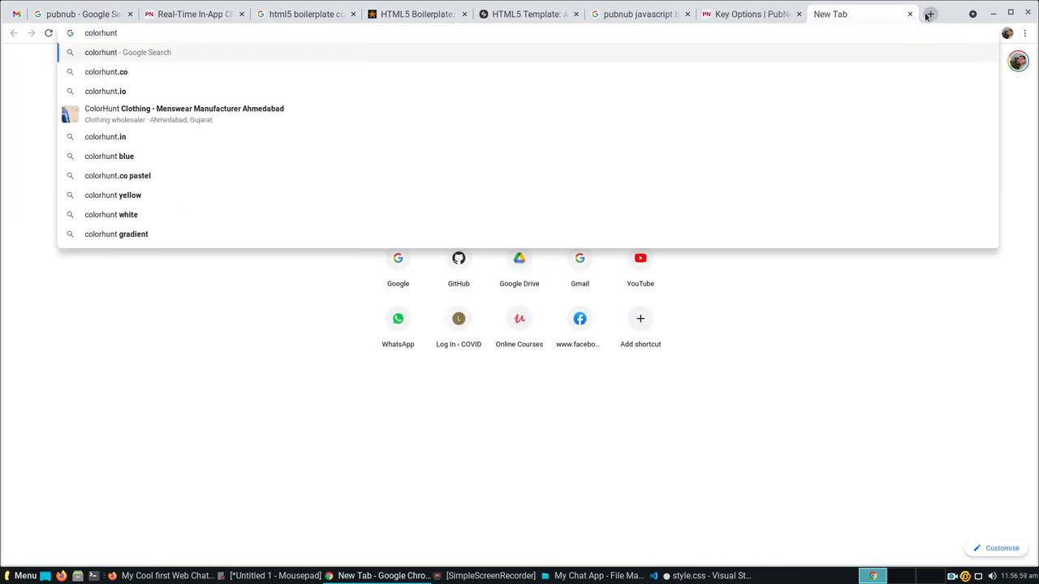
{"action": "left_click", "coordinate": [105, 71]}
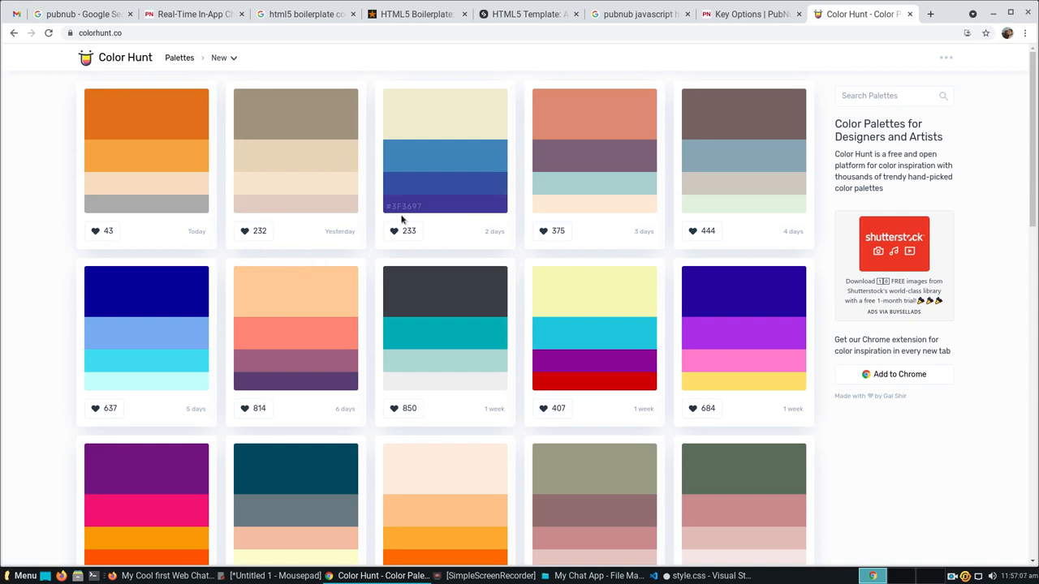
{"action": "mouse_move", "coordinate": [401, 219]}
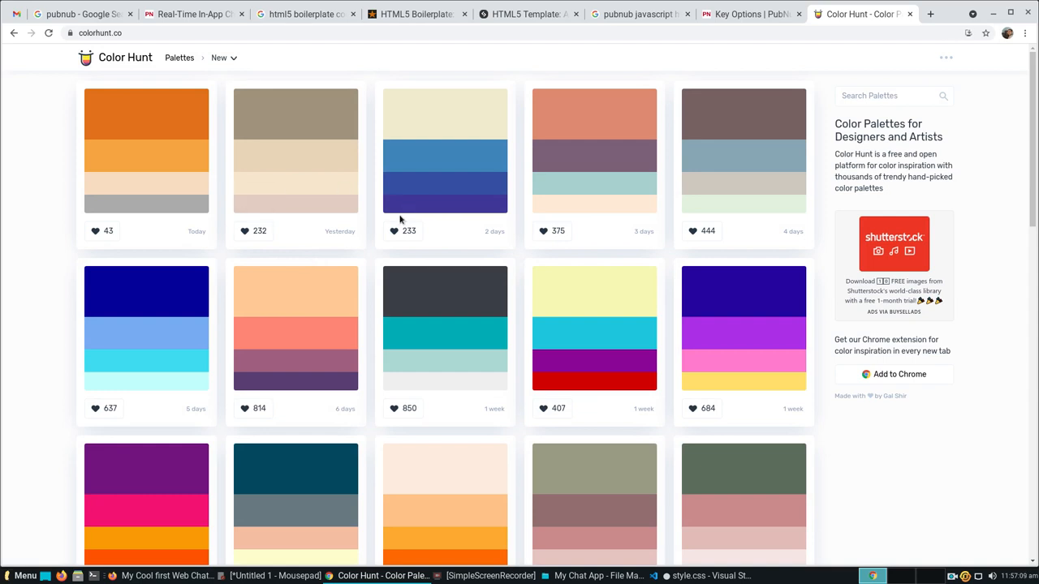
{"action": "mouse_move", "coordinate": [305, 286]}
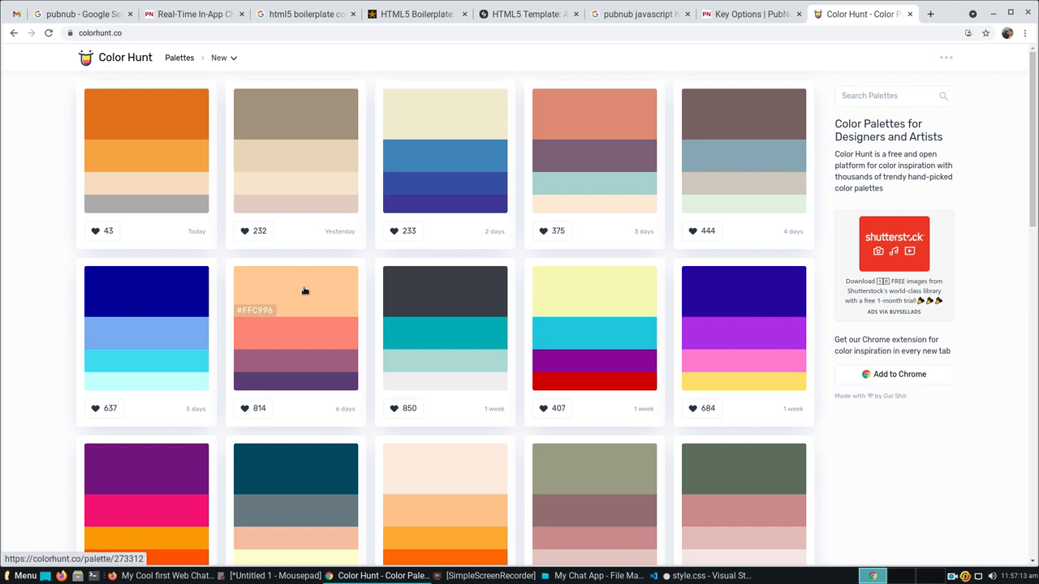
- Pick the peach, coral and purple palette and copy its #FFC996 colour code
{"action": "left_click", "coordinate": [296, 328]}
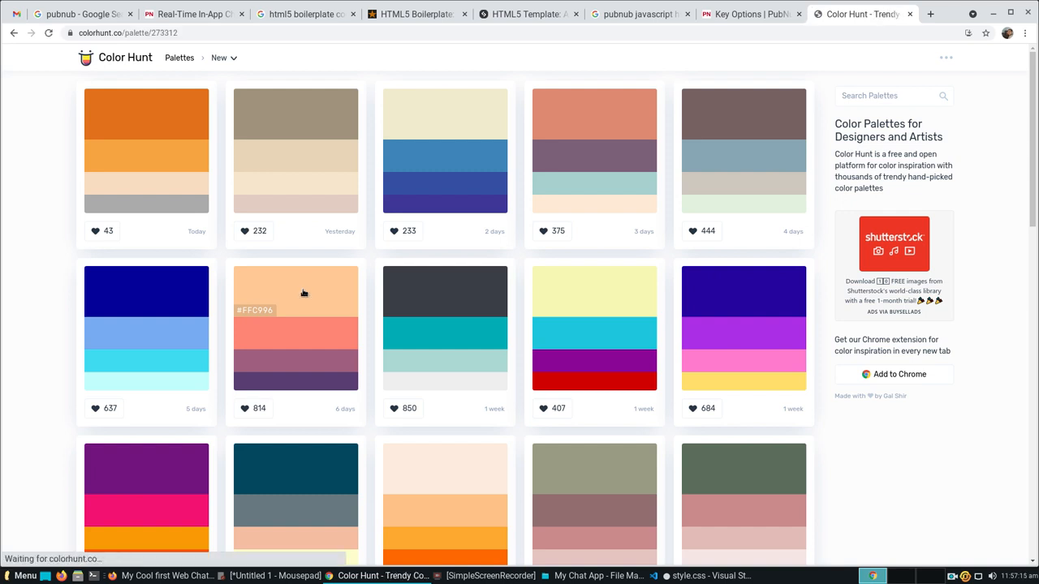
{"action": "left_click", "coordinate": [296, 328]}
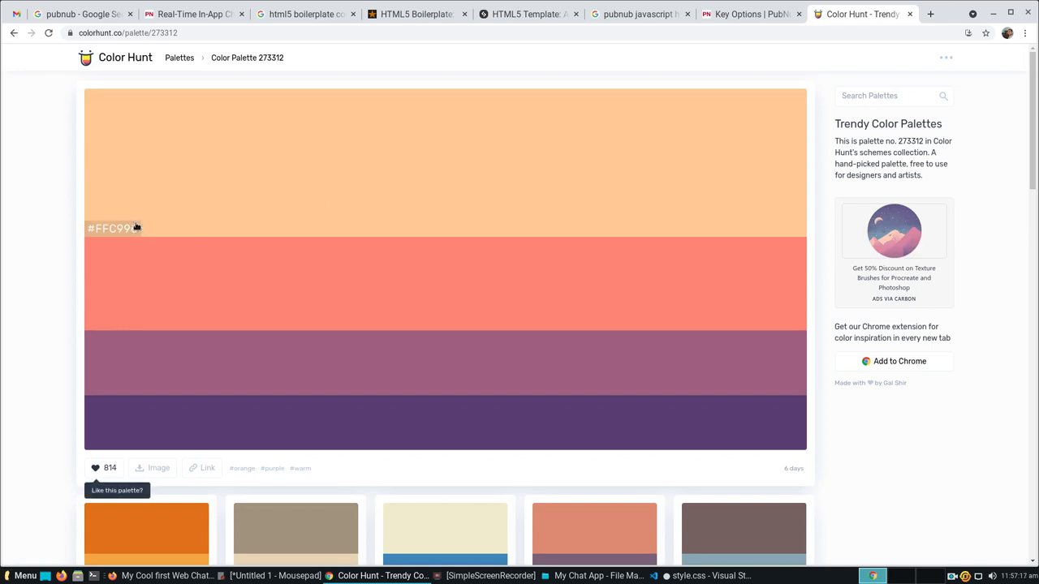
{"action": "left_click", "coordinate": [114, 228]}
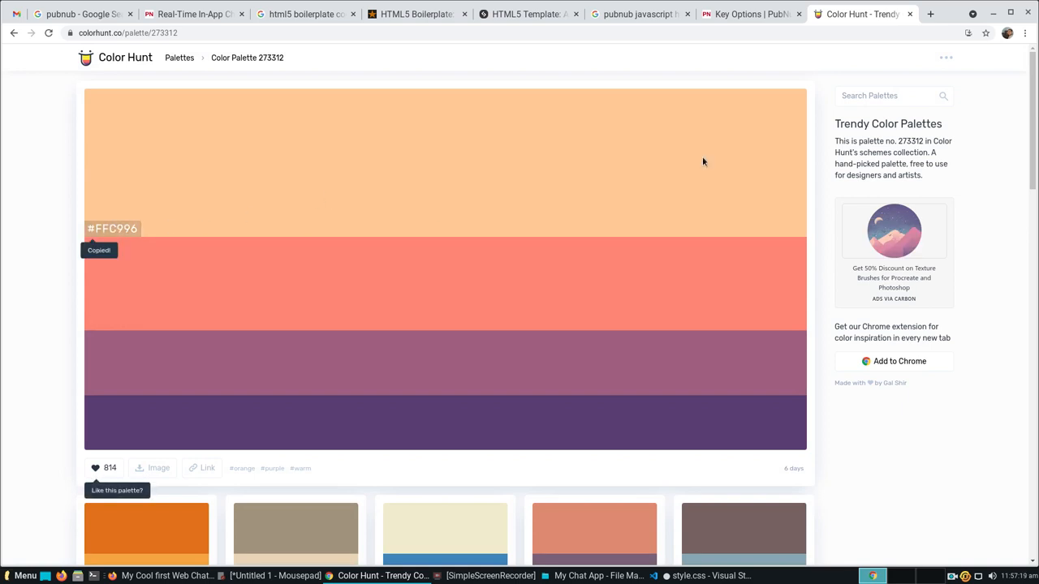
{"action": "left_click", "coordinate": [700, 574]}
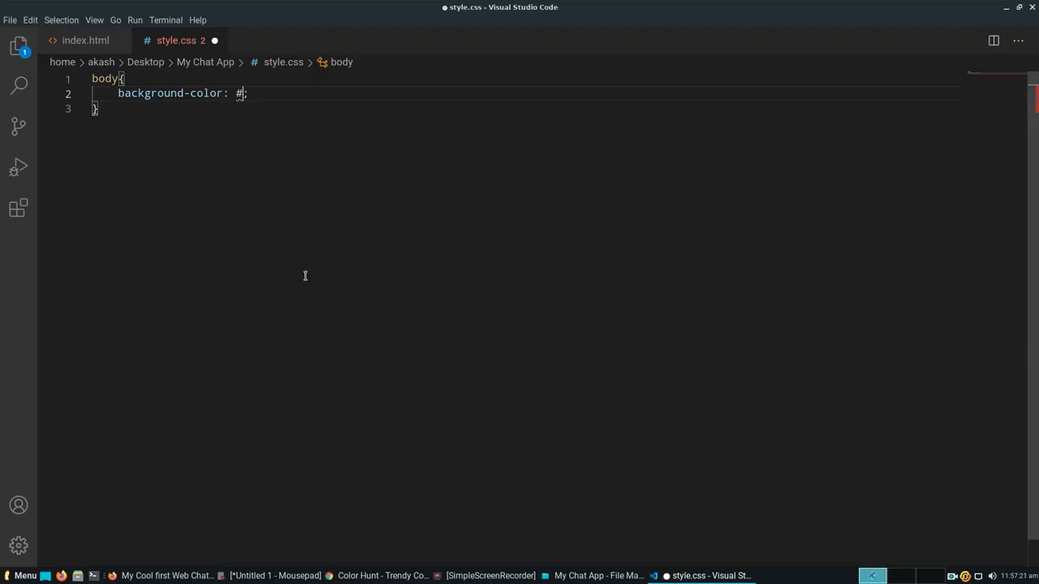
{"action": "mouse_move", "coordinate": [263, 177]}
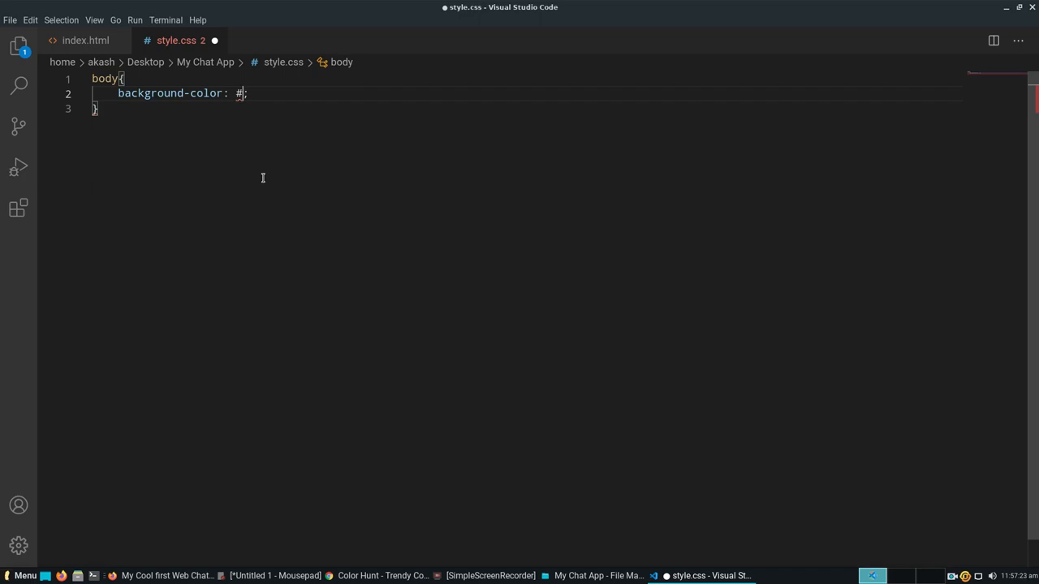
- Set body background-color #ffc996, padding 0px, margin 0px, and start a border declaration
{"action": "type", "text": "ffc996"}
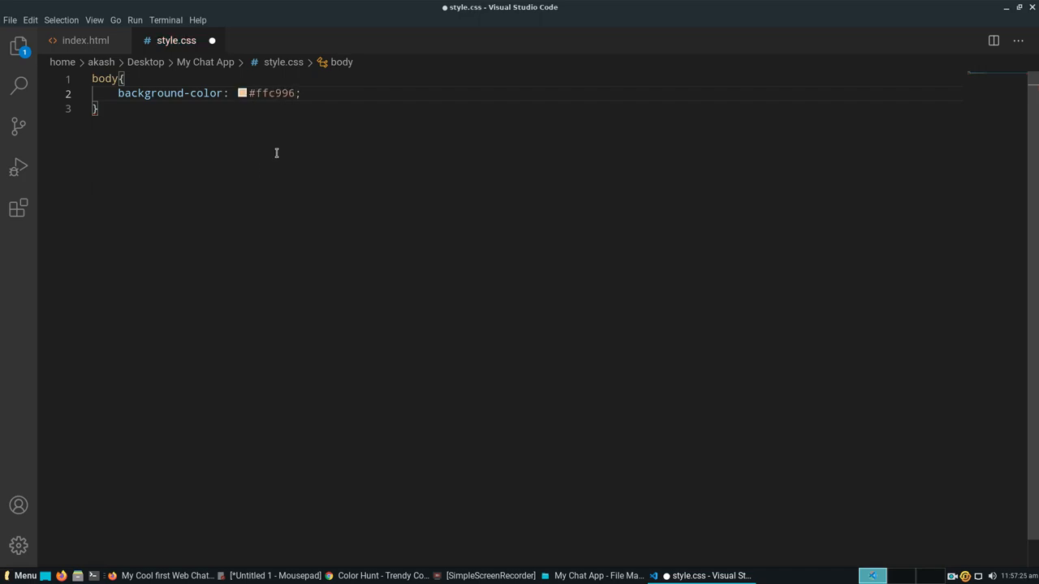
{"action": "type", "text": "padding: 0px;"}
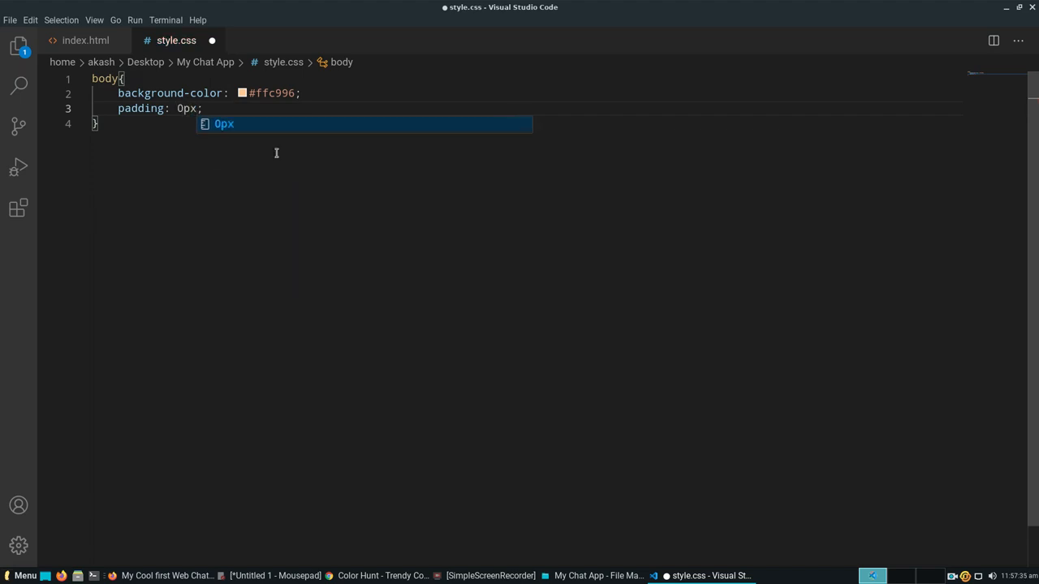
{"action": "key", "text": "Escape"}
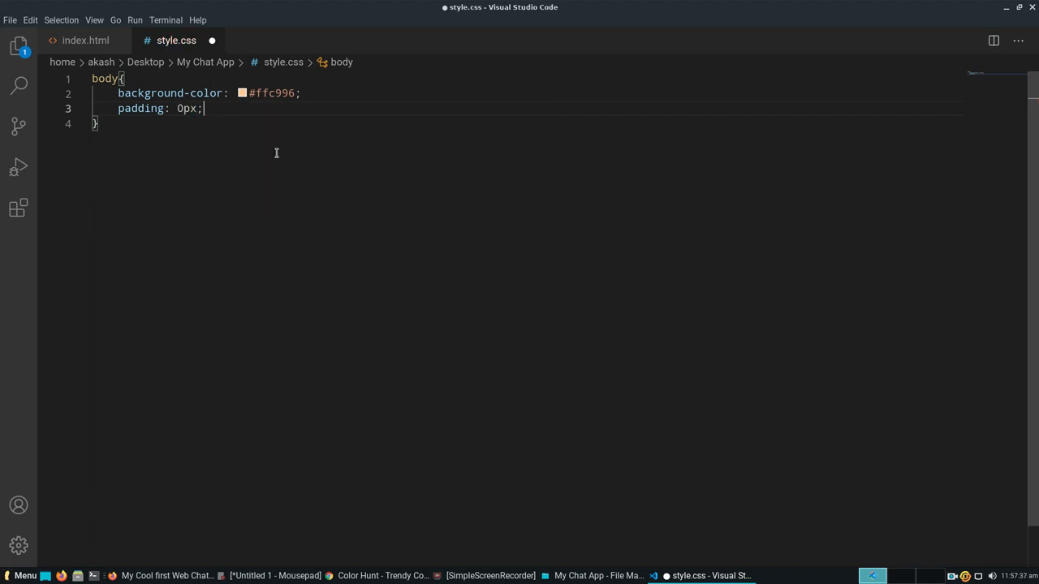
{"action": "type", "text": "margin: ;"}
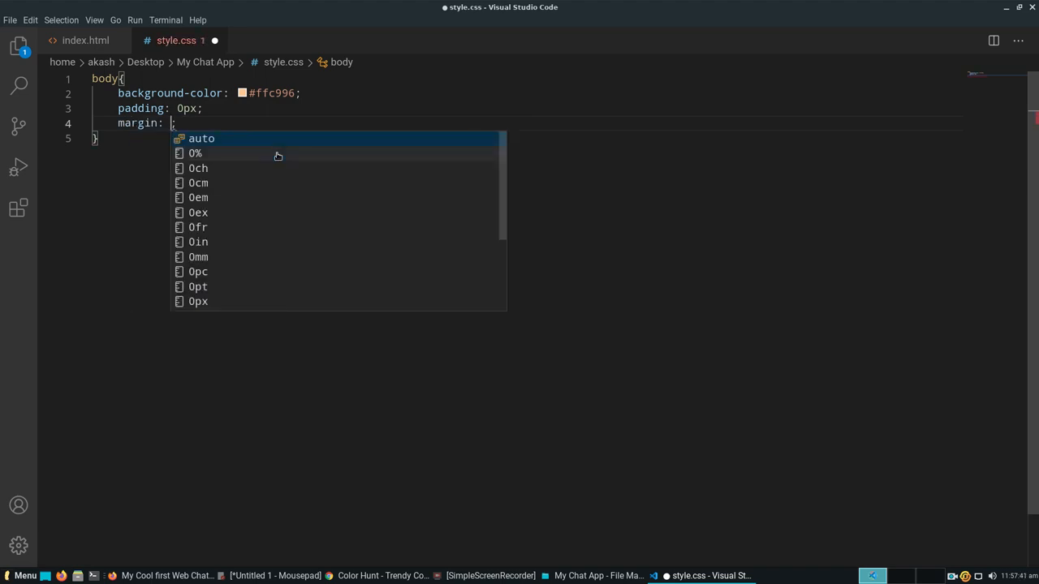
{"action": "type", "text": "0px"}
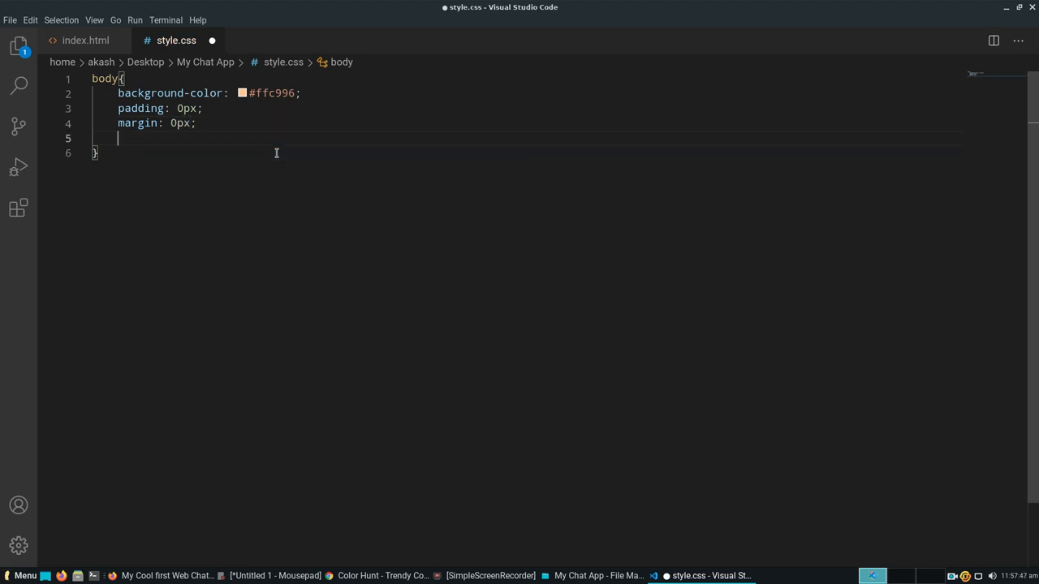
{"action": "type", "text": "border: ;"}
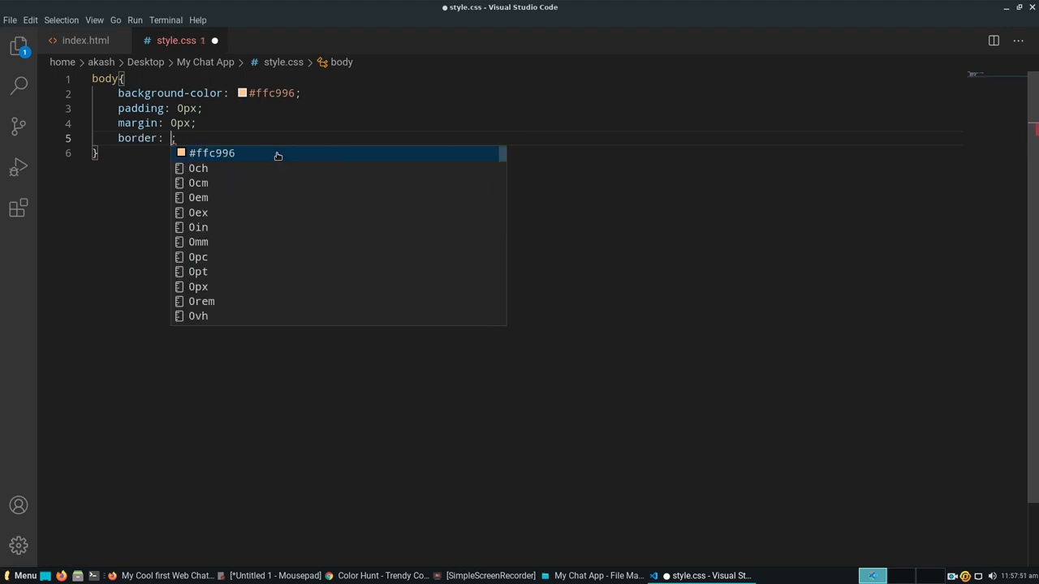
- Complete the body border value as 0px
{"action": "type", "text": "0p"}
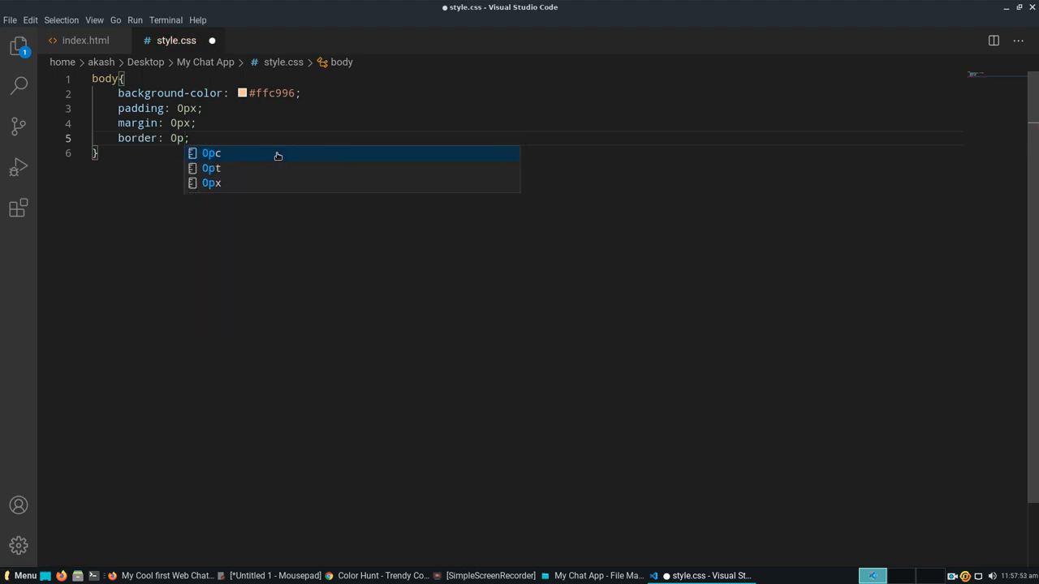
{"action": "left_click", "coordinate": [211, 182]}
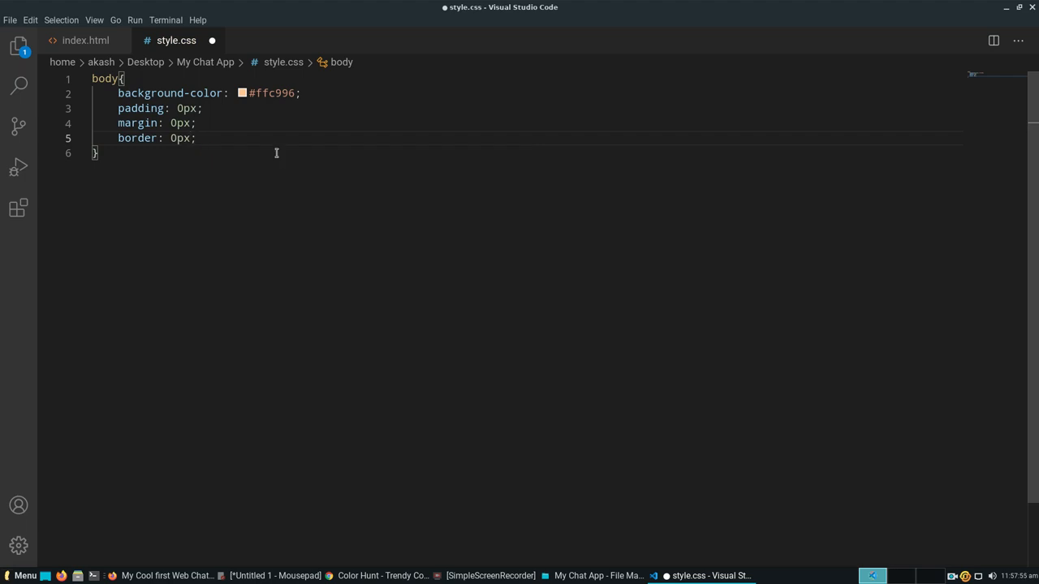
- Review the message input element in index.html, then return to style.css
{"action": "left_click", "coordinate": [84, 40]}
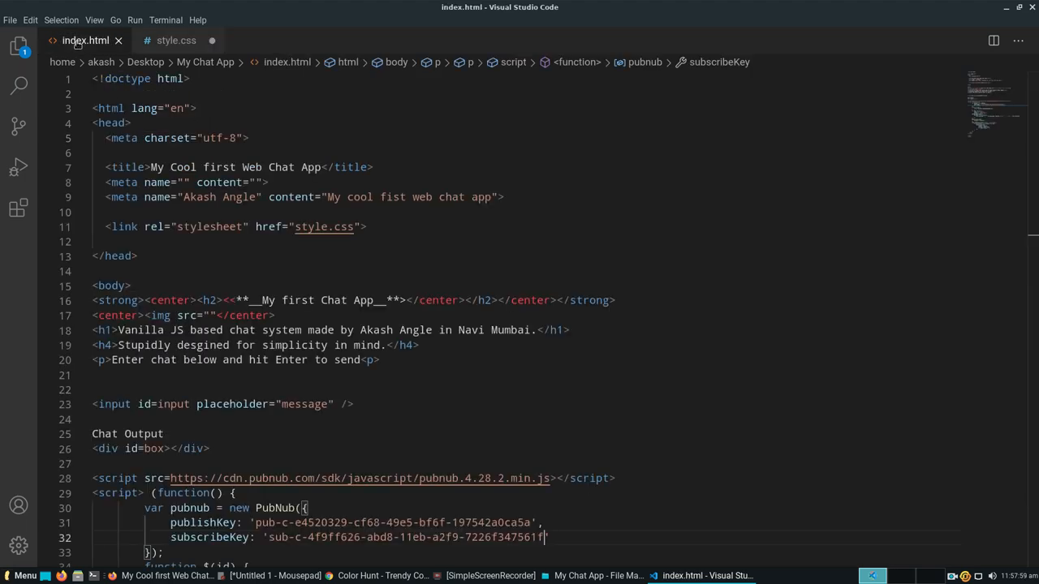
{"action": "scroll", "scroll_direction": "down", "scroll_amount": 3}
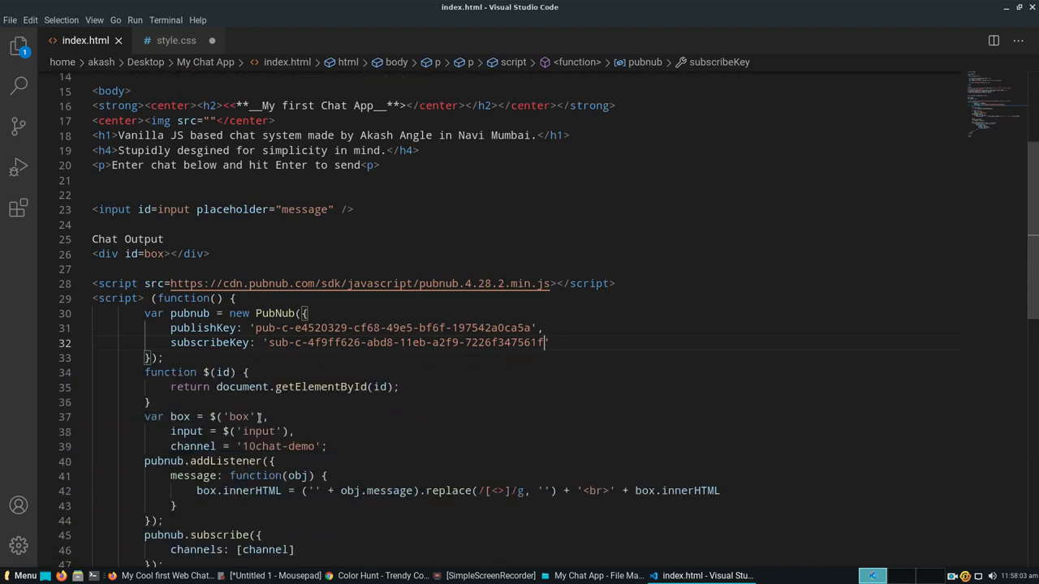
{"action": "scroll", "scroll_direction": "up", "scroll_amount": 3}
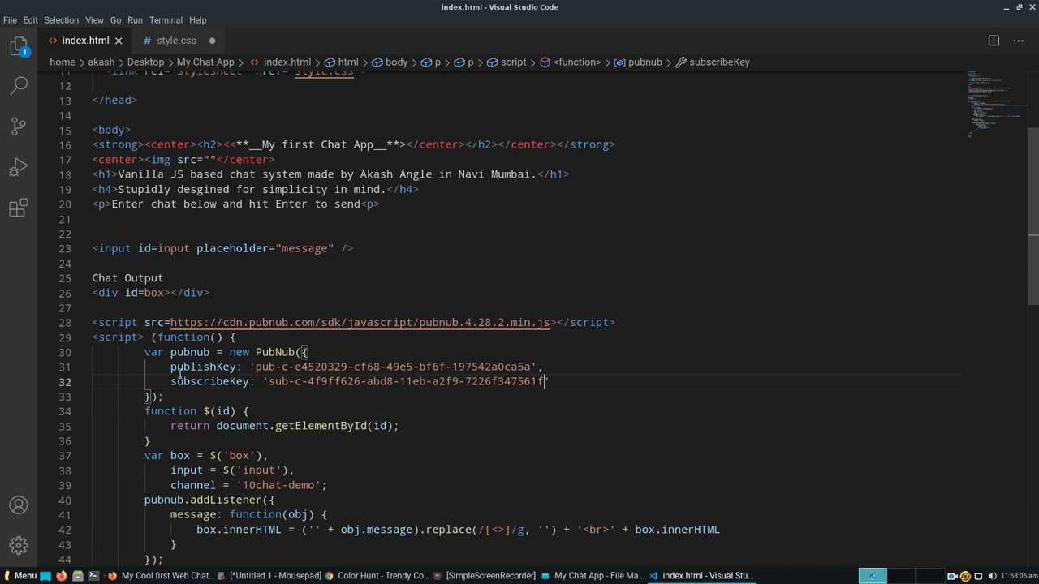
{"action": "left_click", "coordinate": [114, 249]}
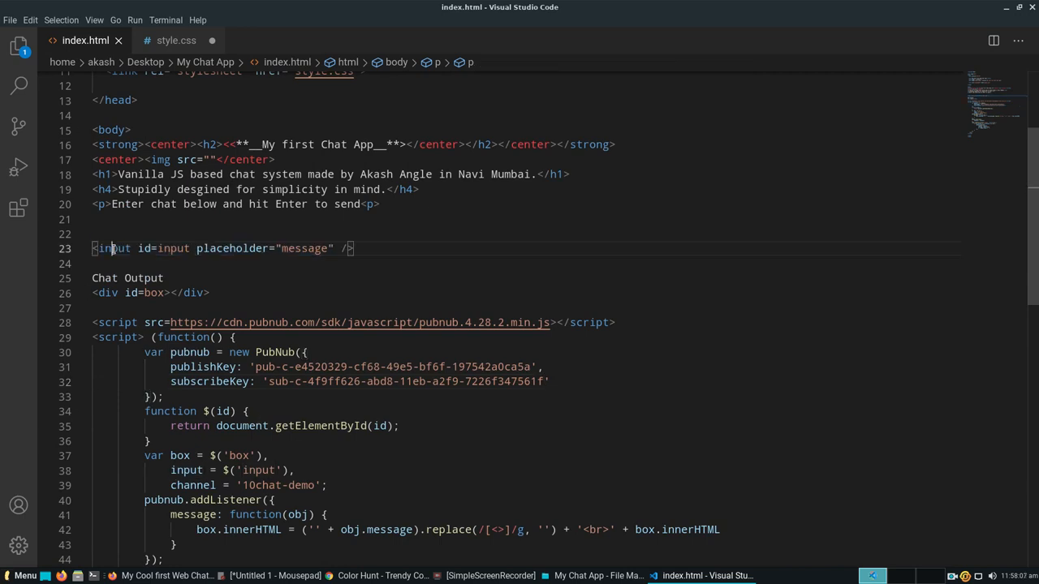
{"action": "left_click", "coordinate": [175, 39]}
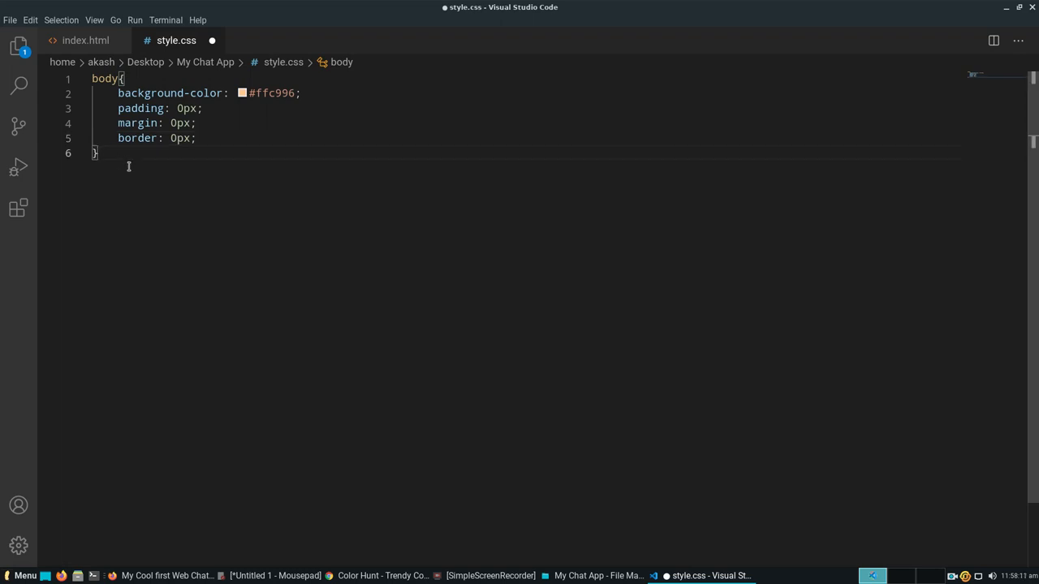
- Add an input rule with position relative and margin auto
{"action": "type", "text": "input"}
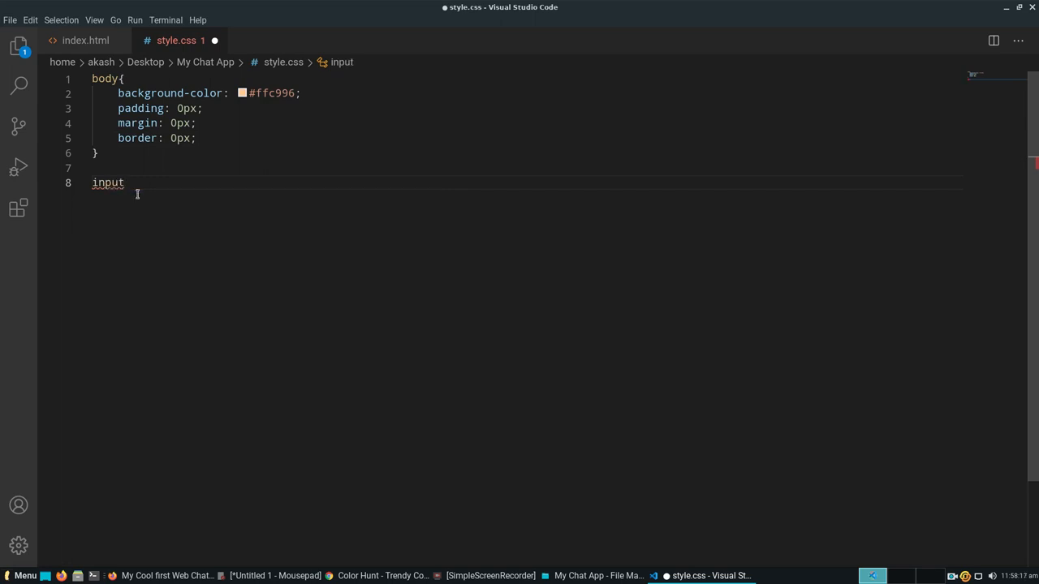
{"action": "type", "text": "{"}
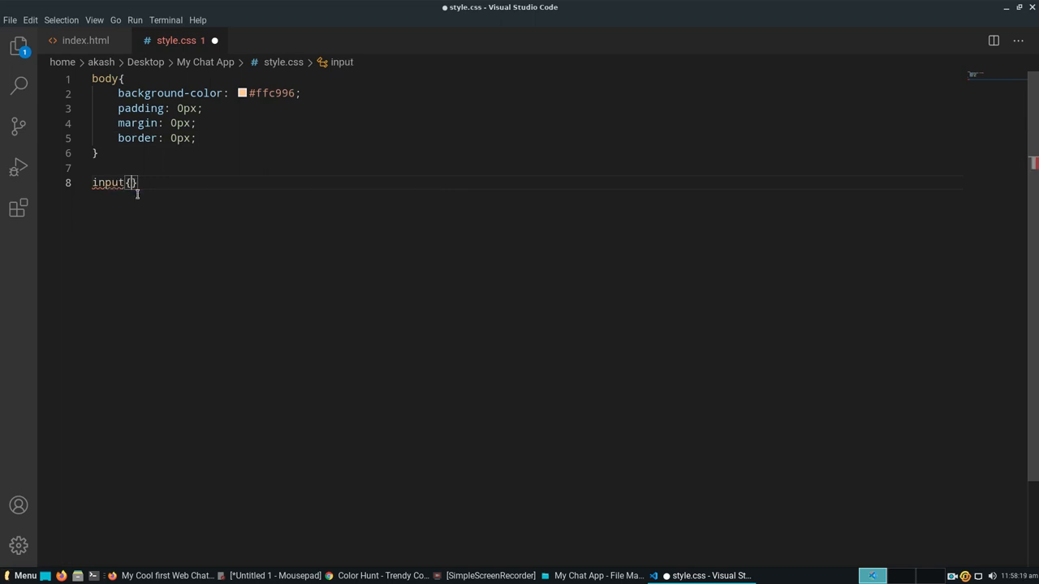
{"action": "key", "text": "Return"}
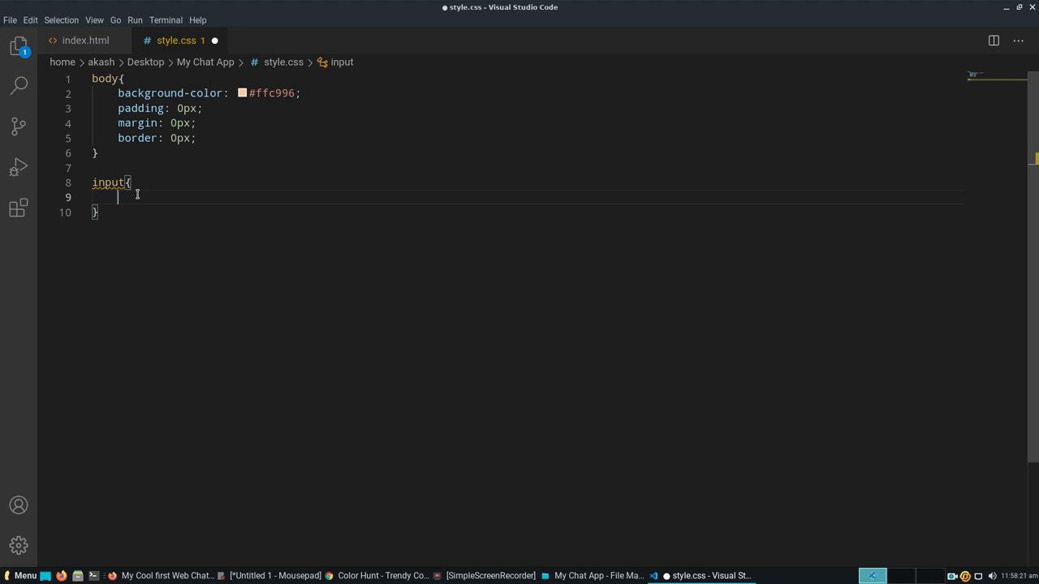
{"action": "type", "text": "position:"}
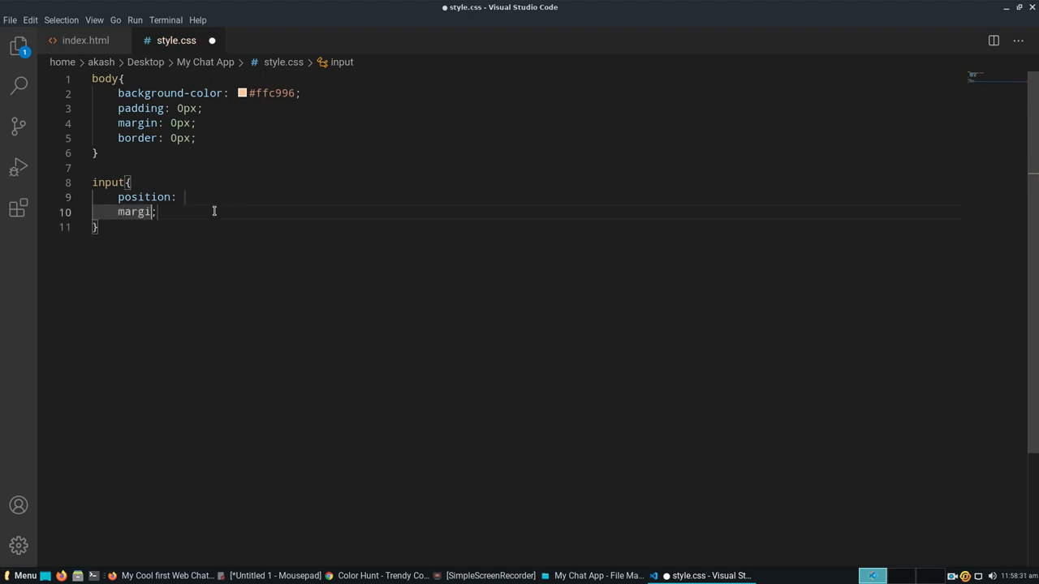
{"action": "type", "text": "n:"}
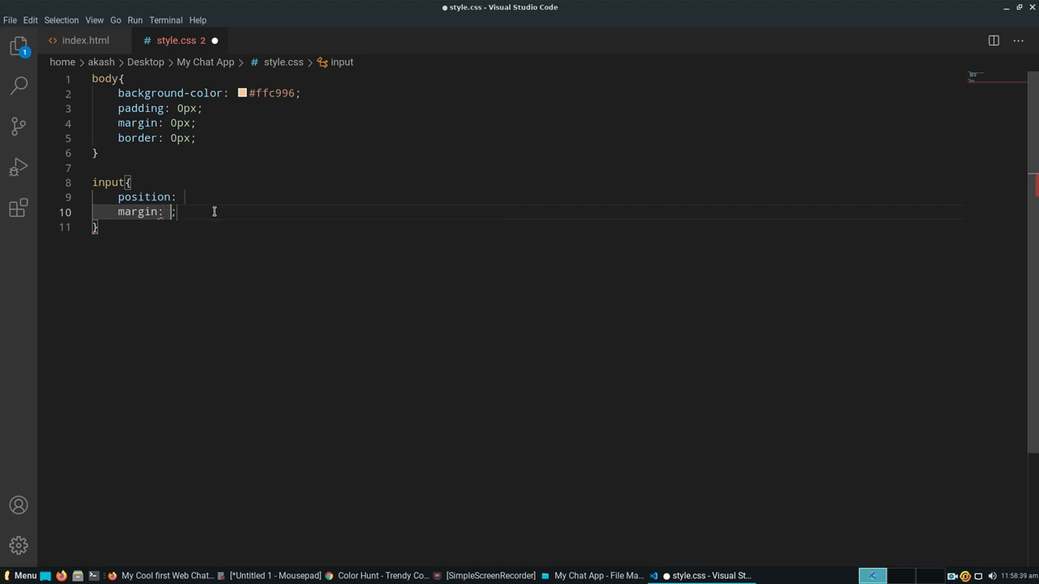
{"action": "type", "text": "aut"}
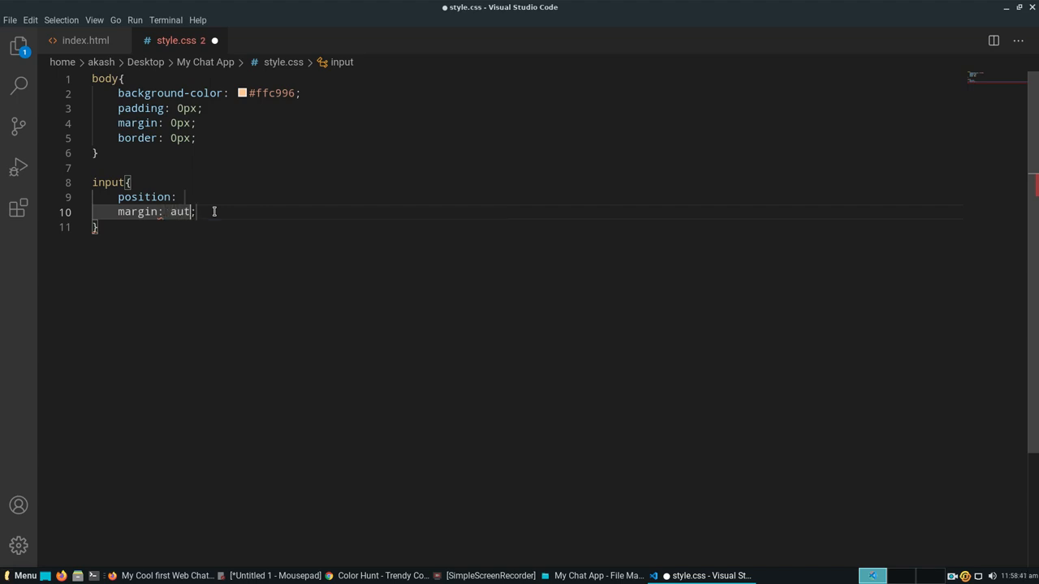
{"action": "type", "text": "o"}
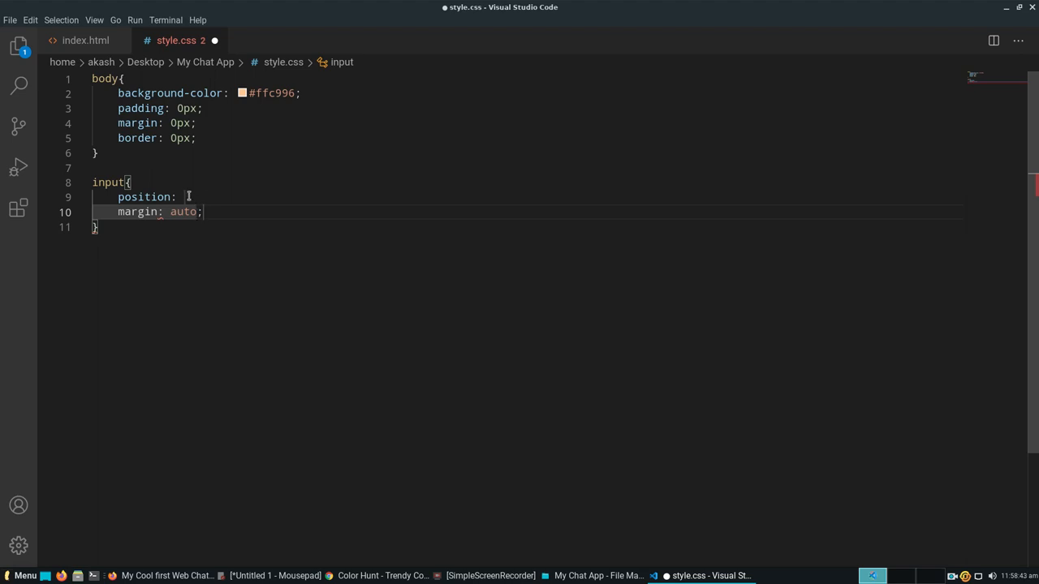
{"action": "type", "text": "r"}
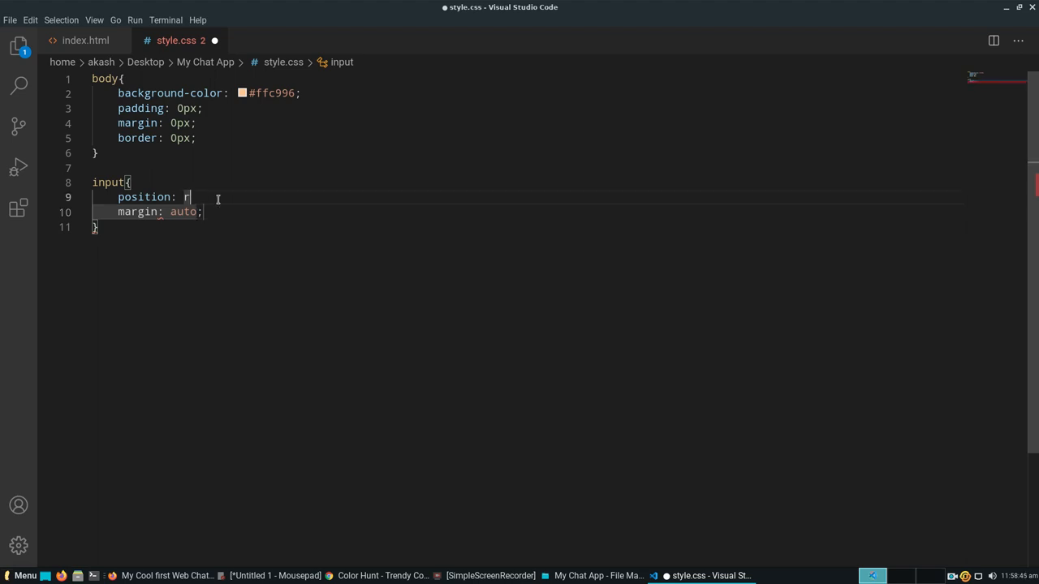
{"action": "type", "text": "elat"}
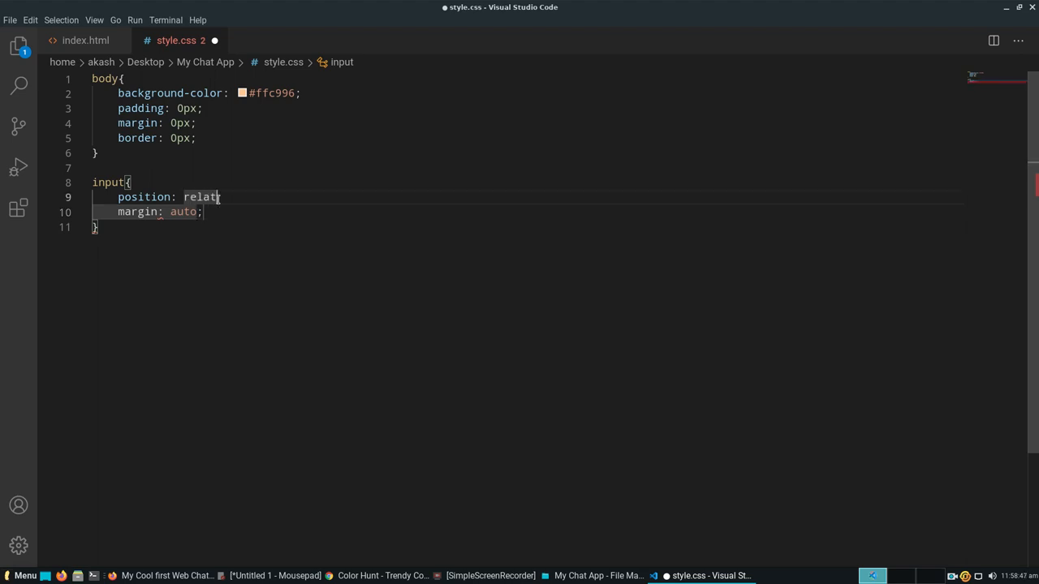
{"action": "type", "text": "ive;"}
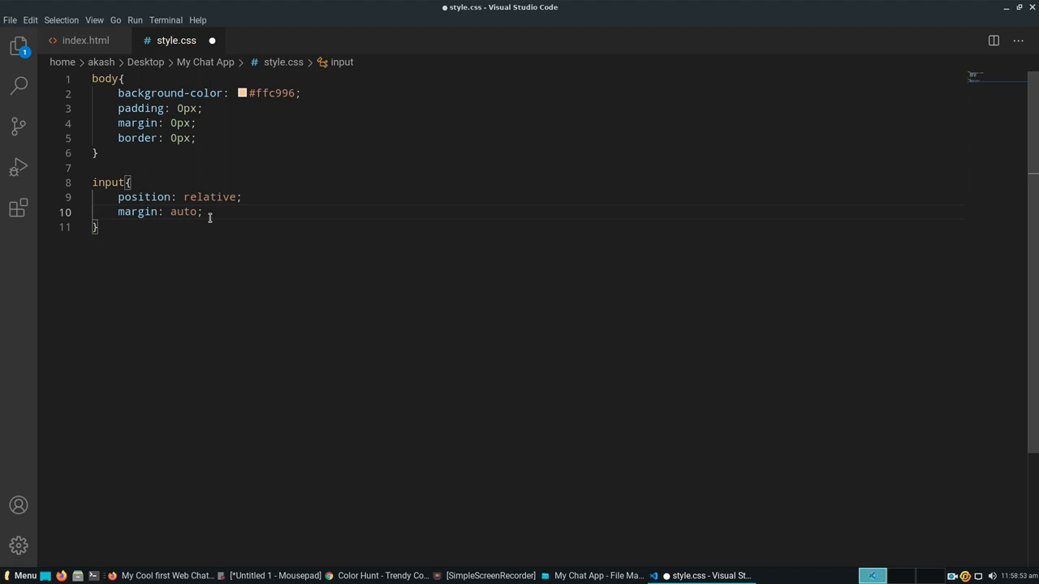
- Give the input rule width 345px and height 50px
{"action": "type", "text": "width:"}
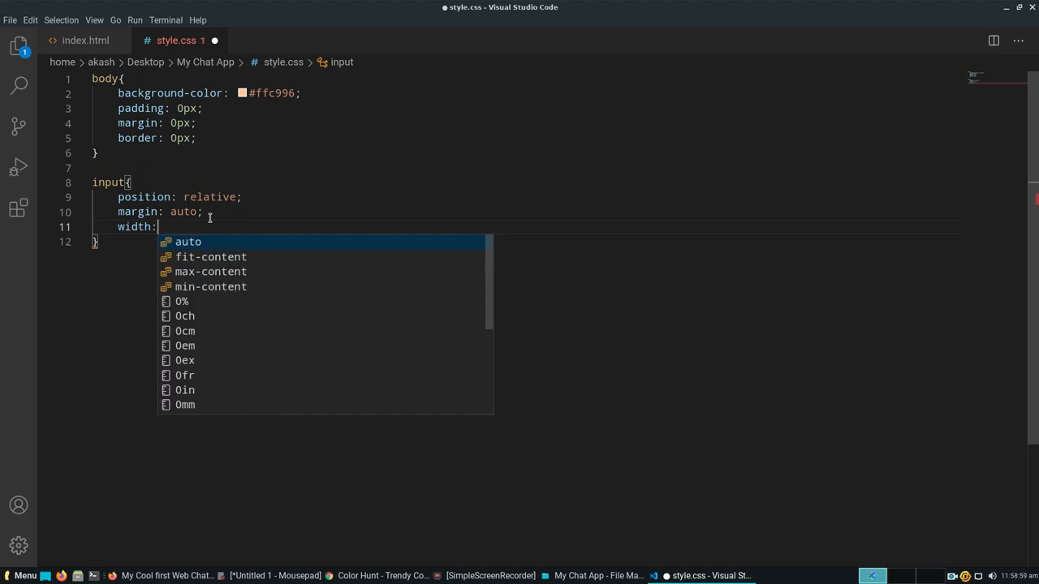
{"action": "type", "text": "345"}
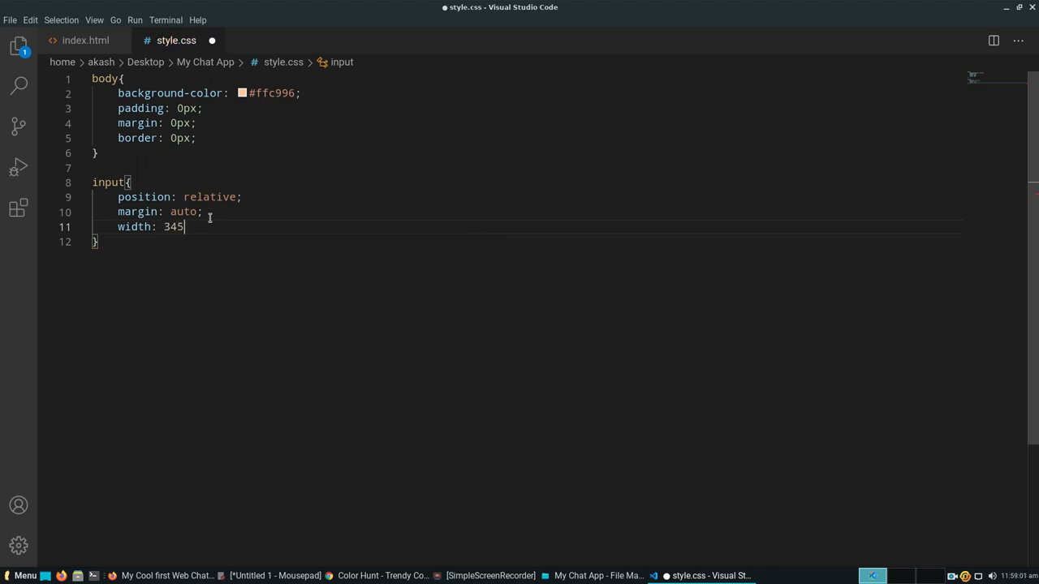
{"action": "type", "text": "px;"}
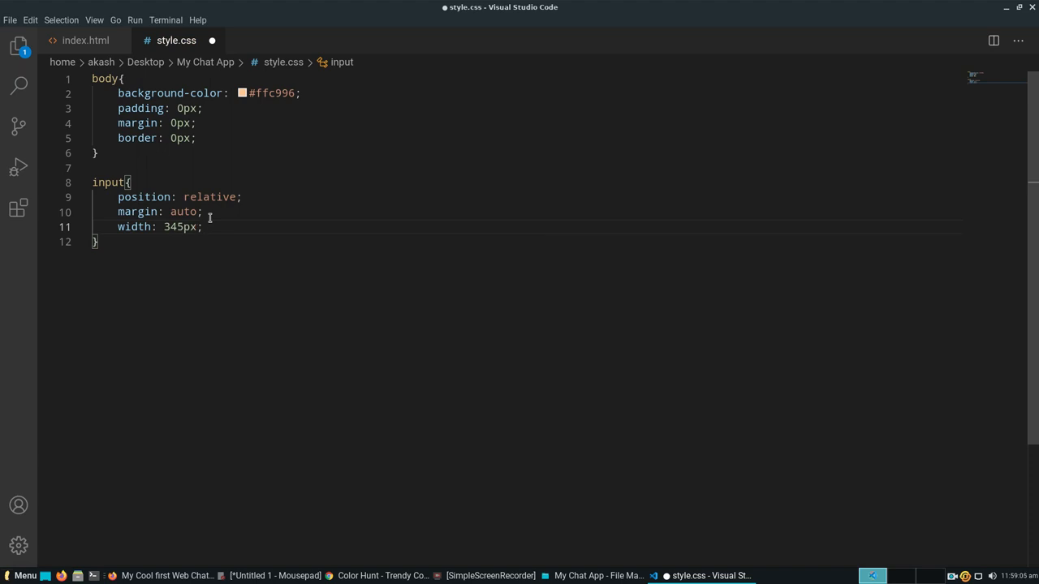
{"action": "key", "text": "Return"}
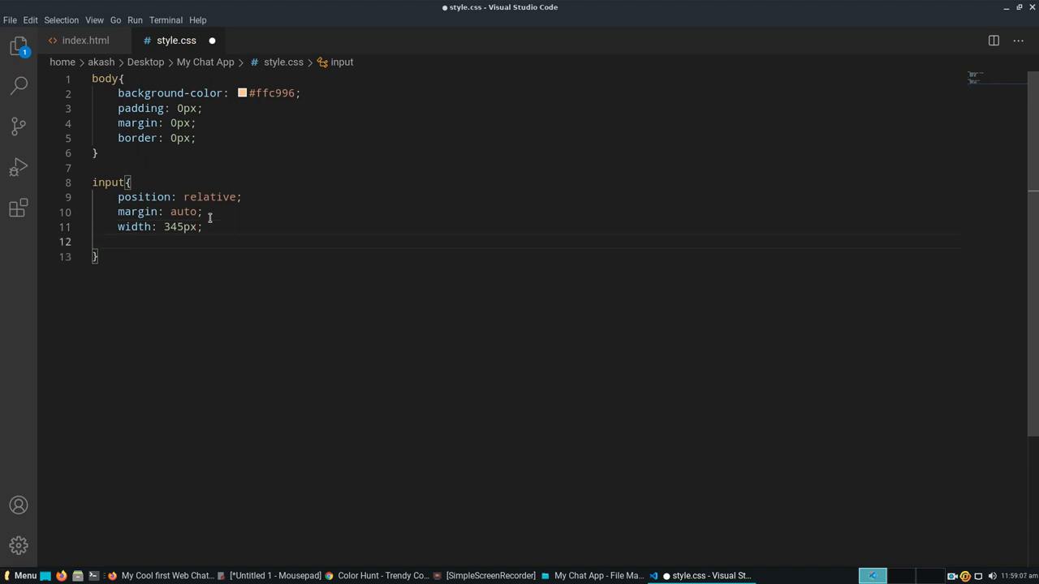
{"action": "type", "text": "height:"}
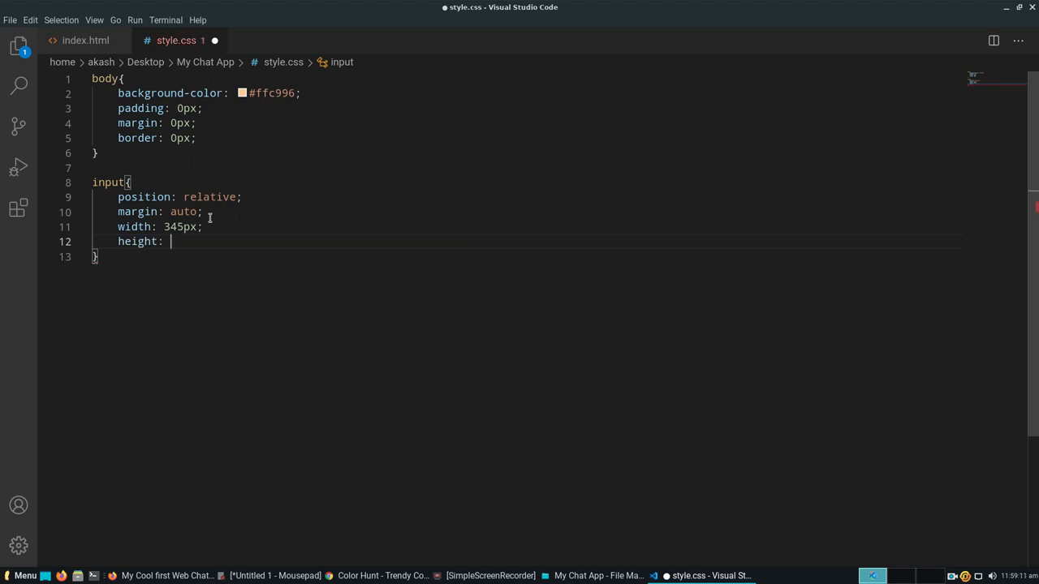
{"action": "type", "text": "50p"}
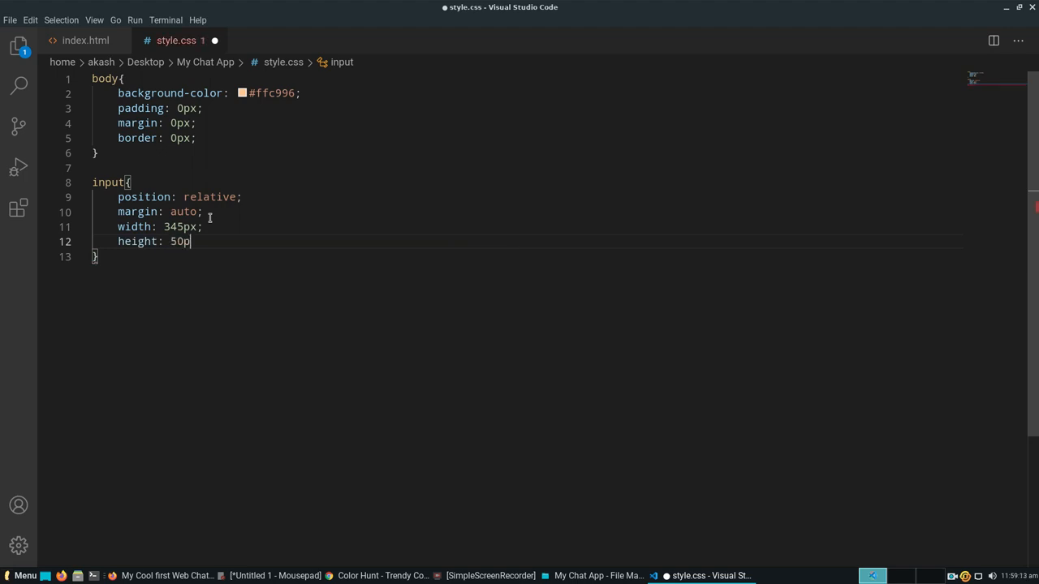
{"action": "type", "text": "x;"}
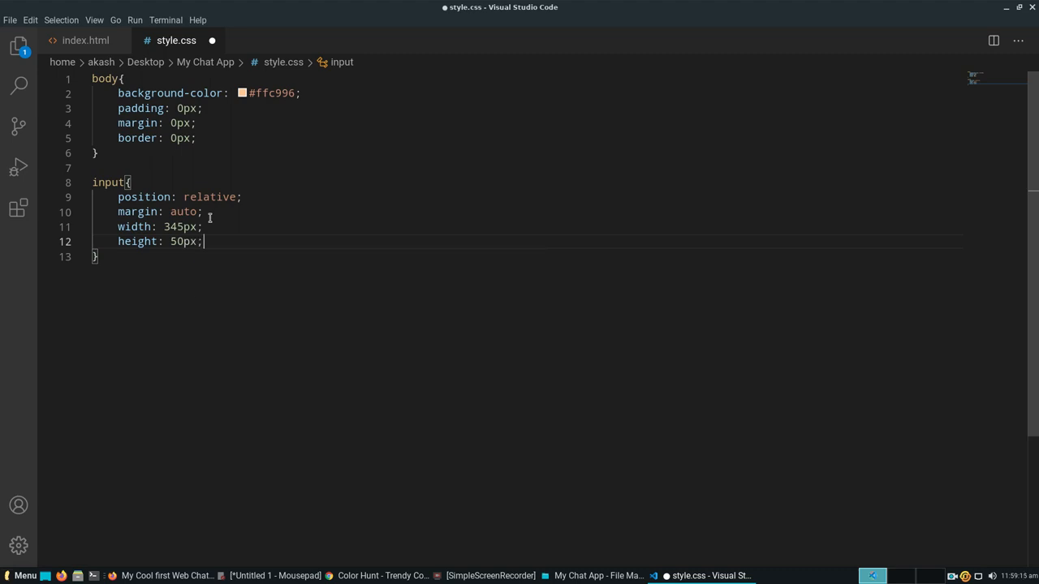
- Add top 10px and left 10px offsets to the input rule and save style.css
{"action": "key", "text": "Enter"}
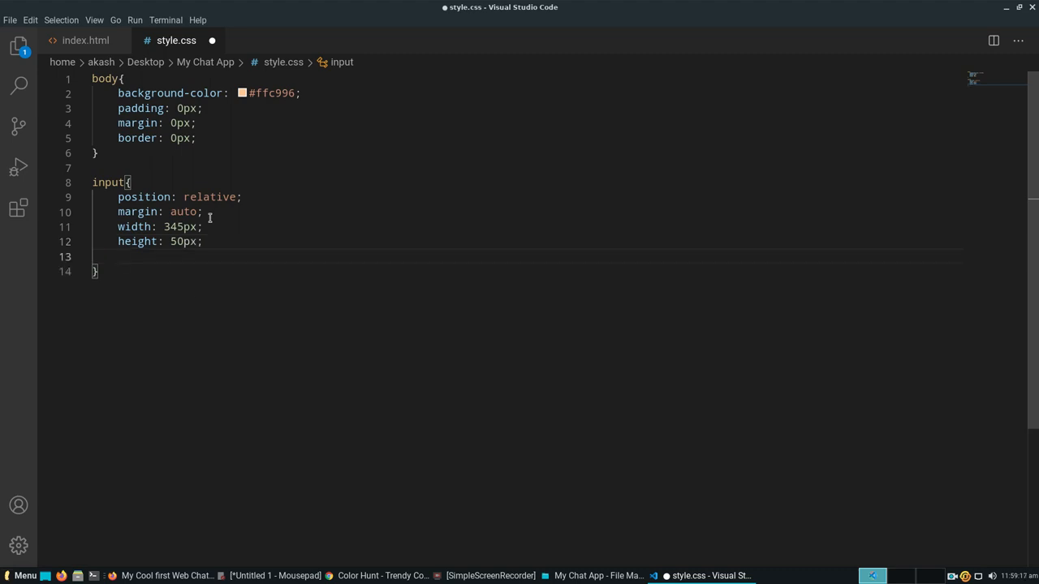
{"action": "type", "text": "top"}
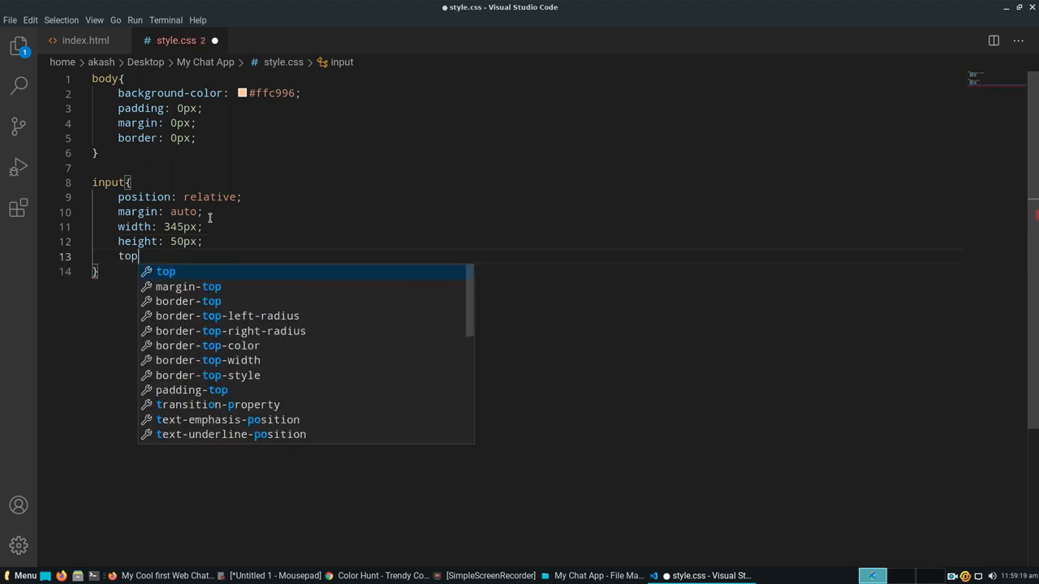
{"action": "type", "text": ": 10px;"}
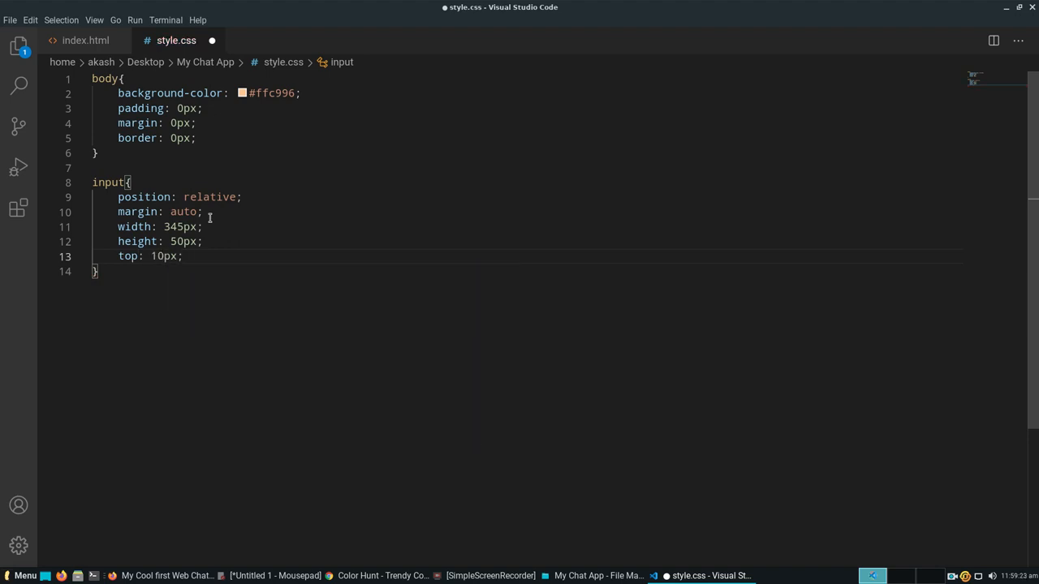
{"action": "type", "text": "lef"}
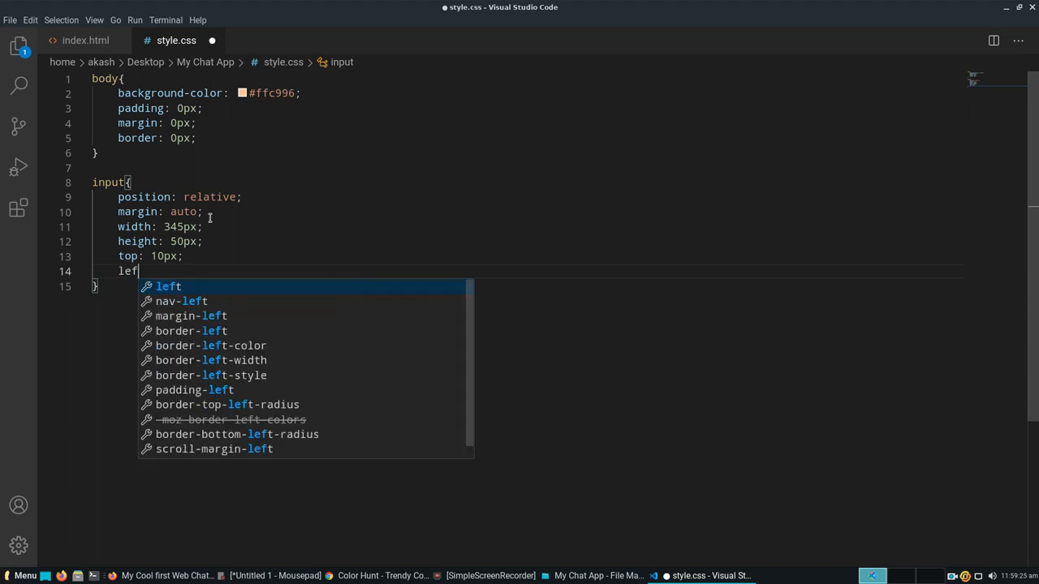
{"action": "type", "text": "t: 1"}
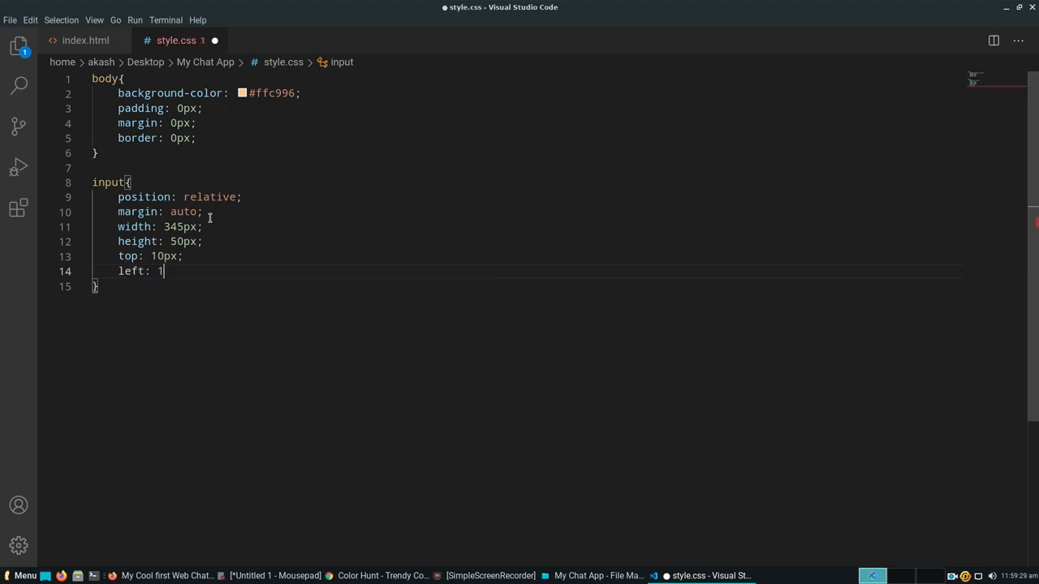
{"action": "type", "text": "0px;"}
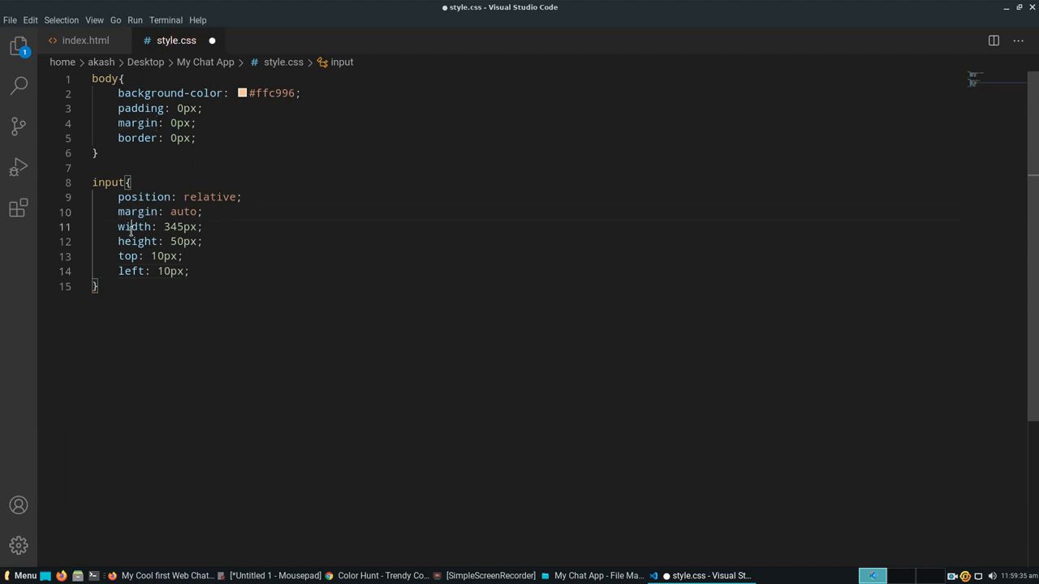
{"action": "mouse_move", "coordinate": [129, 256]}
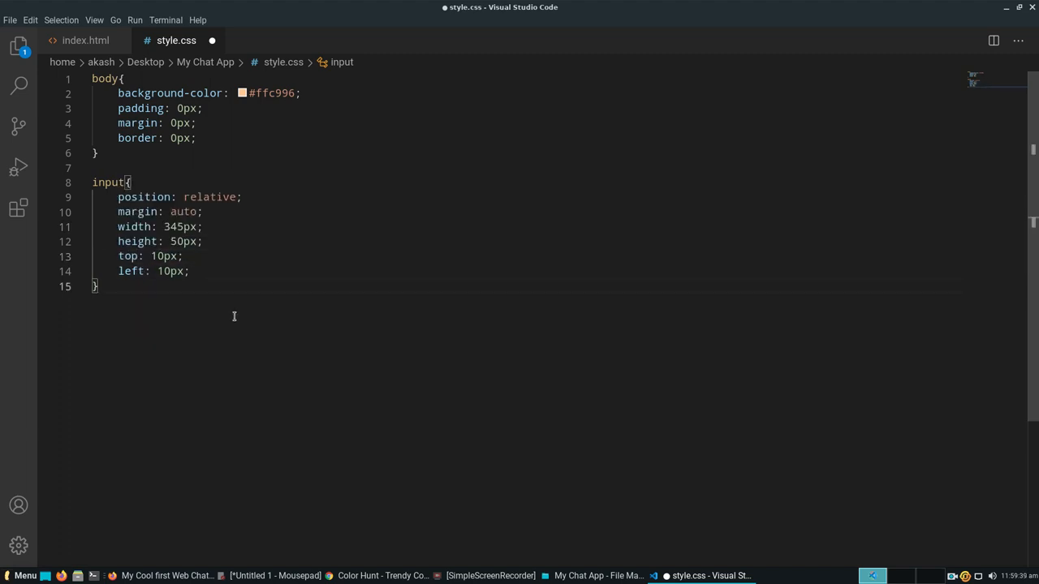
{"action": "key", "text": "ctrl+s"}
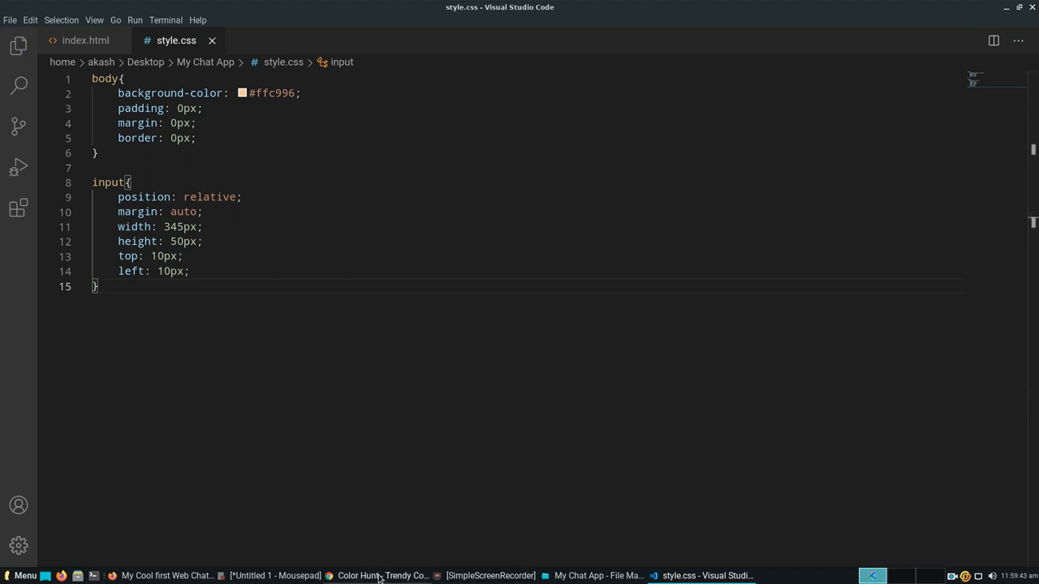
{"action": "mouse_move", "coordinate": [599, 575]}
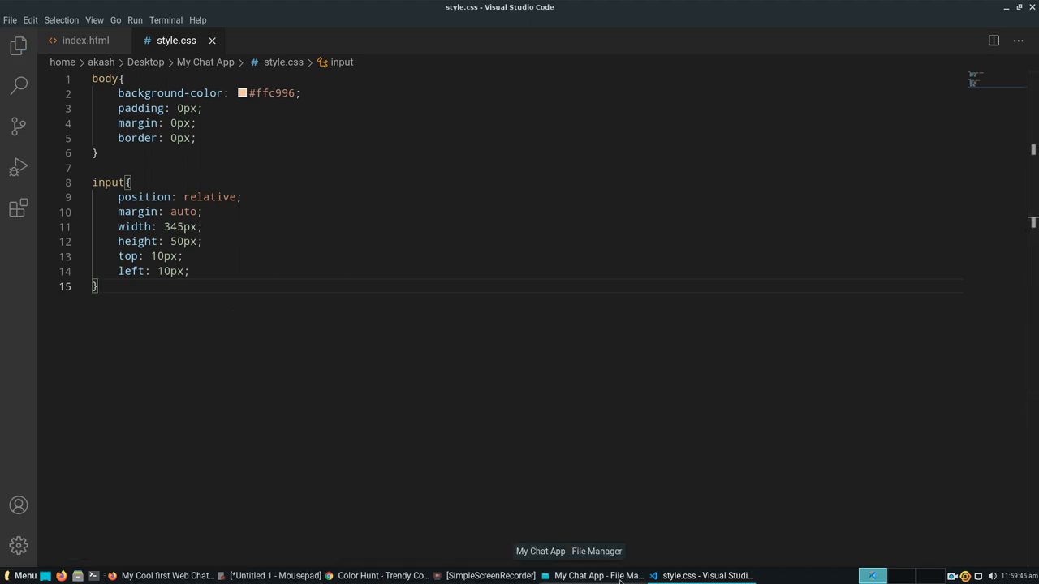
- Open index.html in Google Chrome to preview the peach-styled page, then start a new tab
{"action": "left_click", "coordinate": [578, 575]}
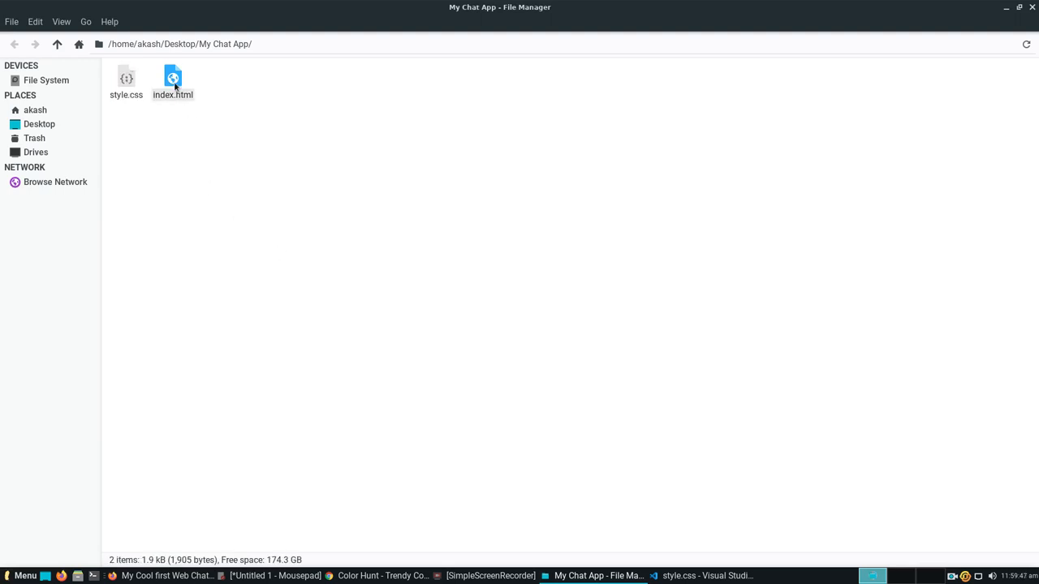
{"action": "right_click", "coordinate": [173, 81]}
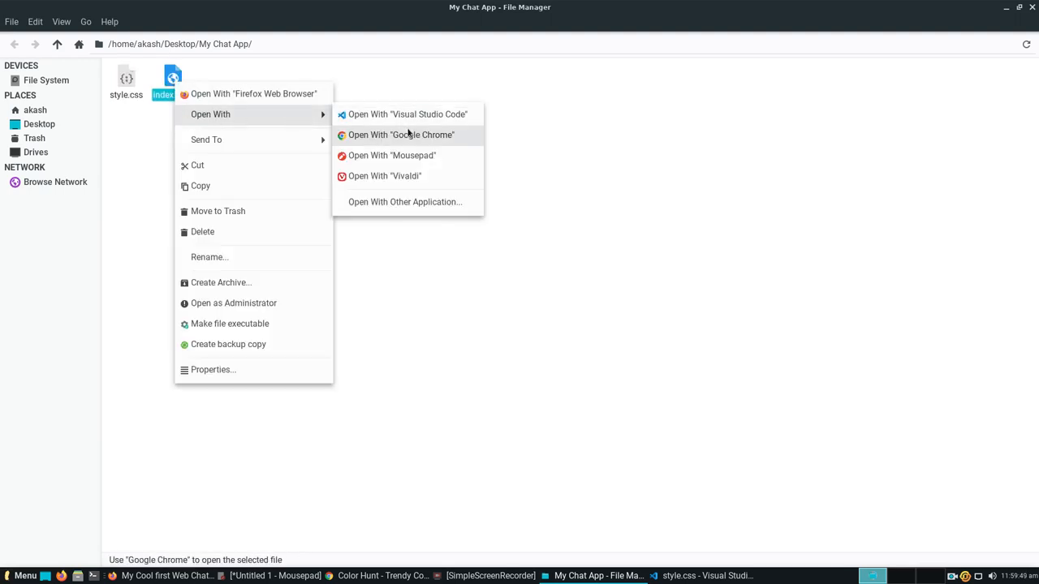
{"action": "left_click", "coordinate": [401, 135]}
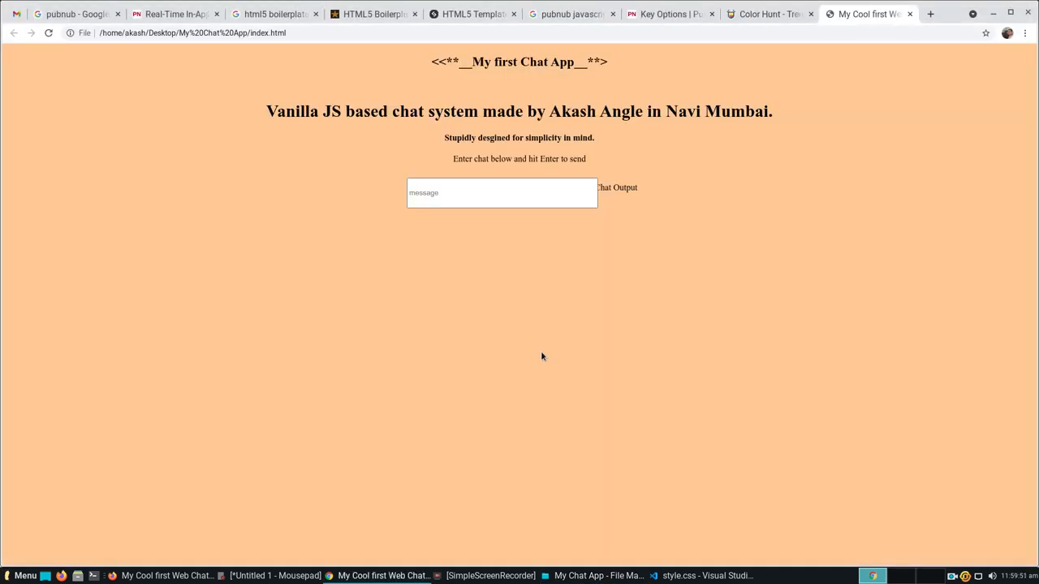
{"action": "left_click", "coordinate": [502, 191]}
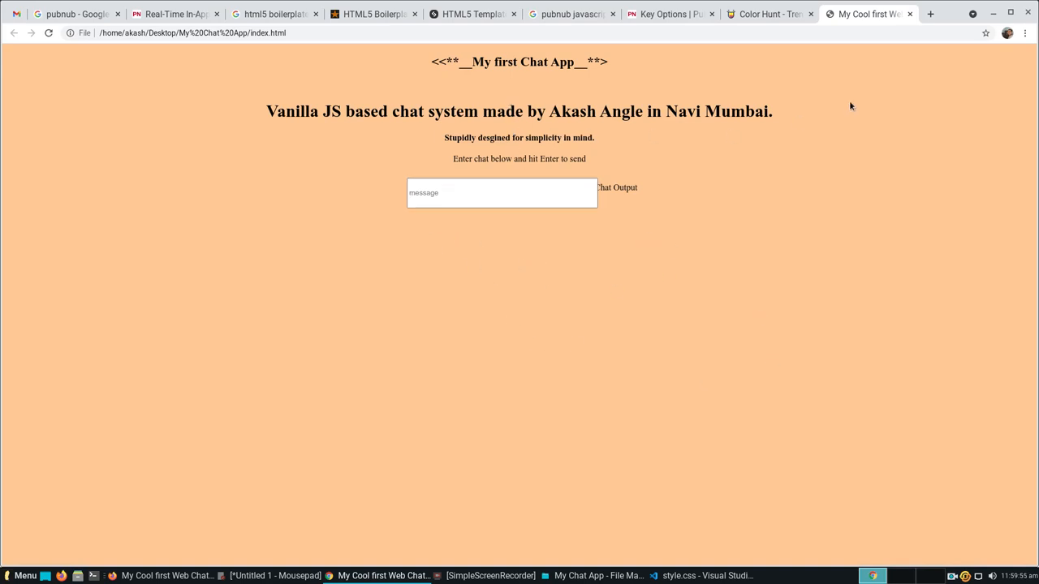
{"action": "left_click", "coordinate": [930, 13]}
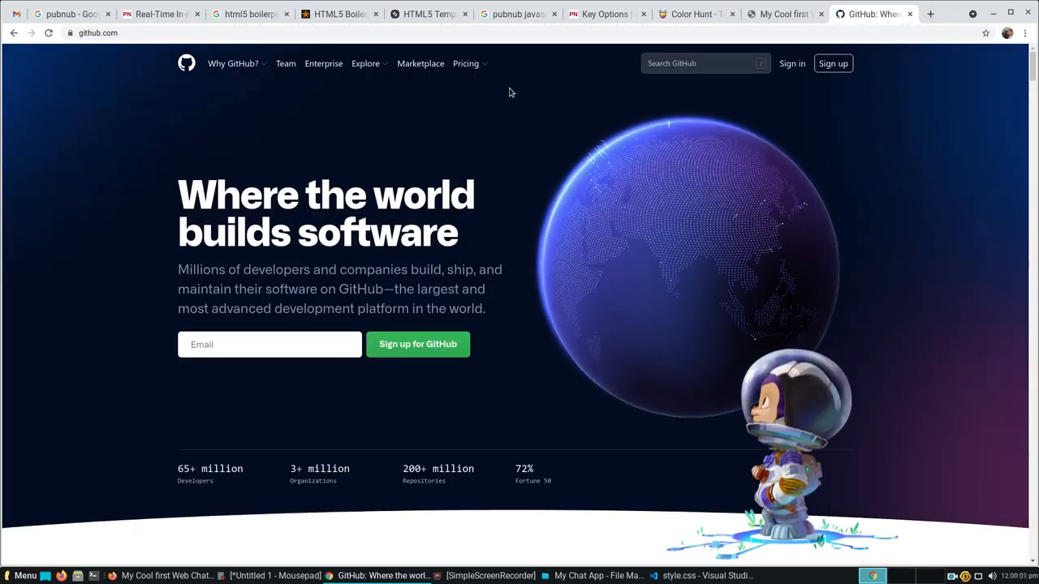
- Load the akupedia GitHub profile in Chrome, then return to style.css in the editor
{"action": "left_click", "coordinate": [110, 32]}
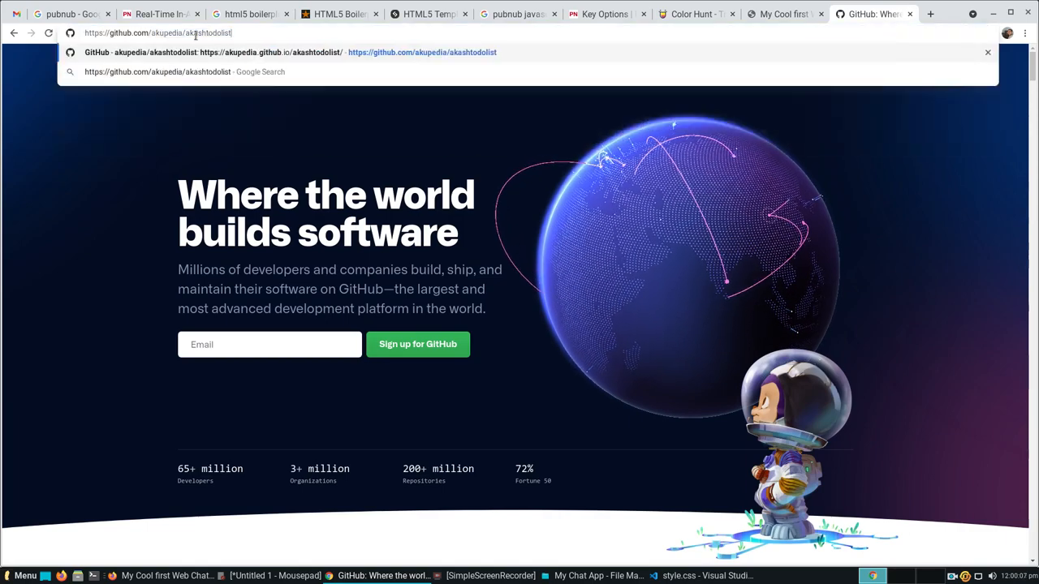
{"action": "key", "text": "backspace"}
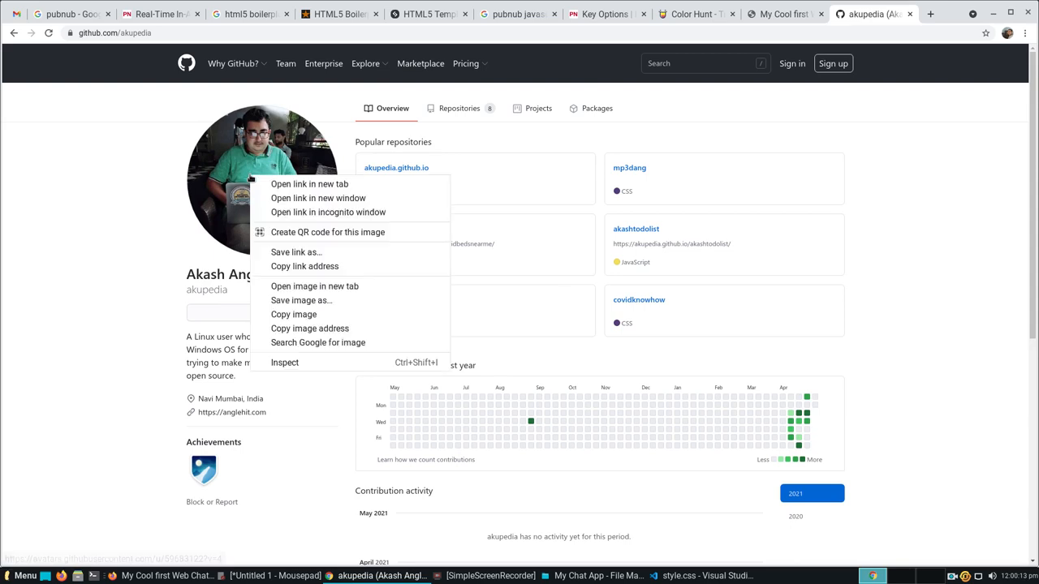
{"action": "mouse_move", "coordinate": [294, 315]}
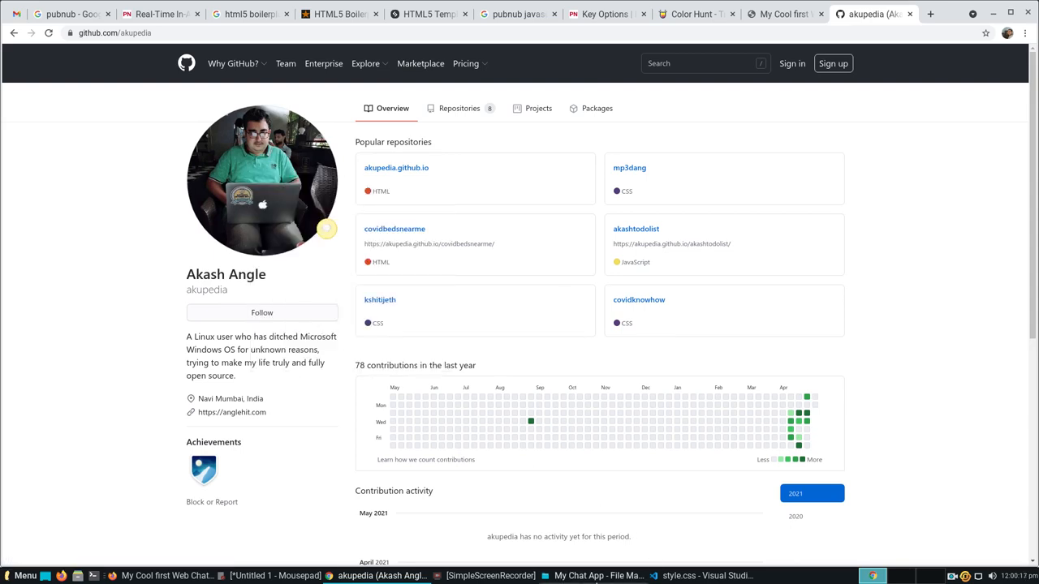
{"action": "left_click", "coordinate": [701, 575]}
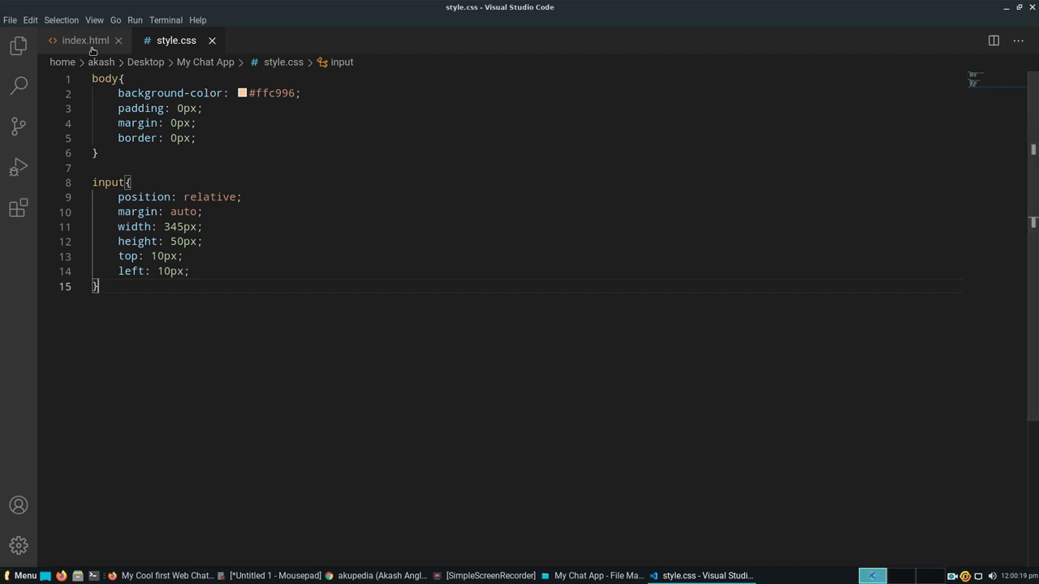
{"action": "left_click", "coordinate": [84, 39]}
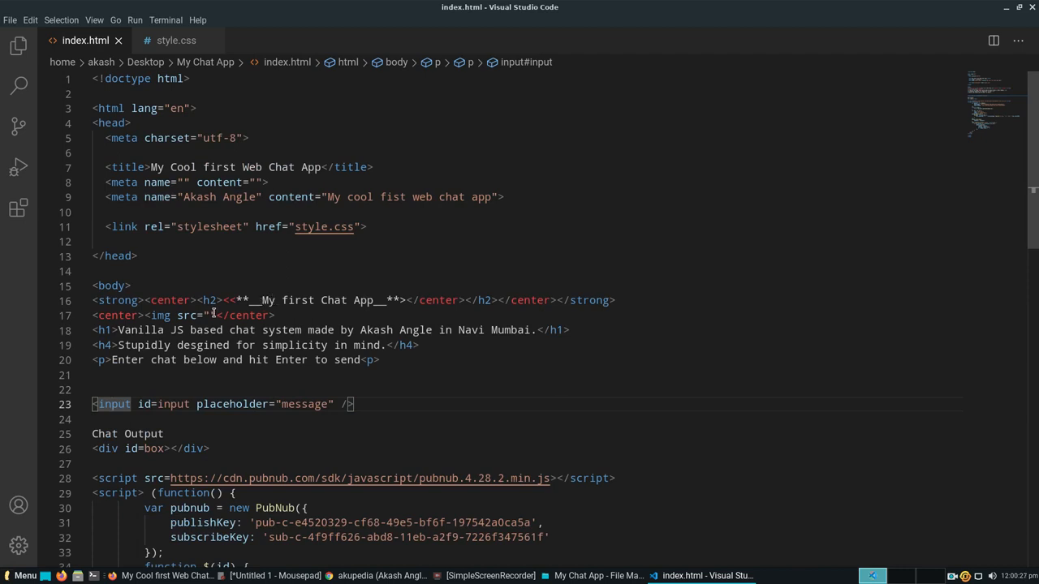
{"action": "left_click", "coordinate": [211, 315]}
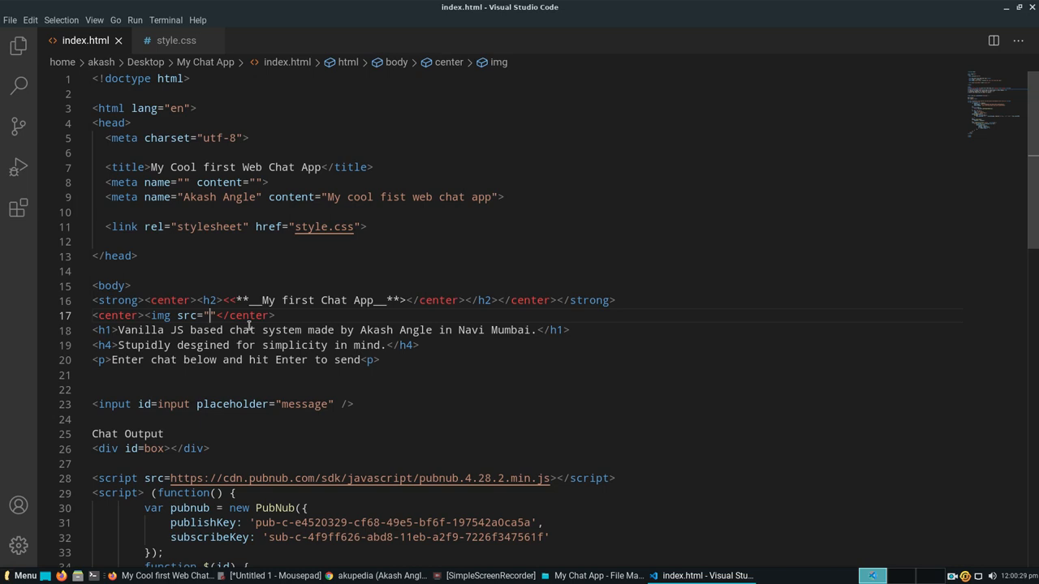
{"action": "type", "text": "https://avatars.githubusercontent.com/u/59683122?v=4"}
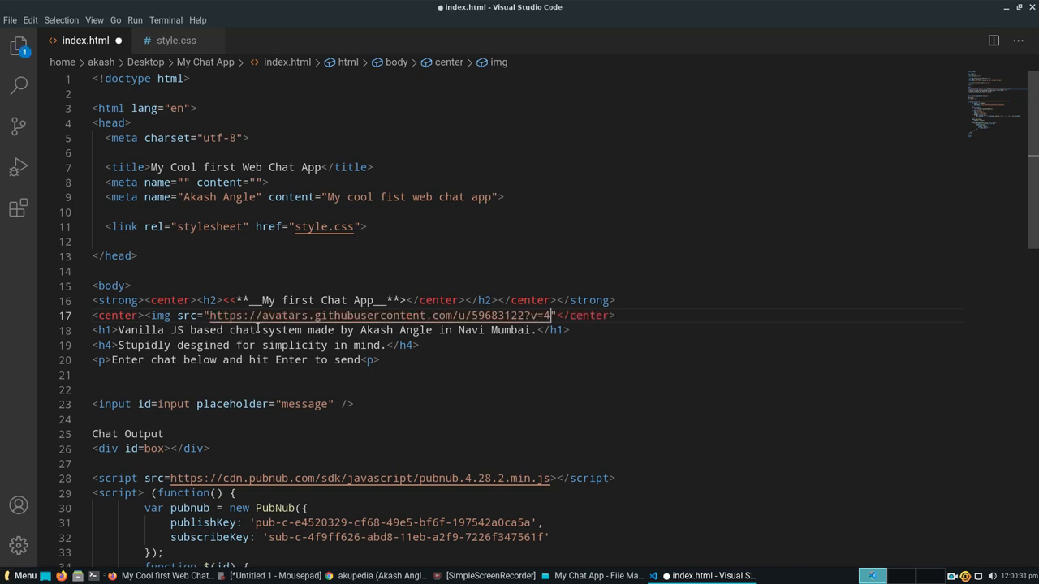
{"action": "key", "text": "ctrl+s"}
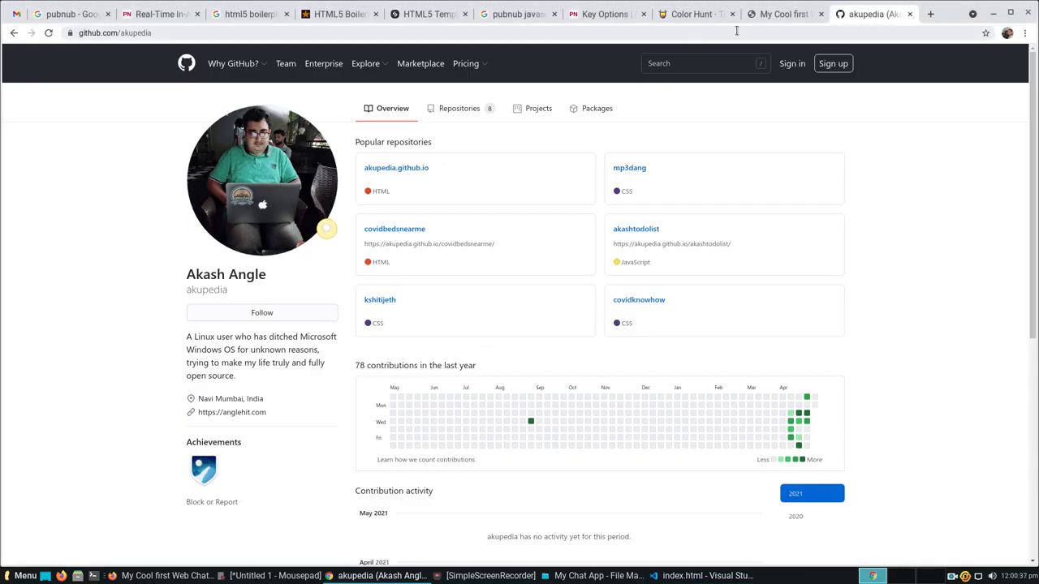
- Reload the local 'My Cool first Web Chat' page so the profile photo shows above the heading
{"action": "left_click", "coordinate": [779, 13]}
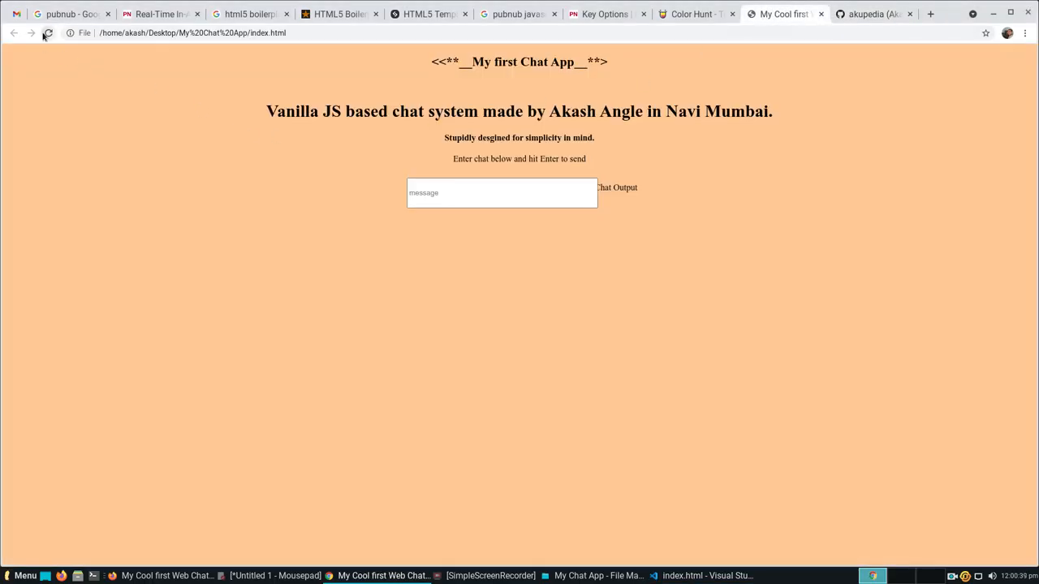
{"action": "left_click", "coordinate": [49, 32]}
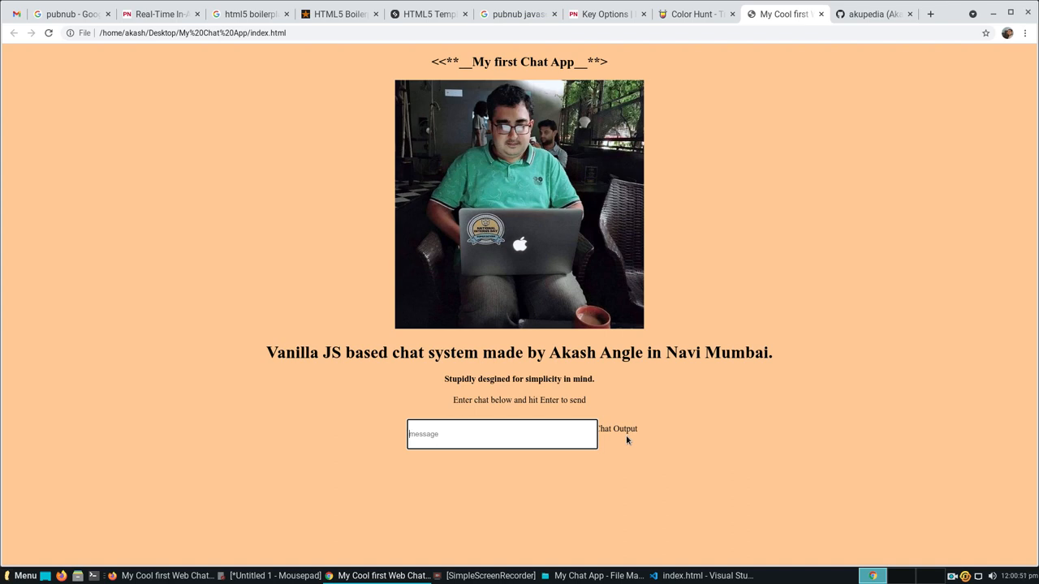
{"action": "mouse_move", "coordinate": [786, 471]}
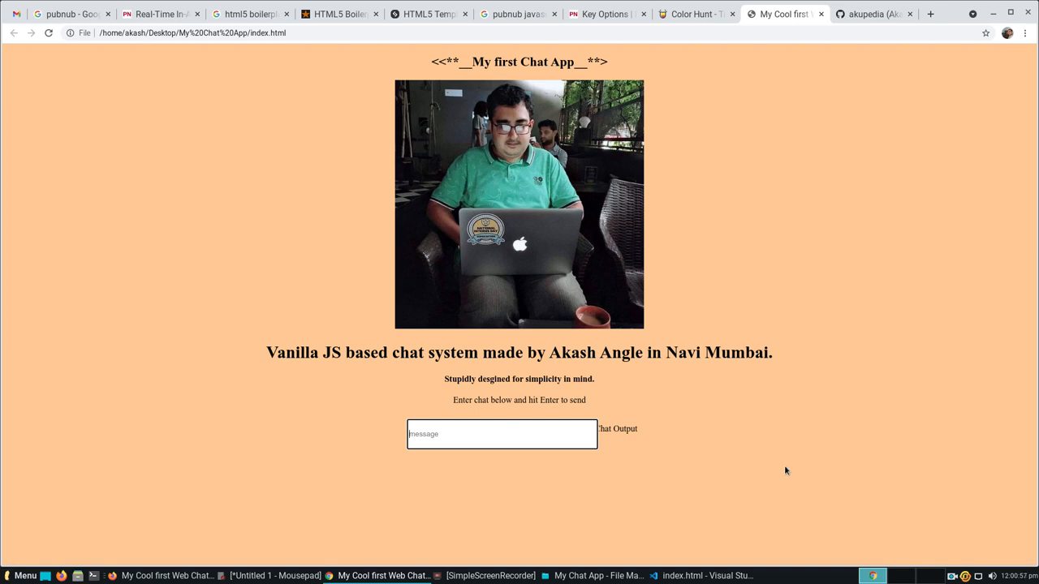
- Bring up Chrome DevTools (F12) to preview the chat page at phone width
{"action": "key", "text": "f12"}
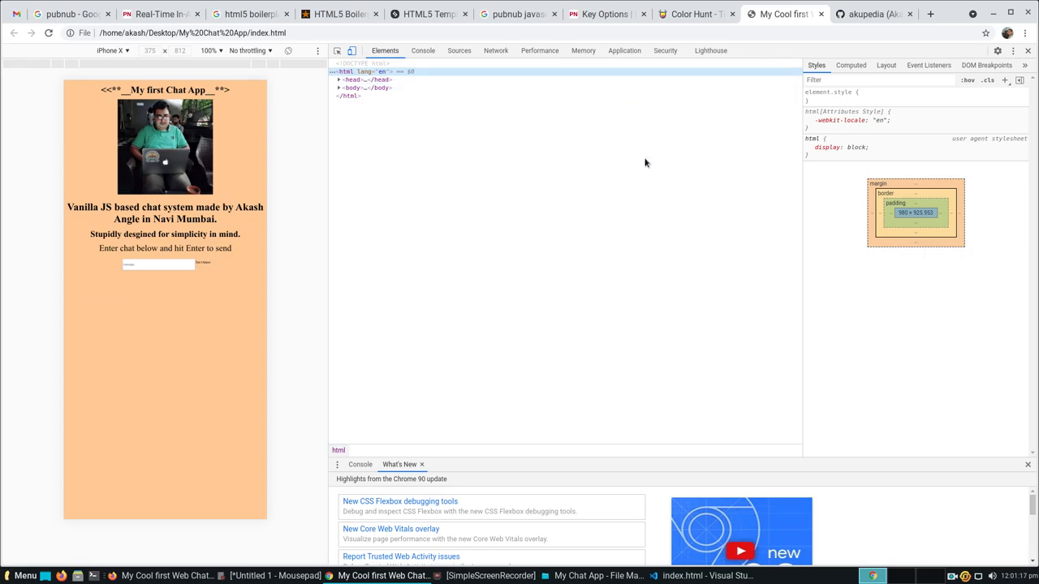
- Insert <br> <br> after the message input in index.html so Chat Output drops below it
{"action": "left_click", "coordinate": [685, 575]}
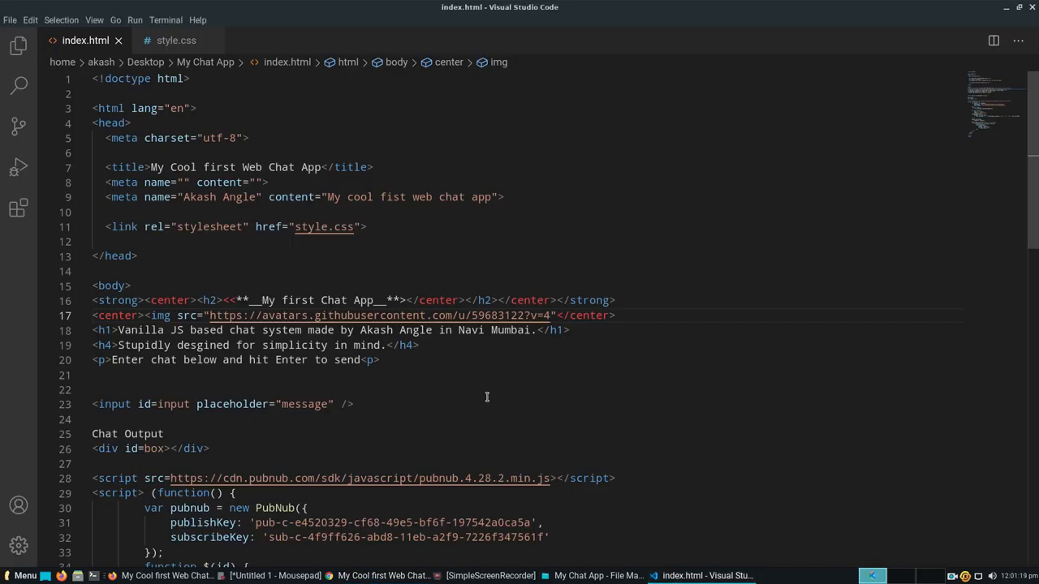
{"action": "mouse_move", "coordinate": [454, 392]}
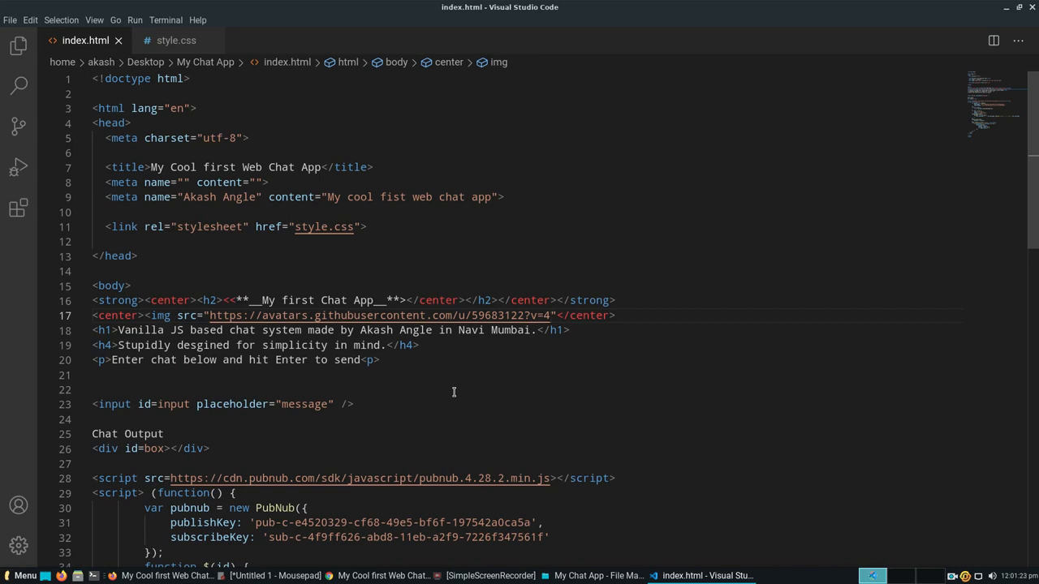
{"action": "mouse_move", "coordinate": [393, 373]}
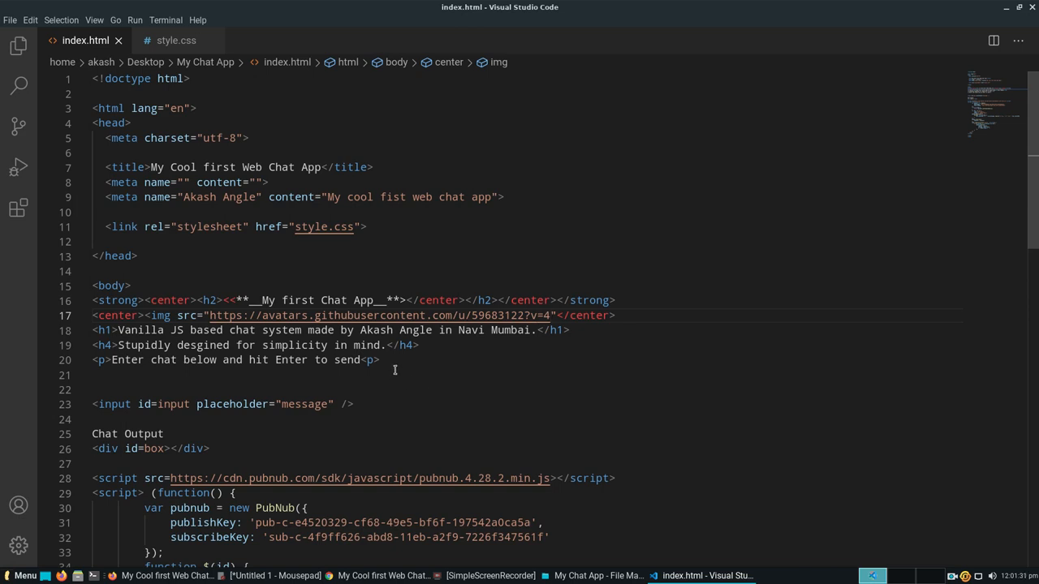
{"action": "scroll", "scroll_direction": "down", "scroll_amount": 3}
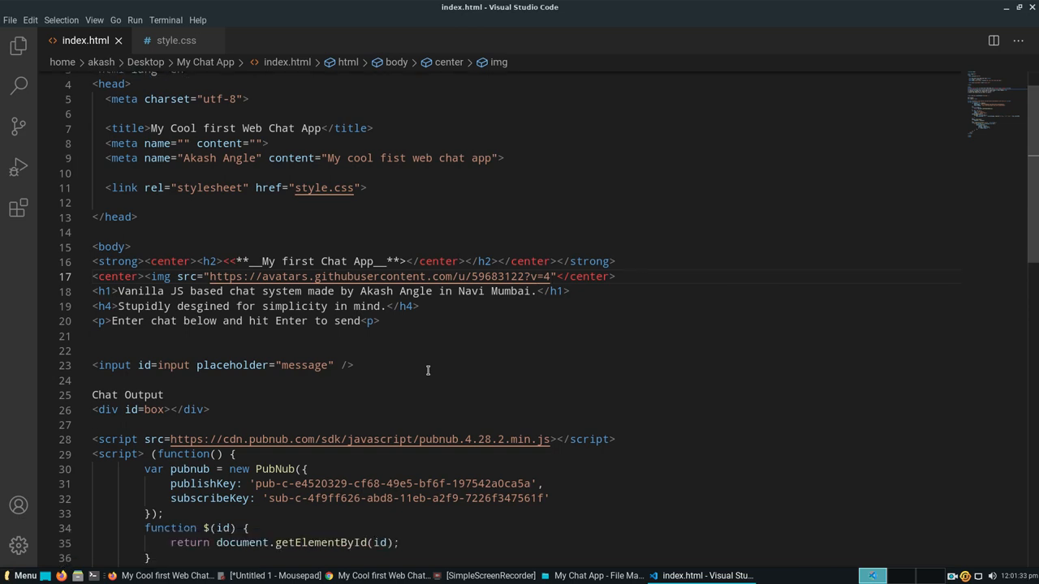
{"action": "mouse_move", "coordinate": [416, 359]}
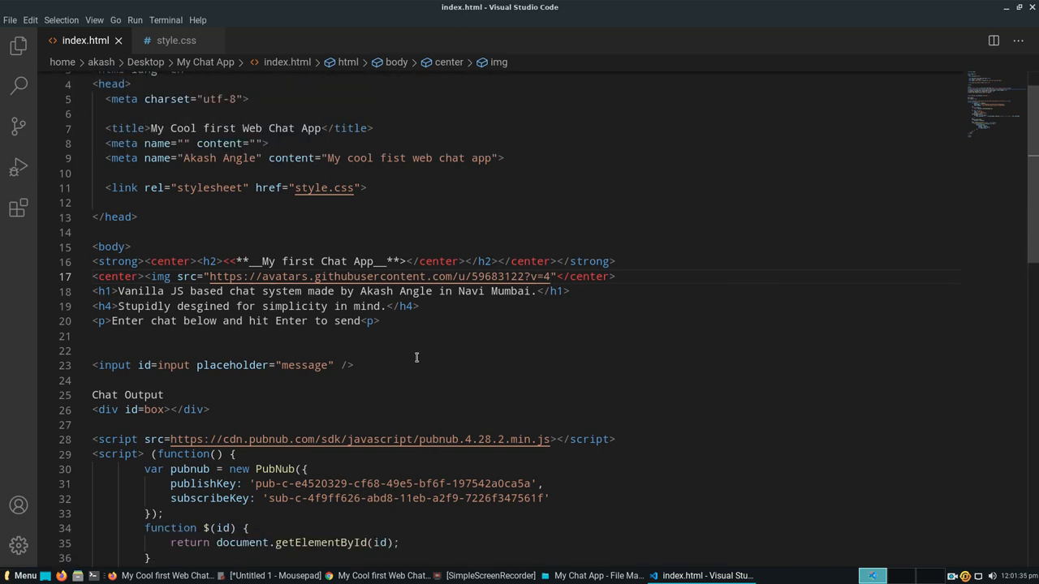
{"action": "left_click", "coordinate": [380, 321]}
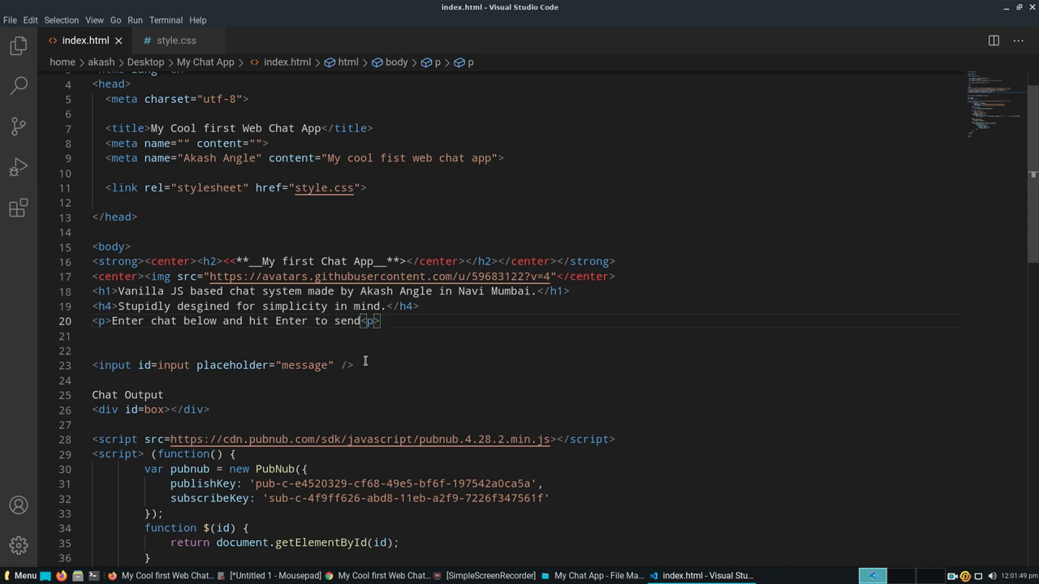
{"action": "left_click", "coordinate": [350, 365]}
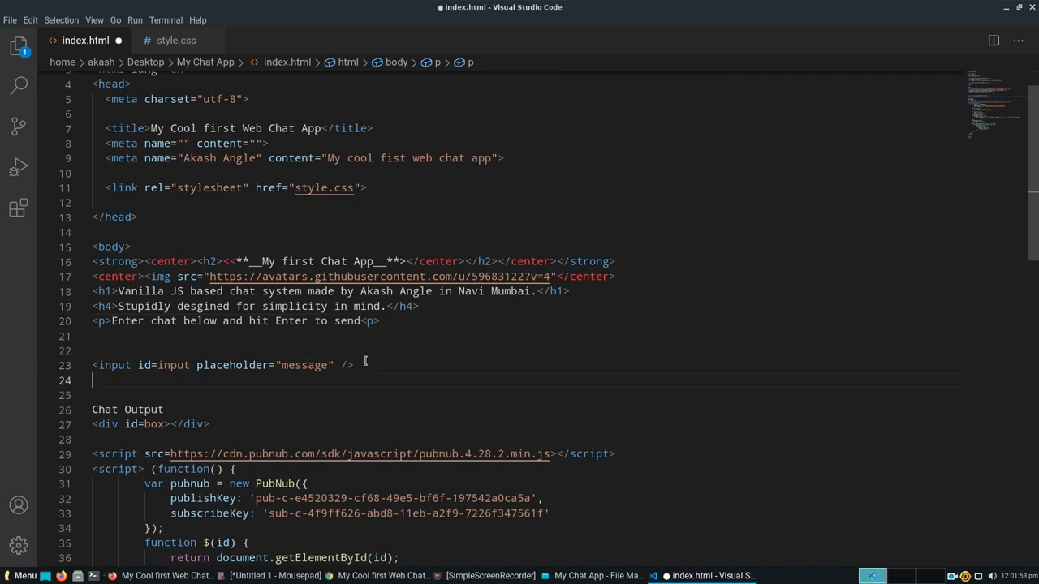
{"action": "type", "text": "<br>"}
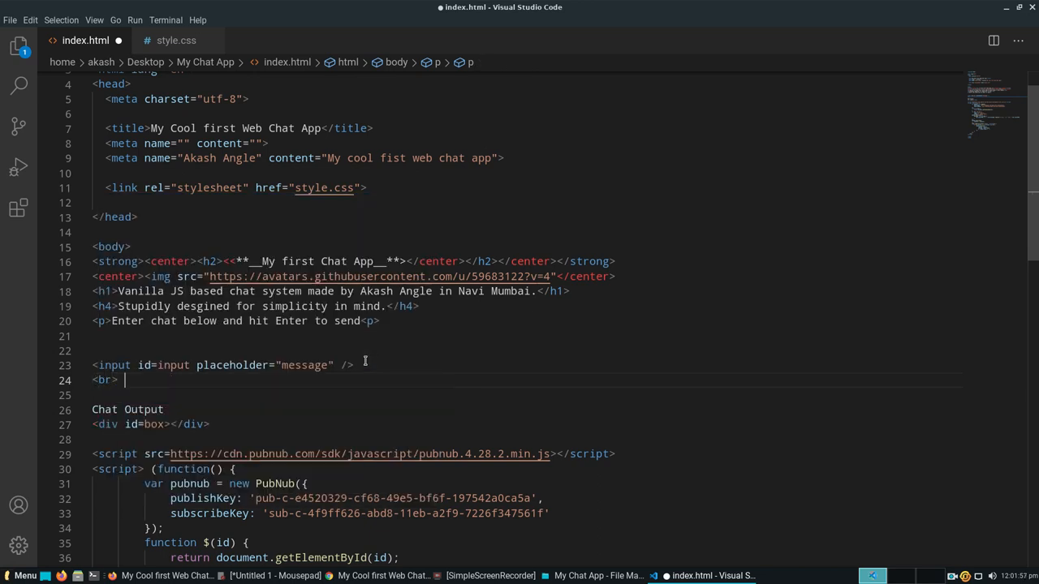
{"action": "type", "text": "<br>"}
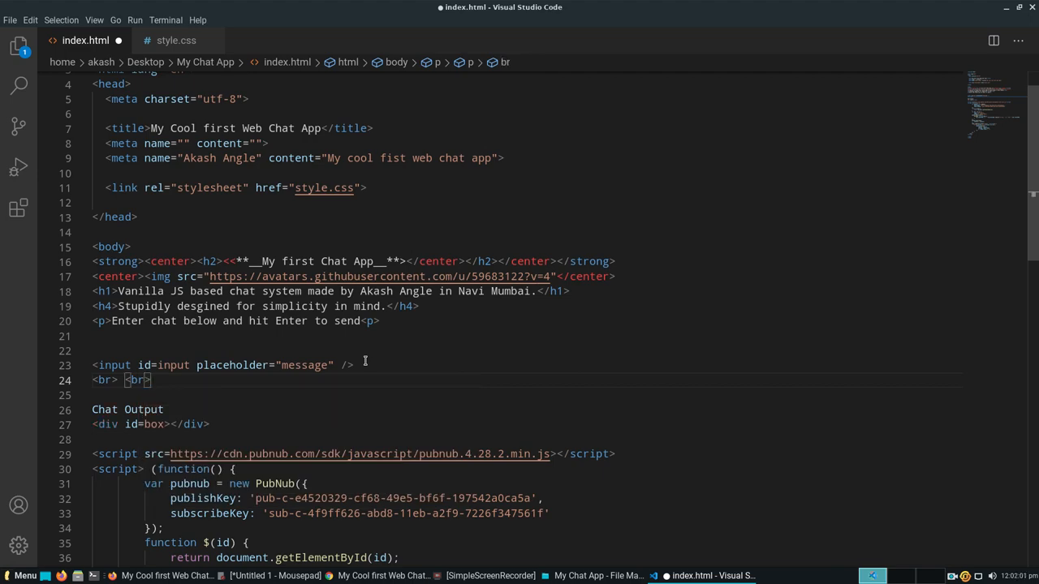
{"action": "left_click", "coordinate": [383, 574]}
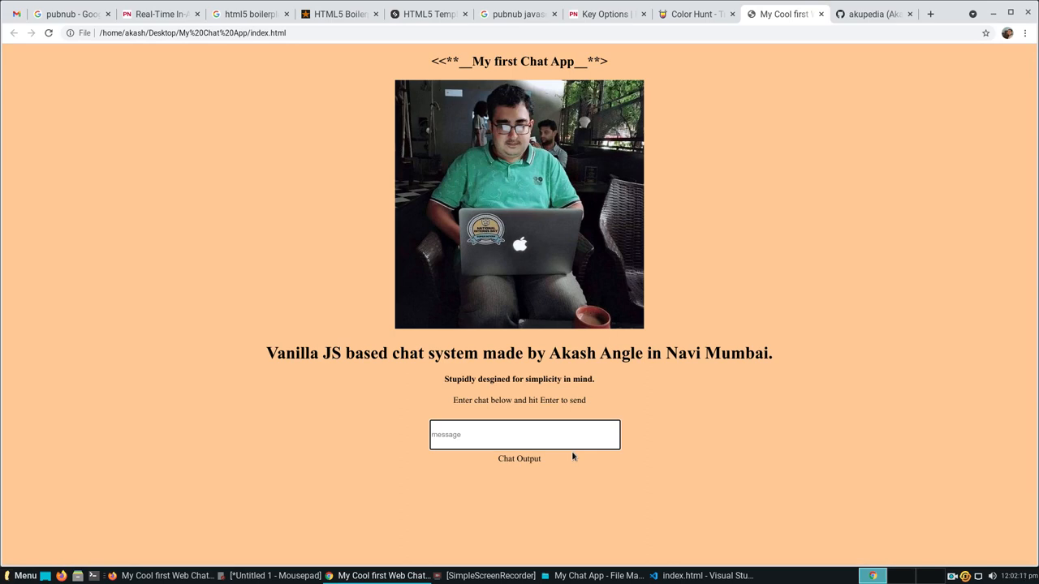
{"action": "mouse_move", "coordinate": [692, 331]}
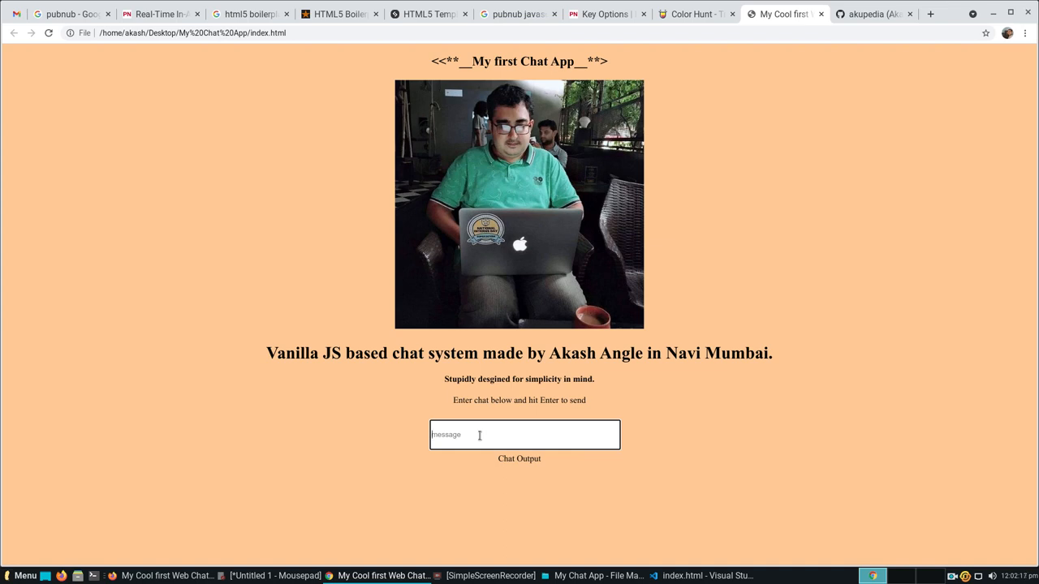
- Switch Chrome from the local chat page to the akupedia GitHub profile tab
{"action": "left_click", "coordinate": [873, 13]}
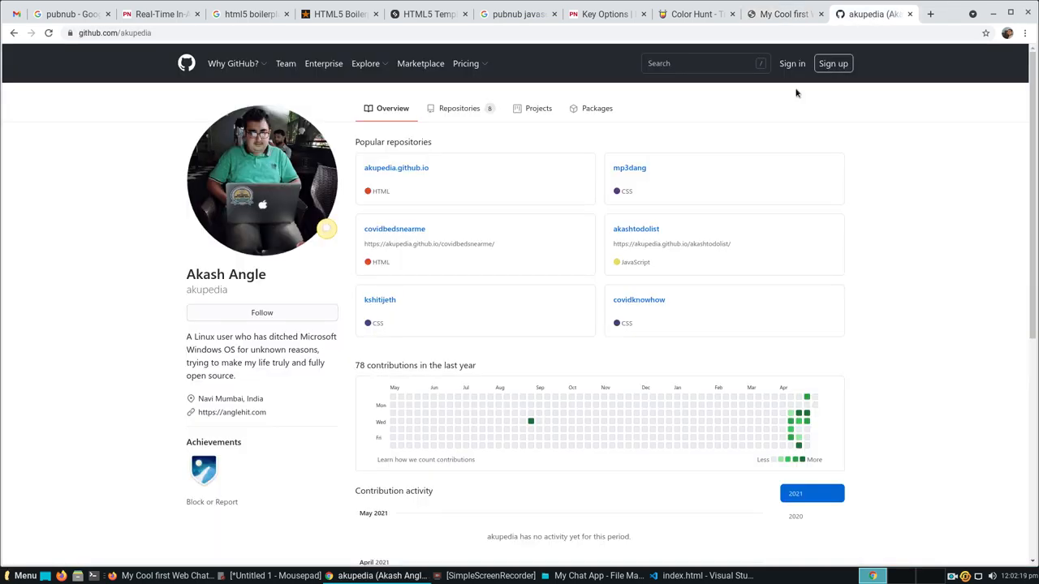
{"action": "left_click", "coordinate": [185, 64]}
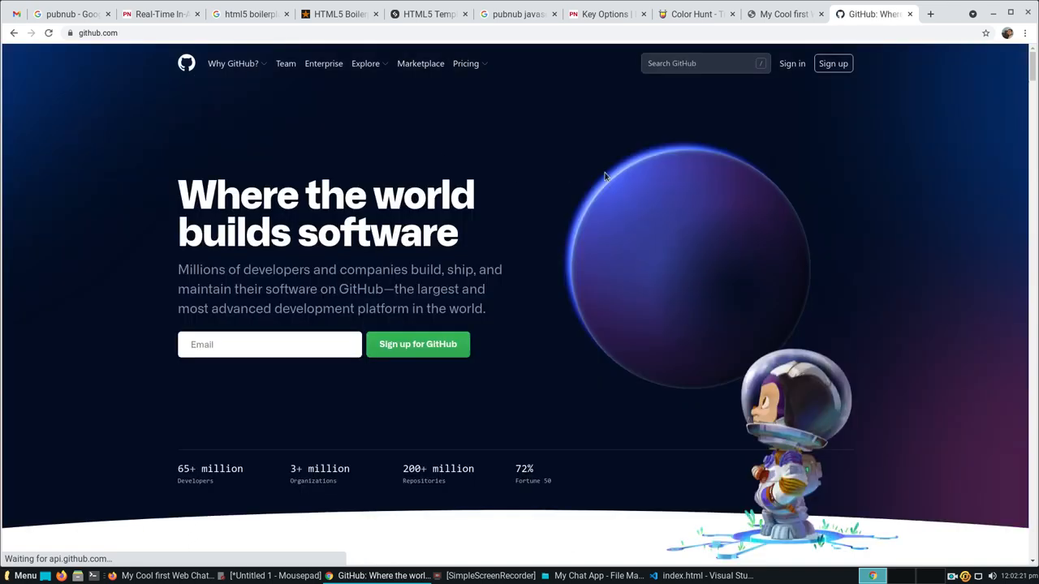
{"action": "left_click", "coordinate": [793, 63]}
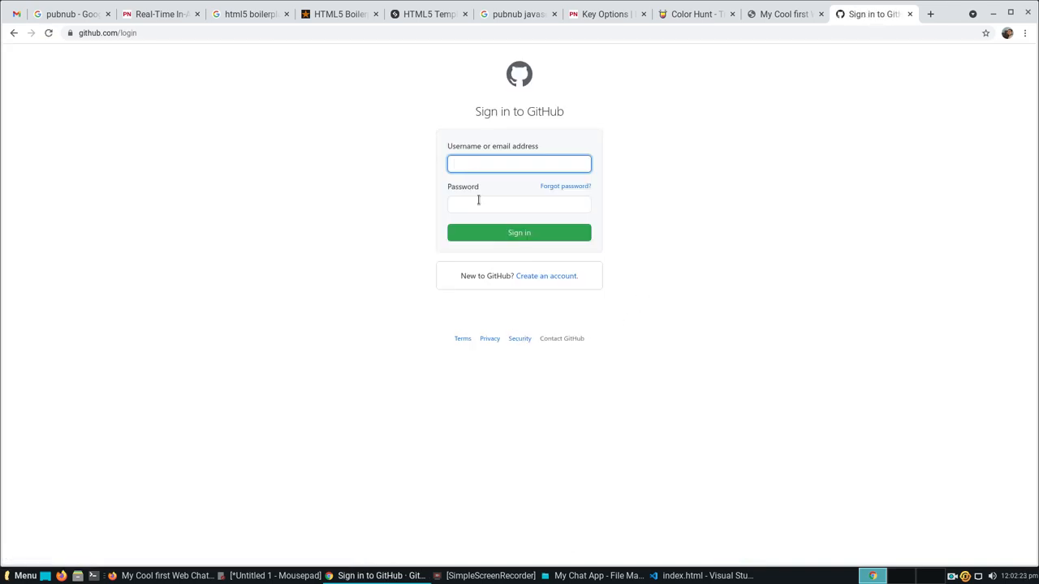
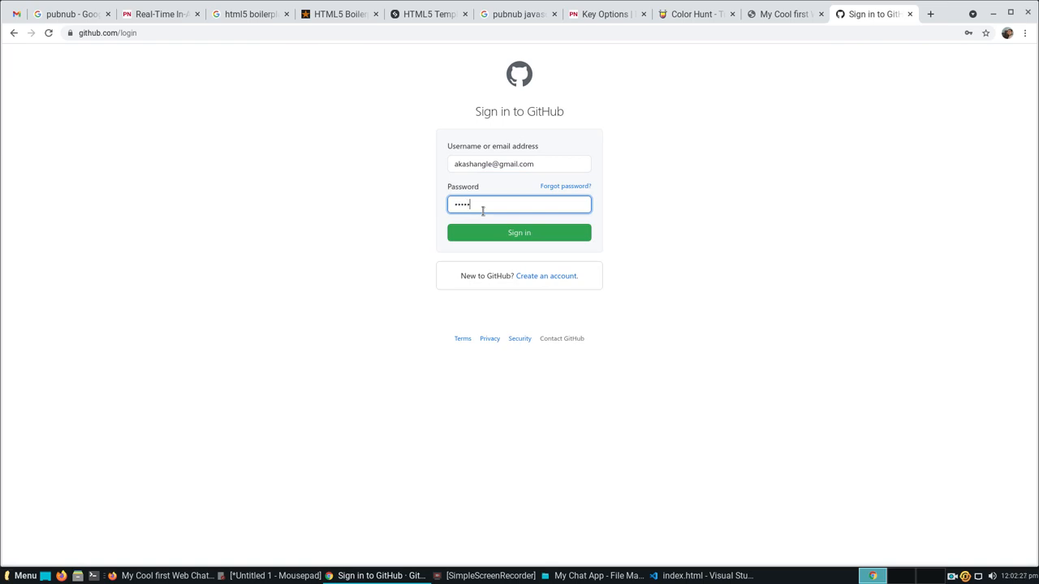
{"action": "type", "text": "password"}
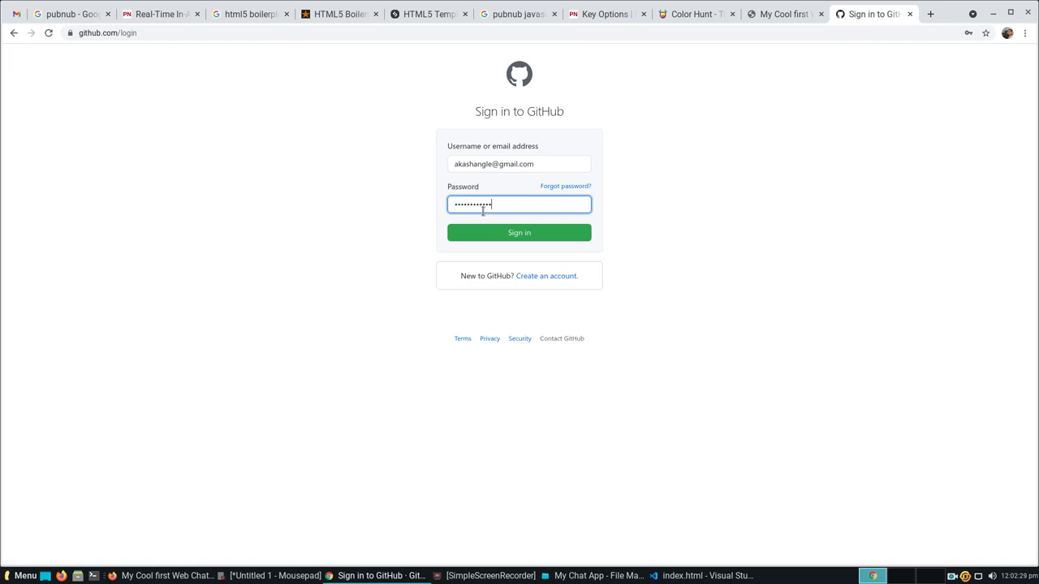
{"action": "left_click", "coordinate": [520, 234]}
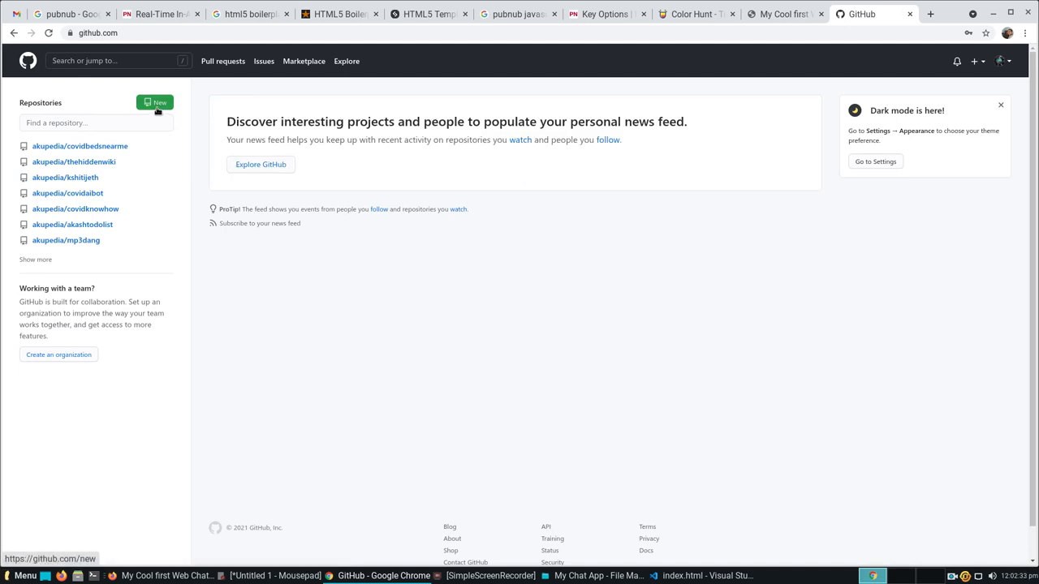
- Create the public repository 'simplechatapp' initialized with a README file
{"action": "left_click", "coordinate": [154, 104]}
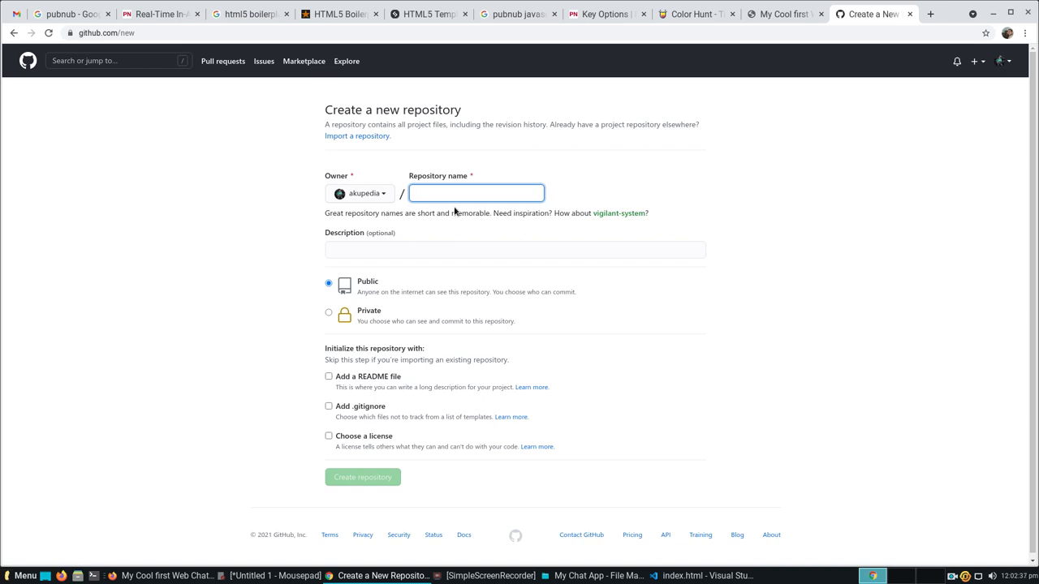
{"action": "type", "text": "simplecha"}
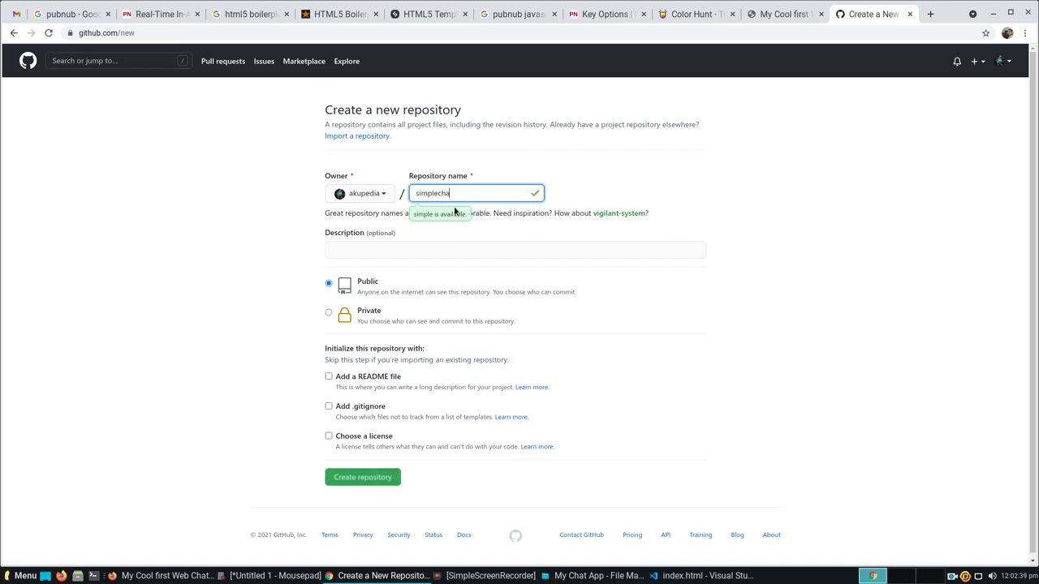
{"action": "type", "text": "tapp"}
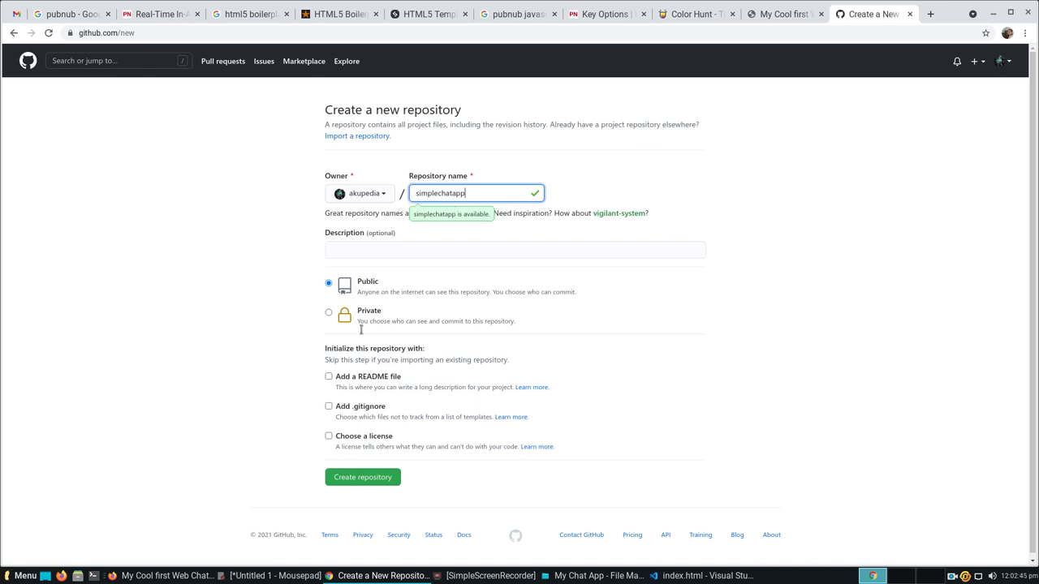
{"action": "left_click", "coordinate": [328, 377]}
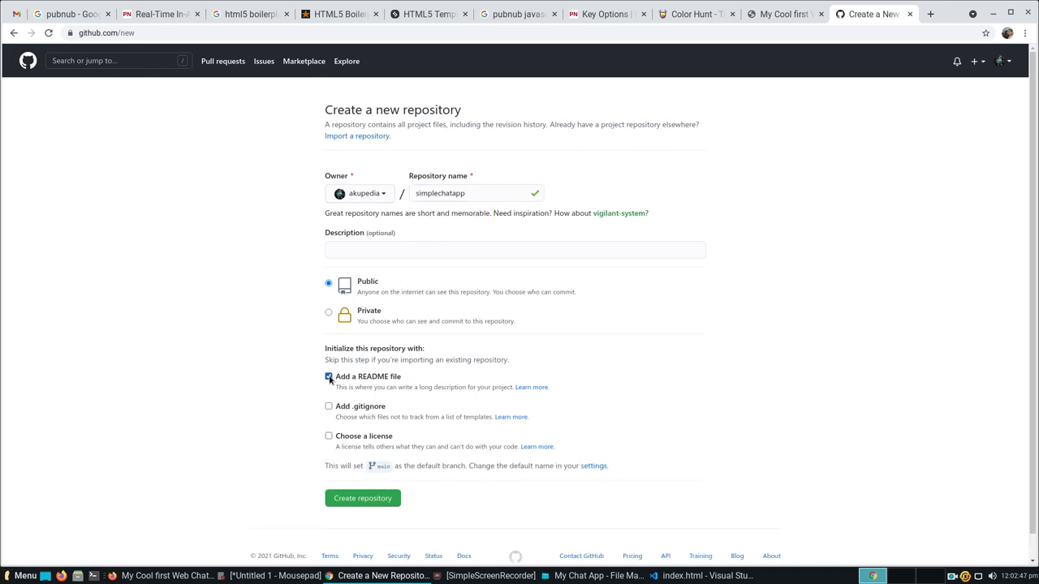
{"action": "left_click", "coordinate": [328, 377]}
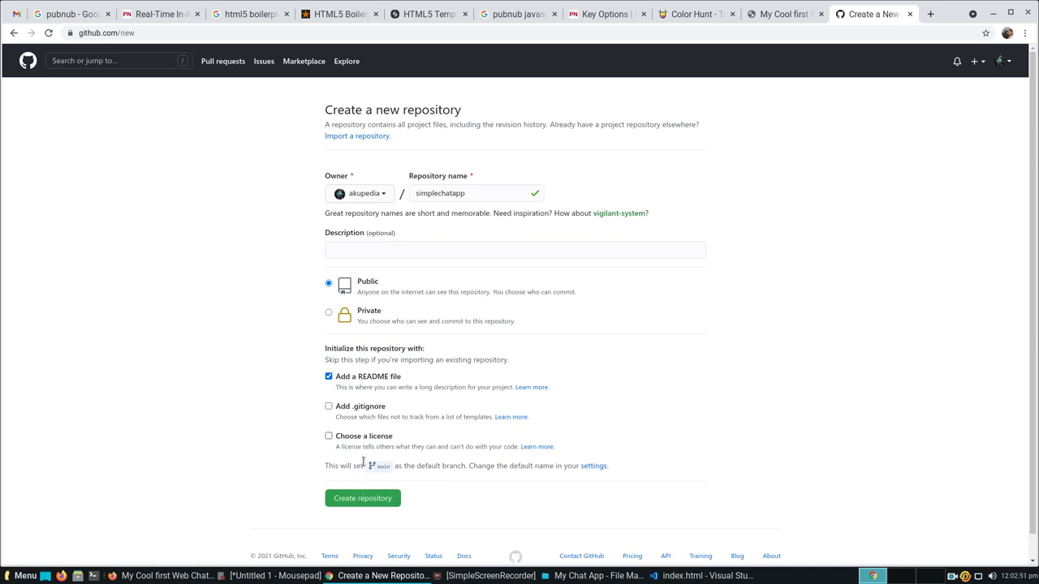
{"action": "left_click", "coordinate": [362, 496]}
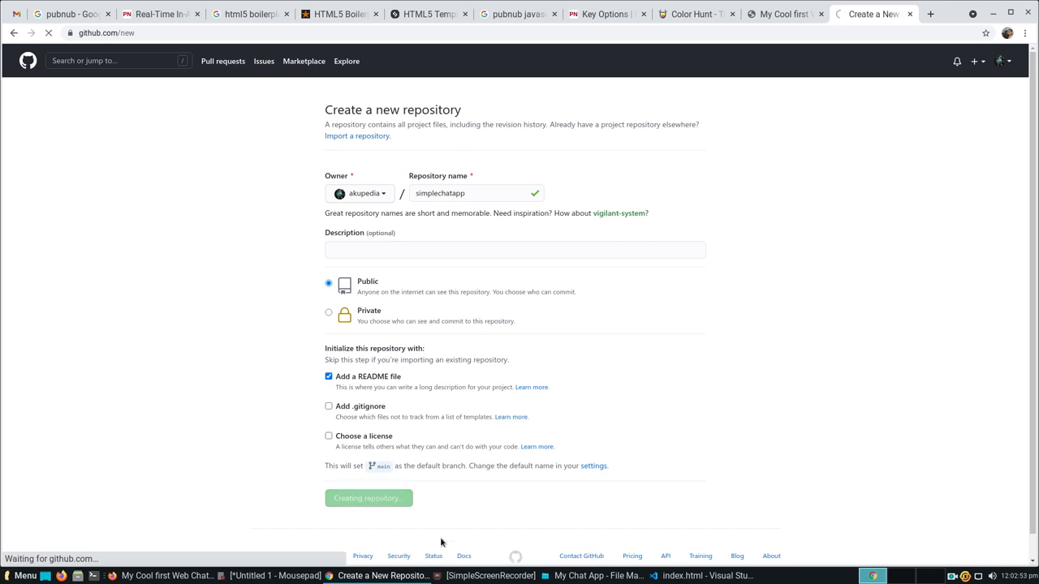
{"action": "left_click", "coordinate": [369, 497]}
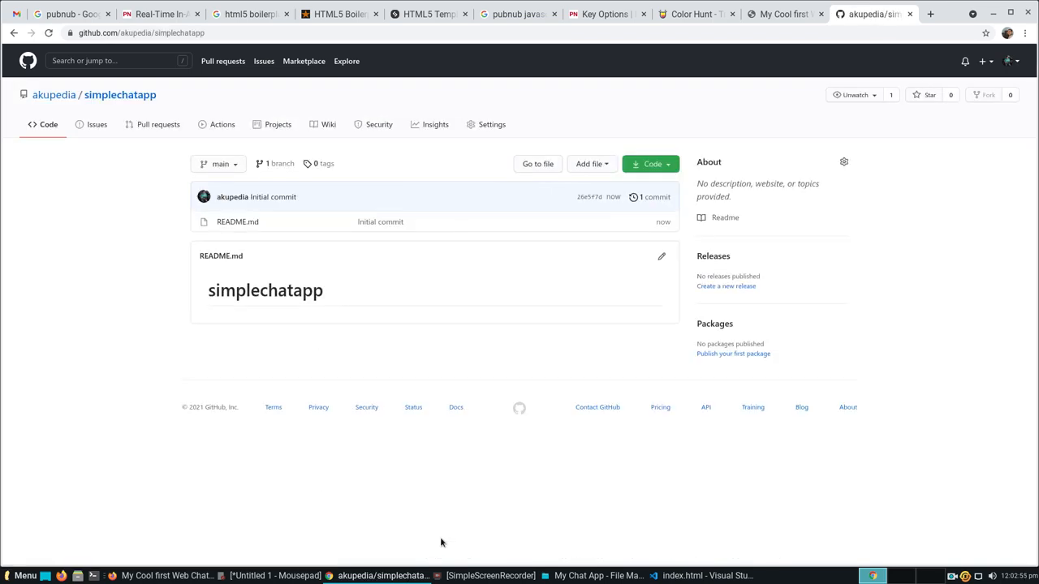
{"action": "mouse_move", "coordinate": [338, 349]}
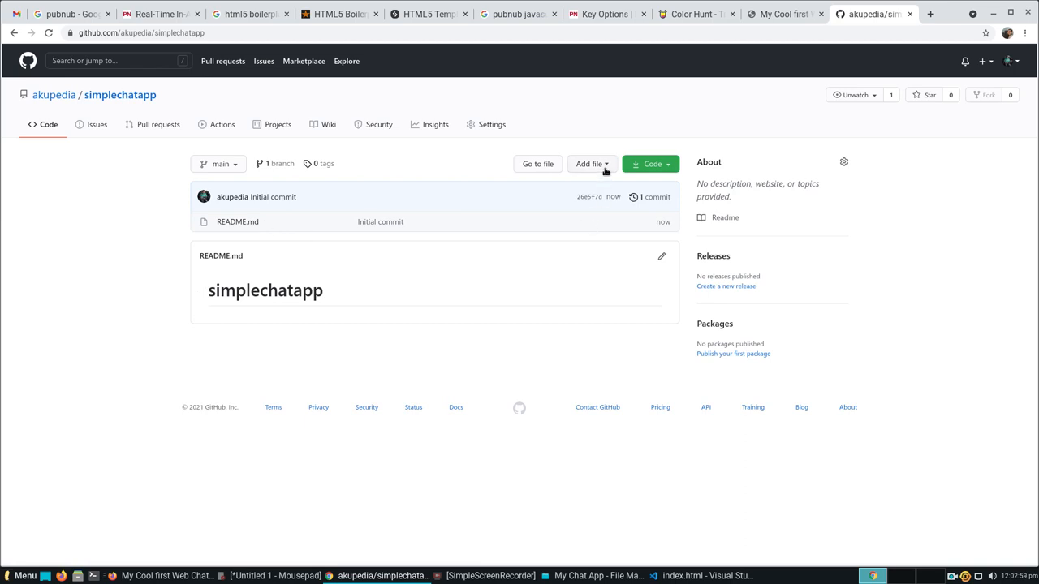
- Choose Add file > Upload files and pick index.html and style.css from the project
{"action": "left_click", "coordinate": [591, 163]}
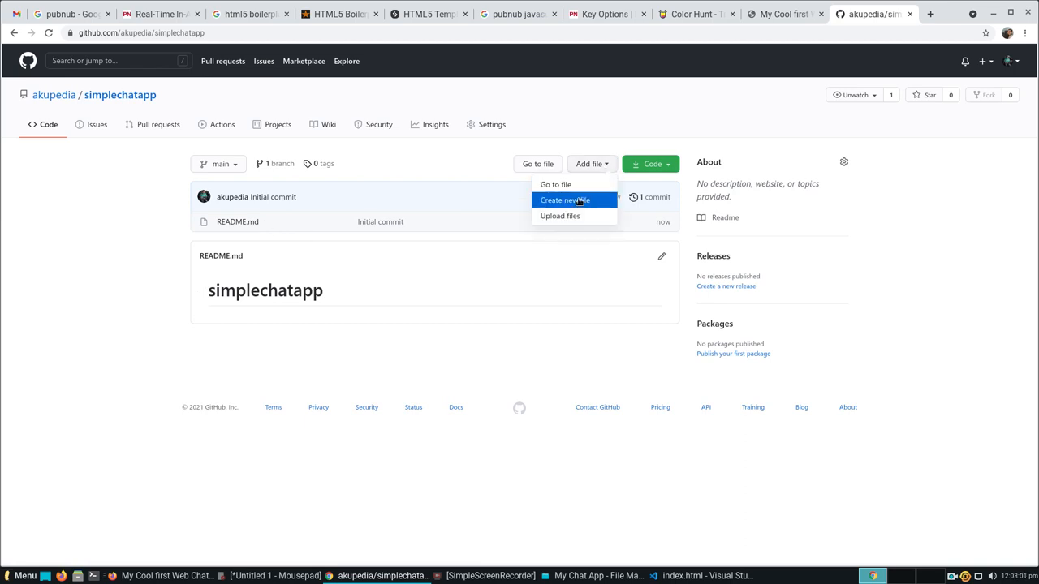
{"action": "left_click", "coordinate": [560, 216]}
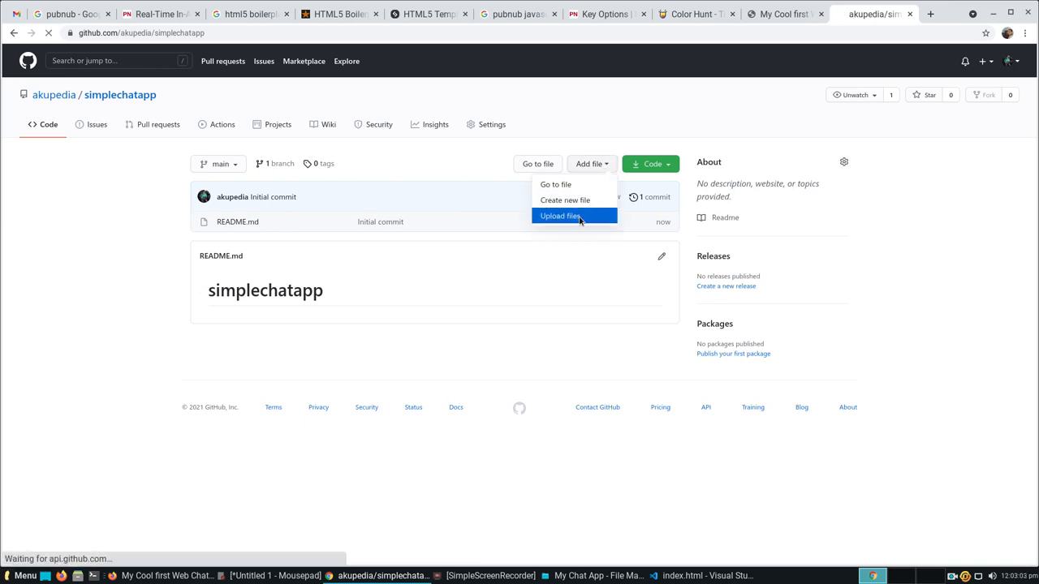
{"action": "left_click", "coordinate": [562, 216]}
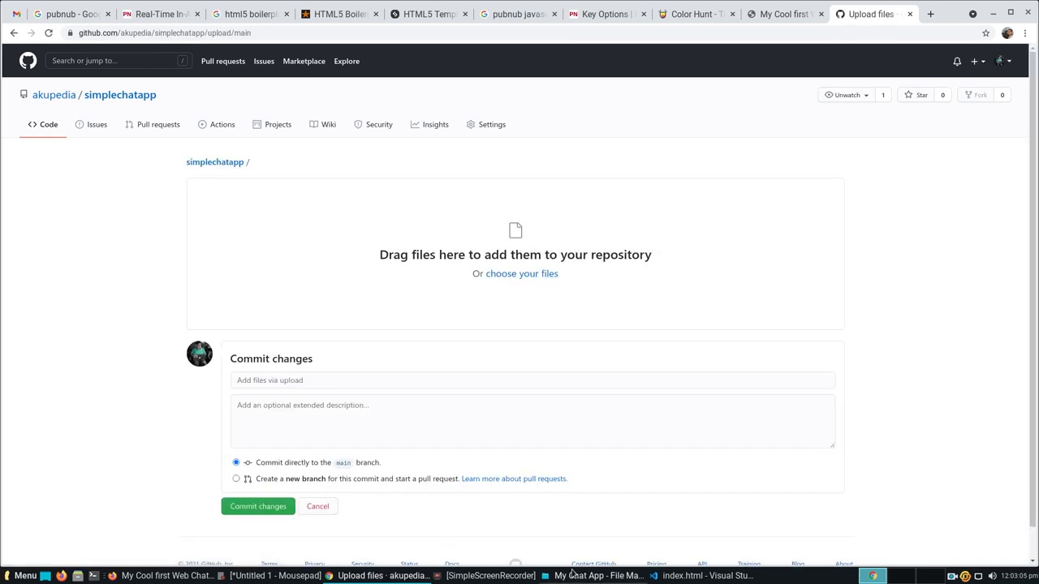
{"action": "left_click", "coordinate": [599, 576]}
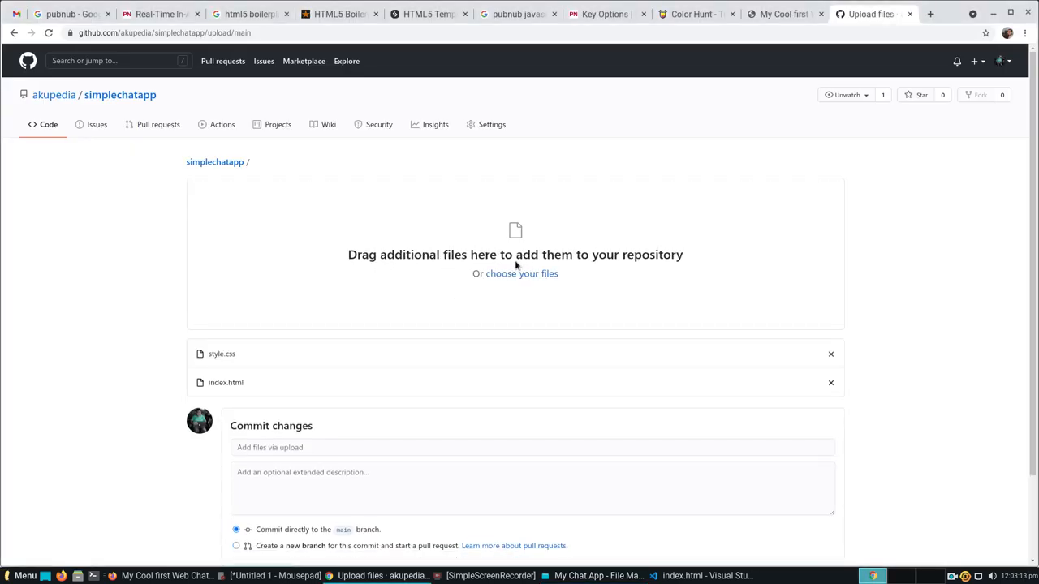
{"action": "scroll", "scroll_direction": "down", "scroll_amount": 3}
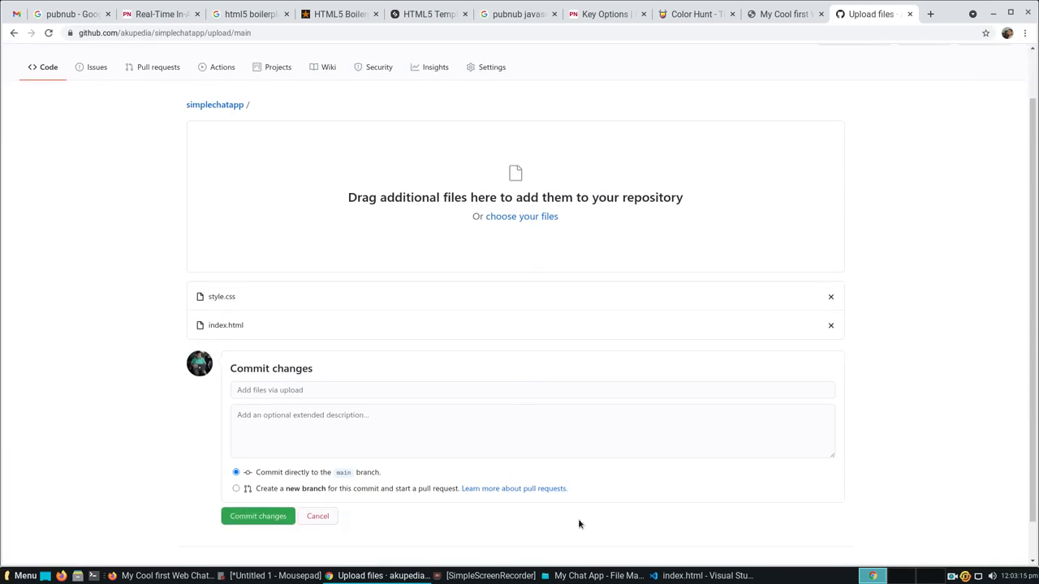
- Describe the upload as 'final commit' and commit the two files to simplechatapp
{"action": "left_click", "coordinate": [703, 575]}
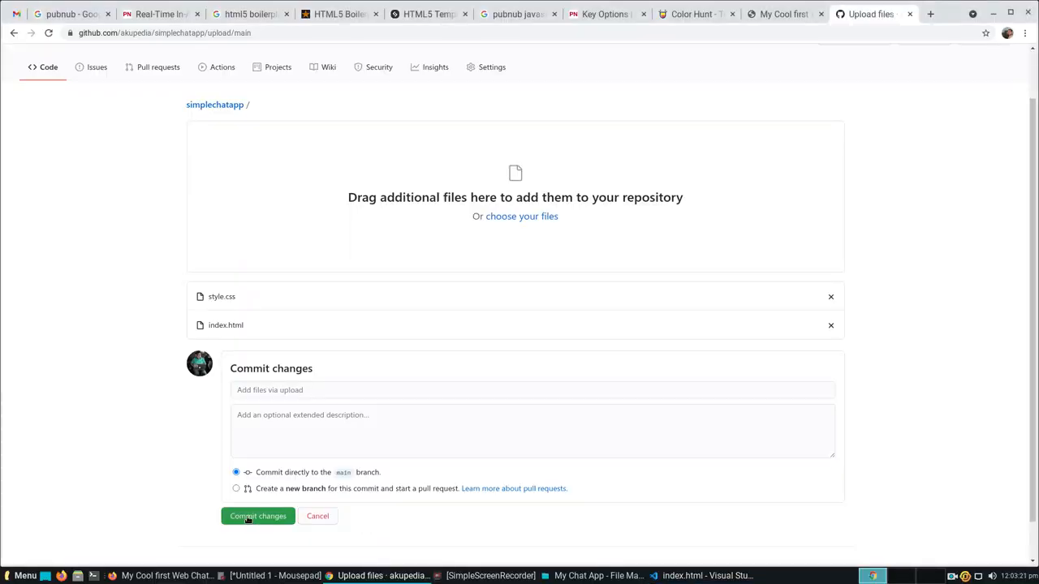
{"action": "type", "text": "this is my"}
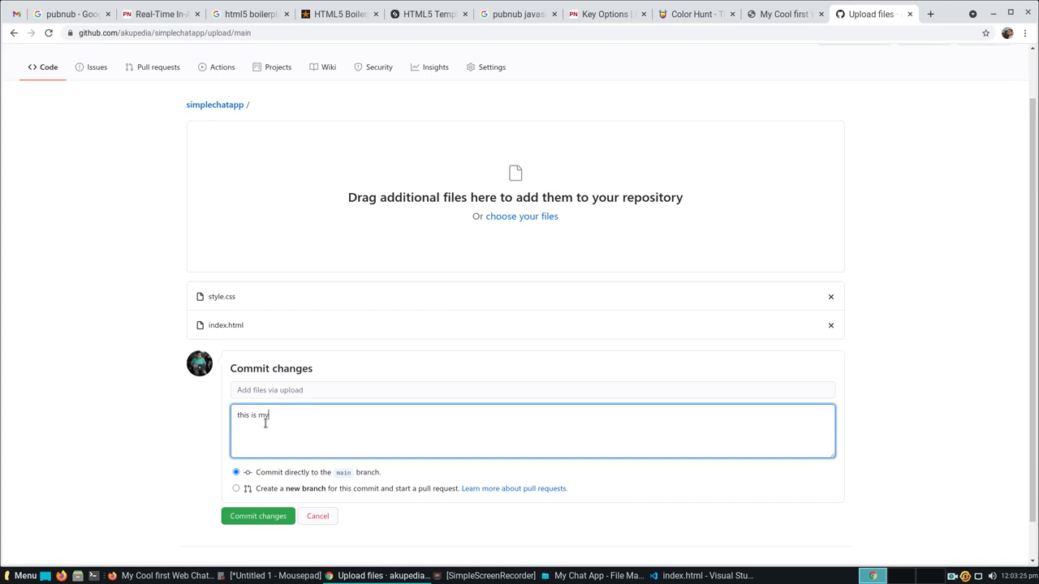
{"action": "type", "text": "final co"}
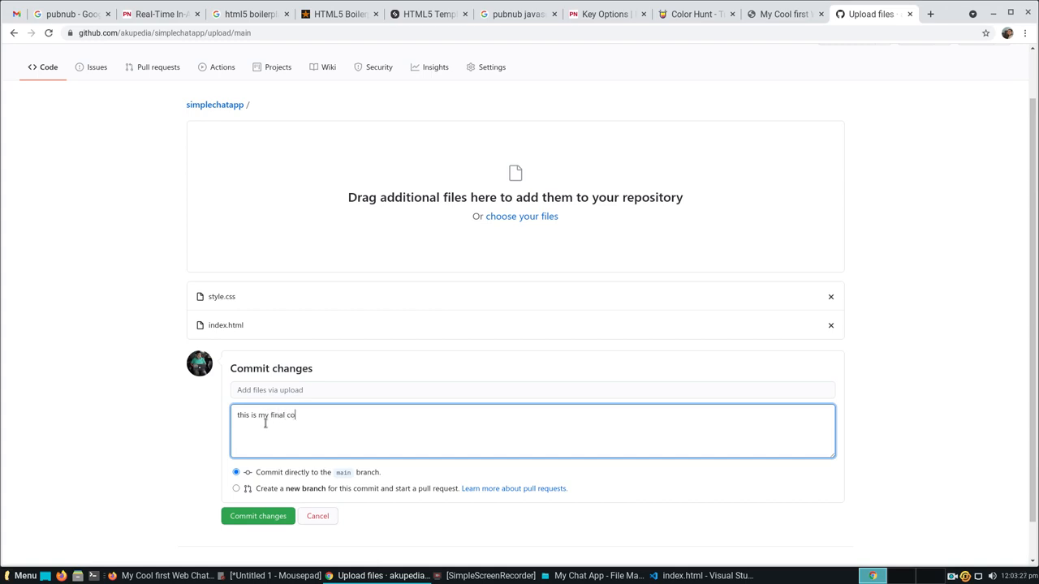
{"action": "type", "text": "mmit"}
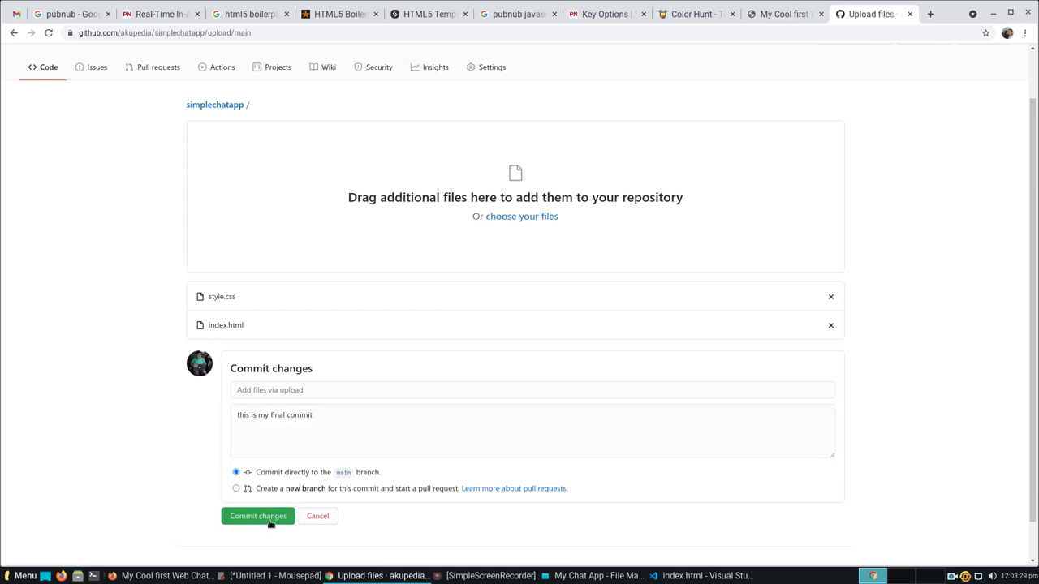
{"action": "left_click", "coordinate": [256, 517]}
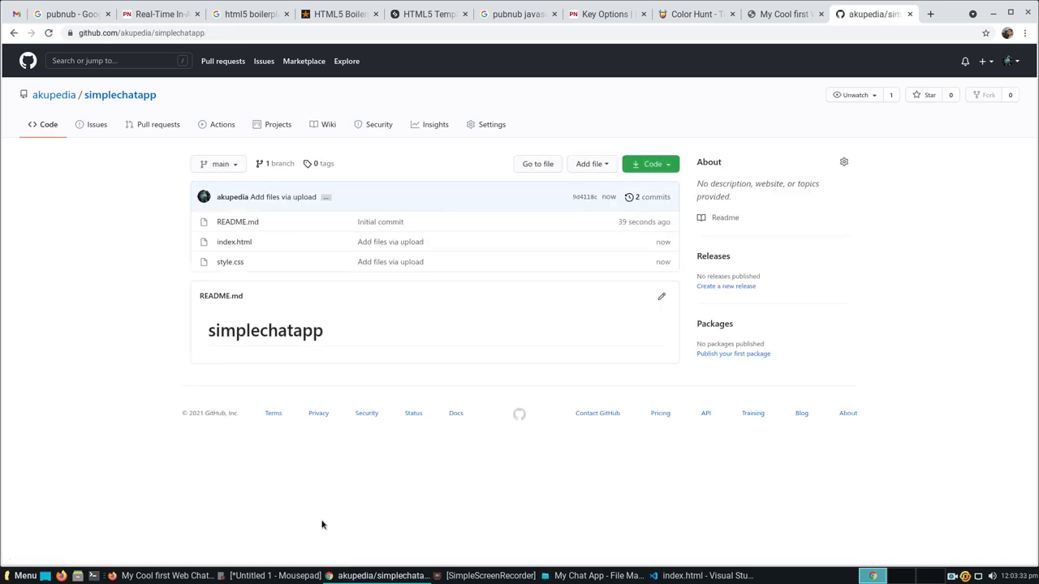
{"action": "mouse_move", "coordinate": [379, 124]}
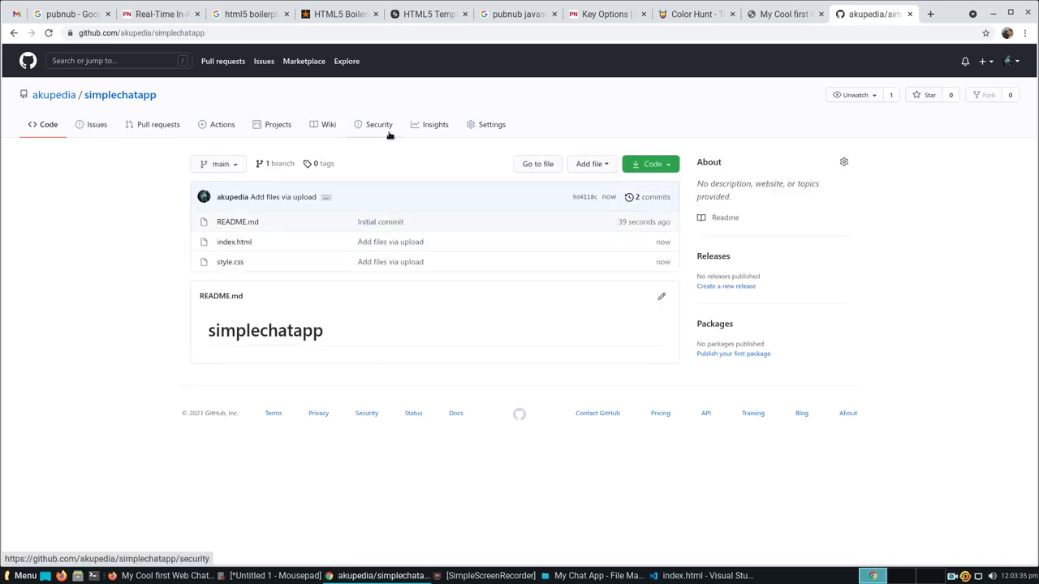
- Review the simplechatapp Settings options page from repository name down to the danger zone
{"action": "left_click", "coordinate": [492, 124]}
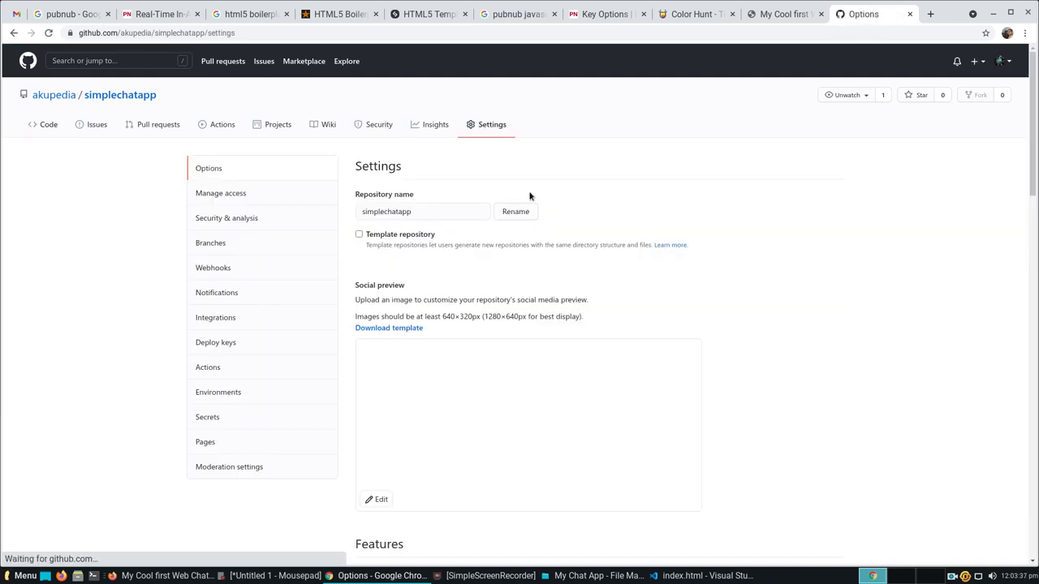
{"action": "scroll", "scroll_direction": "down", "scroll_amount": 3}
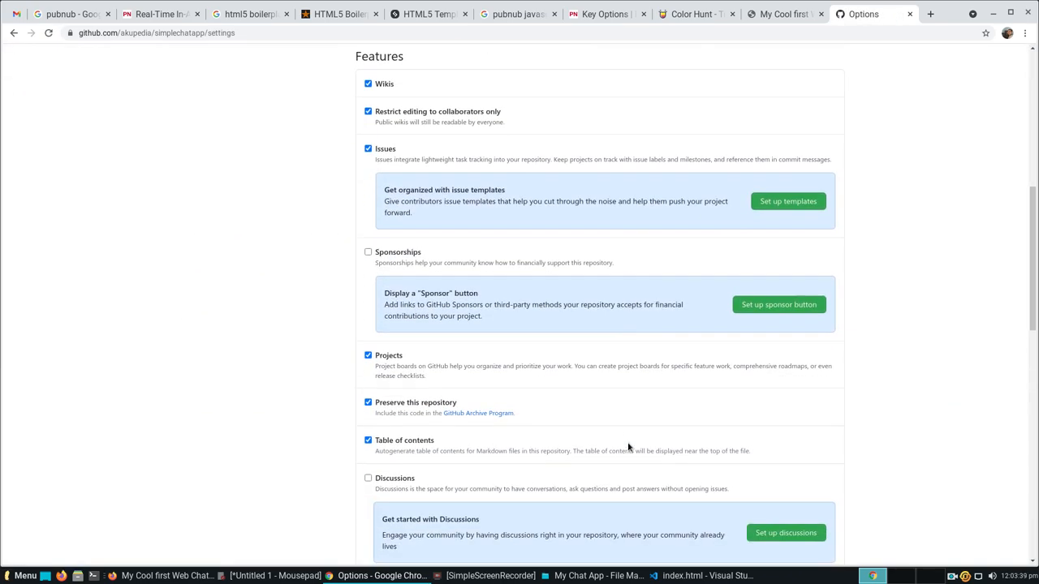
{"action": "scroll", "scroll_direction": "down", "scroll_amount": 3}
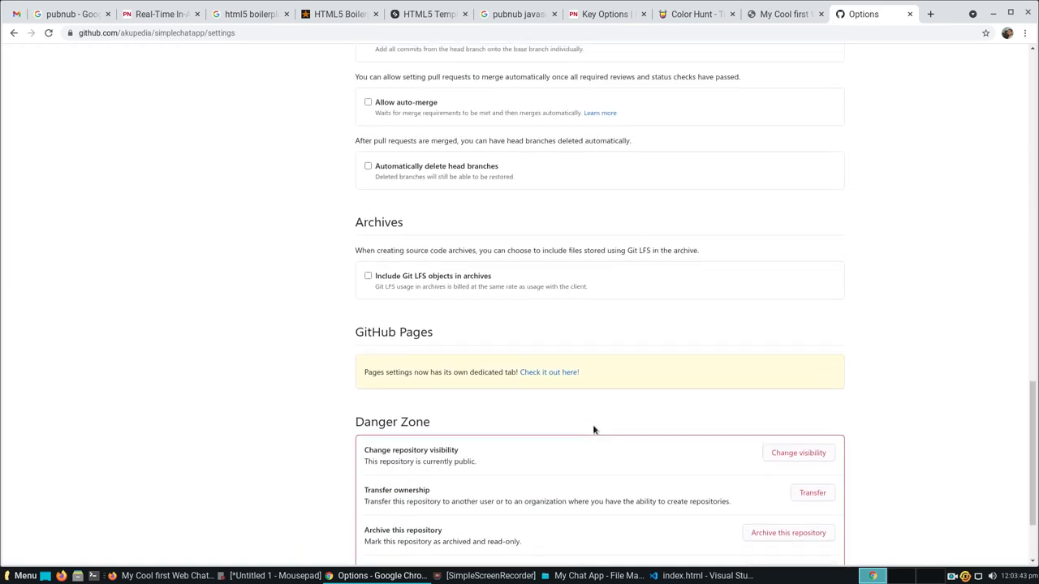
{"action": "scroll", "scroll_direction": "up", "scroll_amount": 3}
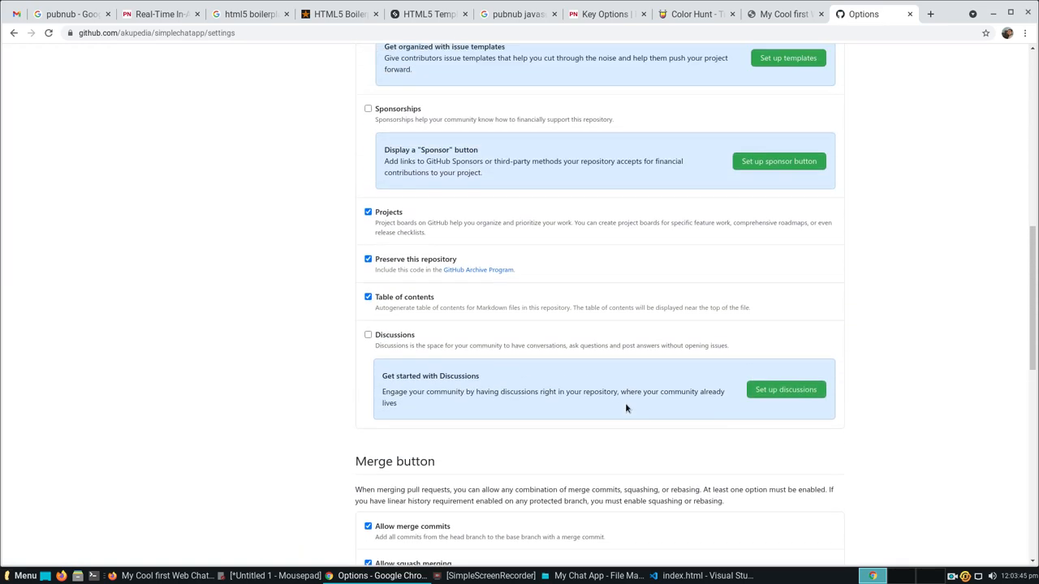
{"action": "scroll", "scroll_direction": "up", "scroll_amount": 3}
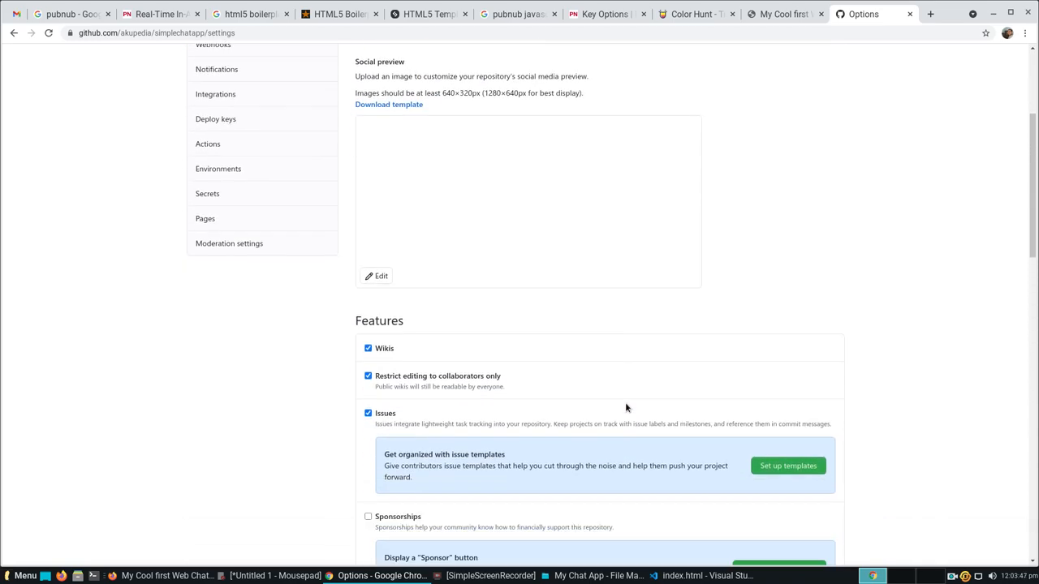
- Enable GitHub Pages for simplechatapp with the main branch as the publishing source and save
{"action": "scroll", "scroll_direction": "down", "scroll_amount": 3}
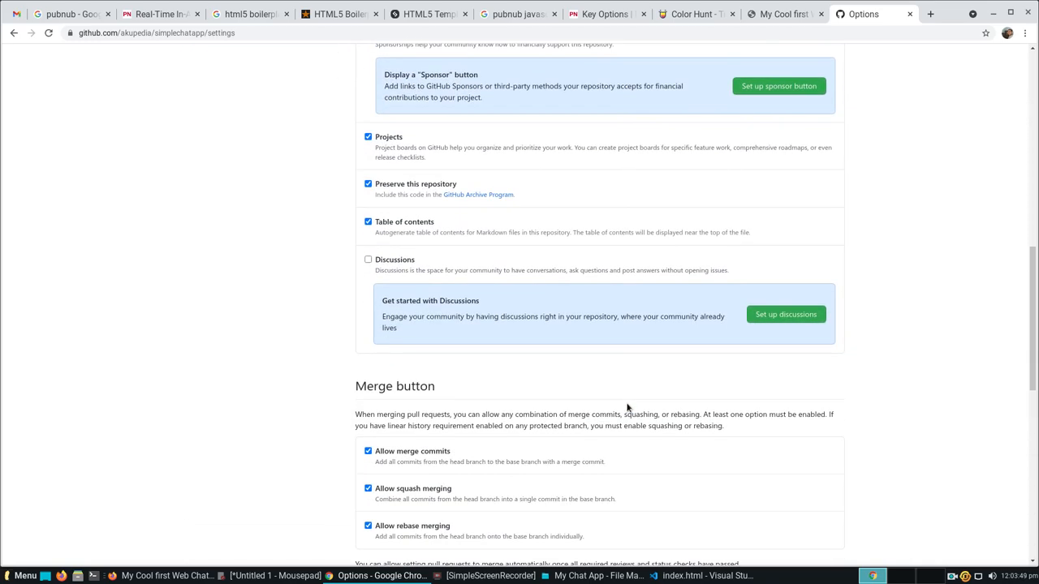
{"action": "scroll", "scroll_direction": "down", "scroll_amount": 3}
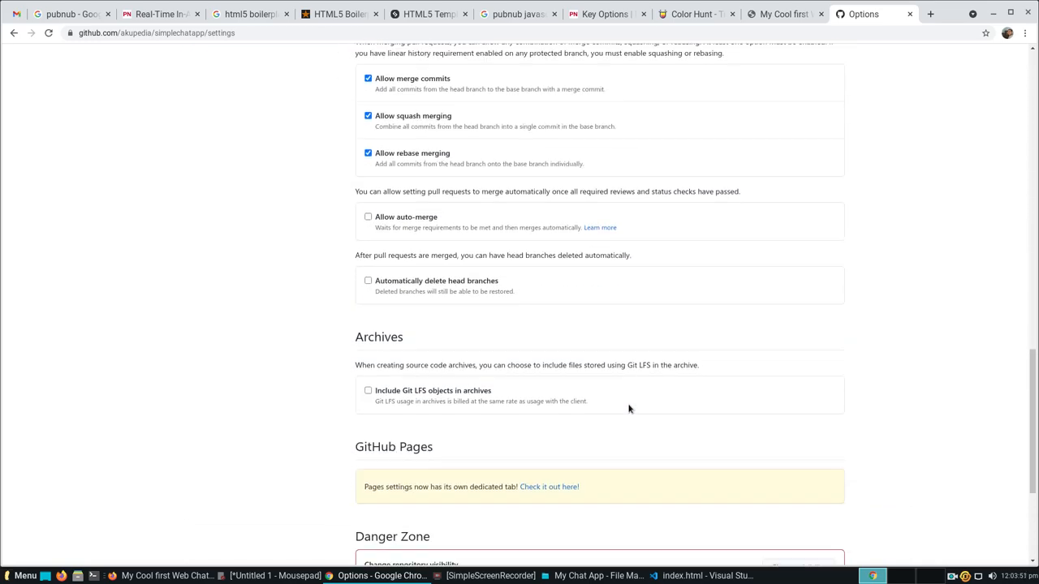
{"action": "left_click", "coordinate": [549, 487]}
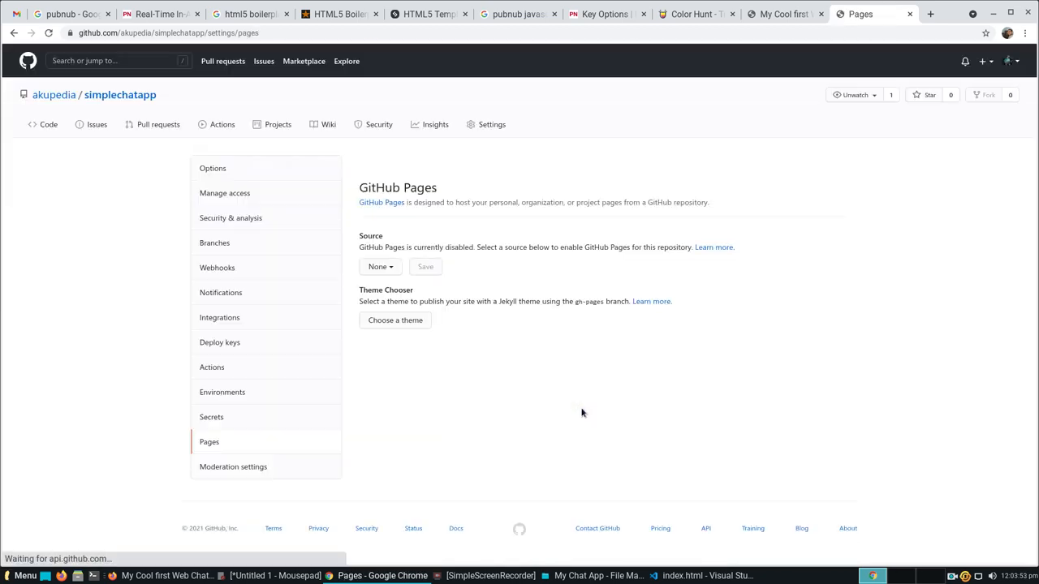
{"action": "left_click", "coordinate": [380, 266]}
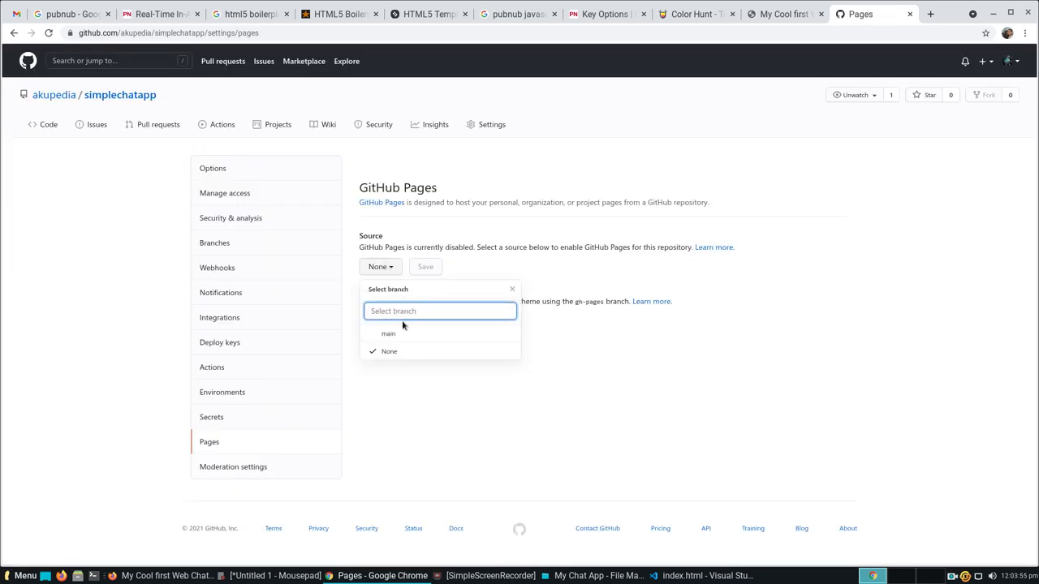
{"action": "left_click", "coordinate": [388, 334]}
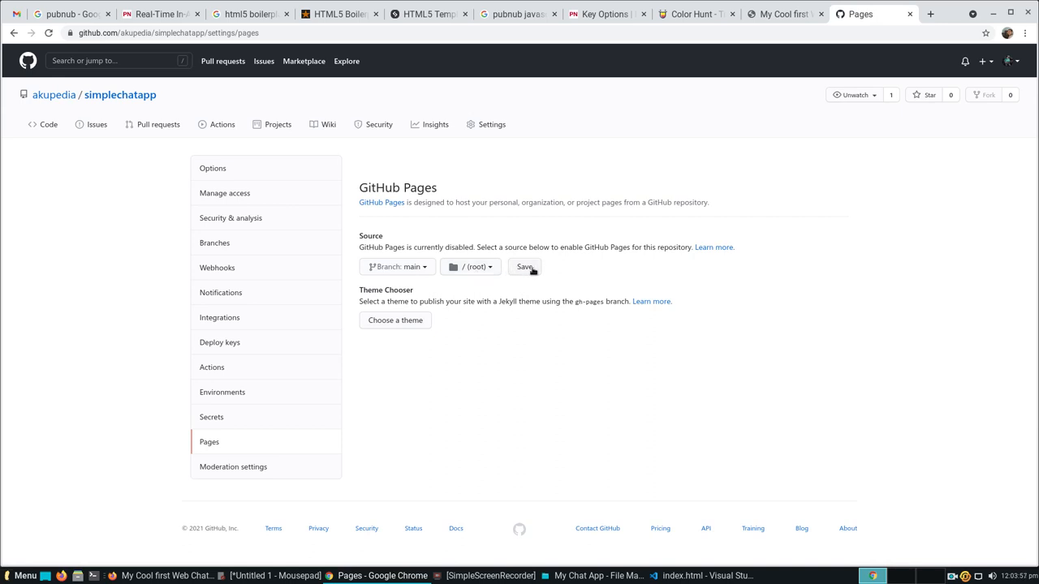
{"action": "left_click", "coordinate": [524, 266]}
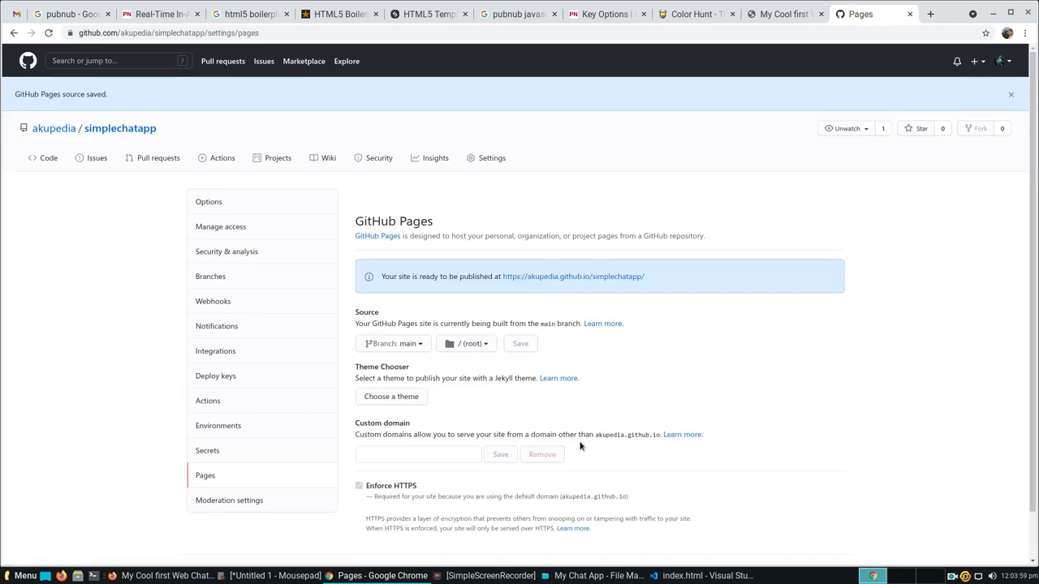
- Visit the newly published site at akupedia.github.io/simplechatapp
{"action": "scroll", "scroll_direction": "down", "scroll_amount": 3}
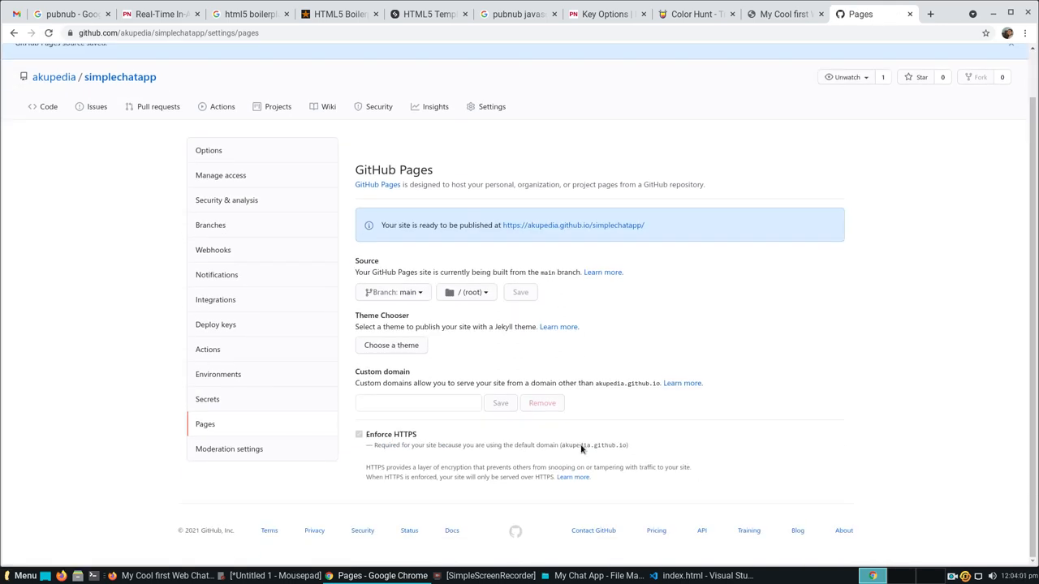
{"action": "mouse_move", "coordinate": [573, 224]}
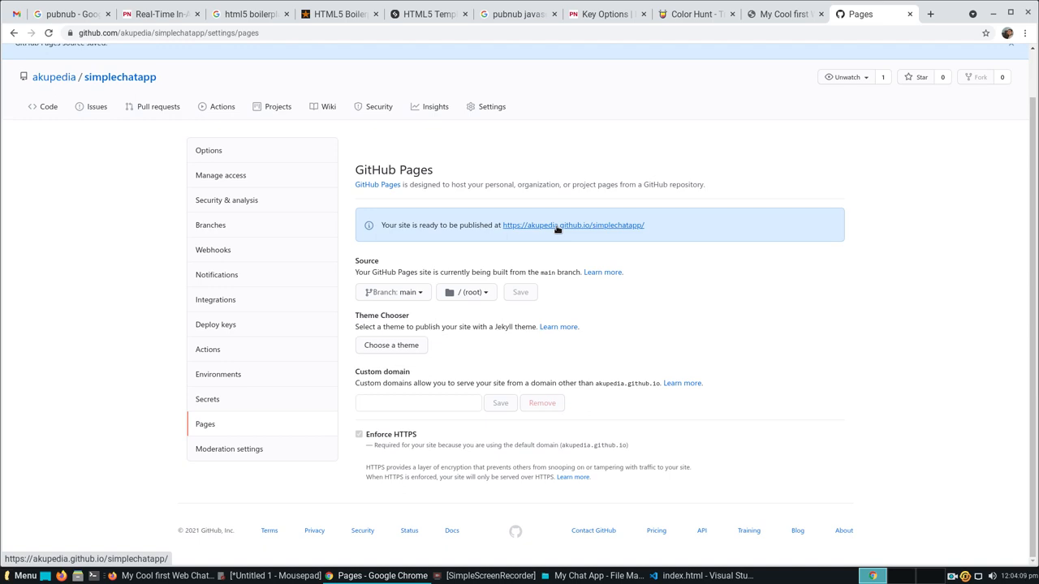
{"action": "left_click", "coordinate": [701, 575]}
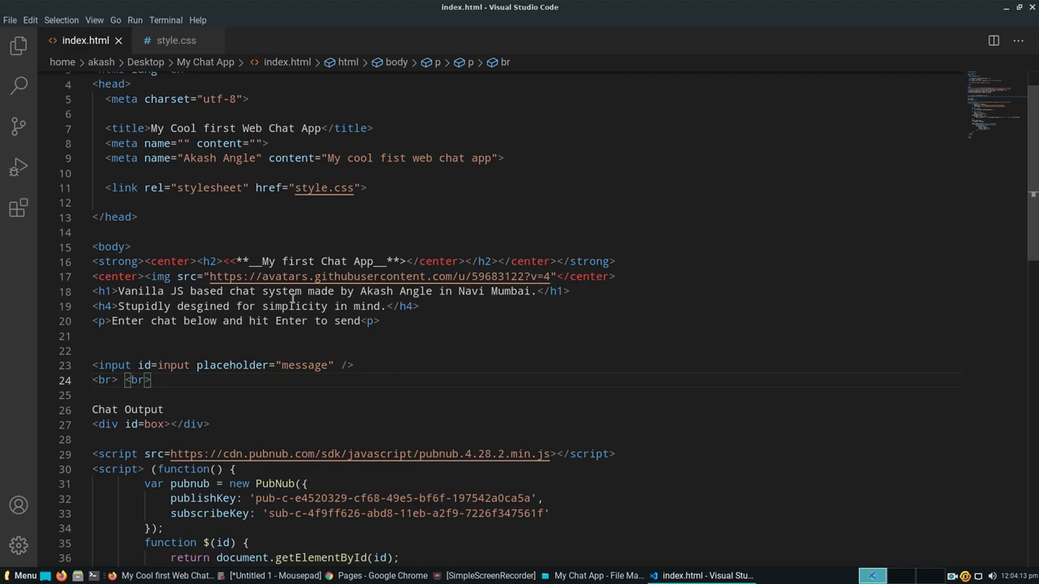
- Switch from style.css to the chat app's index.html in the editor
{"action": "scroll", "scroll_direction": "down", "scroll_amount": 3}
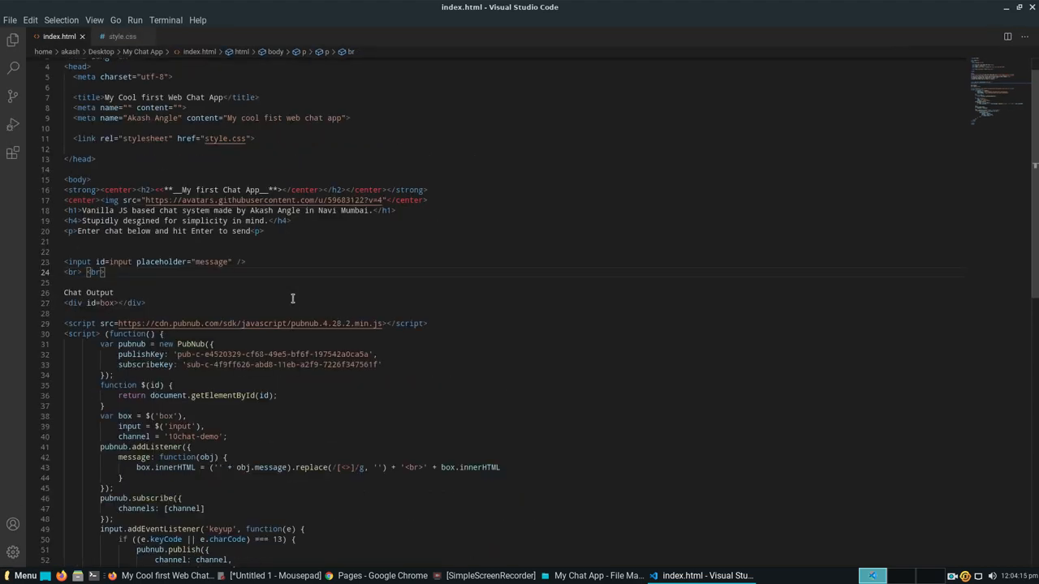
{"action": "scroll", "scroll_direction": "down", "scroll_amount": 3}
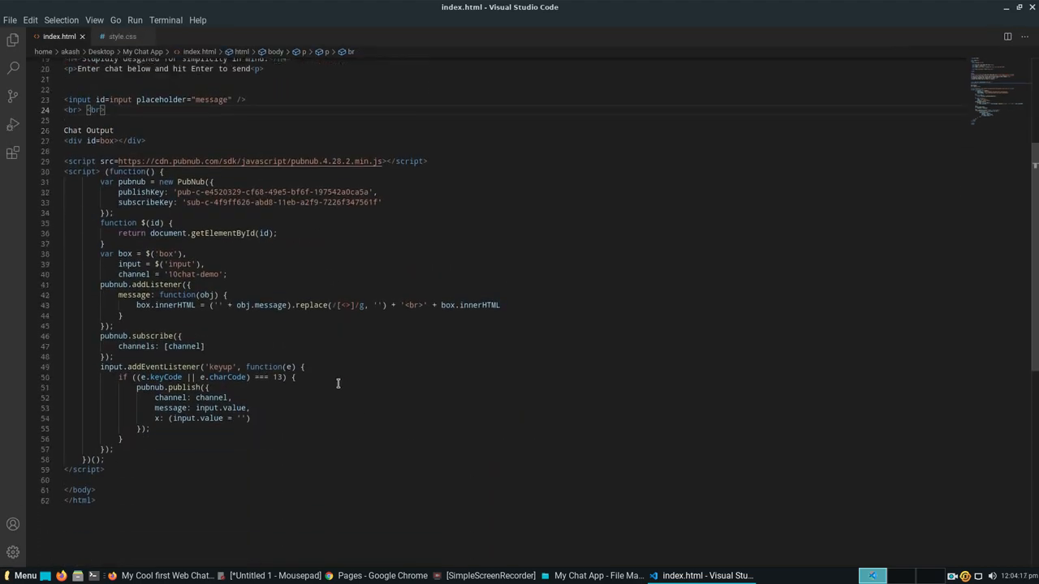
{"action": "scroll", "scroll_direction": "up", "scroll_amount": 3}
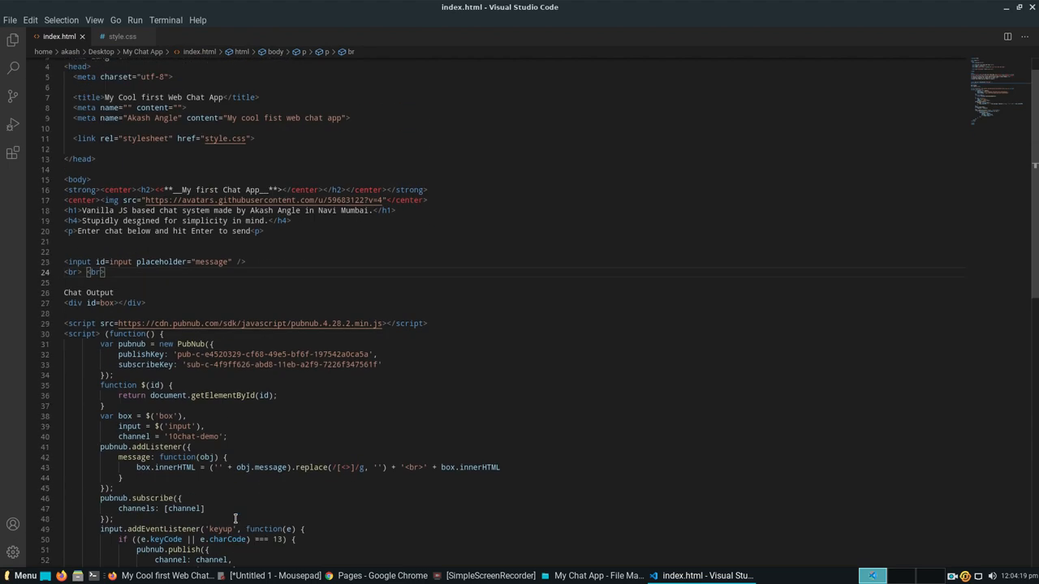
{"action": "left_click", "coordinate": [122, 35]}
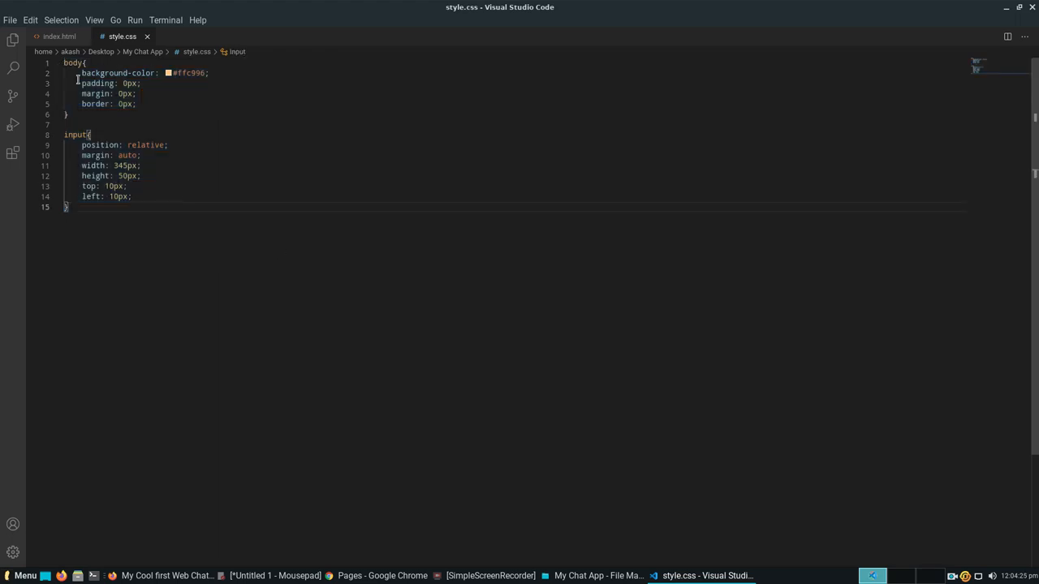
{"action": "left_click", "coordinate": [58, 36]}
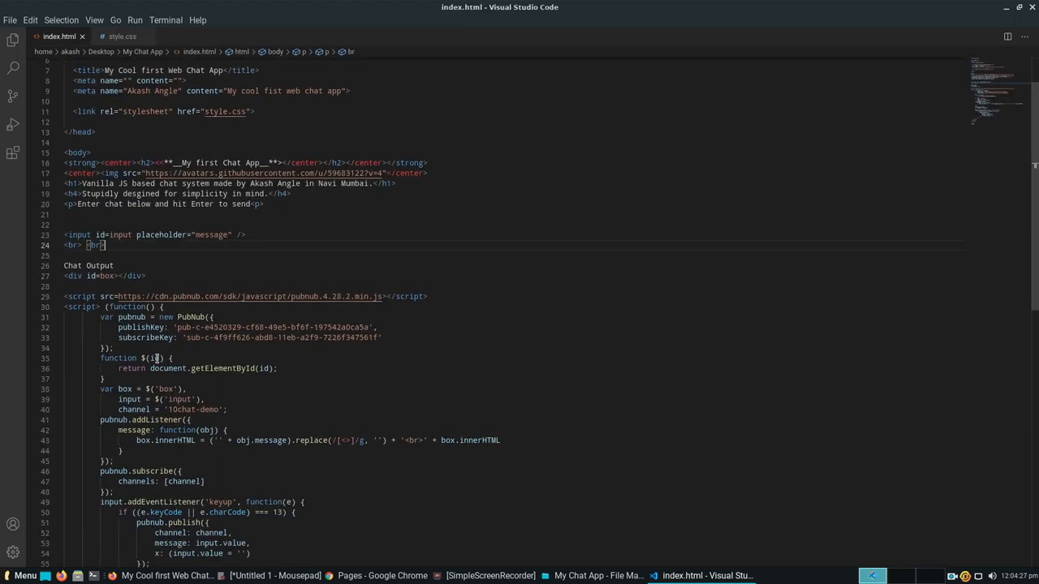
- Review the PubNub messaging script block in index.html, selecting then deselecting it
{"action": "scroll", "scroll_direction": "down", "scroll_amount": 3}
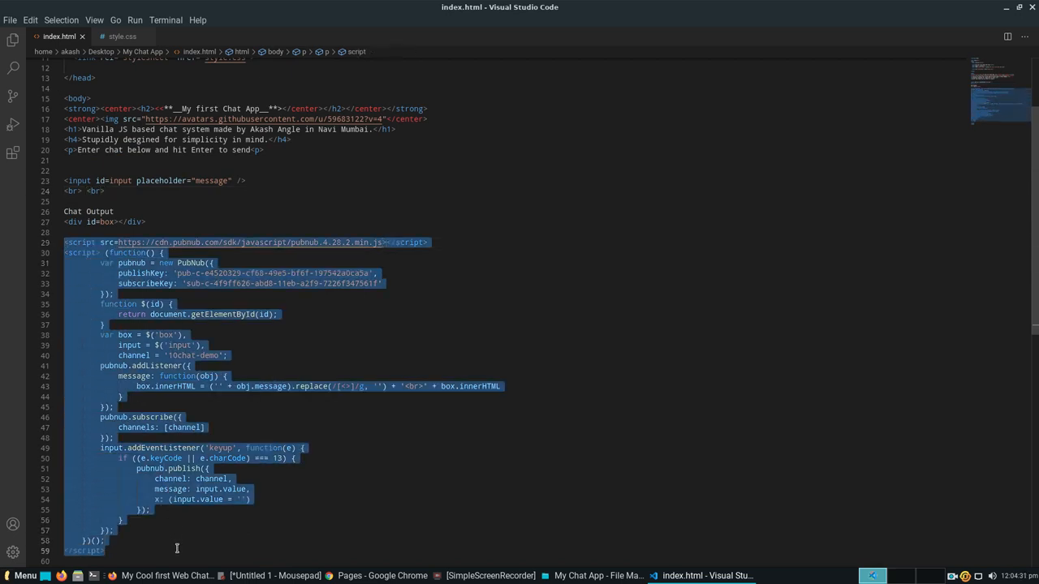
{"action": "mouse_move", "coordinate": [45, 247]}
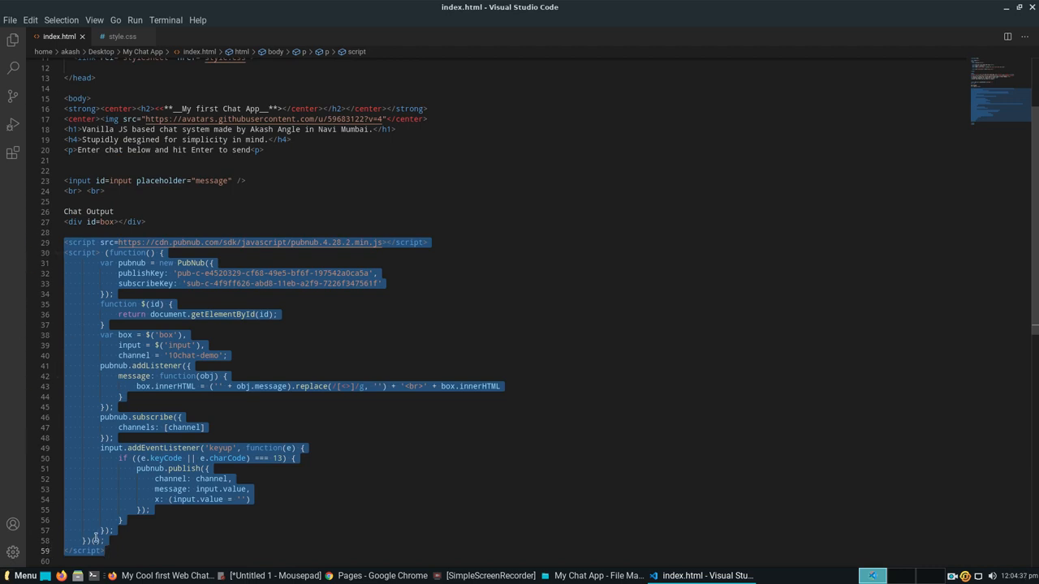
{"action": "mouse_move", "coordinate": [64, 556]}
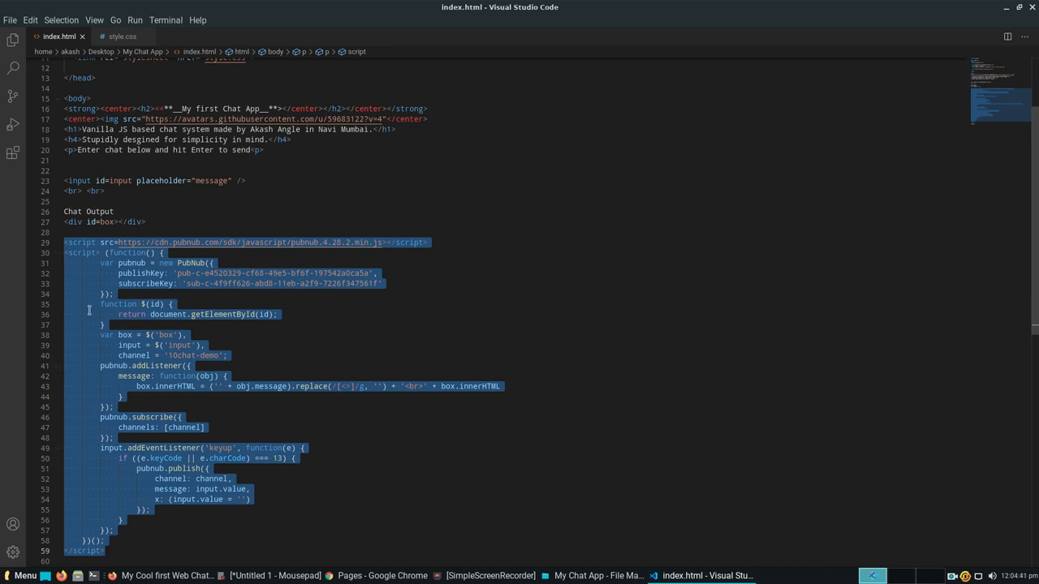
{"action": "left_click", "coordinate": [555, 451]}
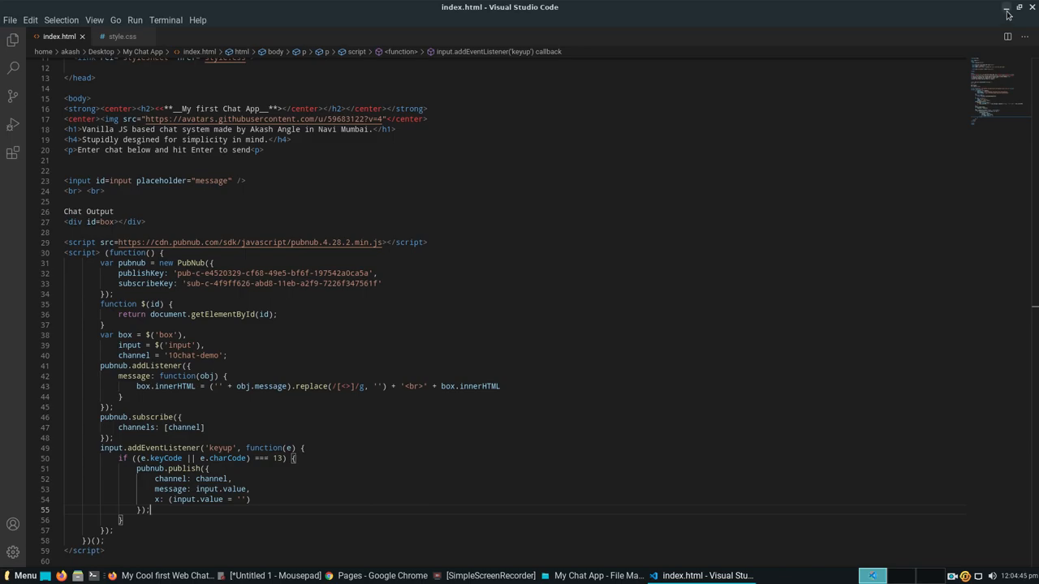
{"action": "left_click", "coordinate": [381, 575]}
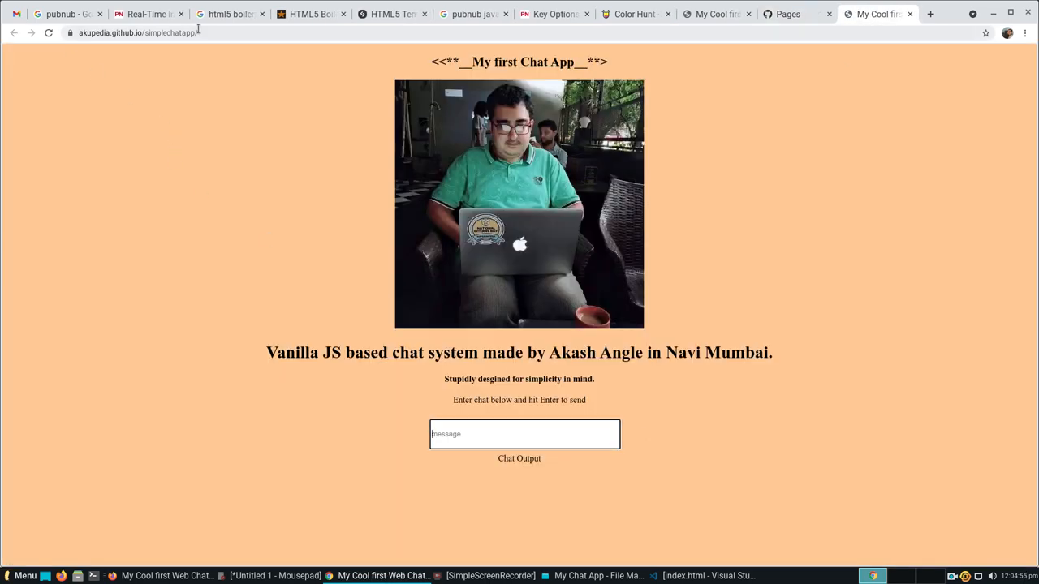
{"action": "left_click", "coordinate": [138, 33]}
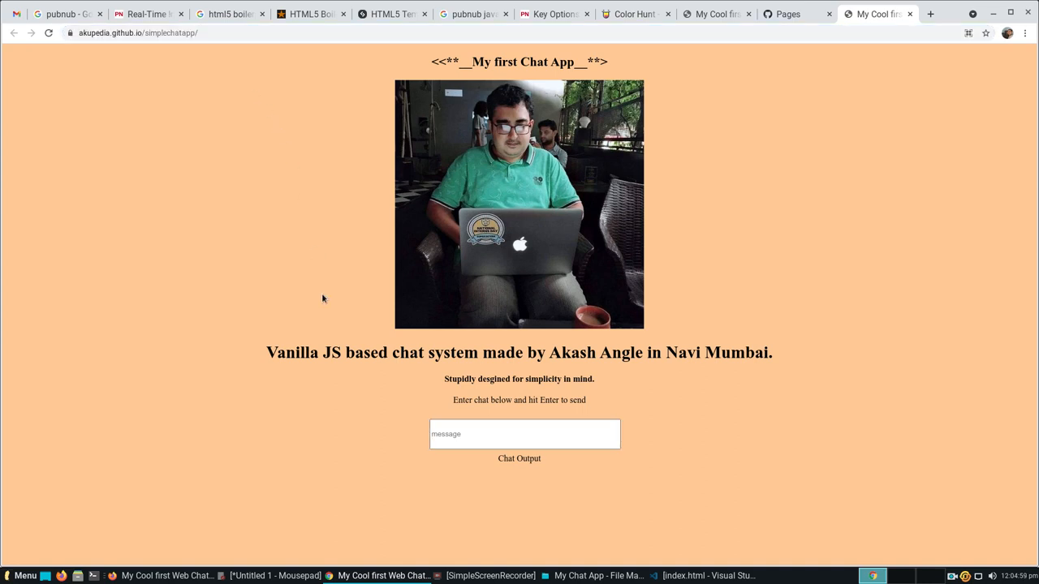
{"action": "left_click", "coordinate": [138, 32]}
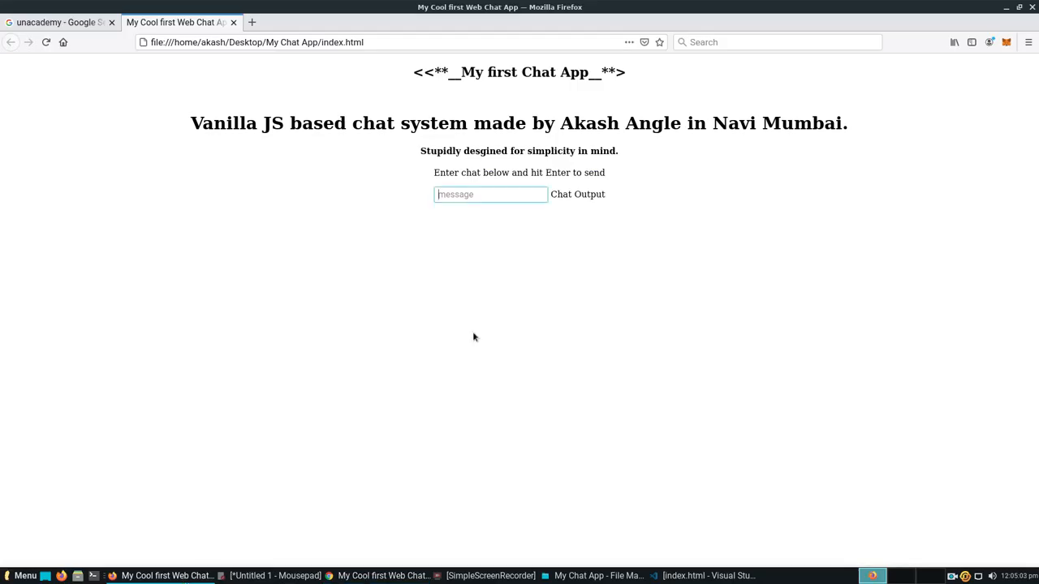
{"action": "left_click", "coordinate": [253, 23]}
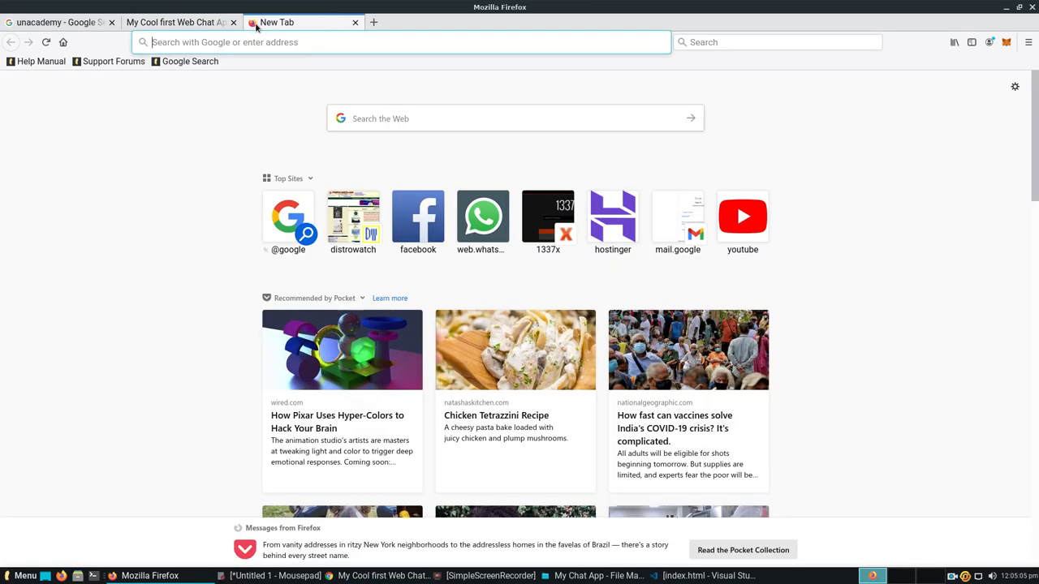
{"action": "type", "text": "https://akupedia.github.io/simplechatapp/"}
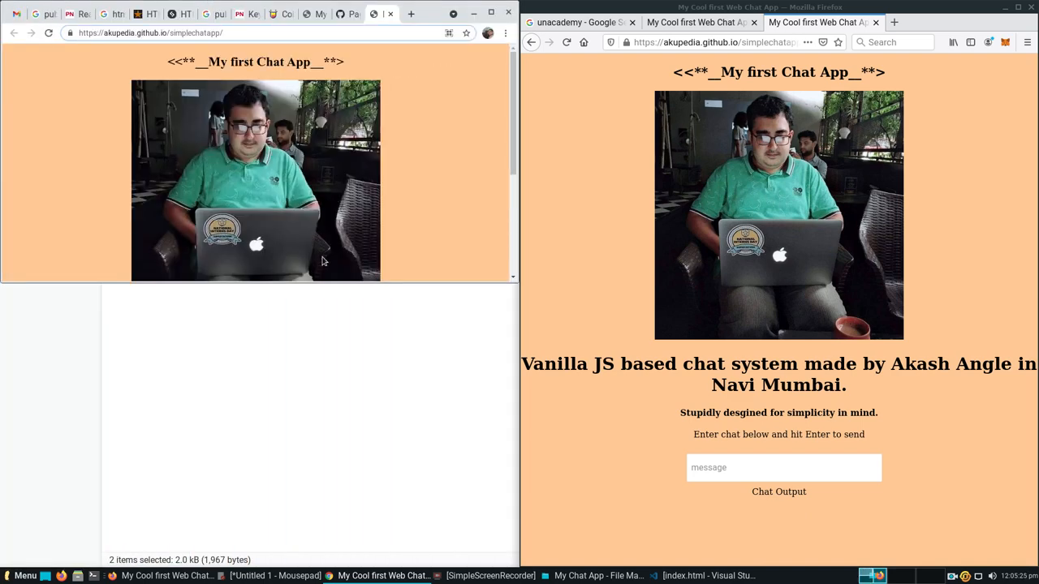
- Send 'hi' from Chrome and 'hello' from Firefox so both appear on each page
{"action": "scroll", "scroll_direction": "down", "scroll_amount": 3}
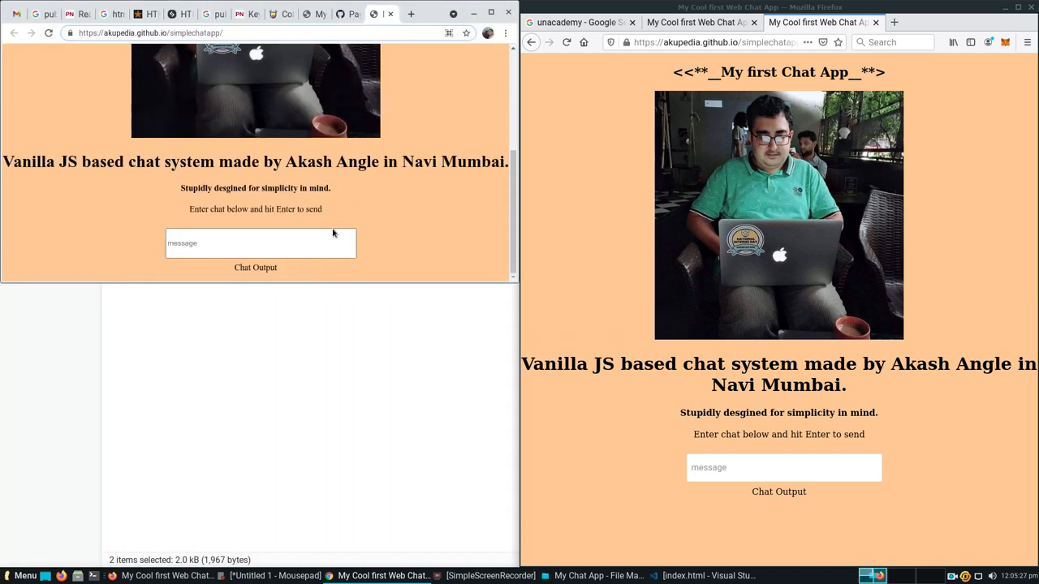
{"action": "left_click", "coordinate": [259, 244]}
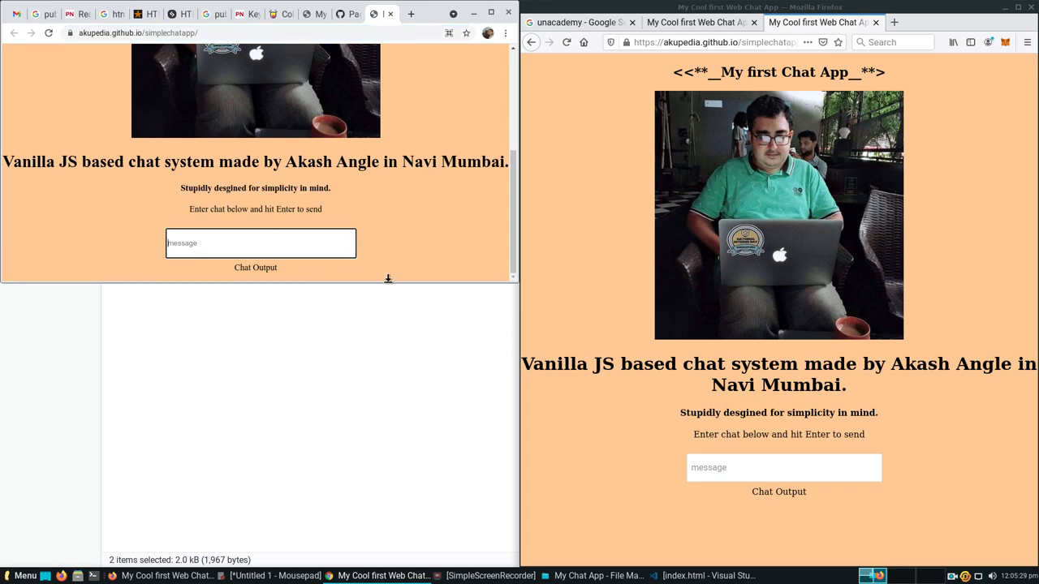
{"action": "scroll", "scroll_direction": "up", "scroll_amount": 3}
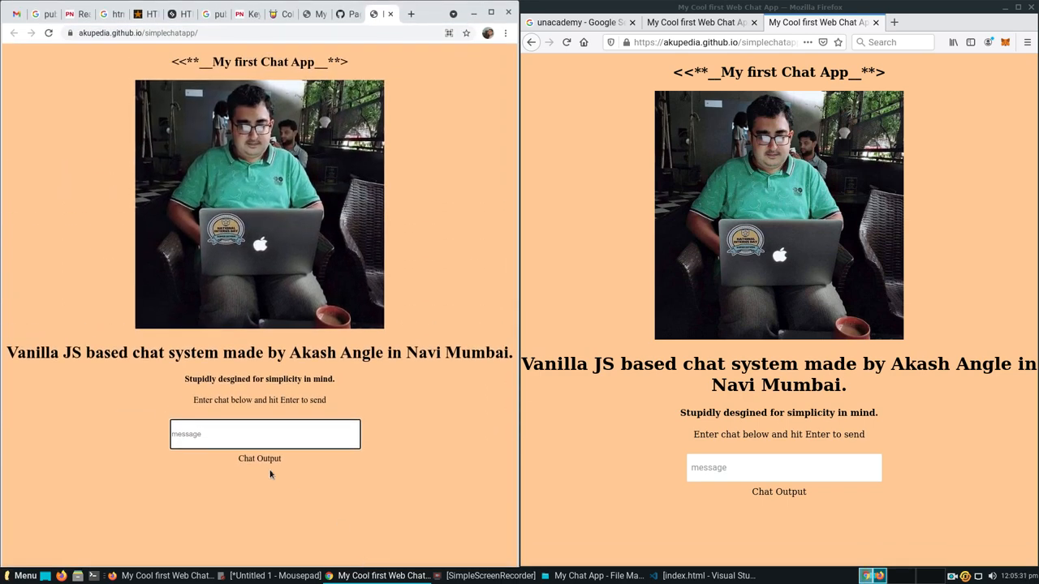
{"action": "type", "text": "hi"}
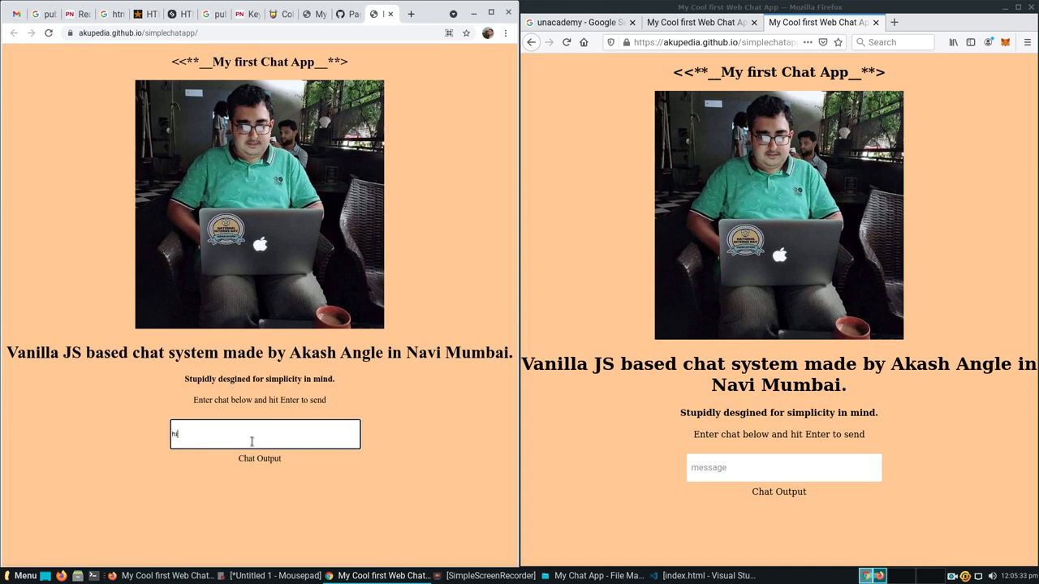
{"action": "key", "text": "Return"}
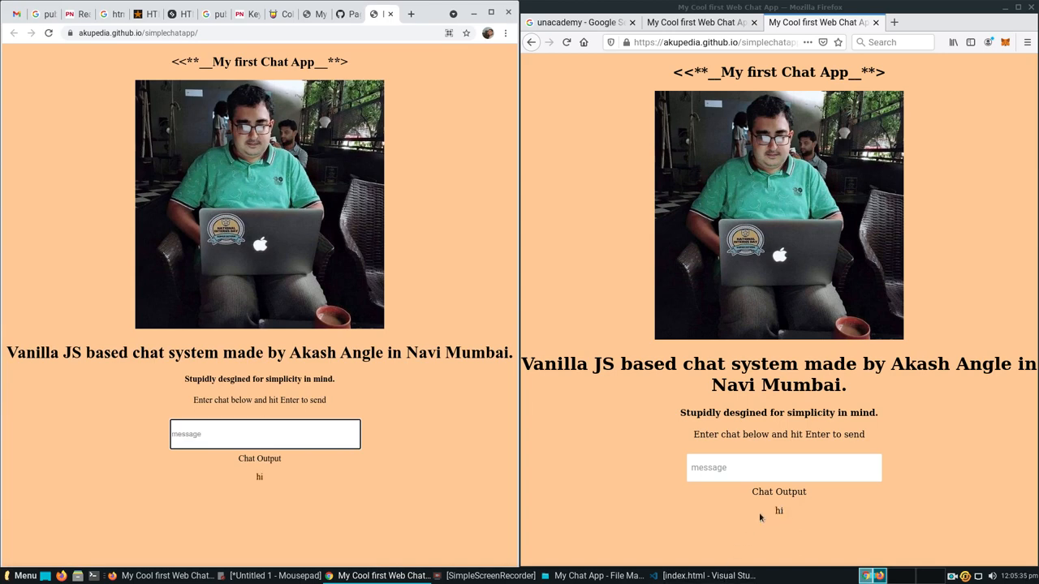
{"action": "type", "text": "he"}
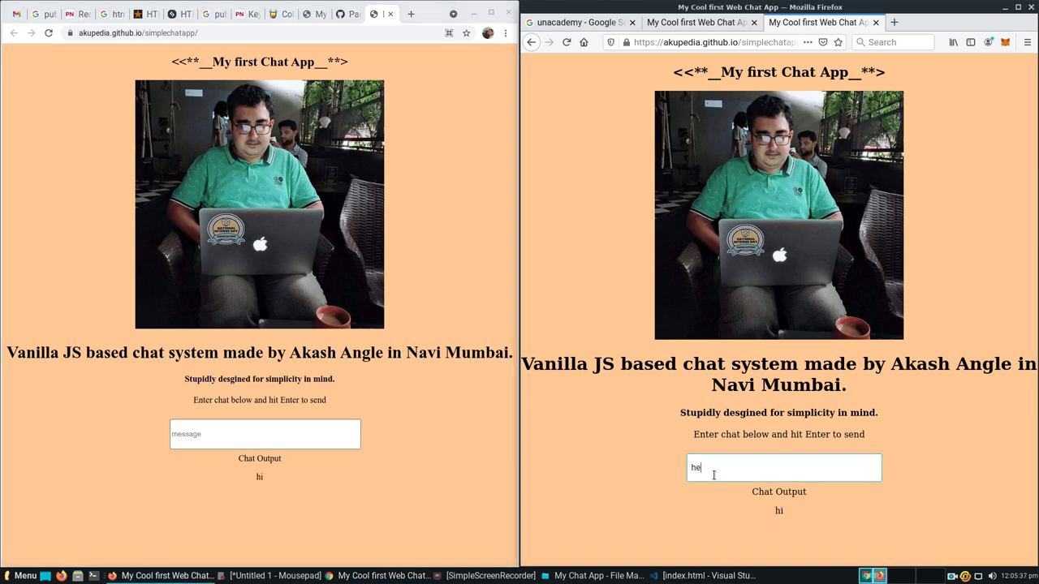
{"action": "key", "text": "Return"}
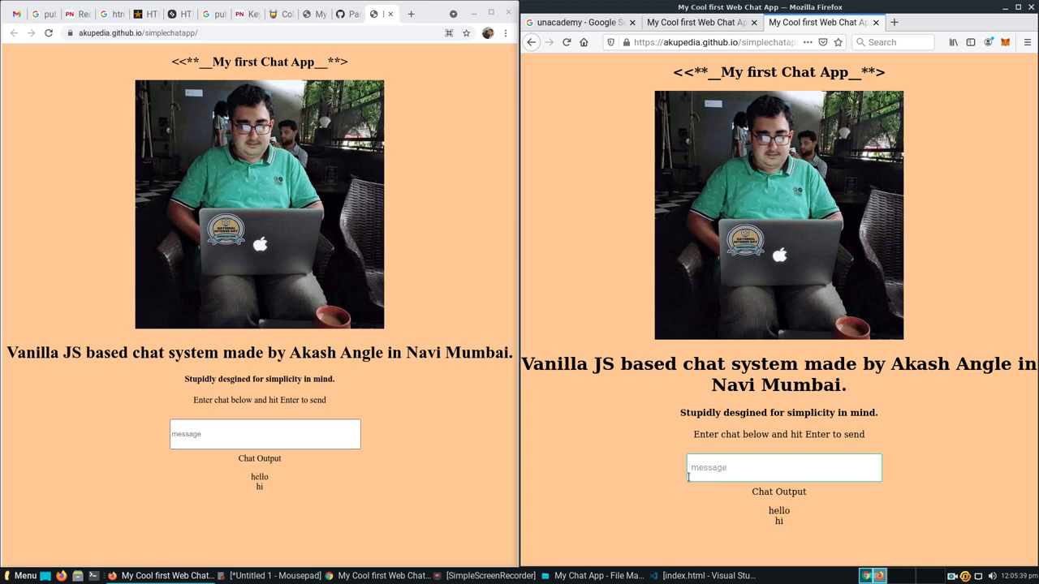
- Send 'user 1 says this is amazing' from Chrome and 'user 2 says bravo!' from Firefox
{"action": "type", "text": "us"}
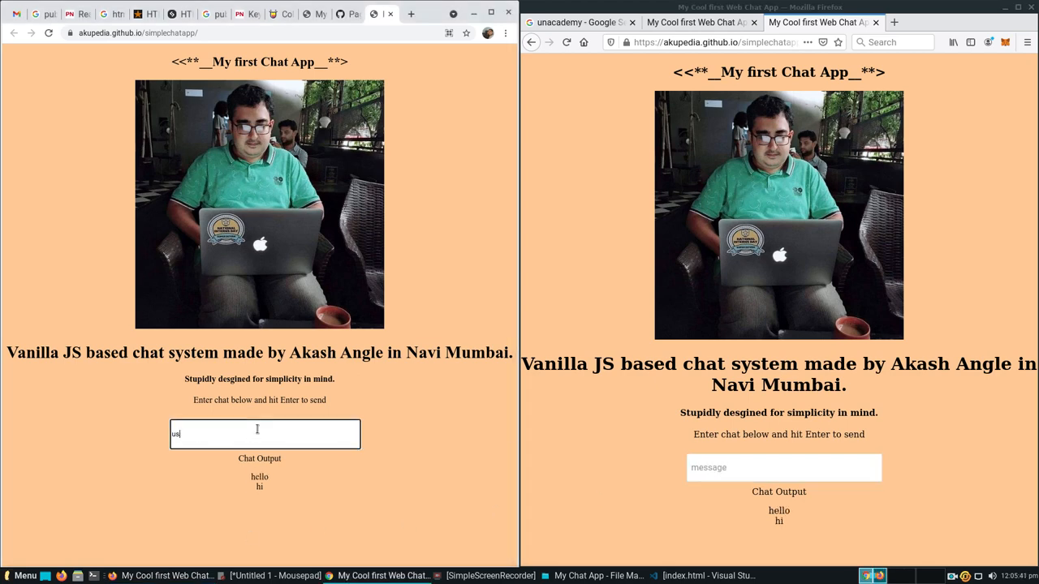
{"action": "type", "text": "er 1 says this is ama"}
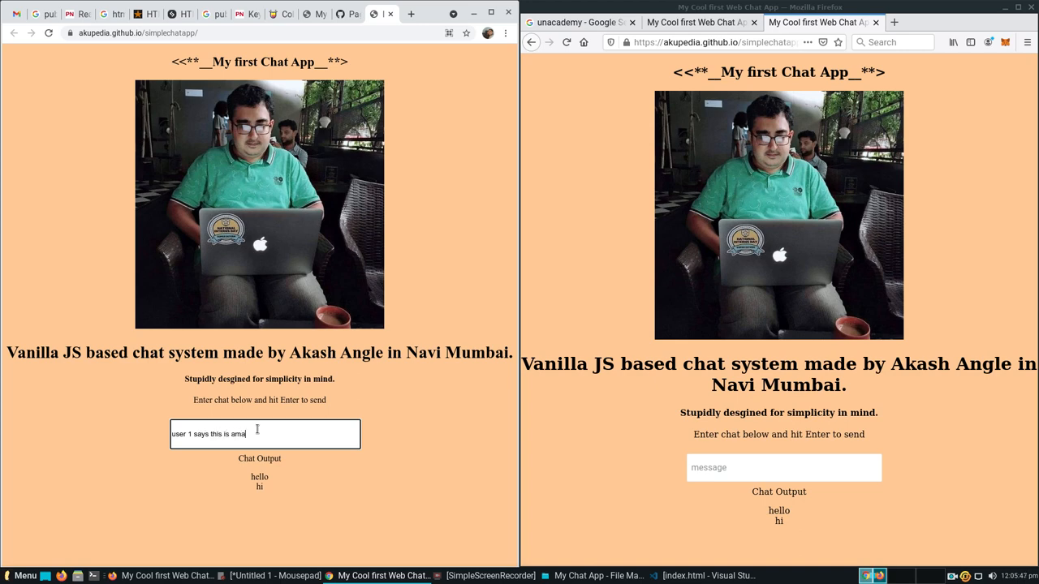
{"action": "key", "text": "Return"}
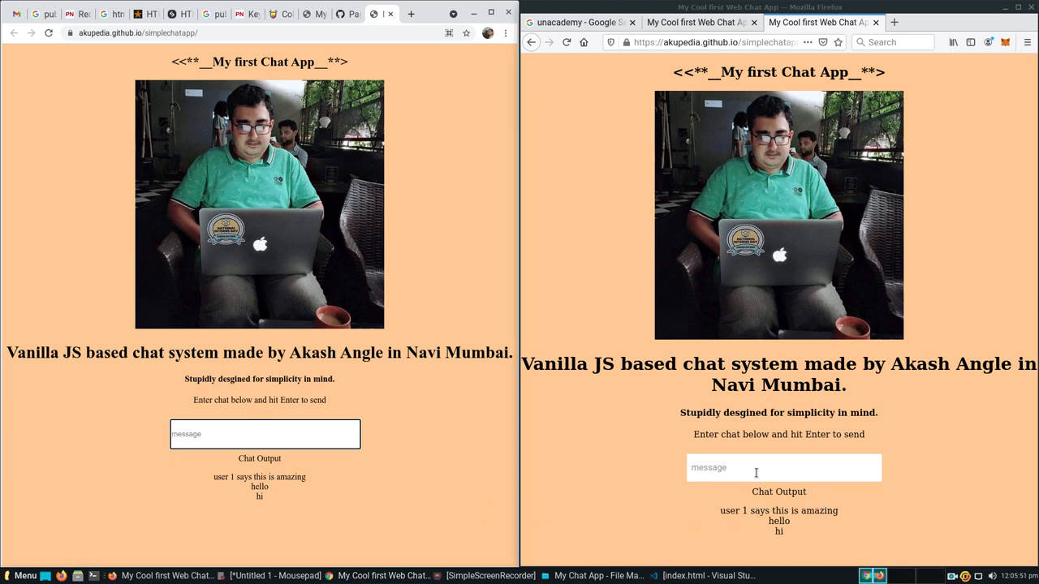
{"action": "type", "text": "user"}
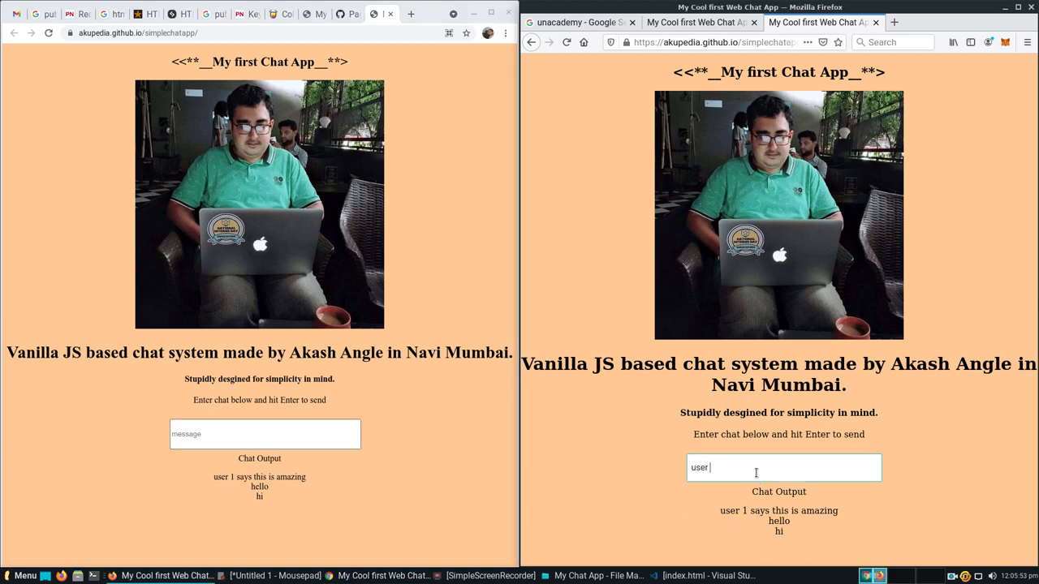
{"action": "type", "text": "2 says"}
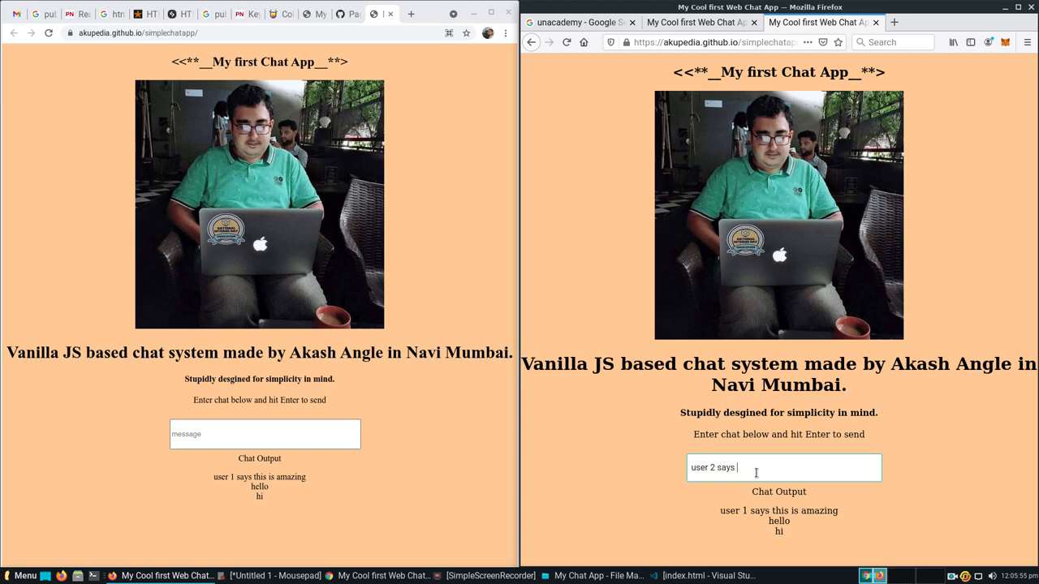
{"action": "type", "text": "b"}
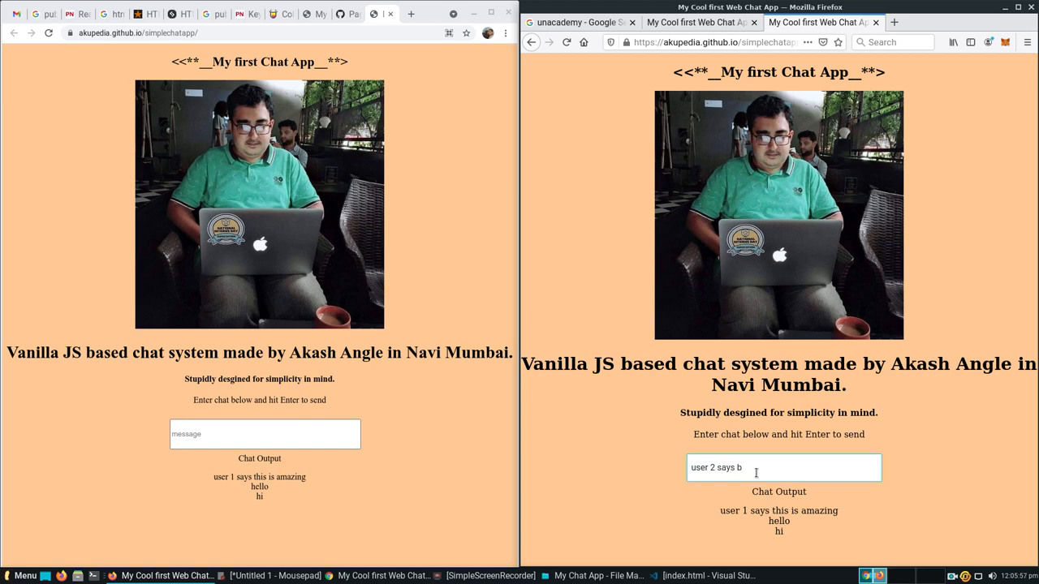
{"action": "key", "text": "Return"}
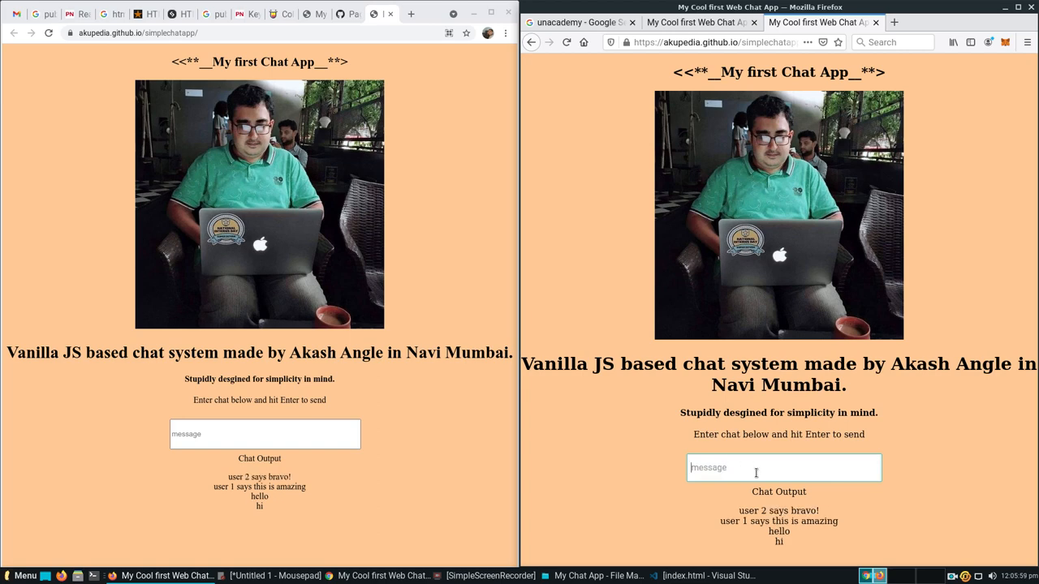